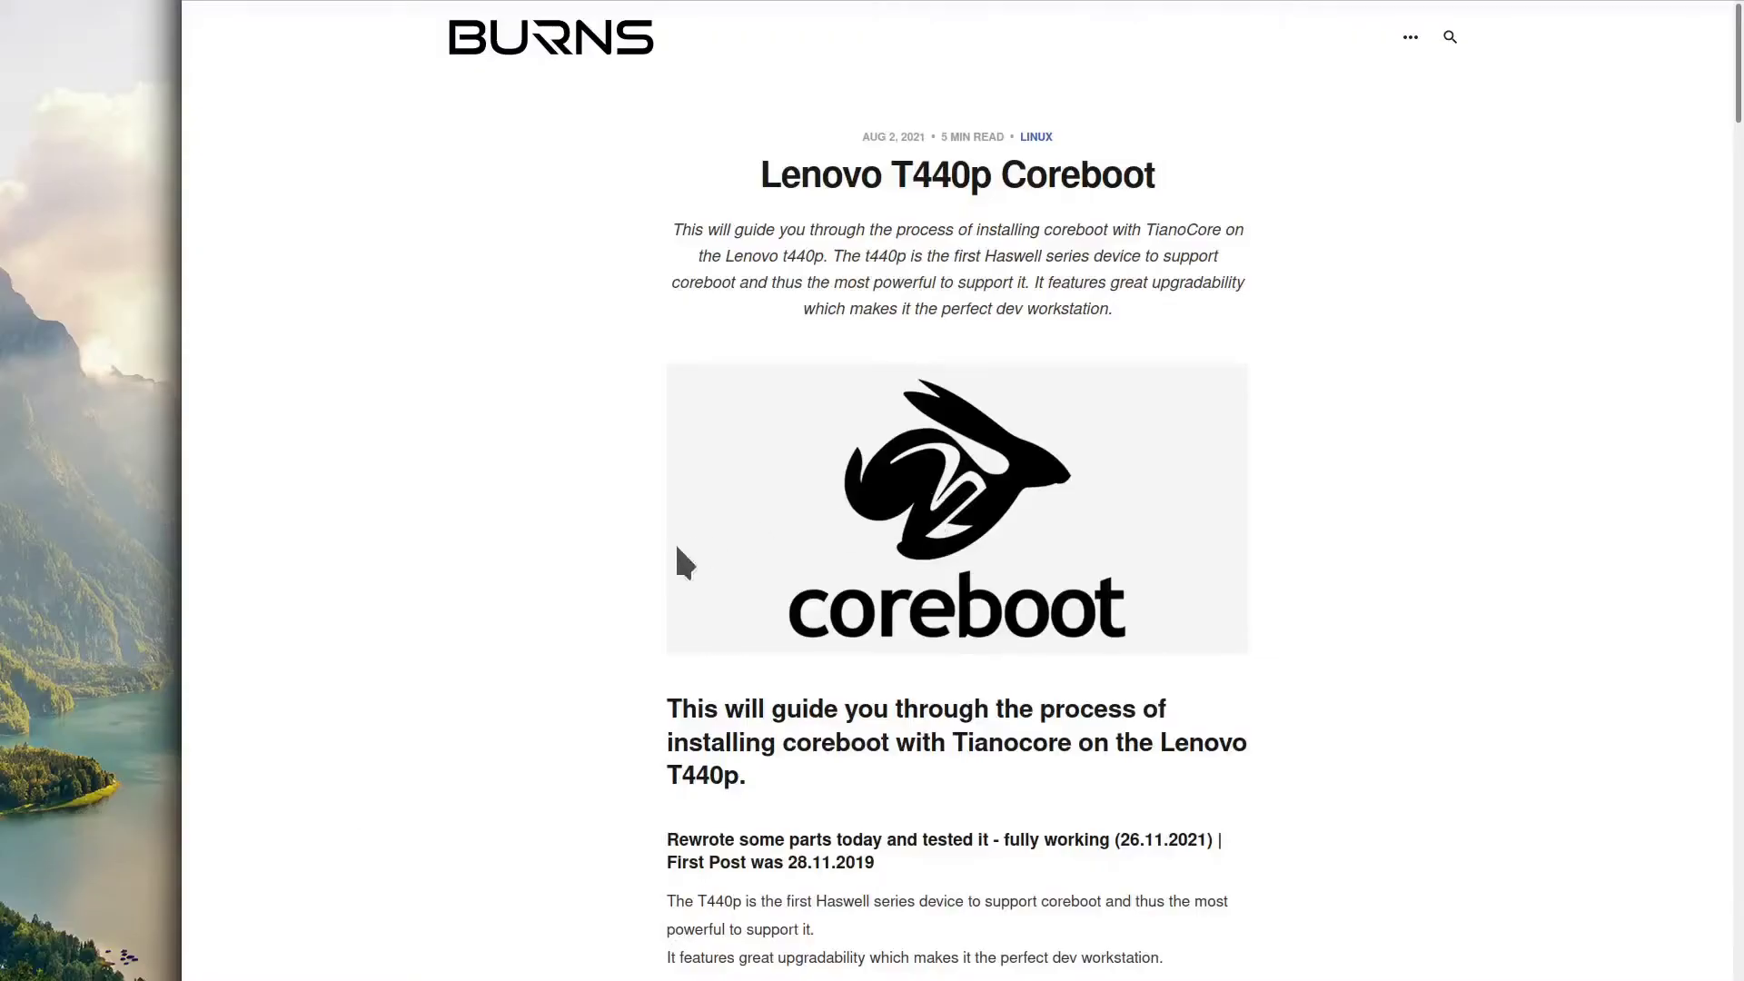
# - Scroll the Burns T440p guide past Materials and The process to Original ROM and Export blobs
pyautogui.scroll(-3)
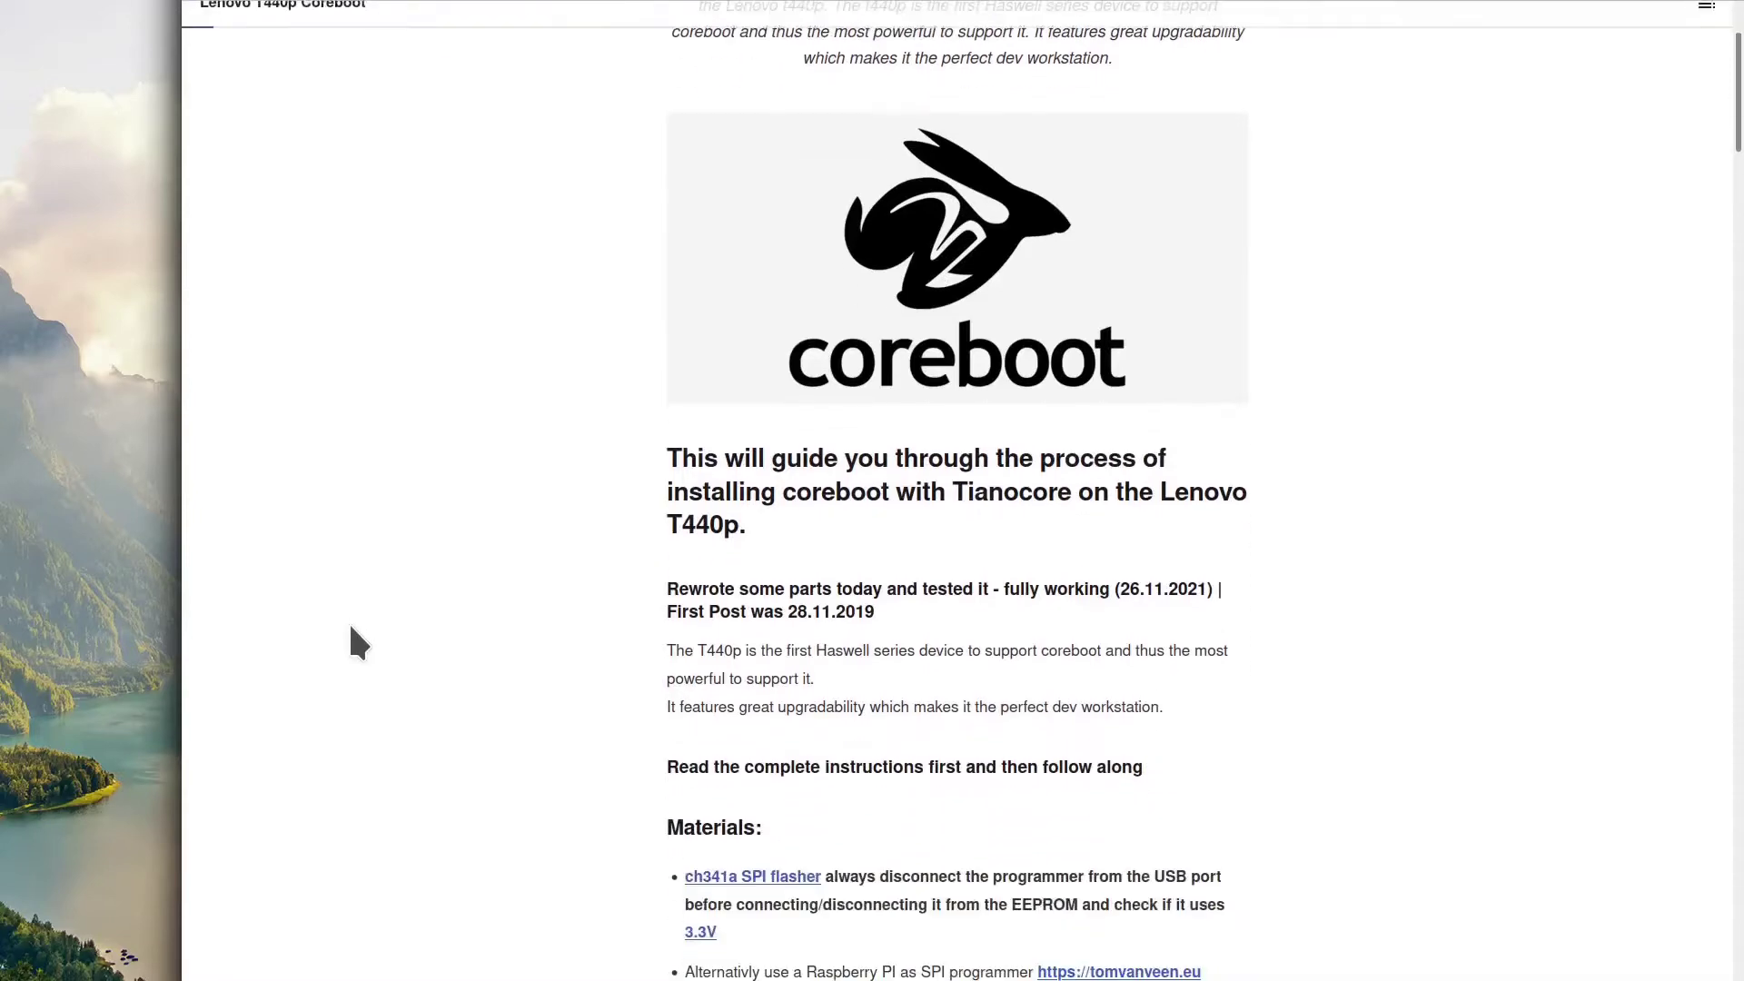
pyautogui.scroll(-3)
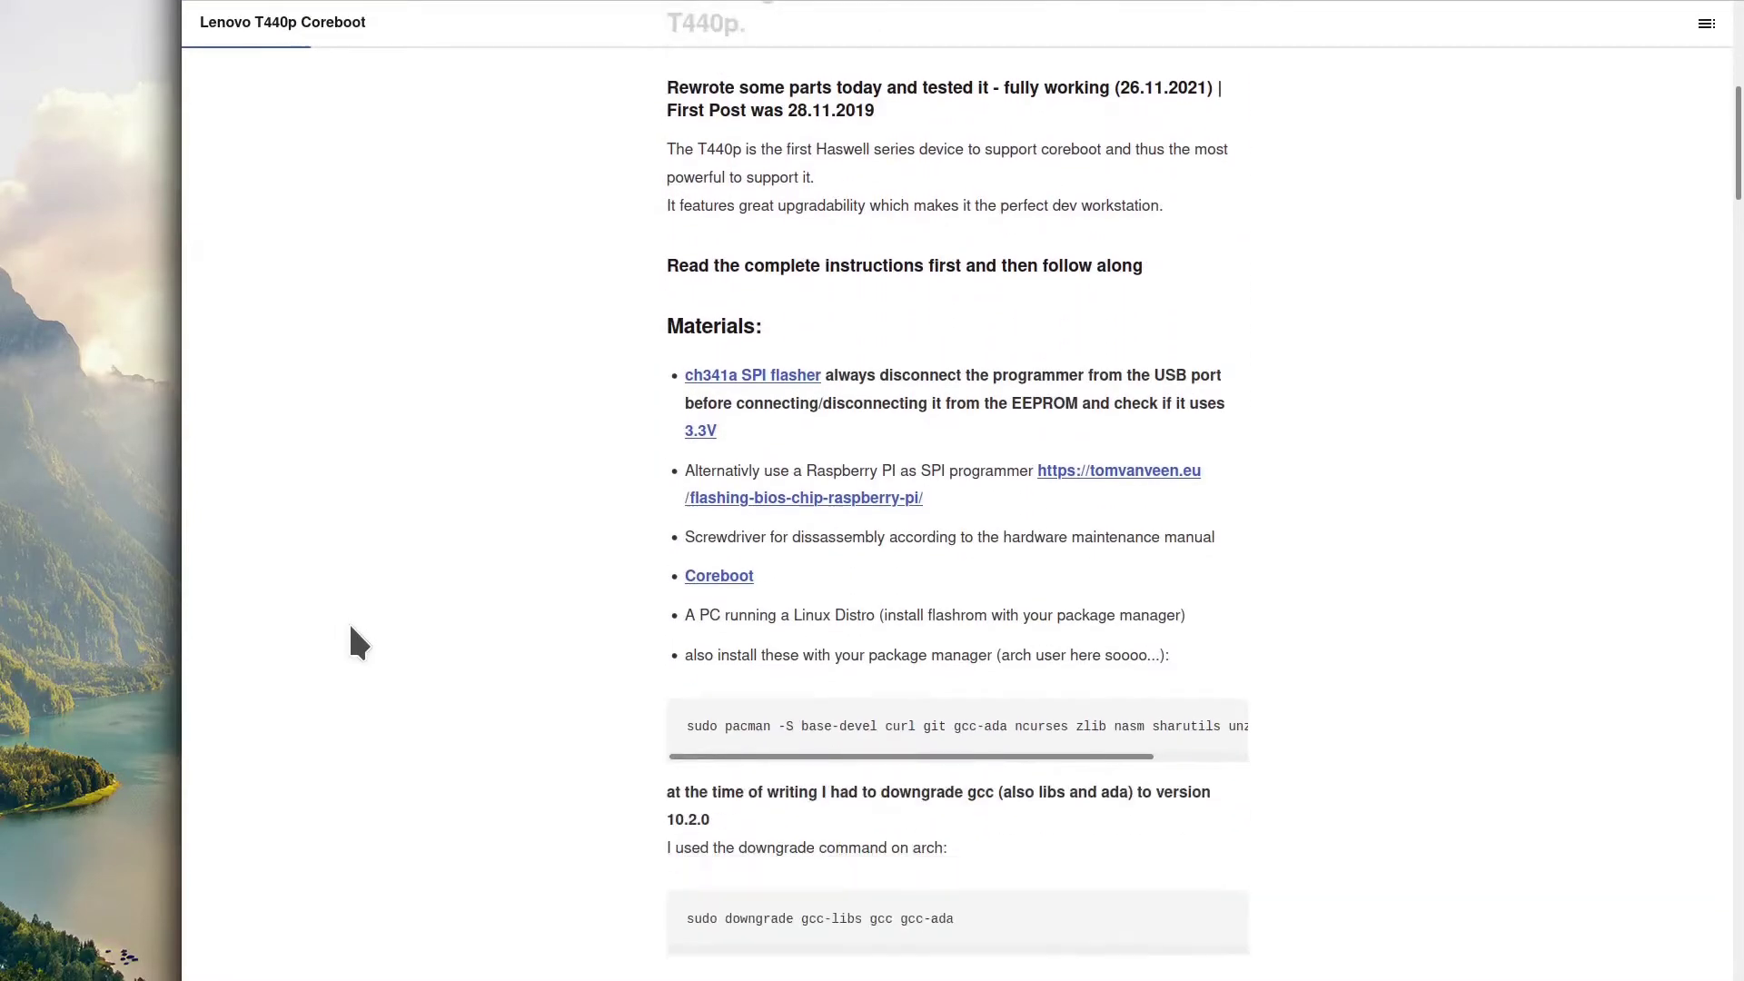
pyautogui.scroll(-3)
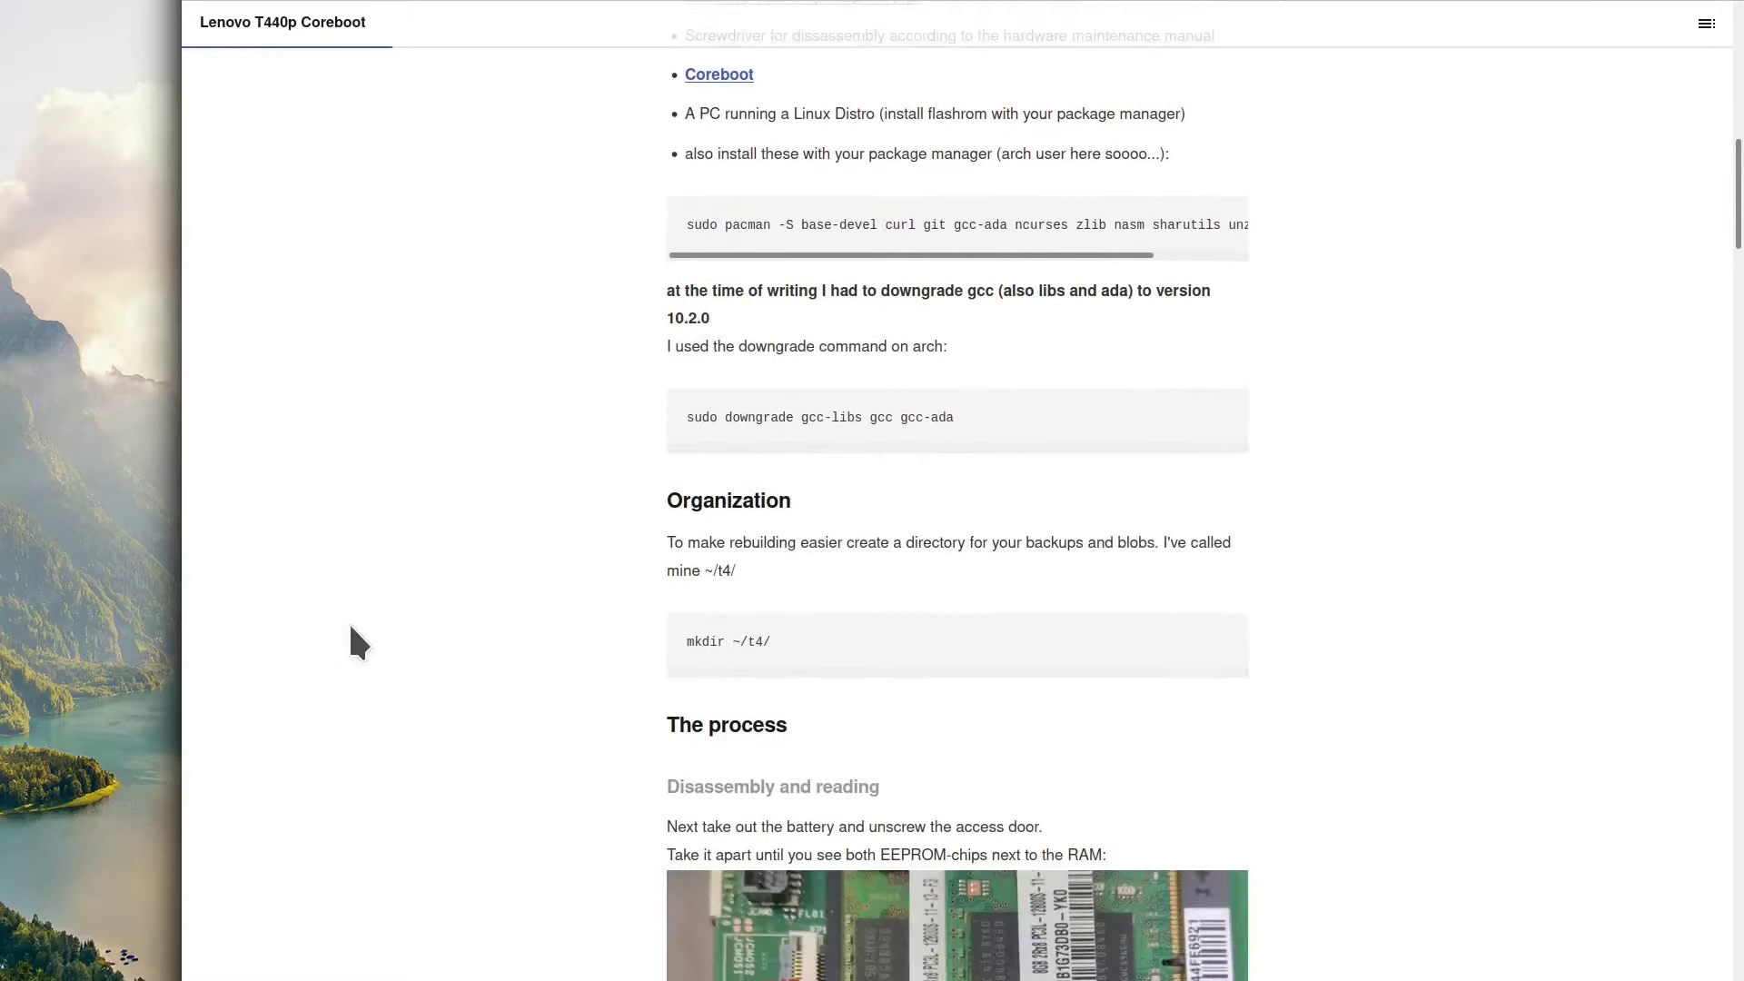
pyautogui.scroll(-3)
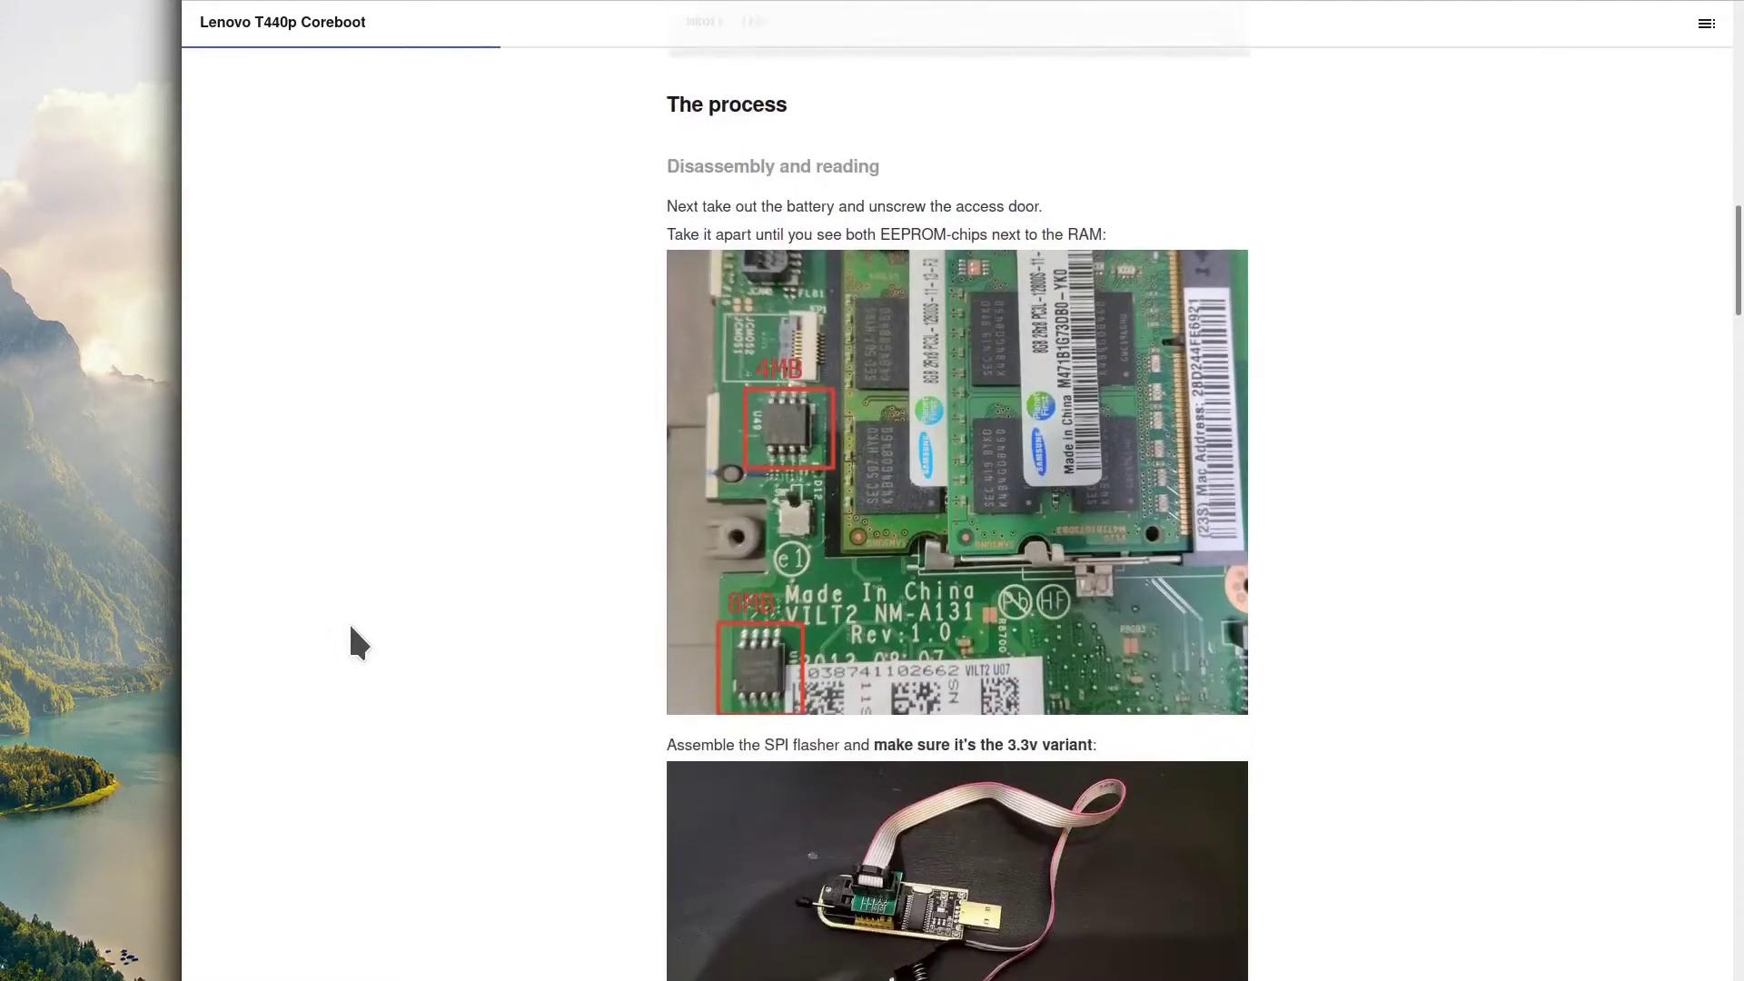
pyautogui.scroll(-3)
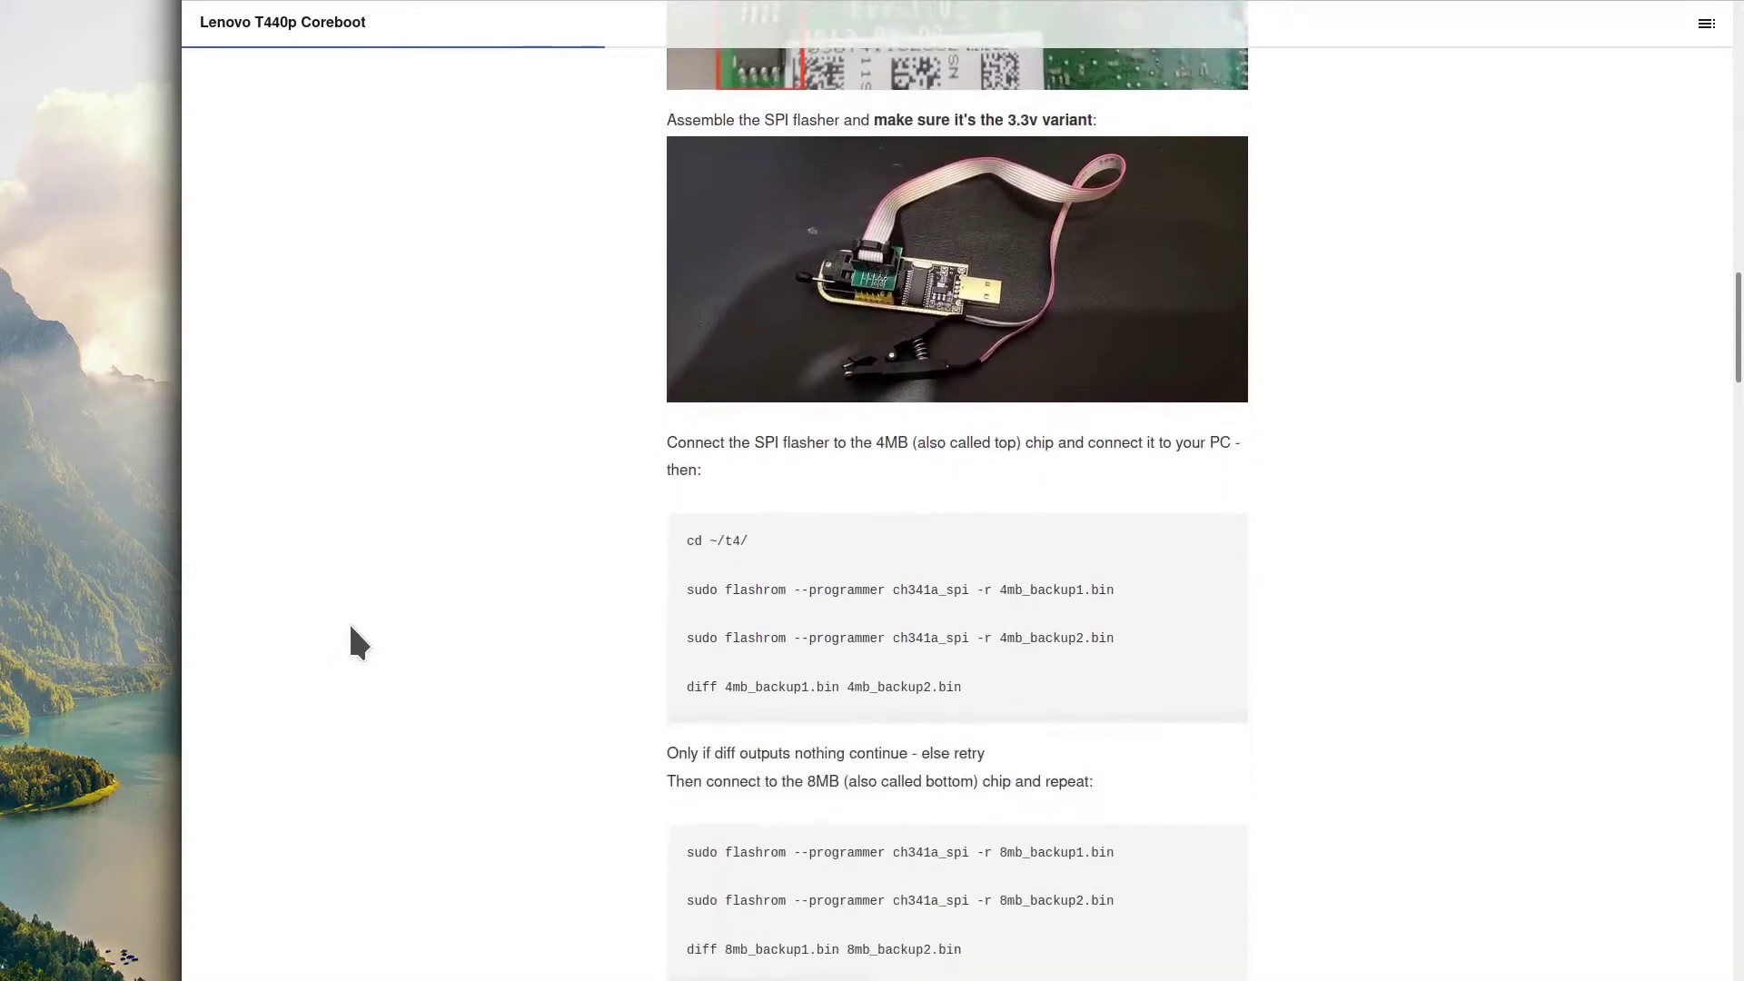
pyautogui.scroll(-3)
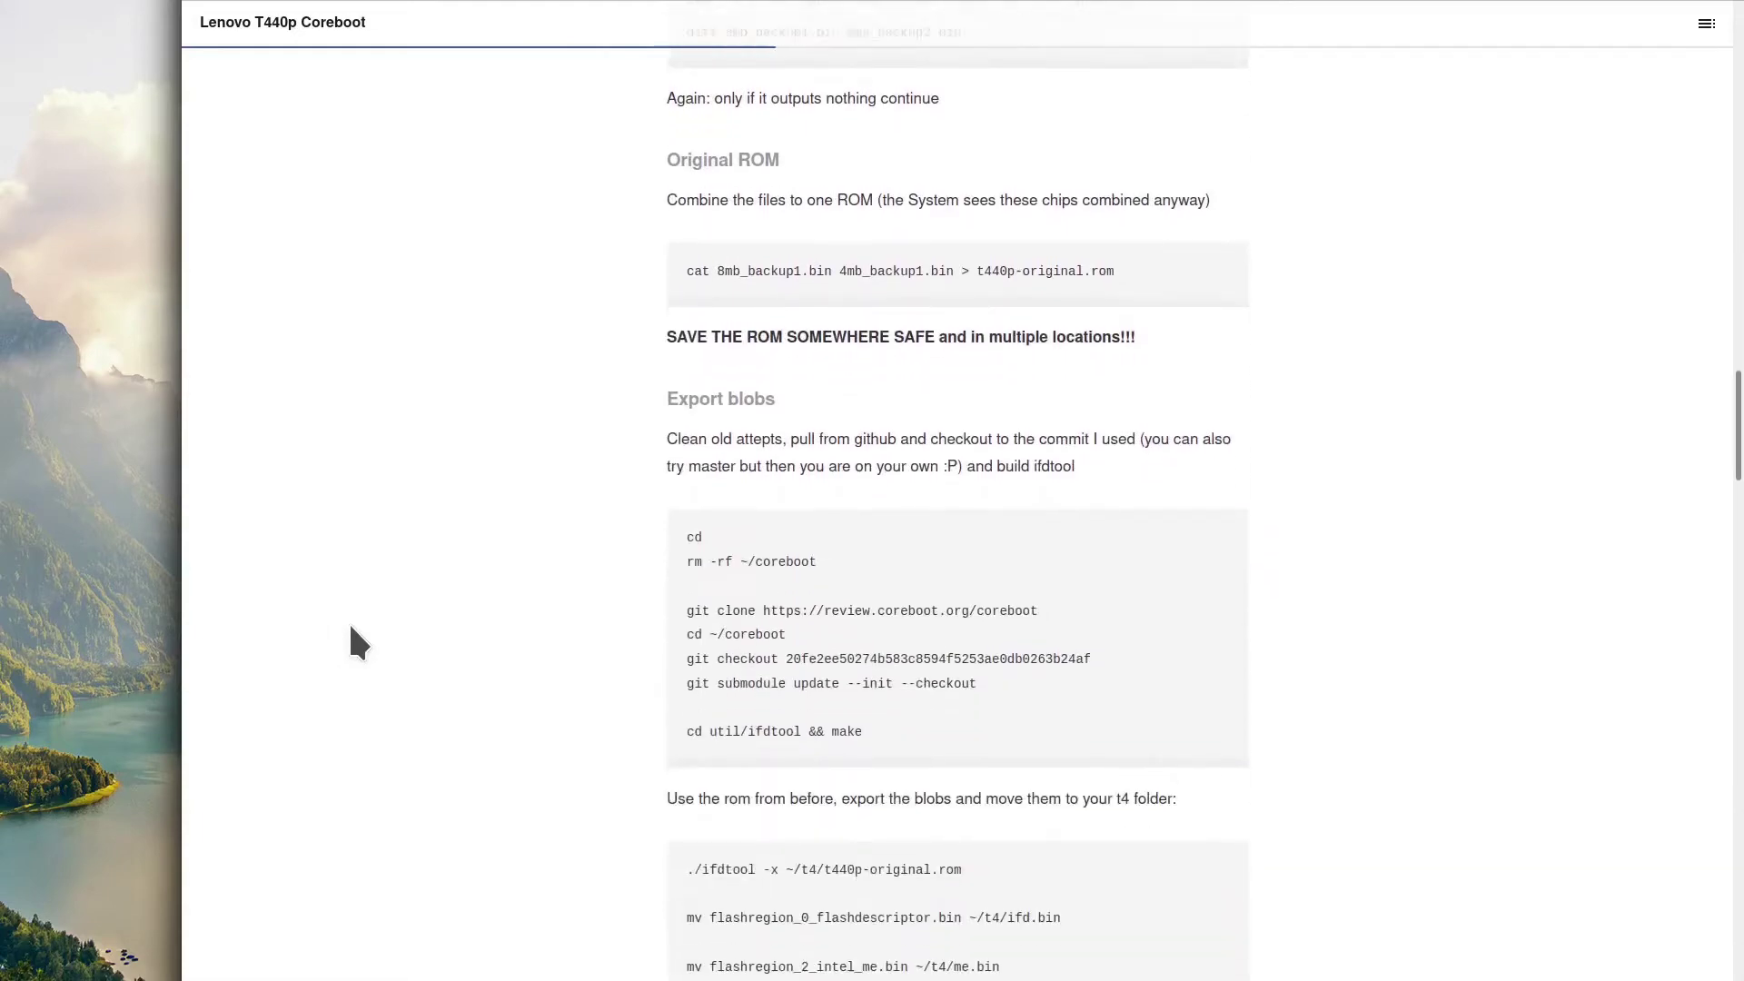
pyautogui.scroll(-3)
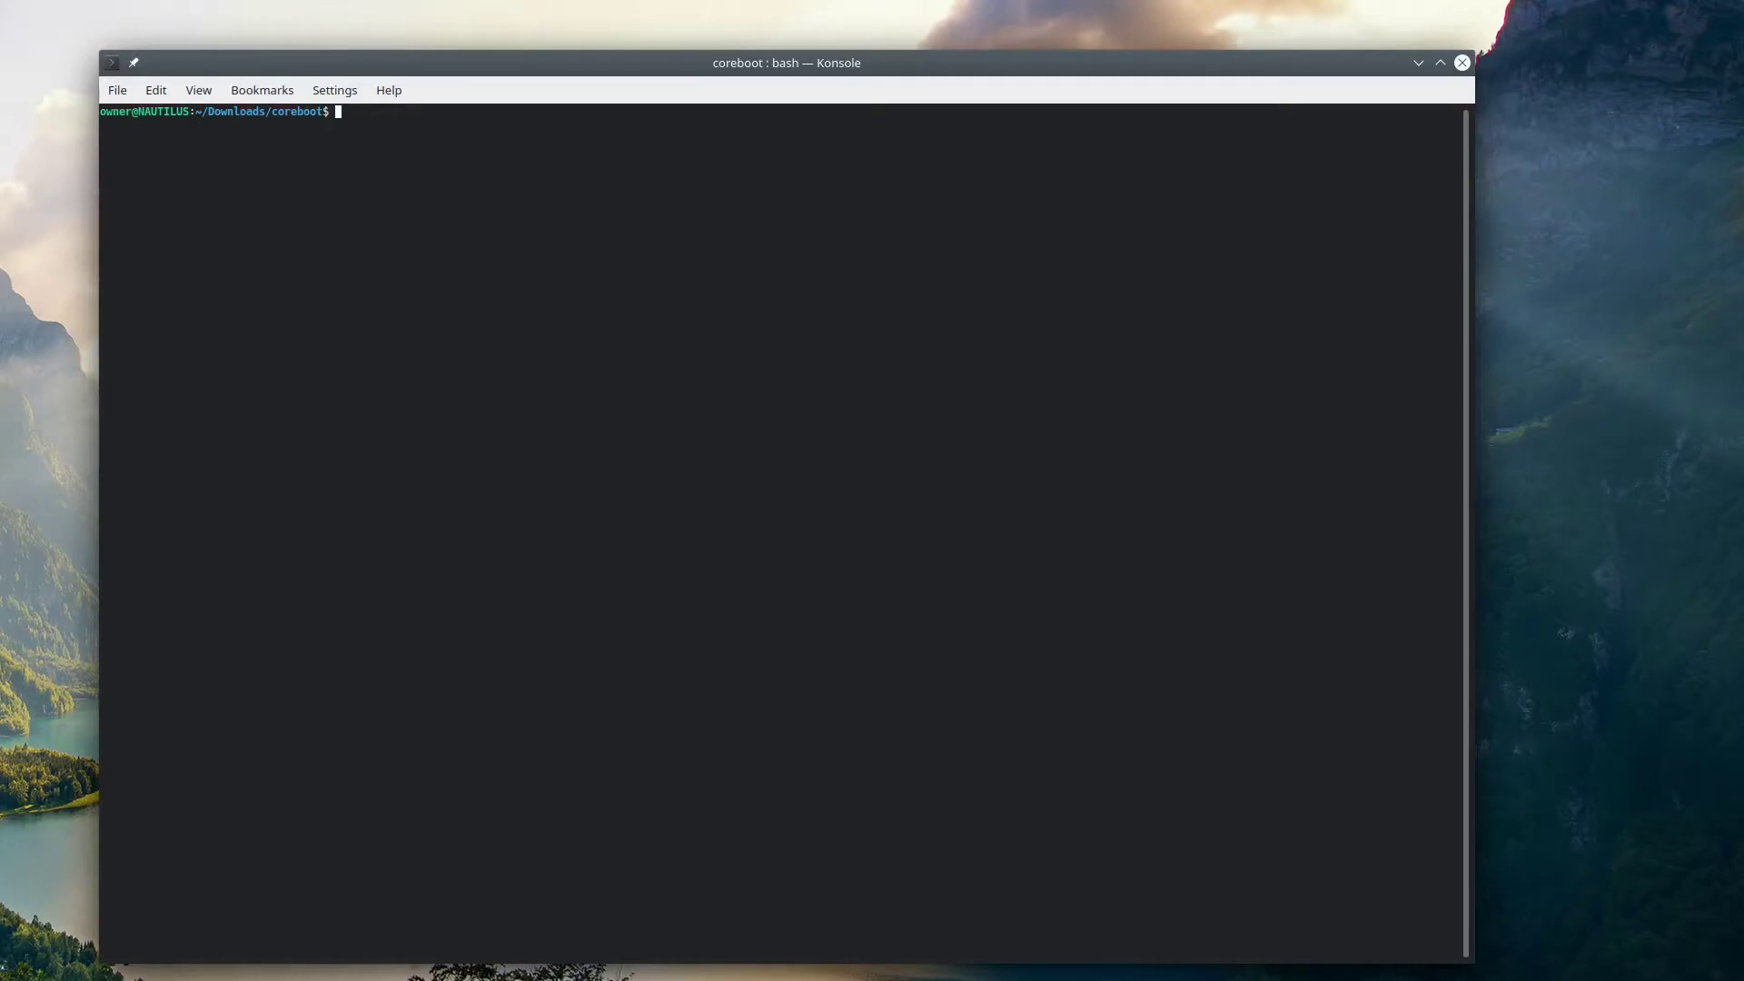
# - Read the 4MB chip with flashrom via ch341a_spi into 4mb_backup1.bin, retrying once
pyautogui.write('sudo flashrom')
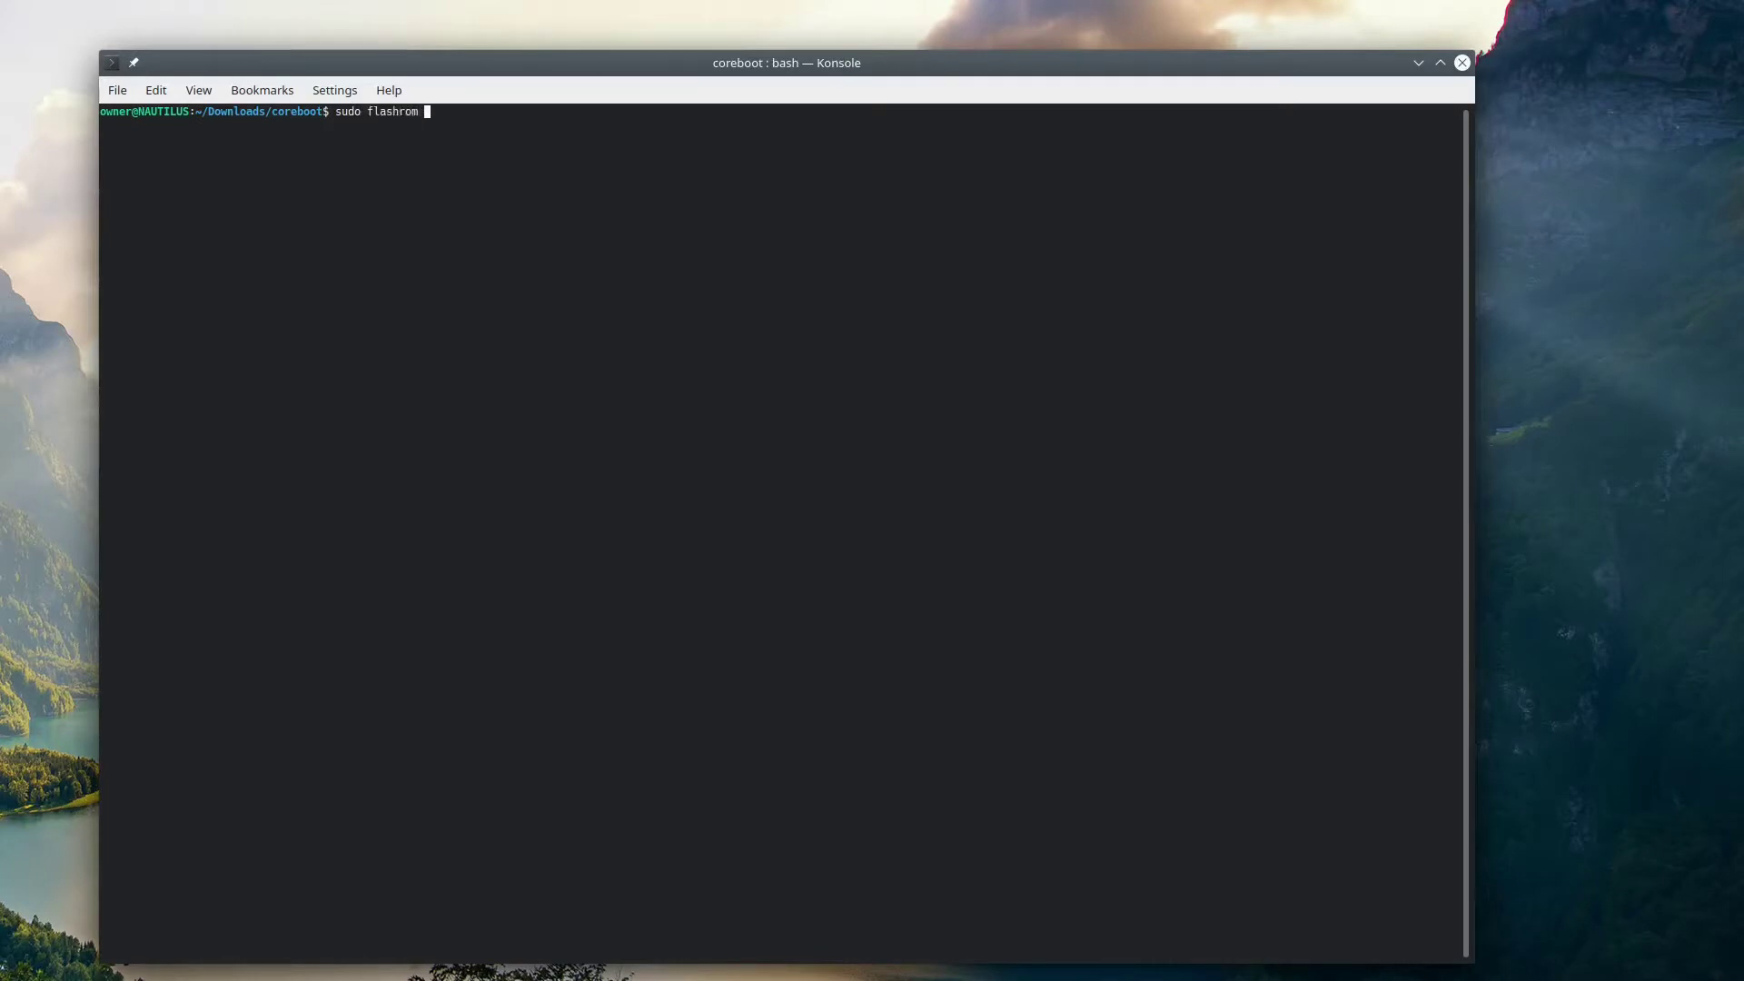
pyautogui.write('--programmer ch341a')
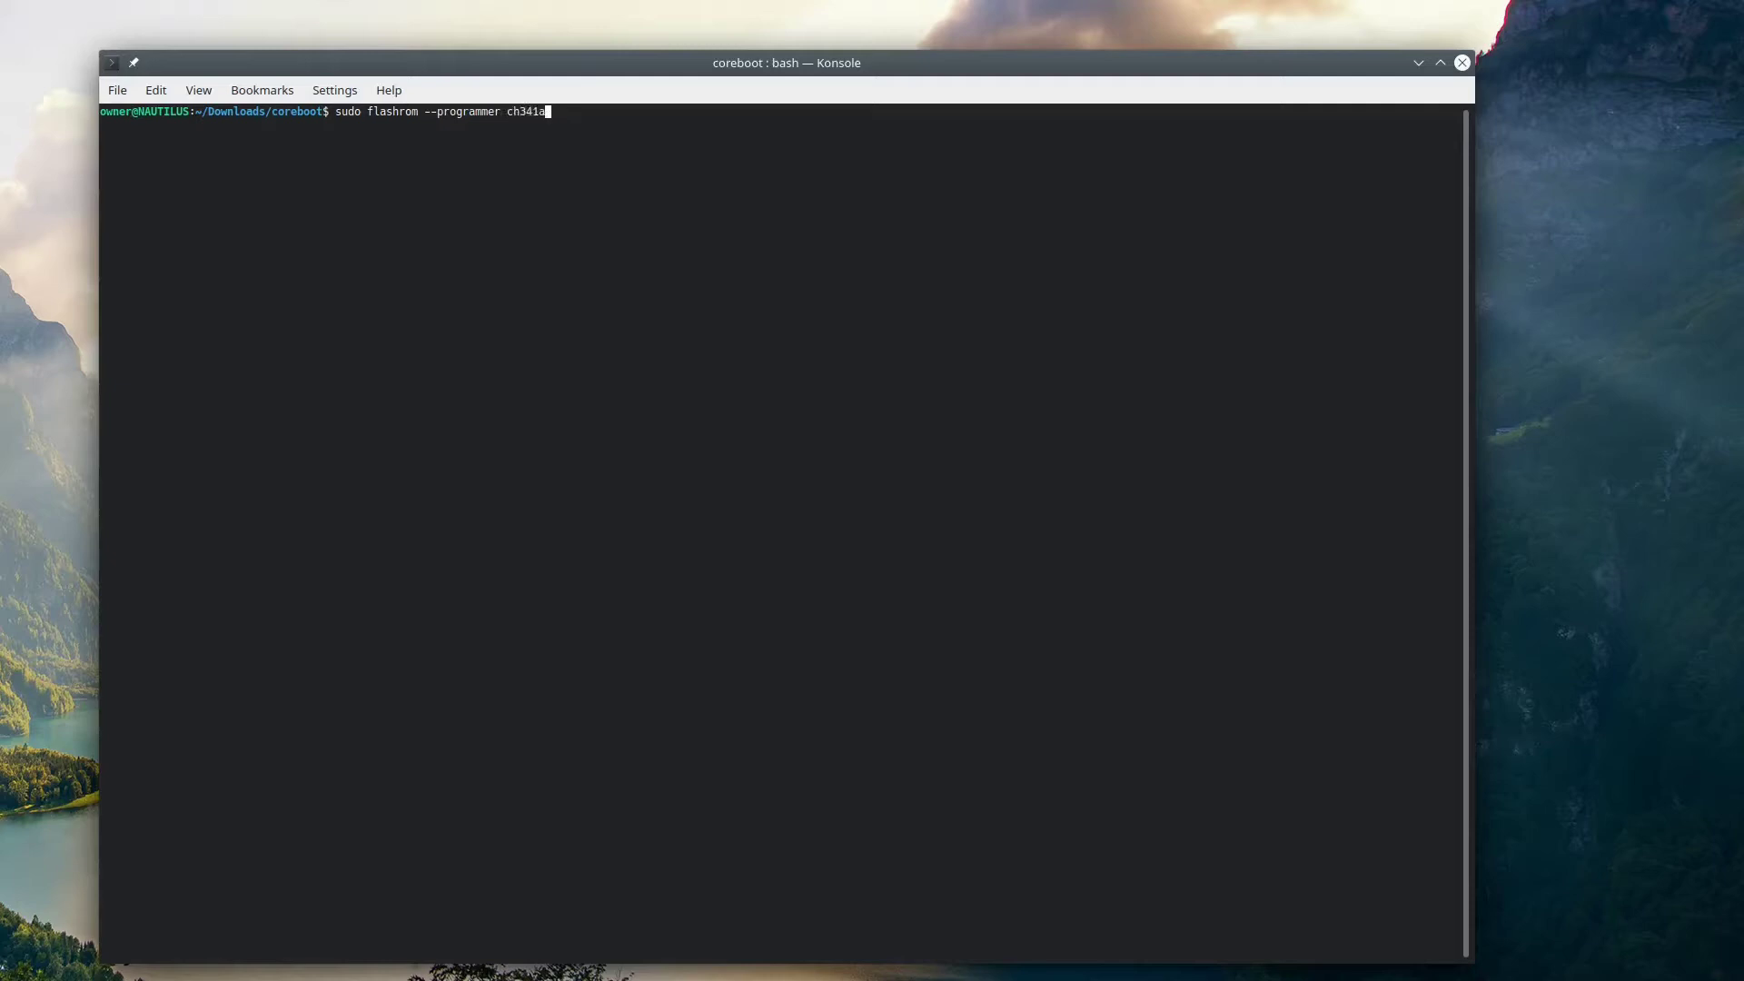
pyautogui.write('_spi -r 4')
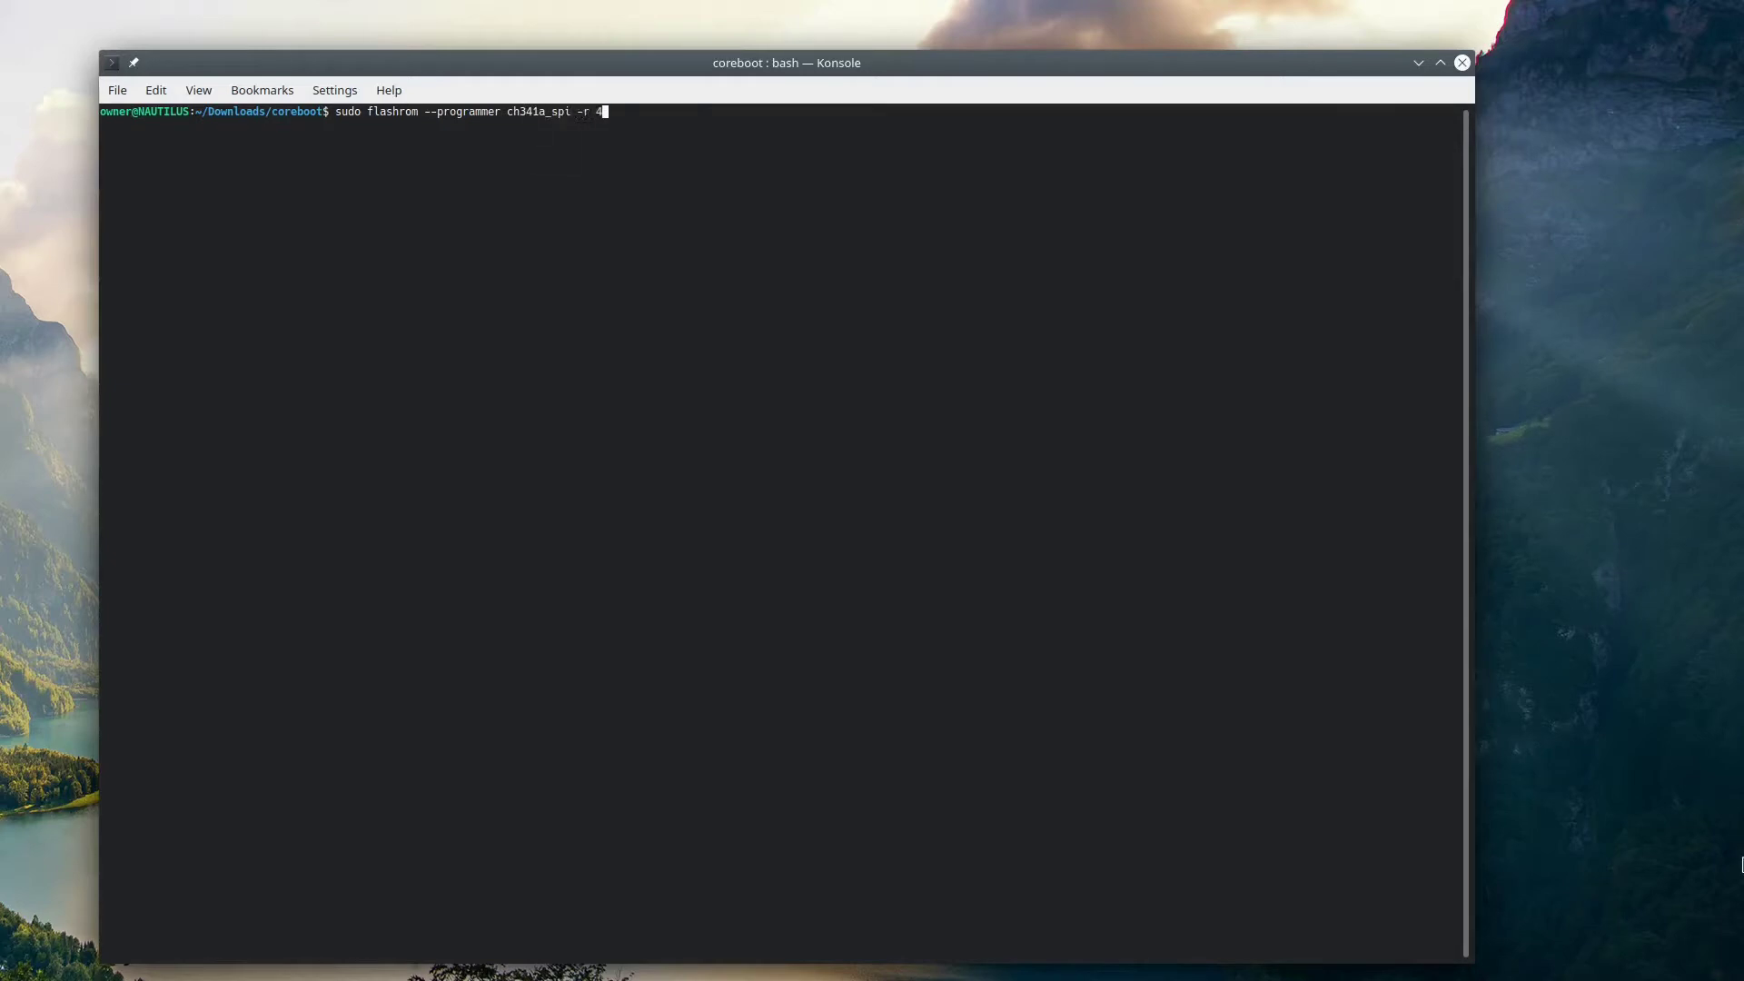
pyautogui.press('Return')
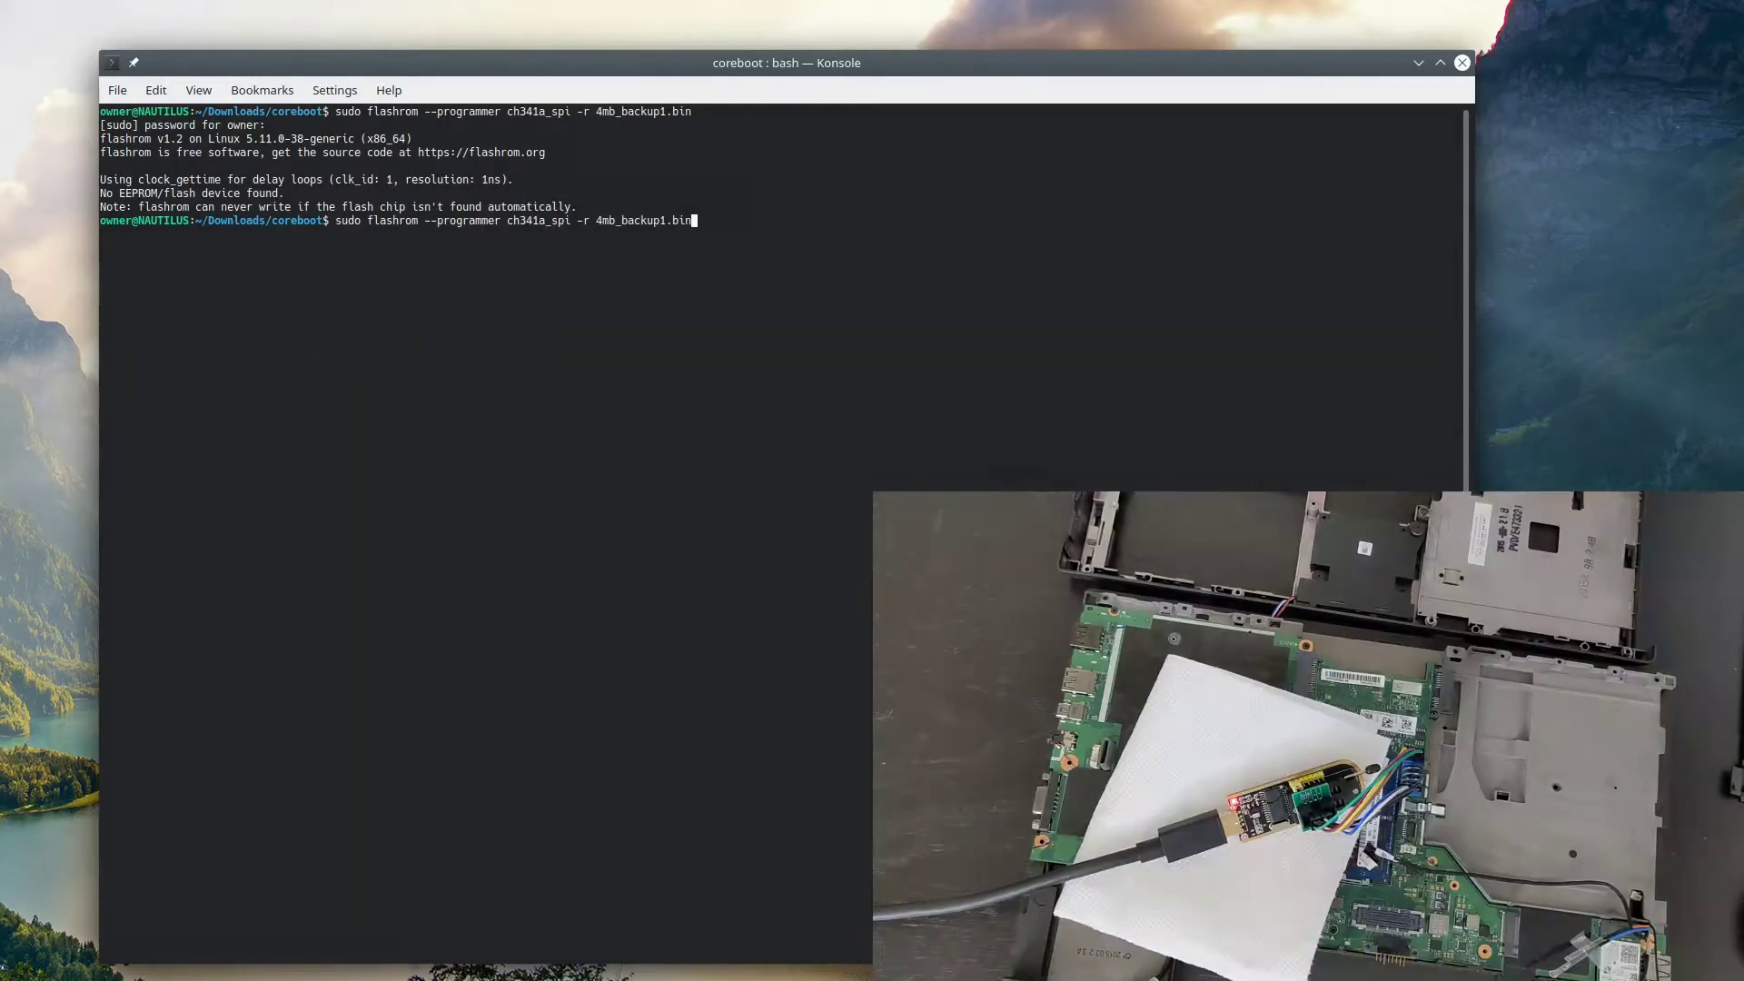
pyautogui.press('Return')
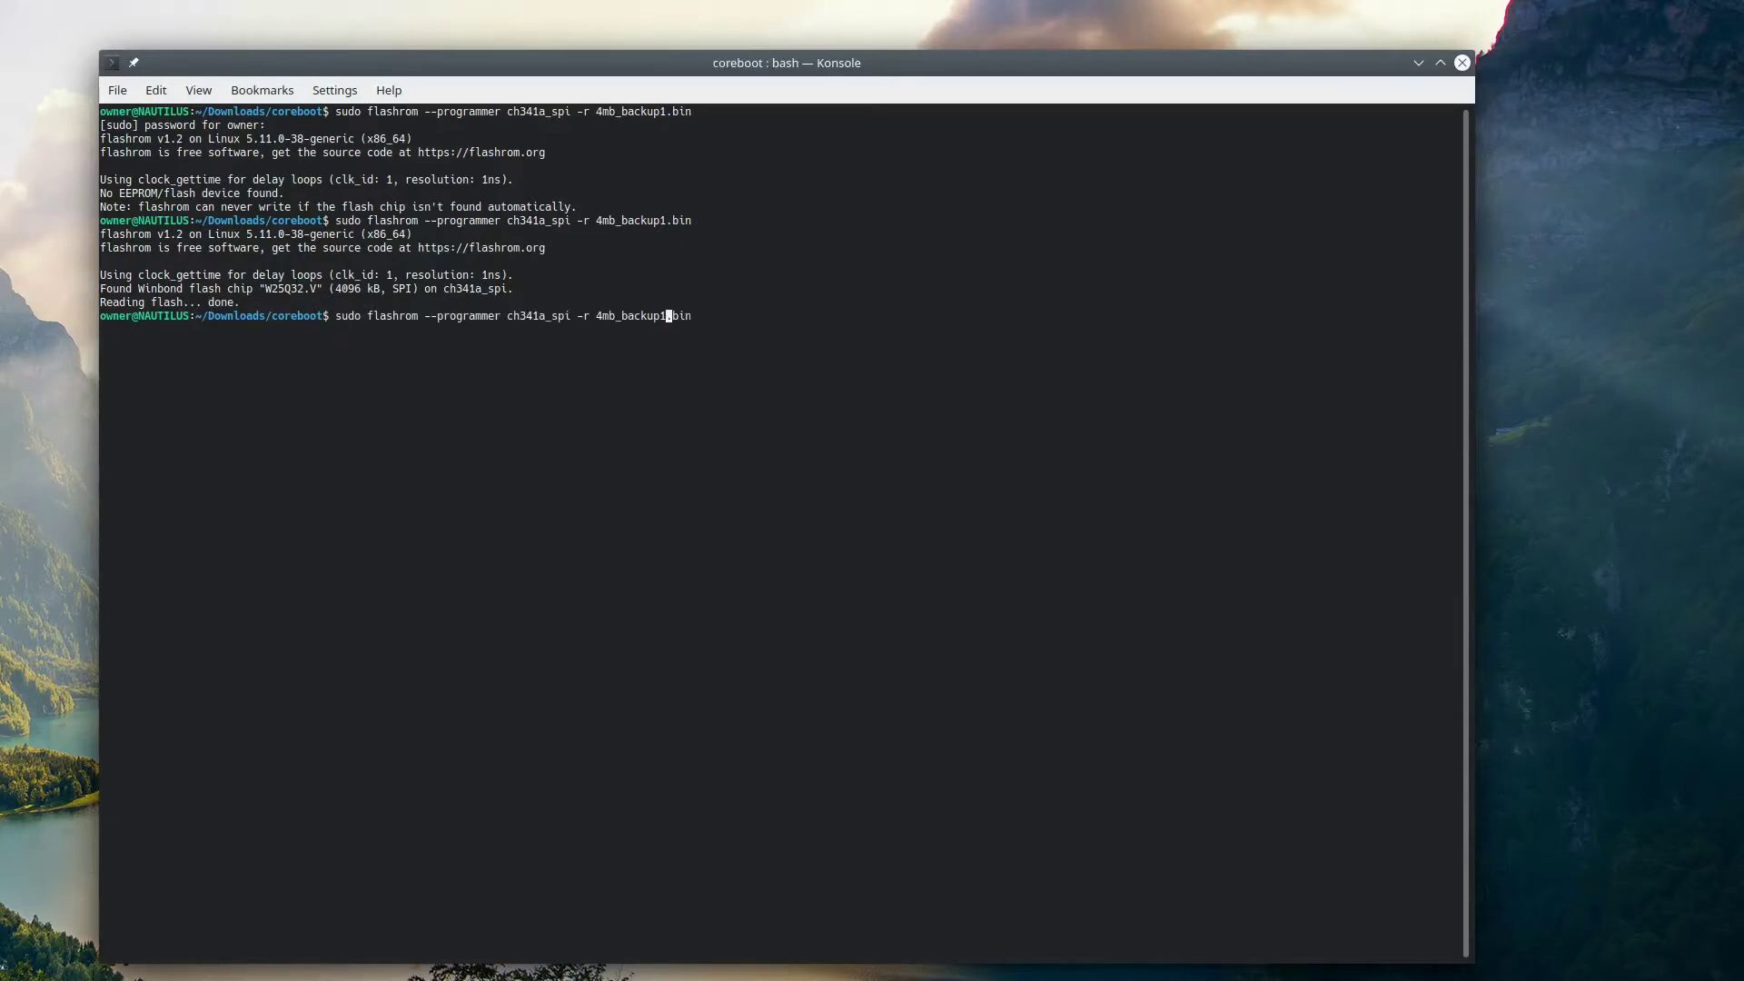
# - Read the 4MB chip a second time into 4mb_backup2.bin
pyautogui.write('2')
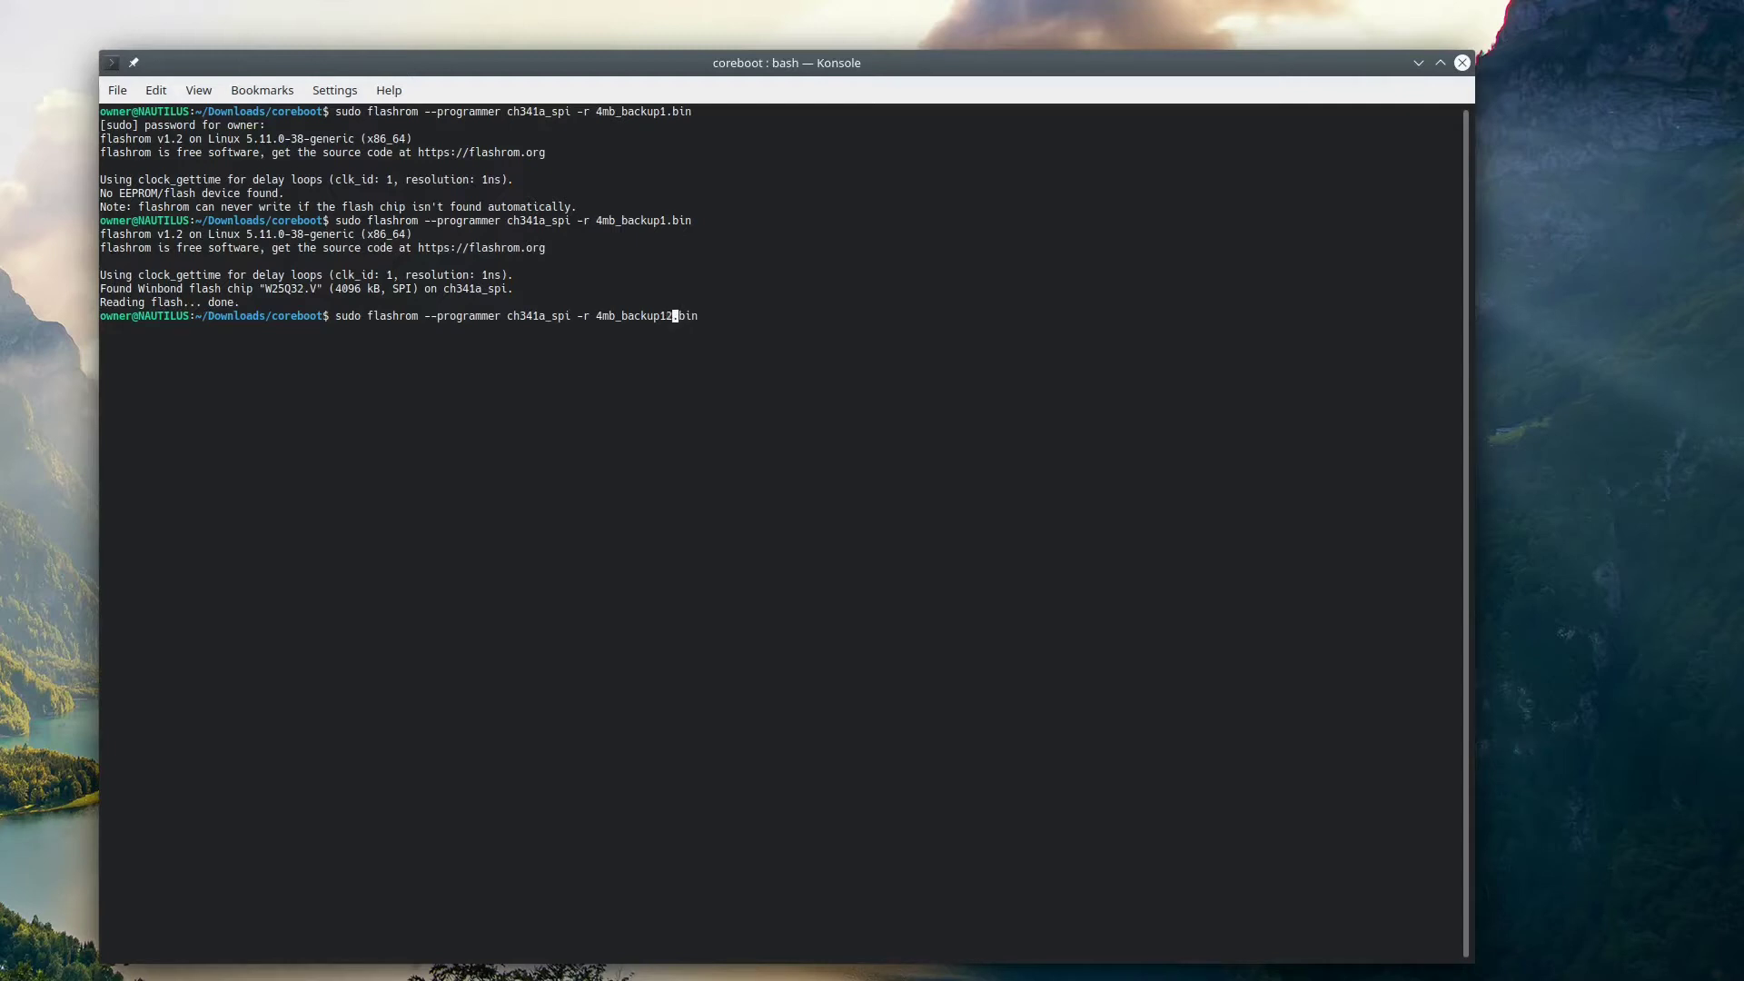
pyautogui.press('BackSpace')
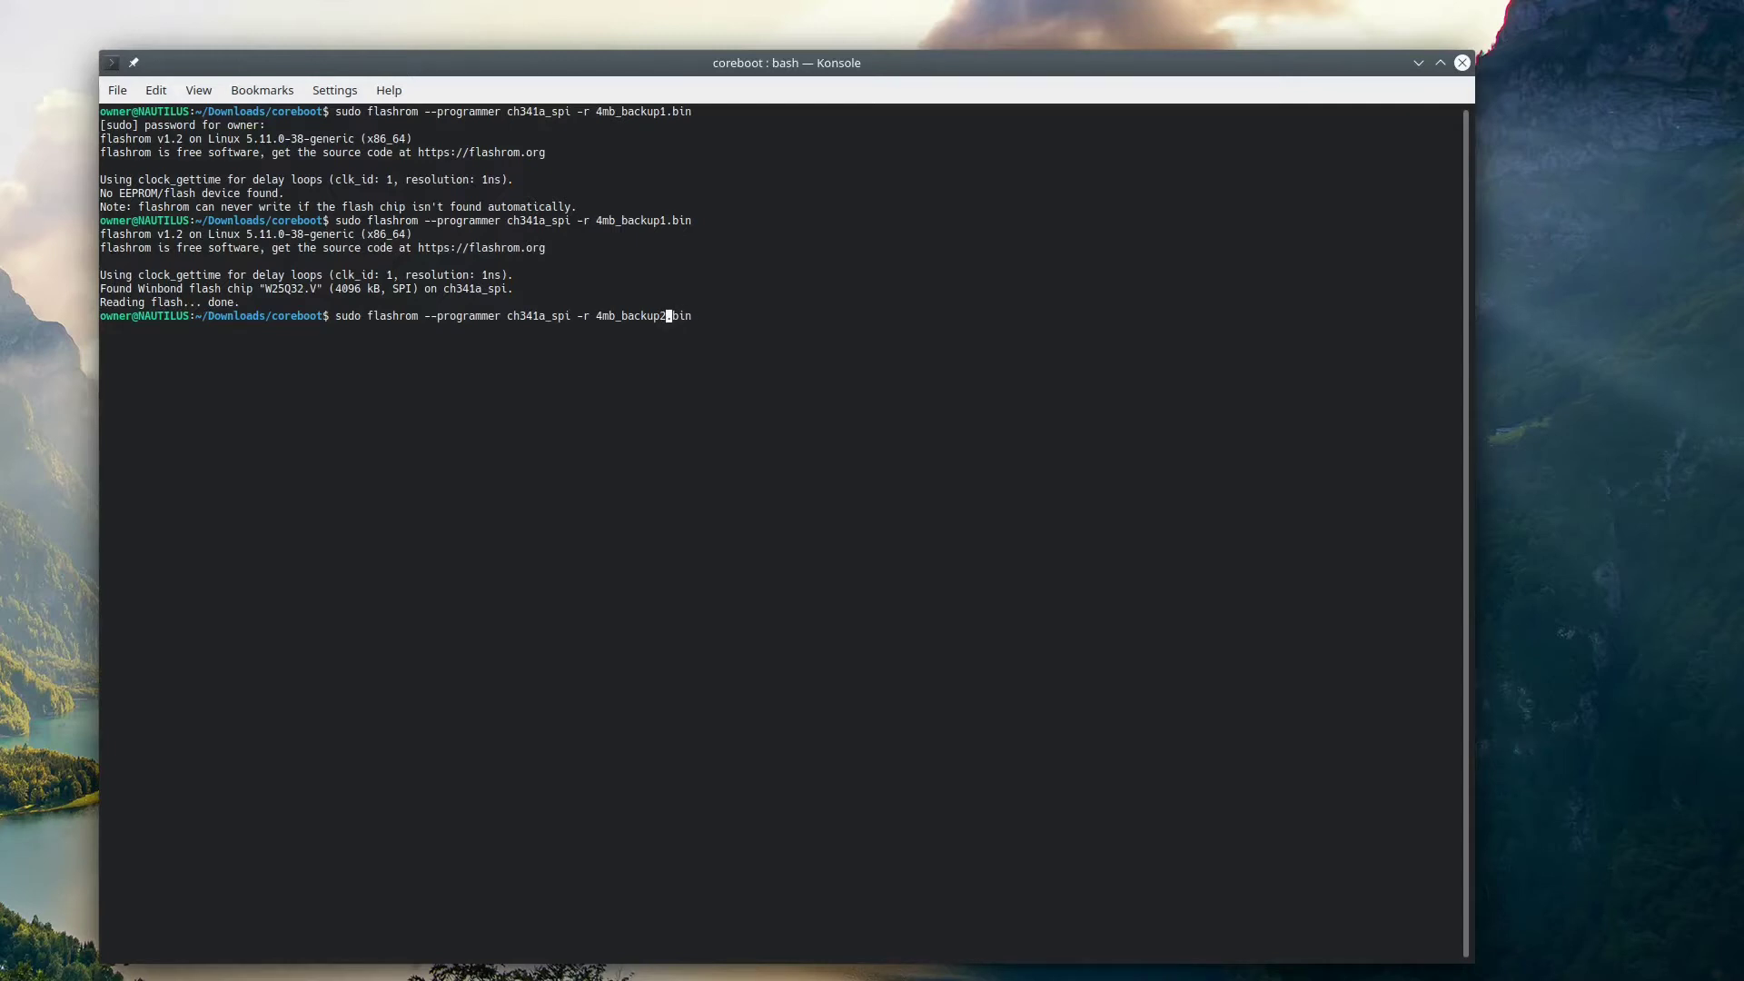
pyautogui.press('Return')
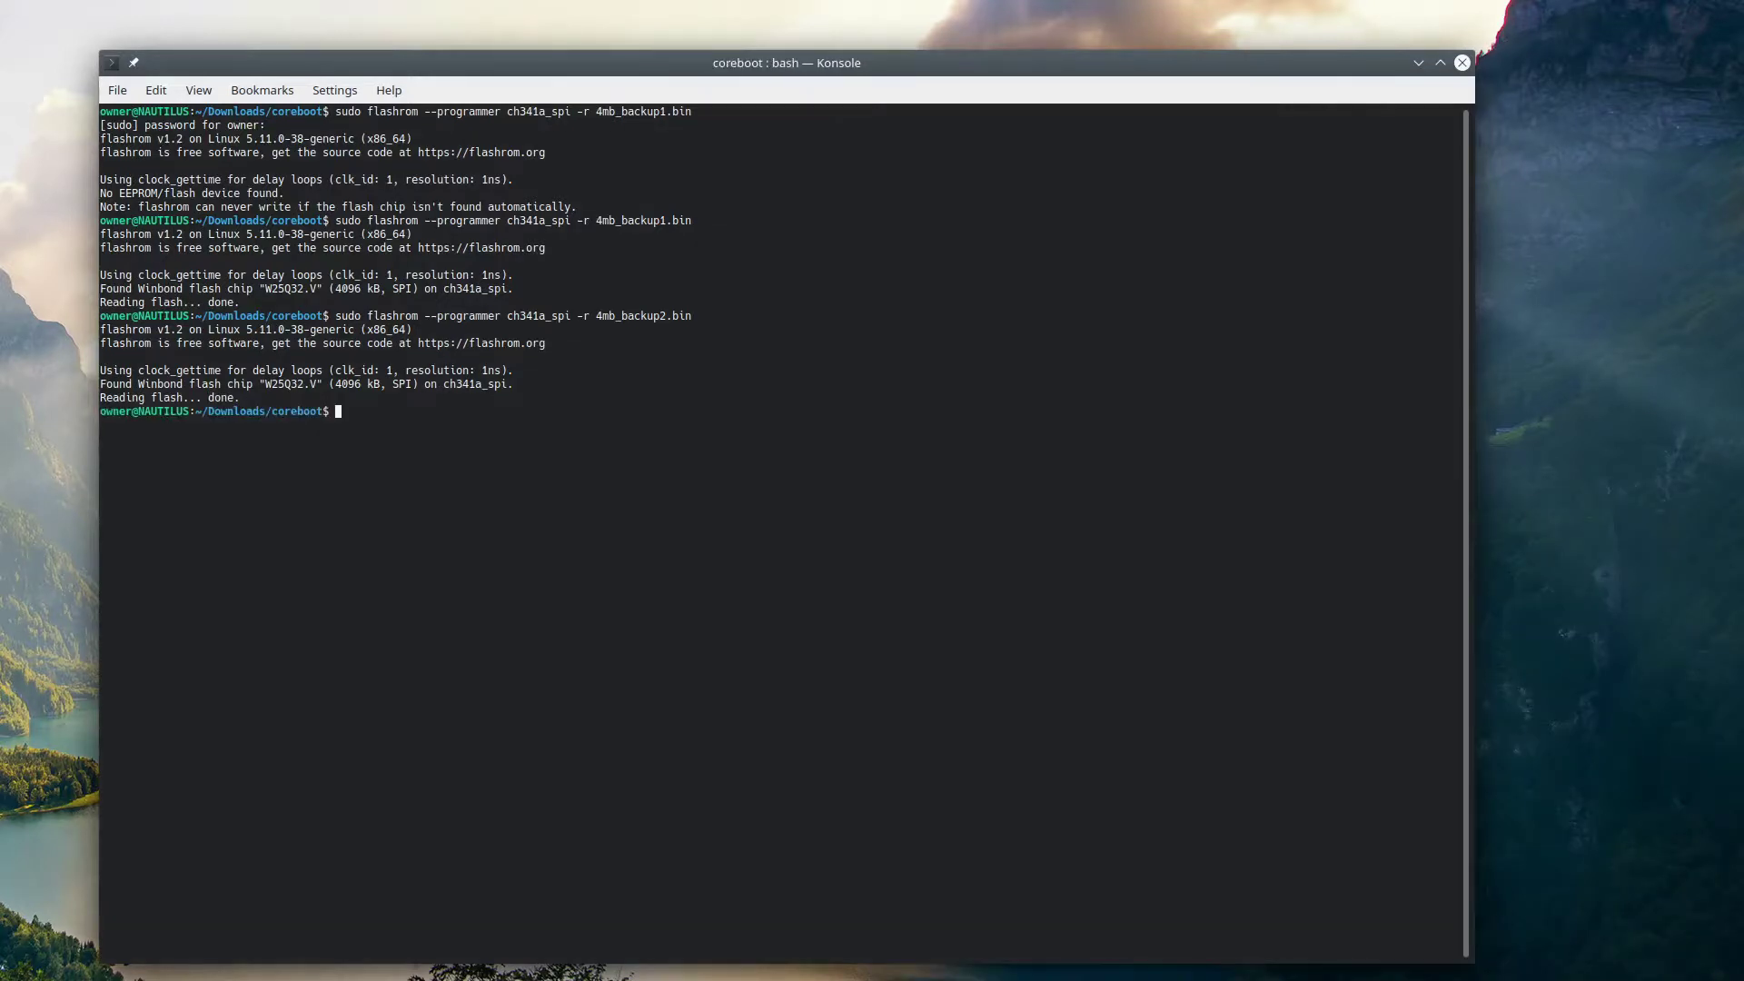
# - Diff 4mb_backup1.bin against 4mb_backup2.bin, then read the 8MB chip into 8mb_backup1.bin and 8mb_backup2.bin
pyautogui.write('diff 4mb_backup1')
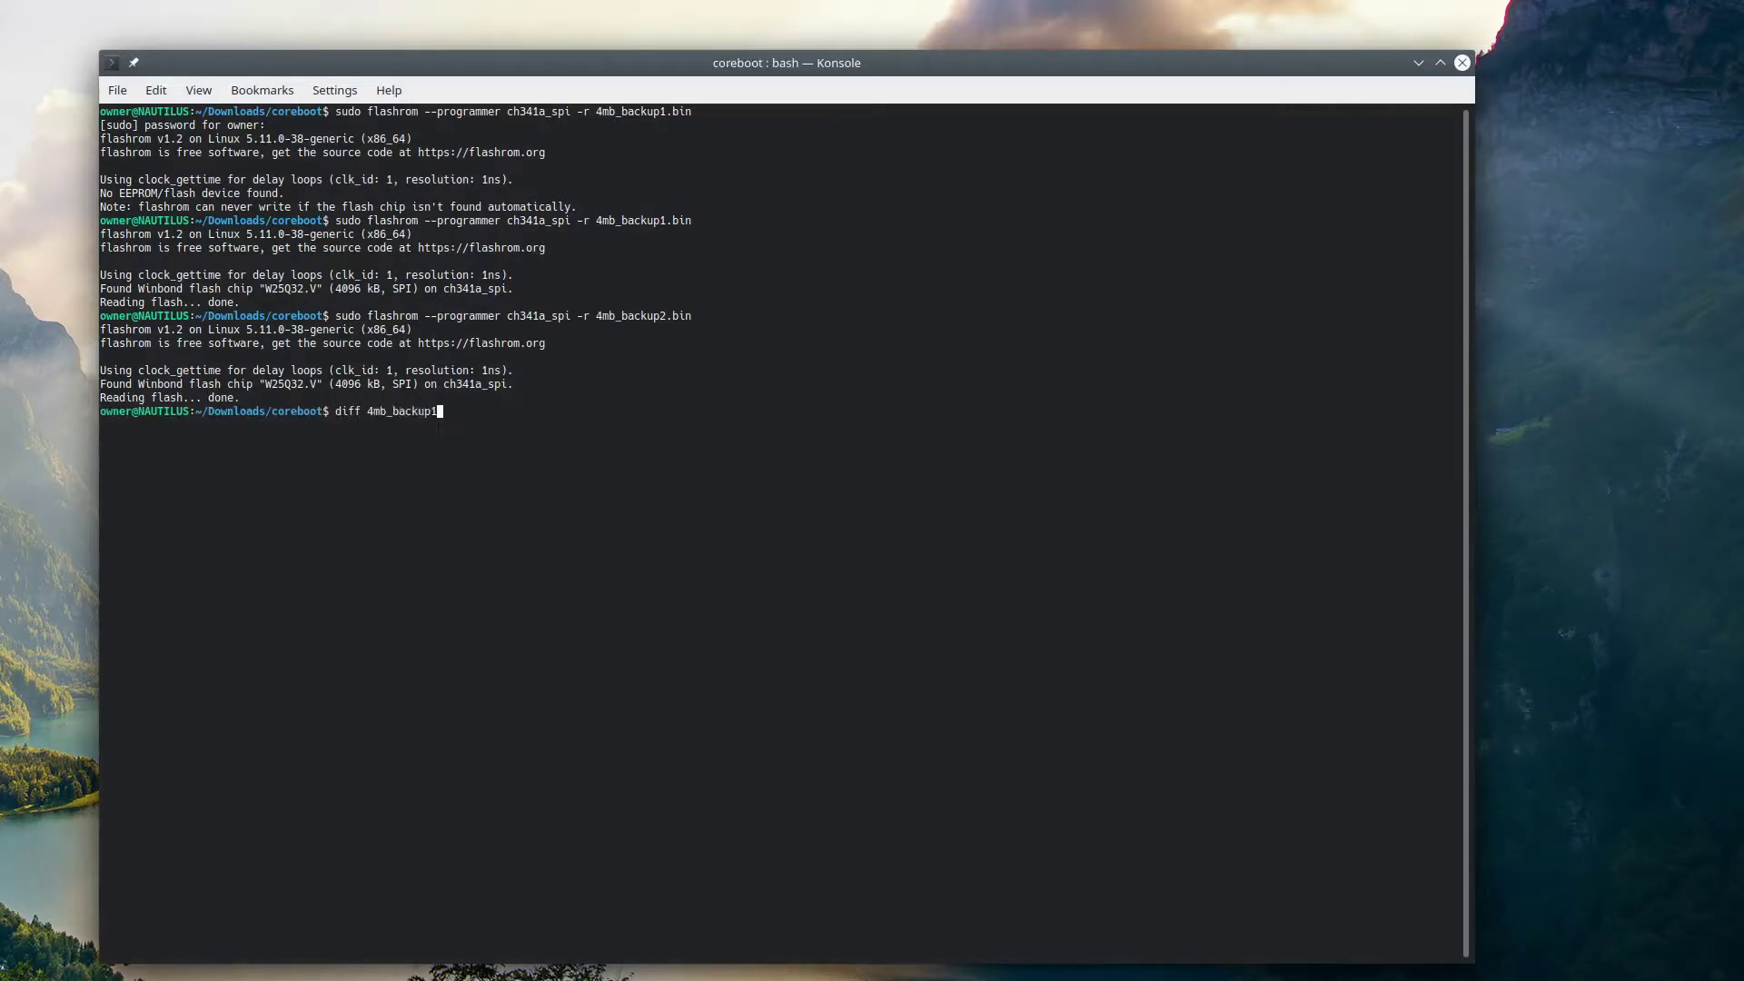
pyautogui.write('.bin 4mb')
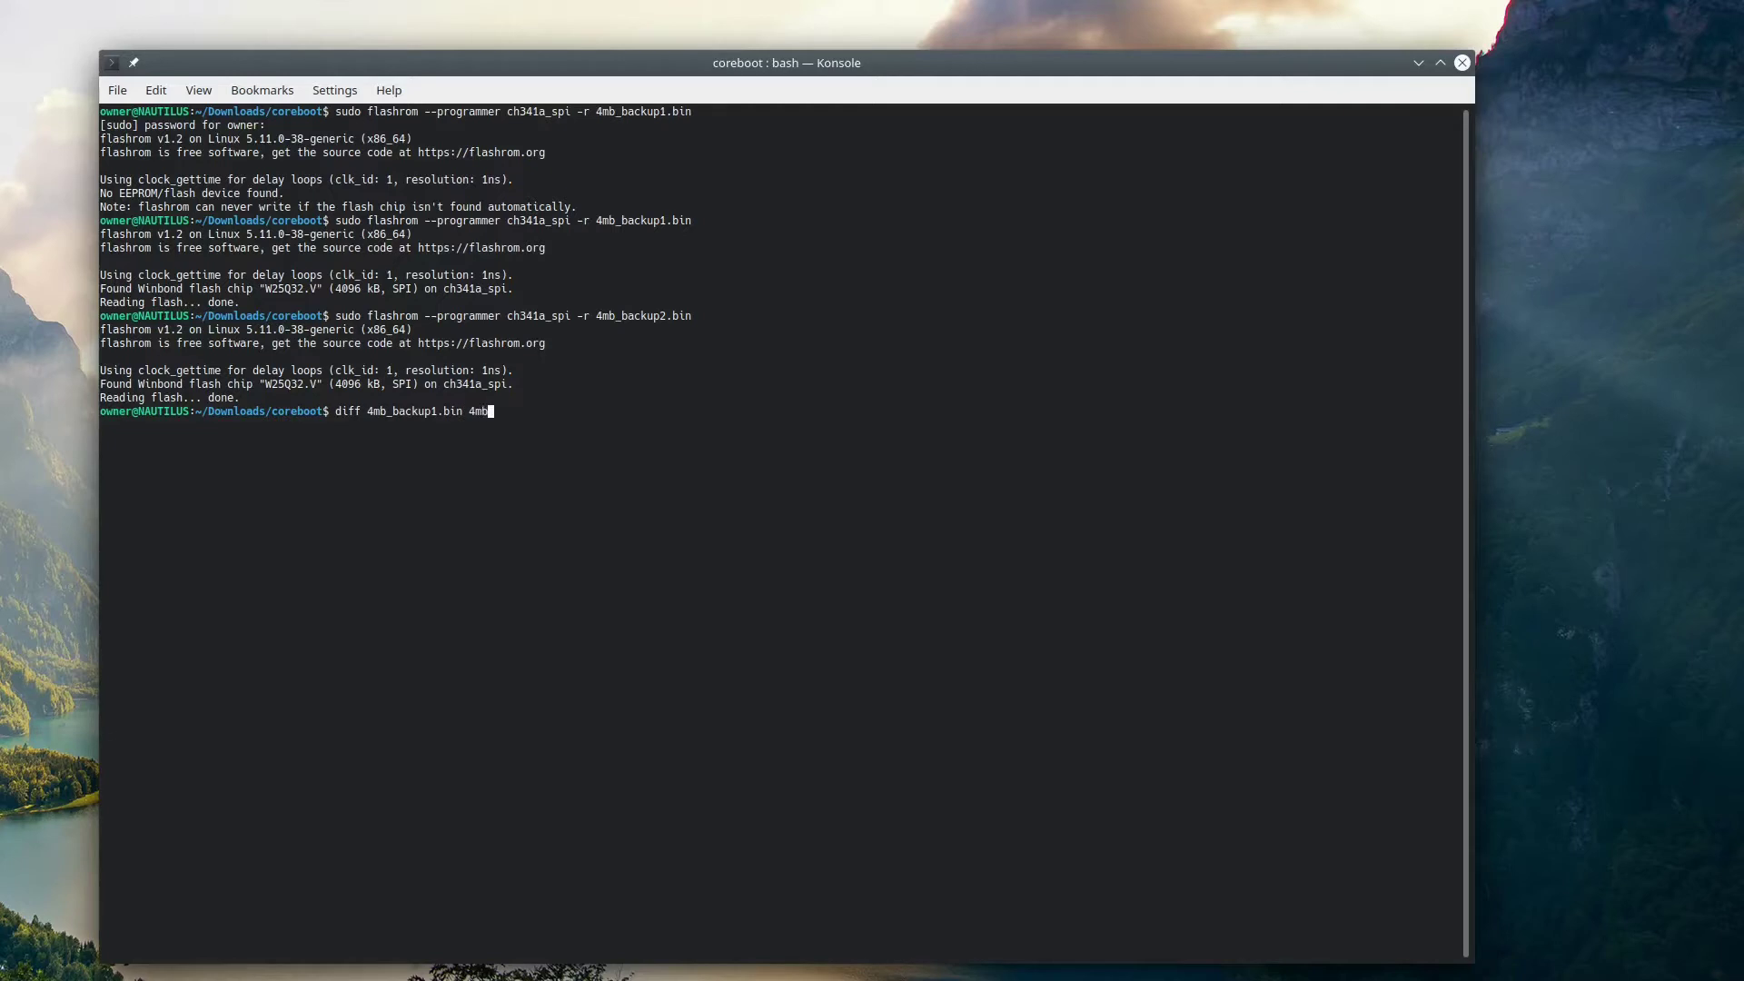
pyautogui.write('backup2.bin')
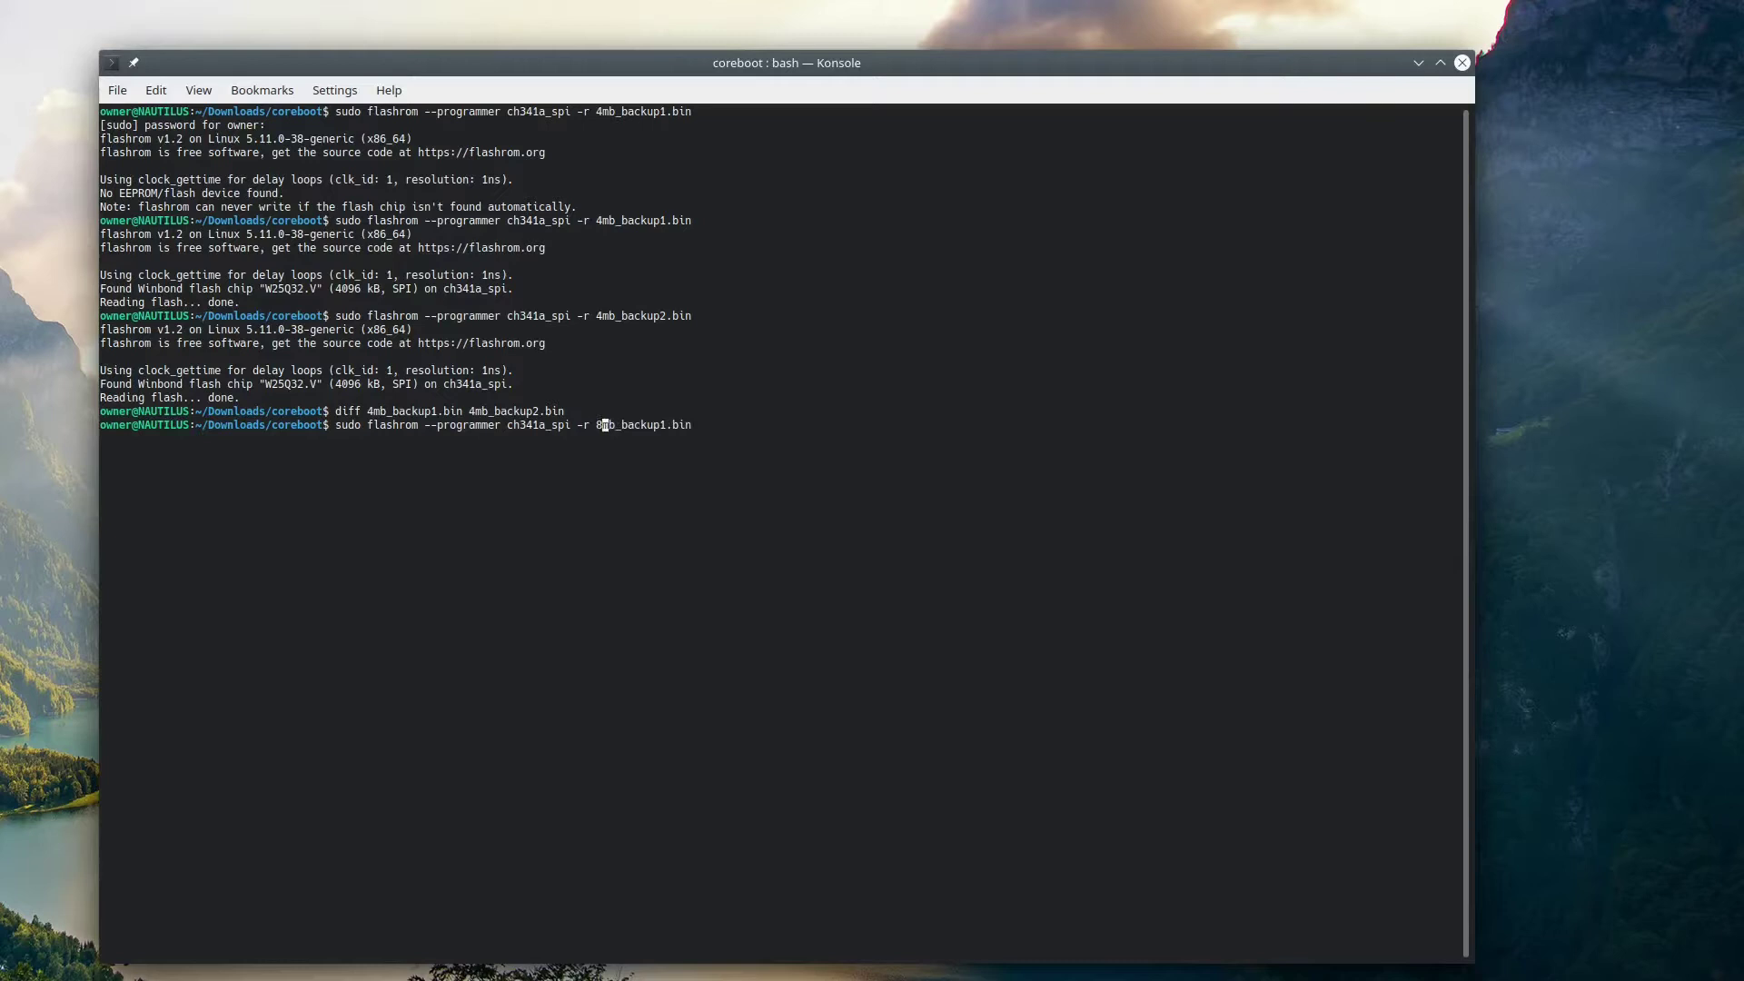
pyautogui.press('Return')
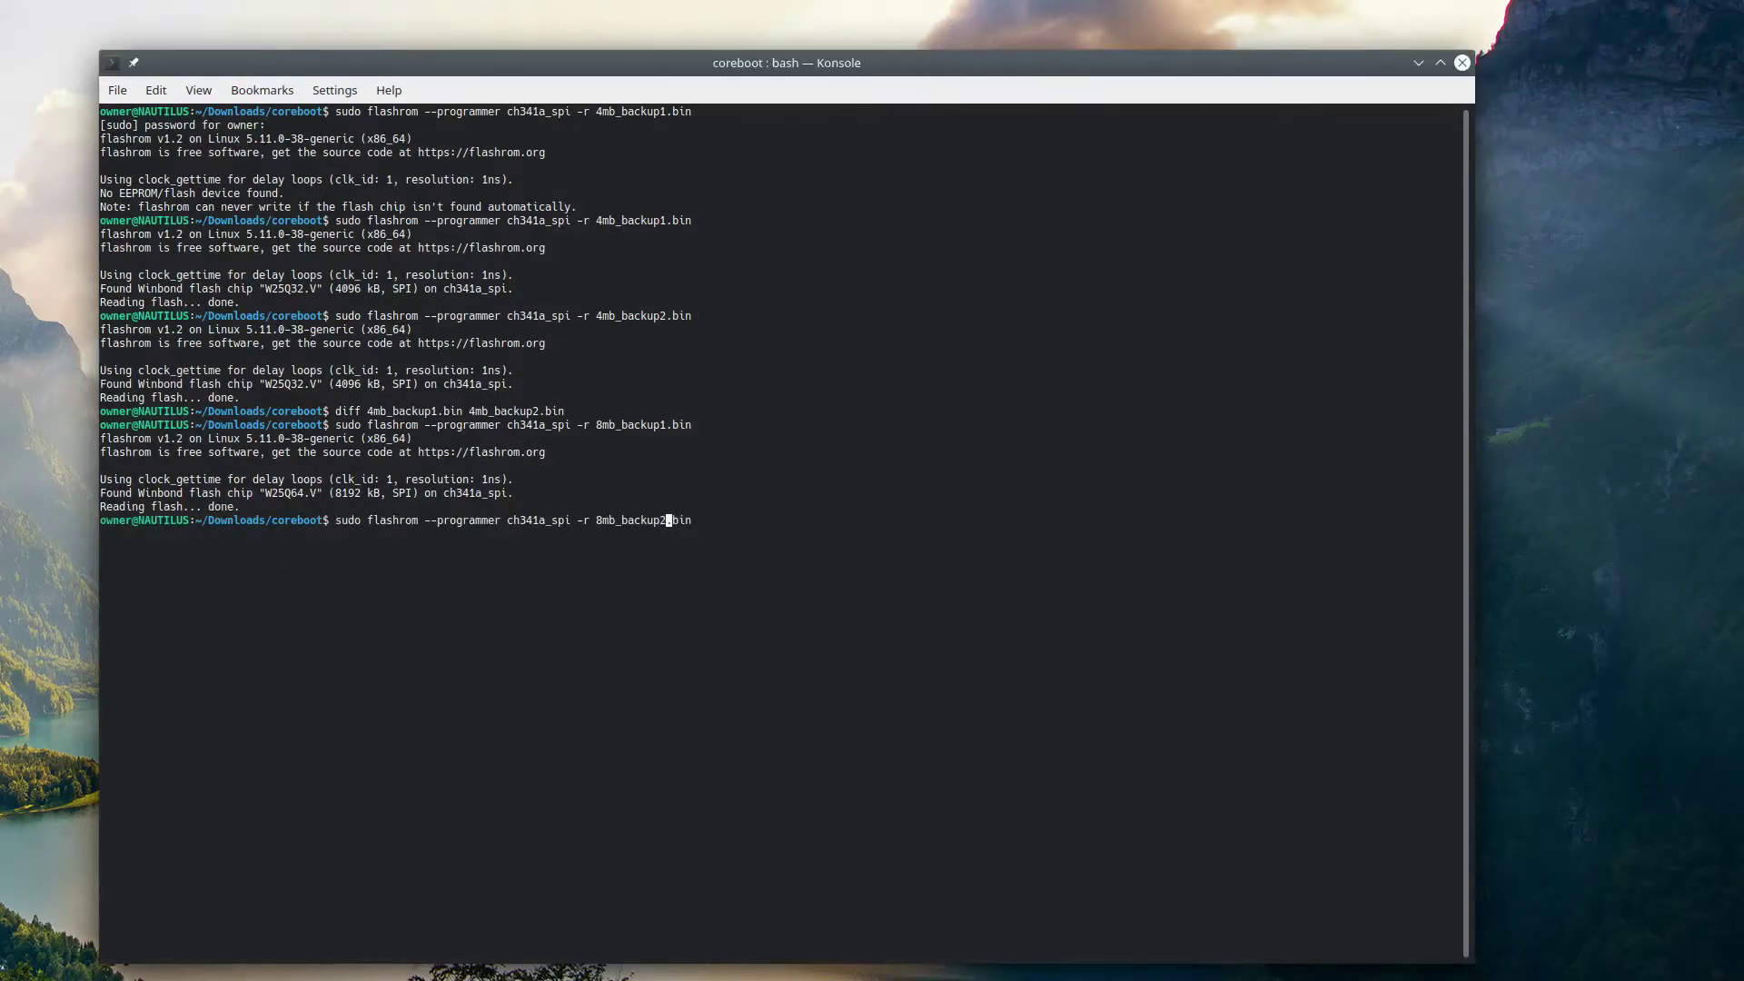
pyautogui.press('Return')
pyautogui.write('diff')
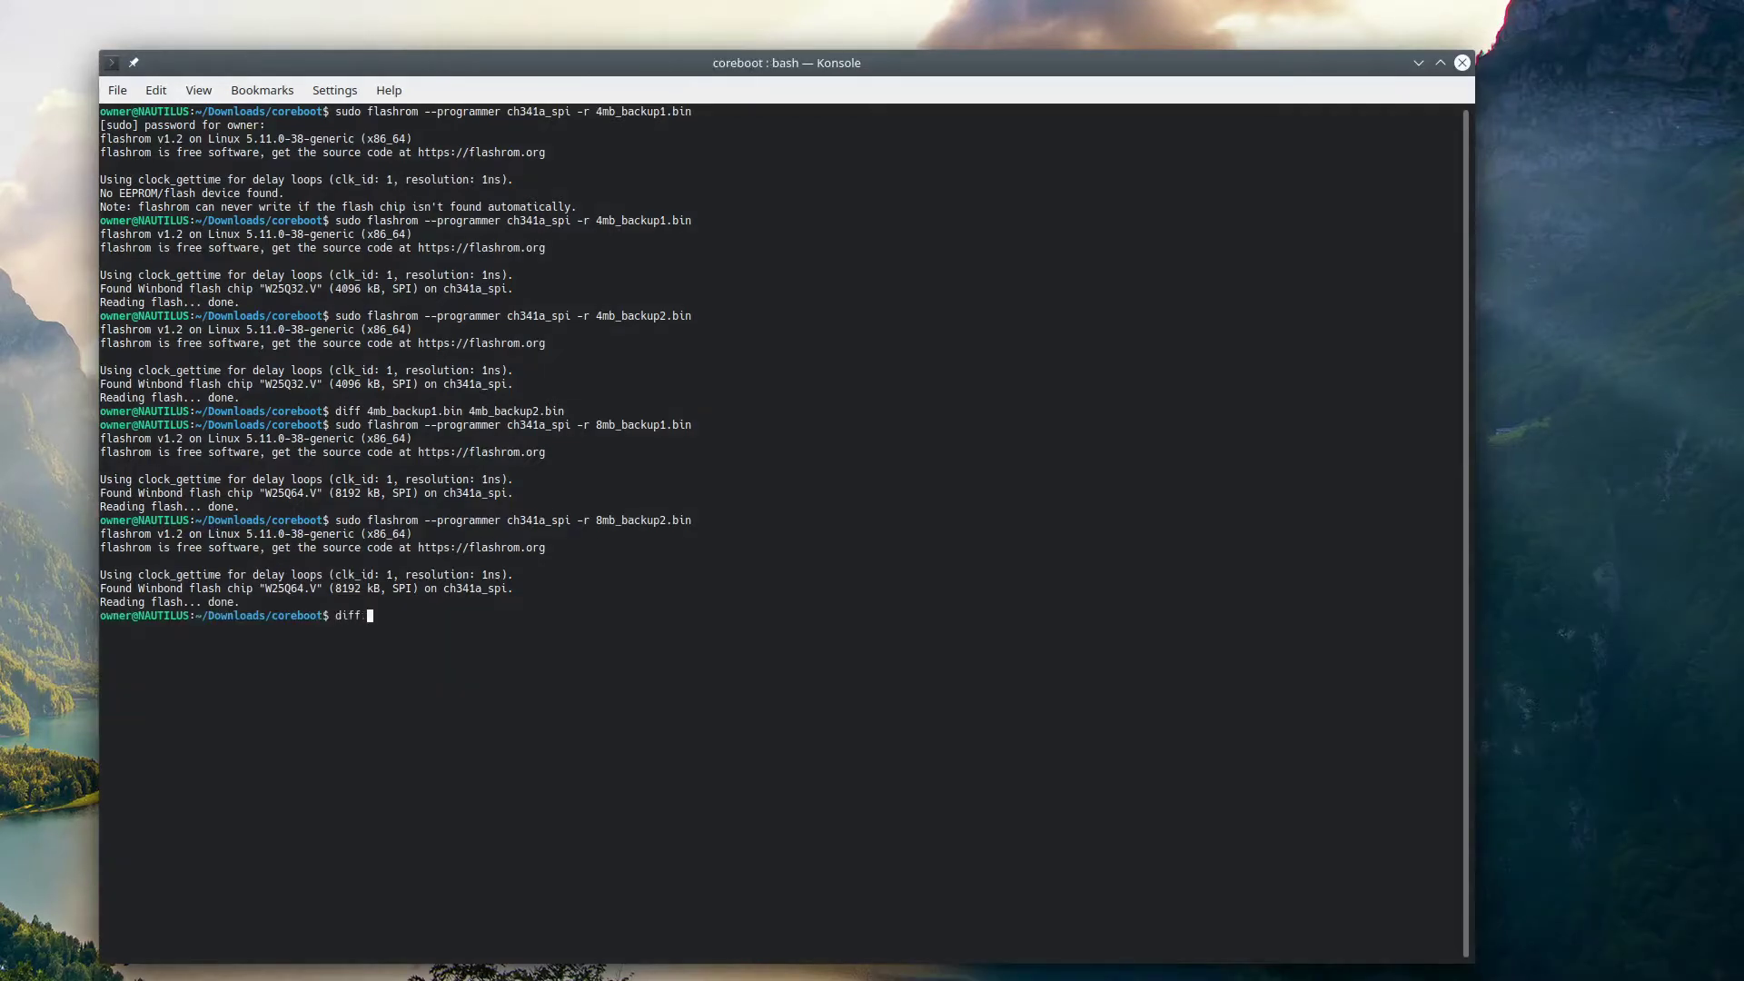
# - Confirm 8mb_backup1.bin and 8mb_backup2.bin are identical with diff
pyautogui.write('4mb_backup1.bin 4mb_backup2.bin')
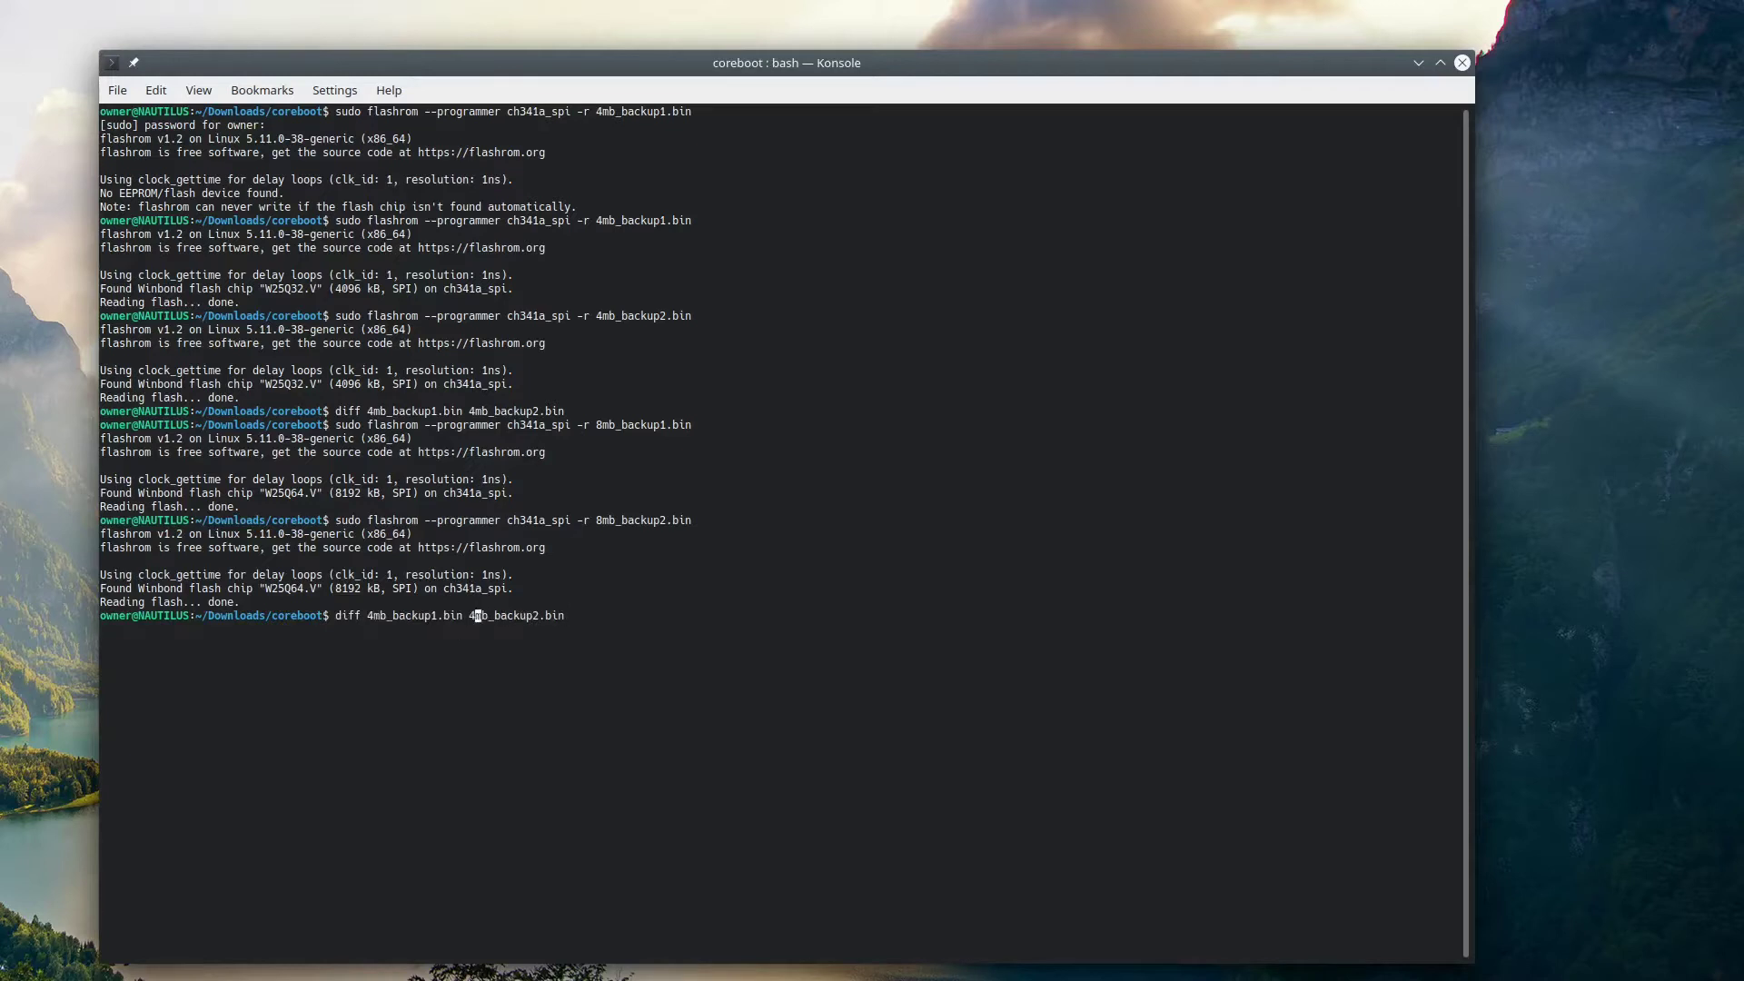
pyautogui.write('8mb_backup1.bin 8mb_backup2.bin')
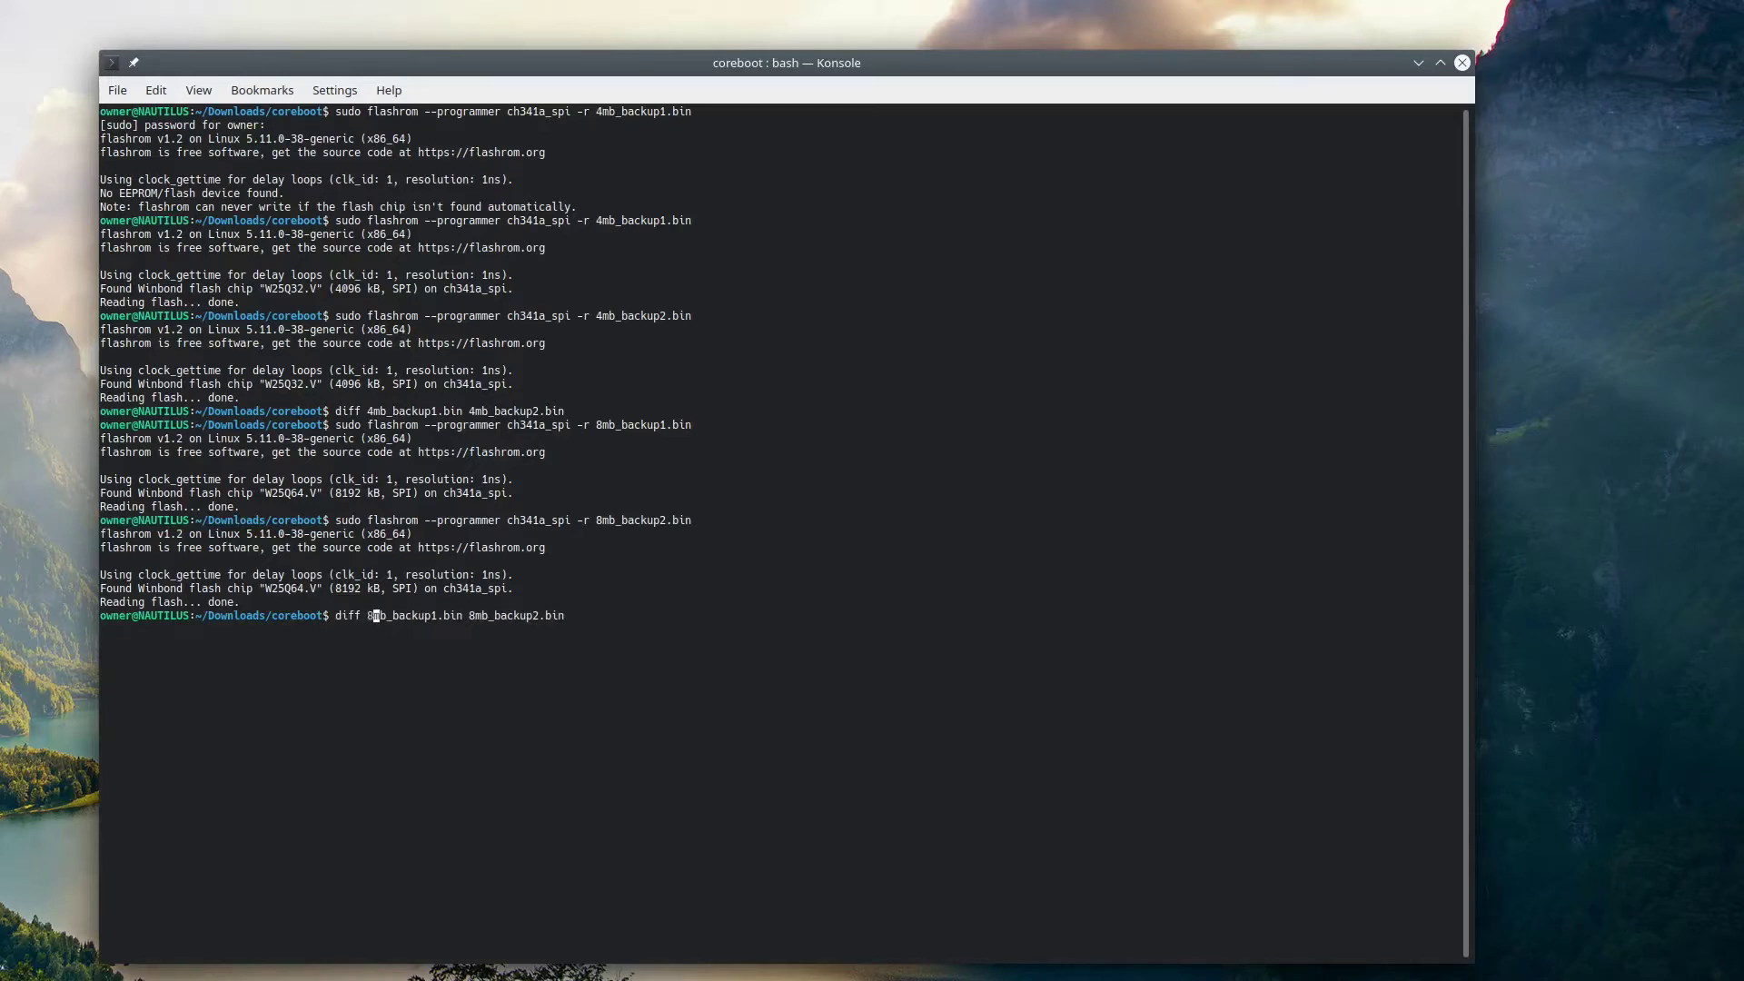
pyautogui.press('Return')
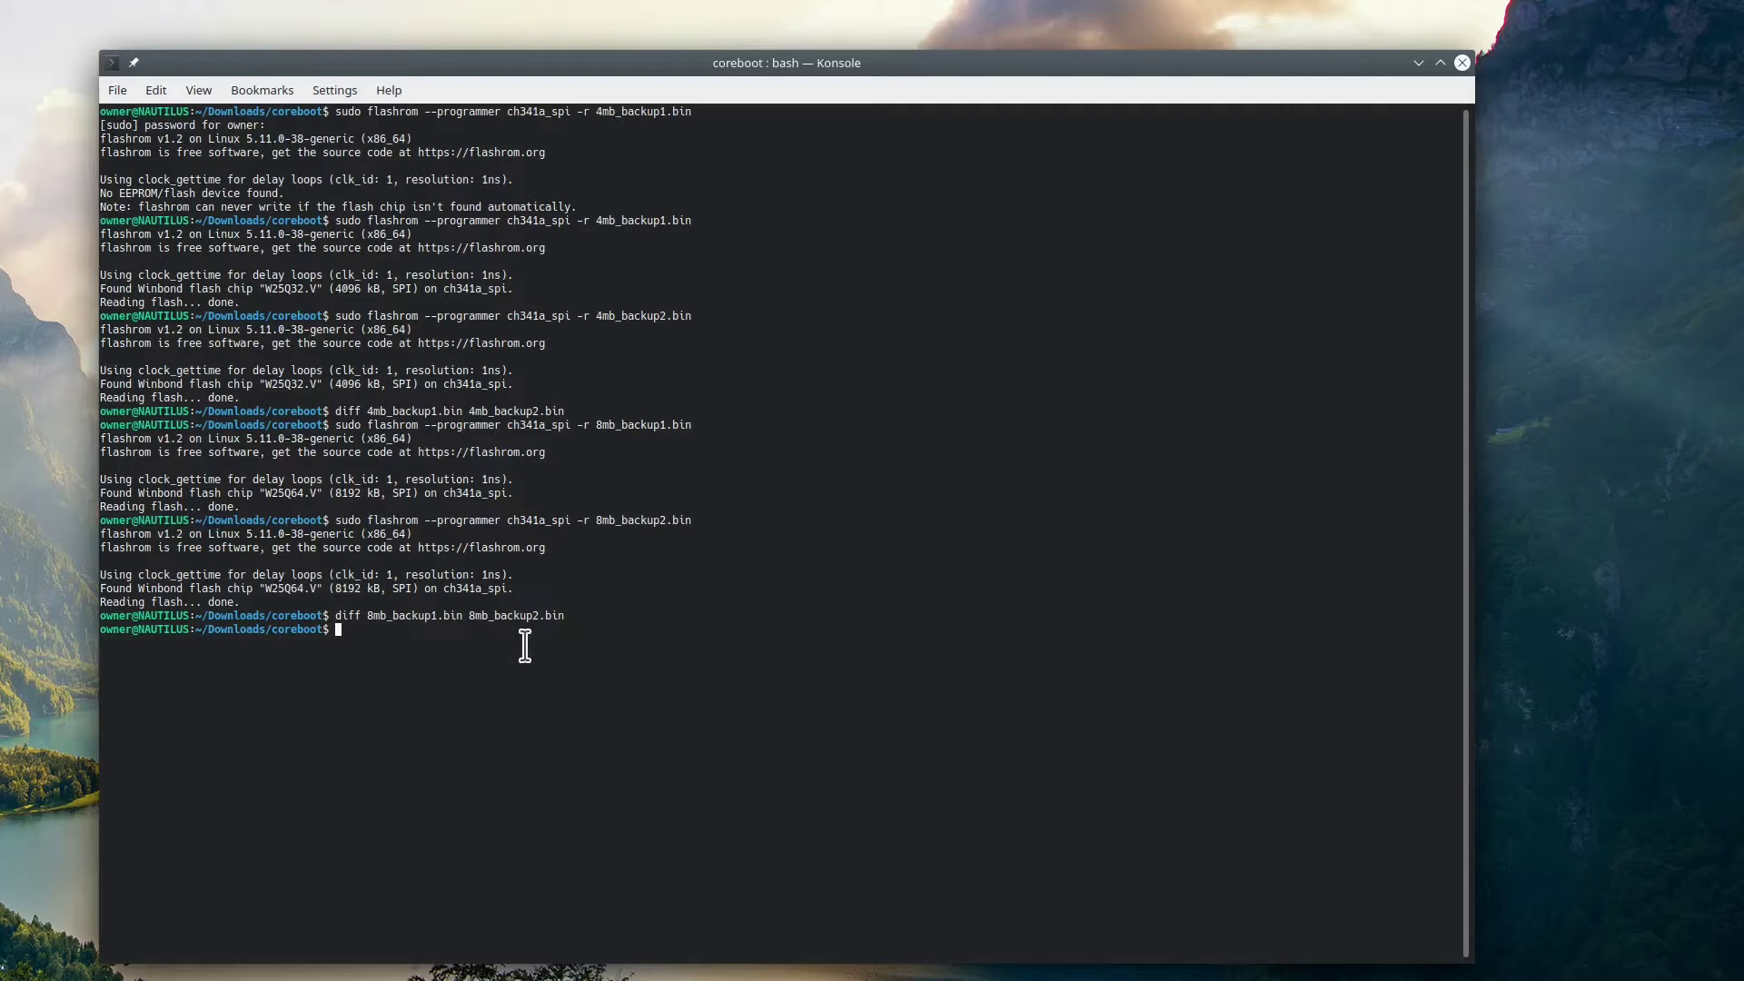
# - Concatenate 8mb_backup1.bin and 4mb_backup1.bin into t440p-original.rom
pyautogui.write('cat')
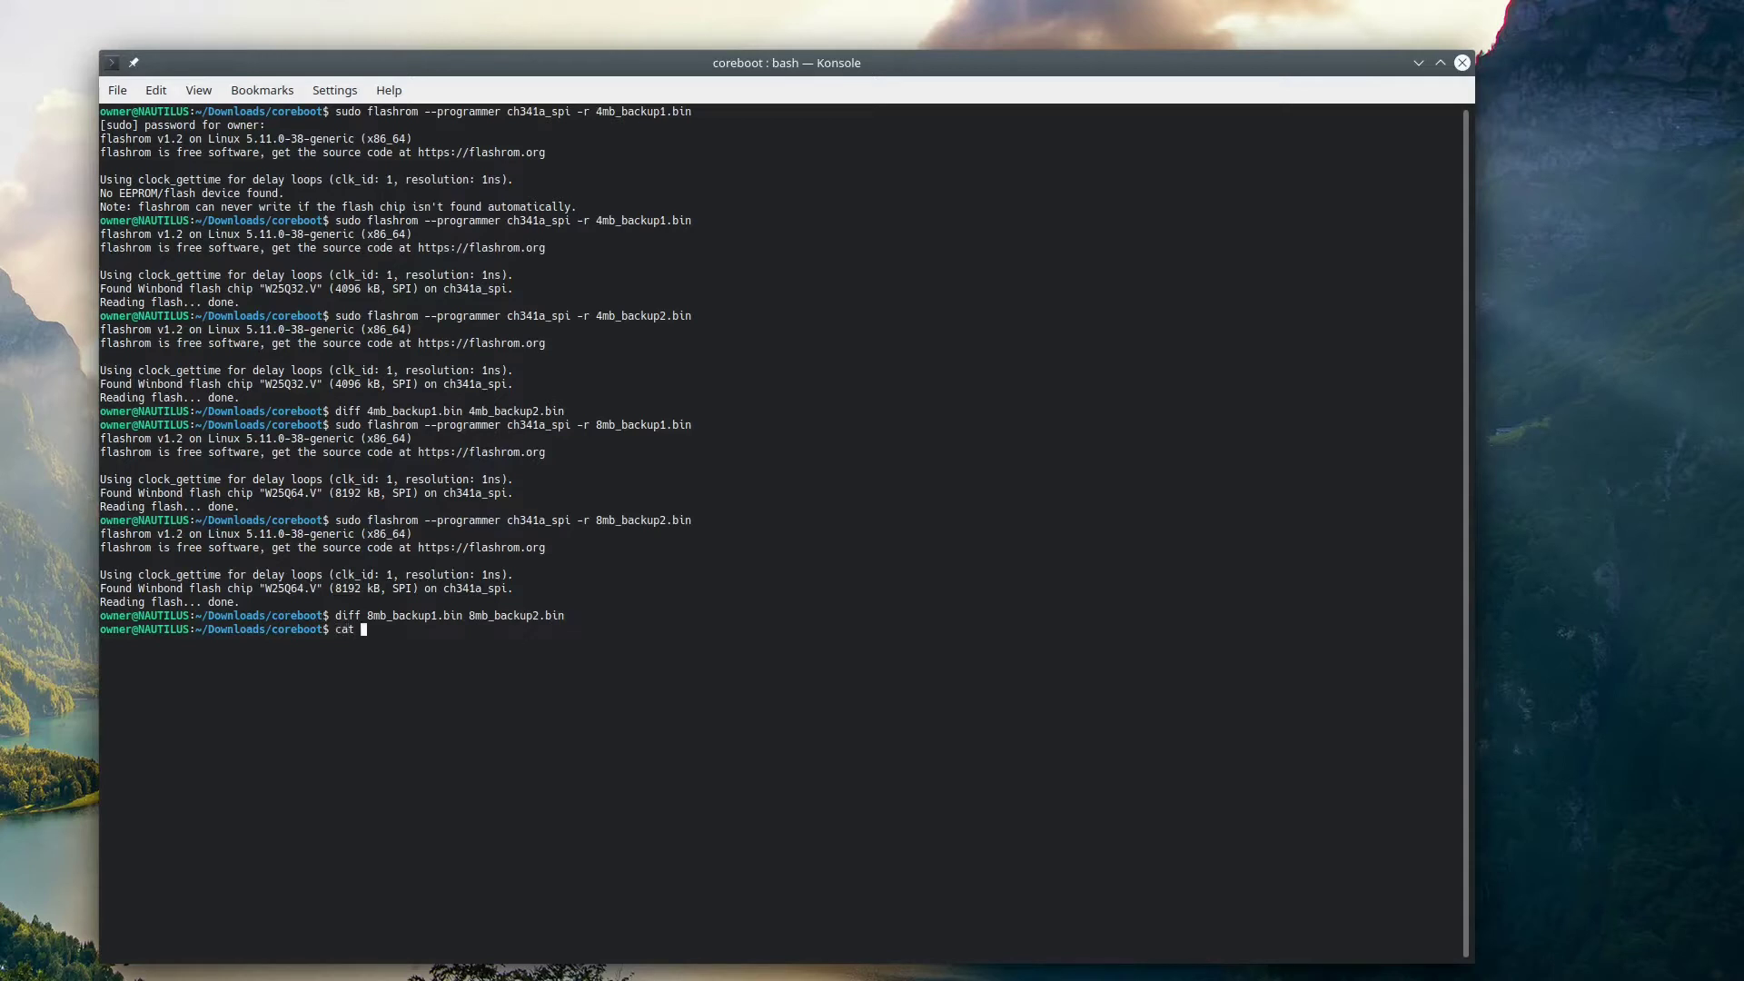
pyautogui.write('8mb_backup1.bin')
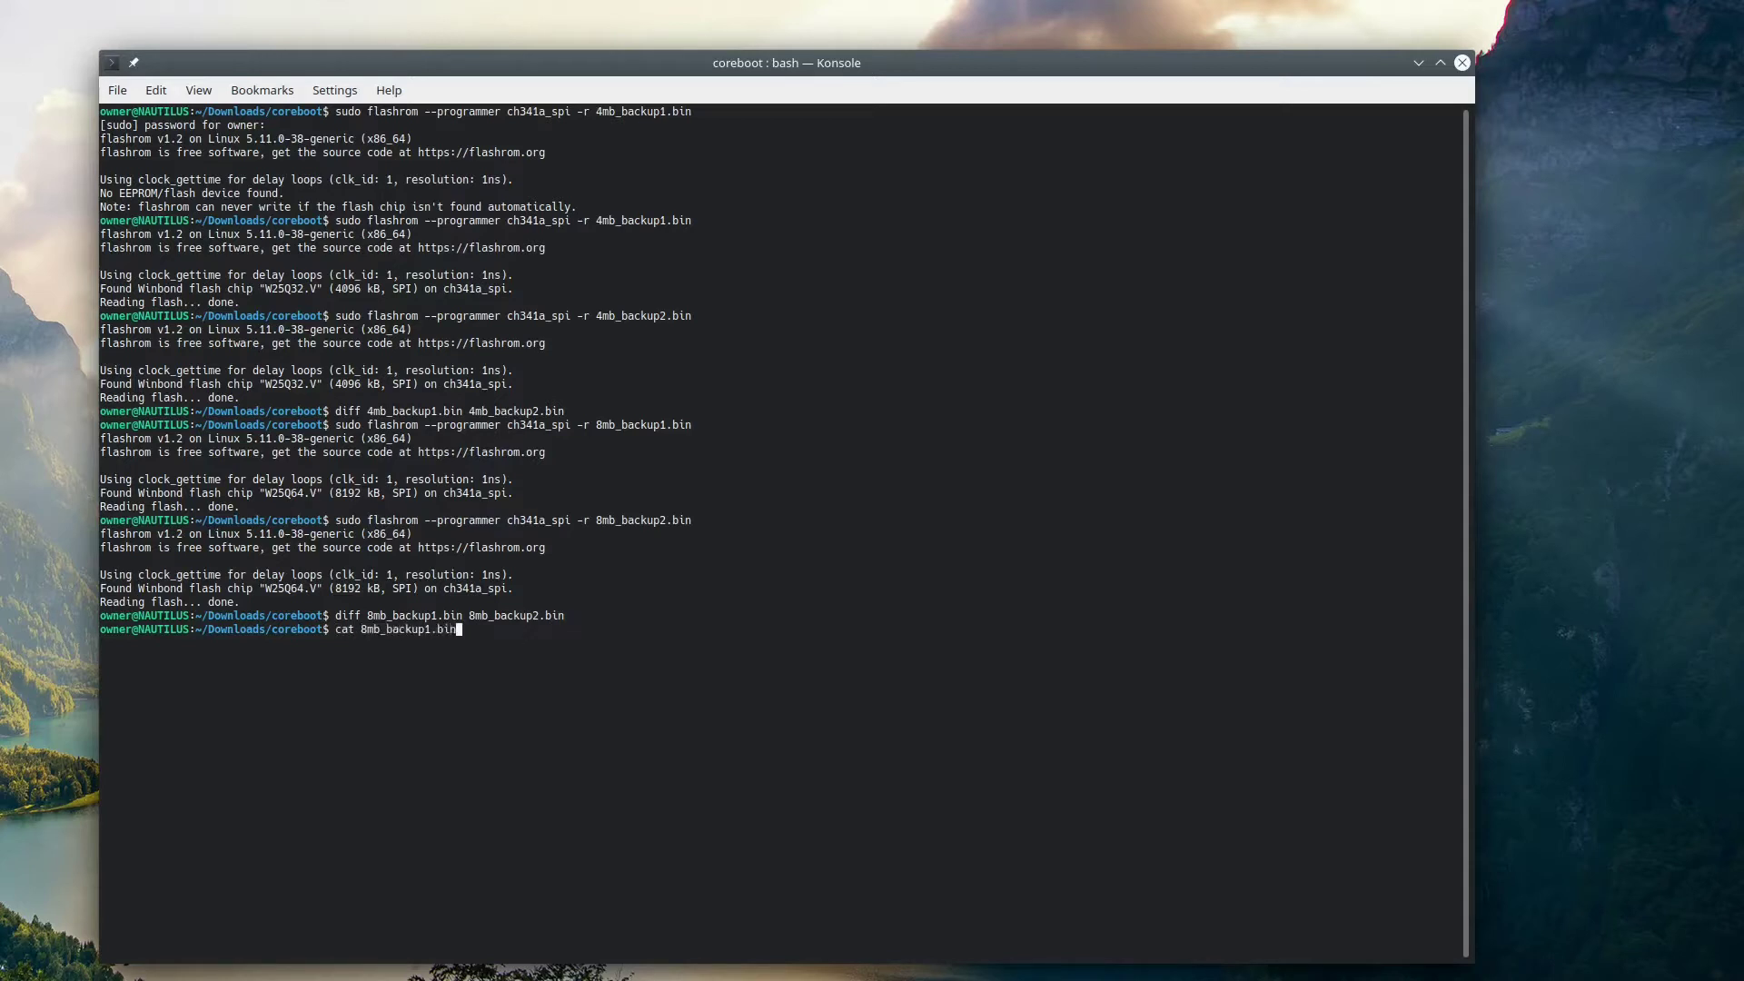
pyautogui.write('4mb_backu')
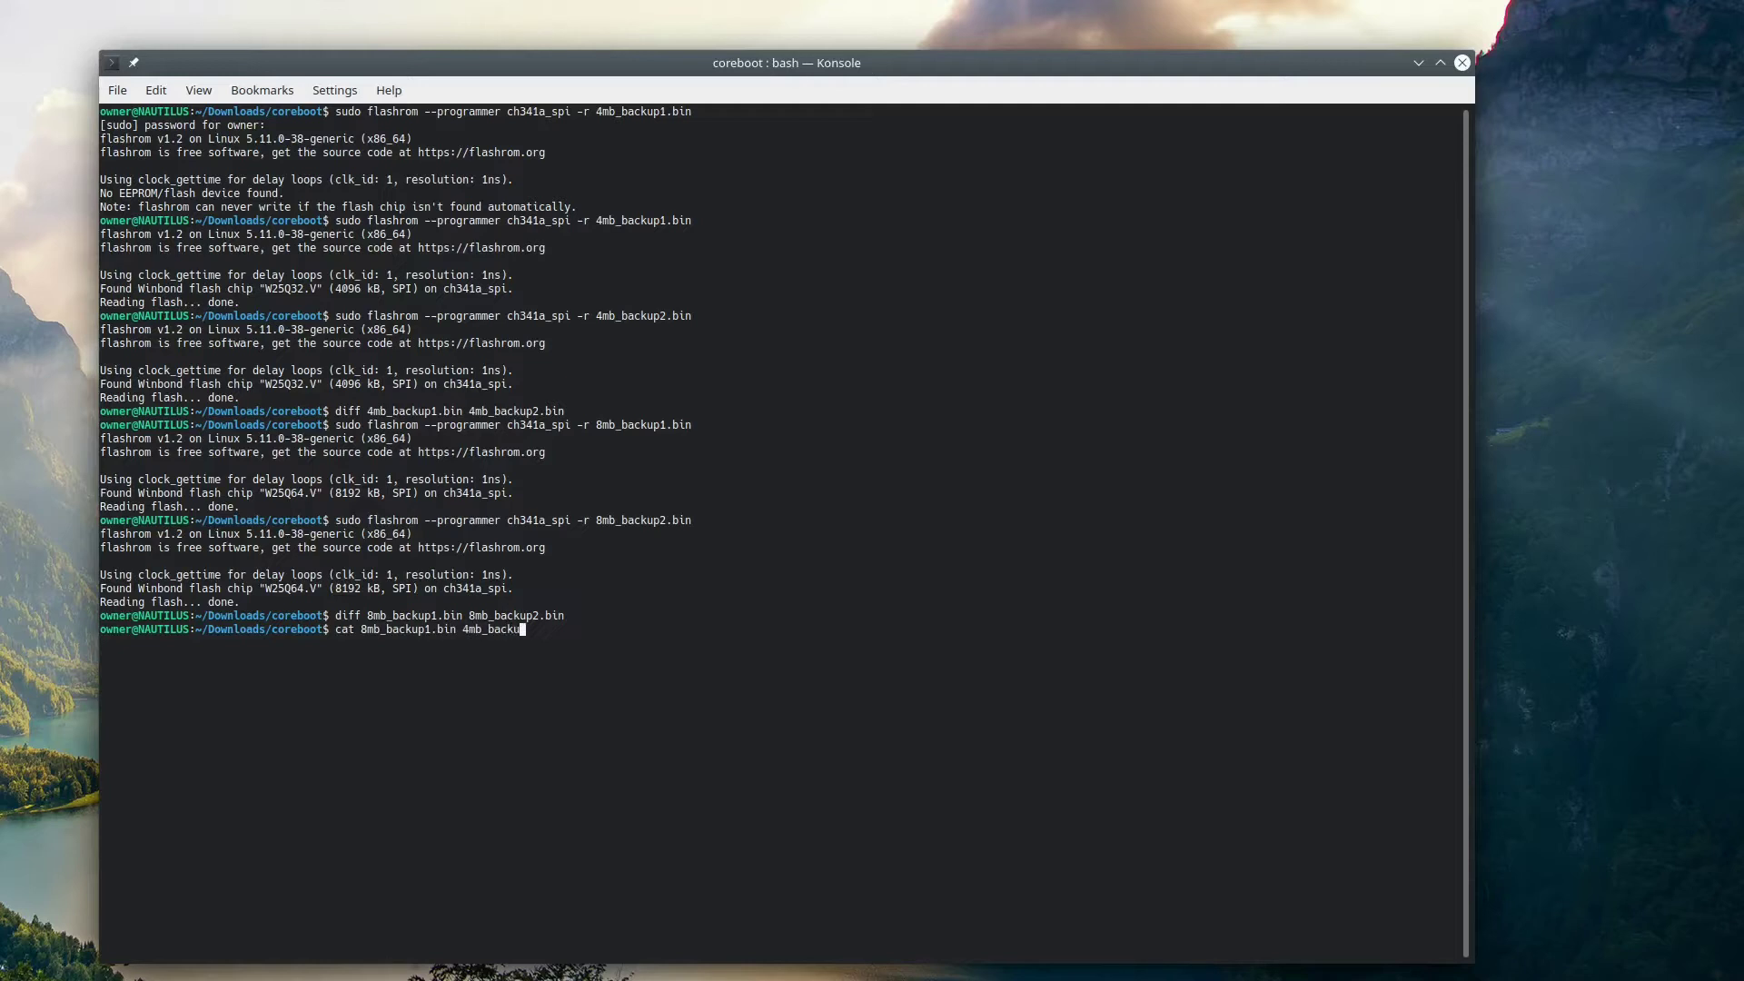
pyautogui.write('1.bin >')
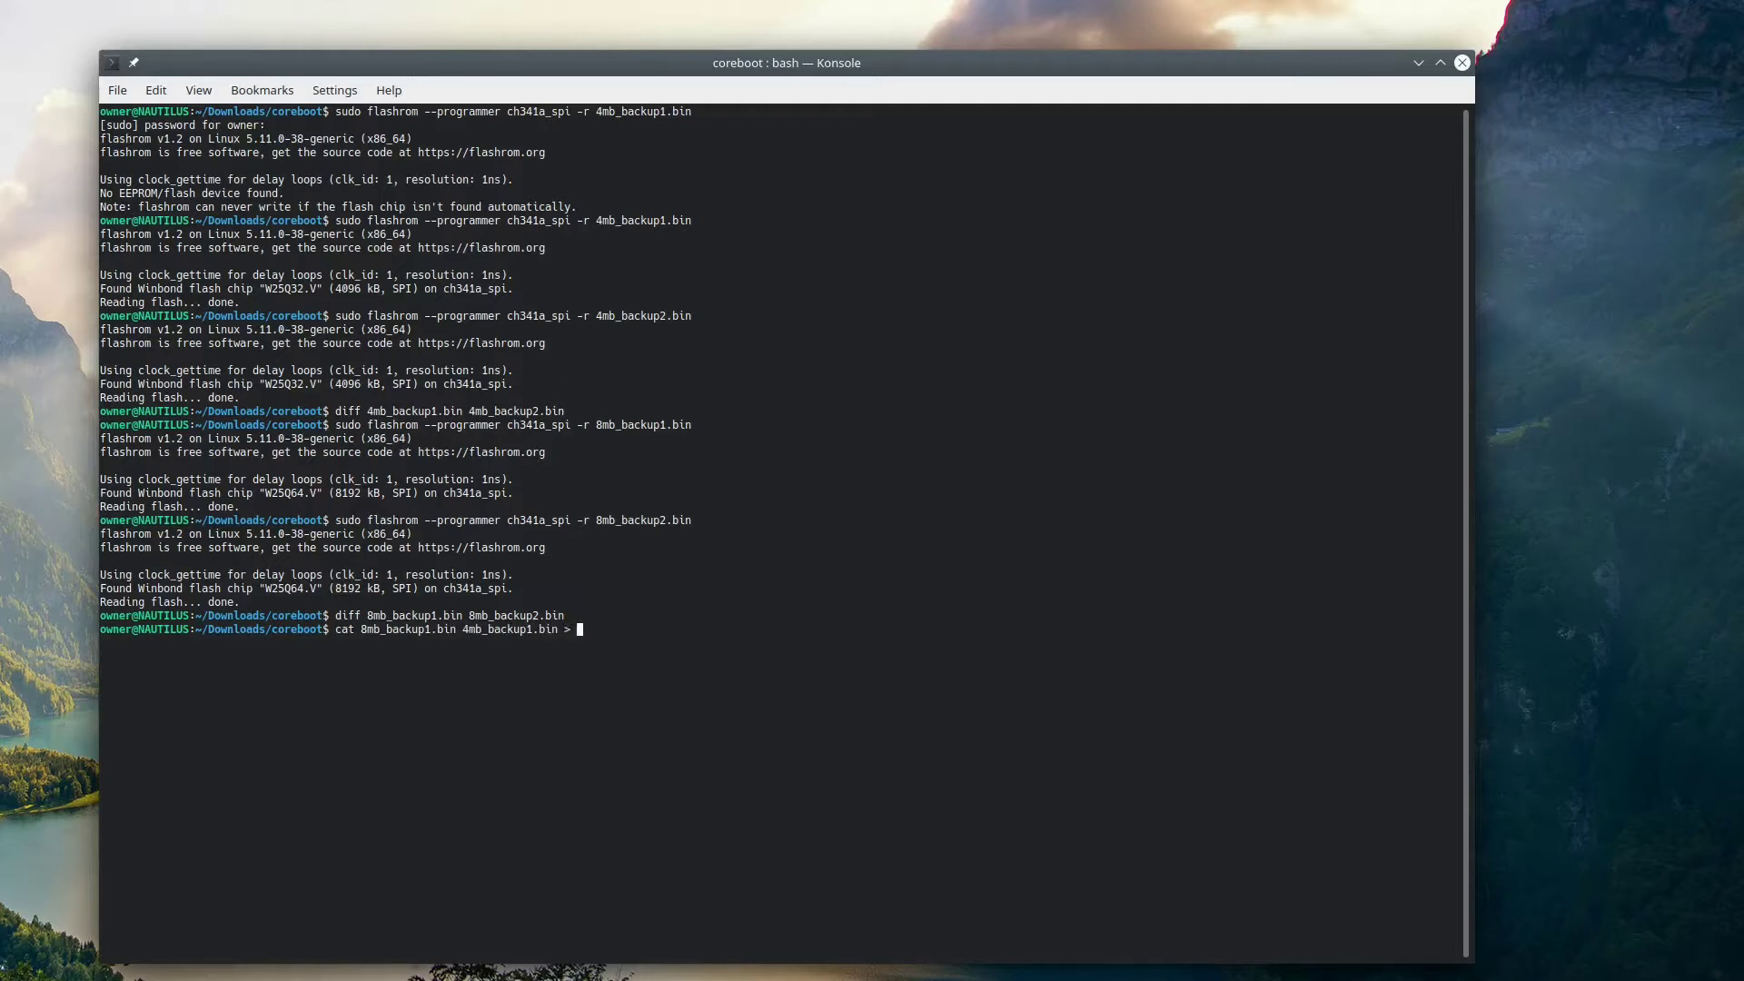
pyautogui.write('t440p-original.rom')
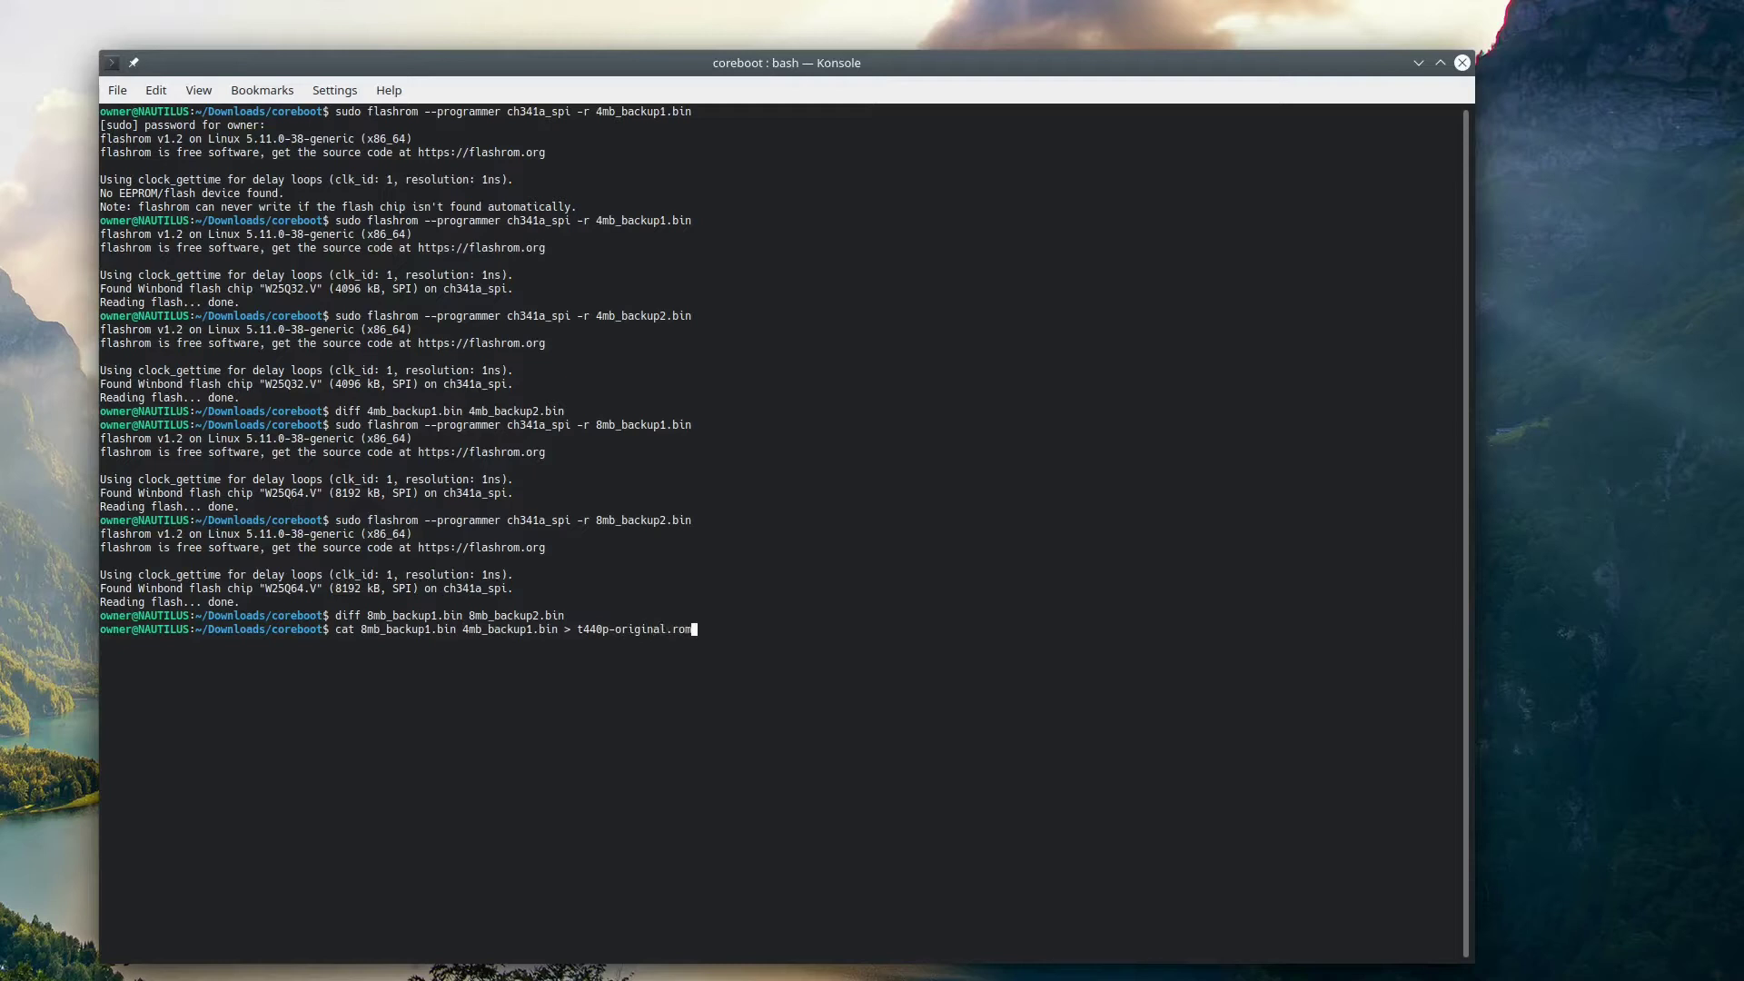
pyautogui.press('Return')
pyautogui.write('rm -rf ~/coreboot')
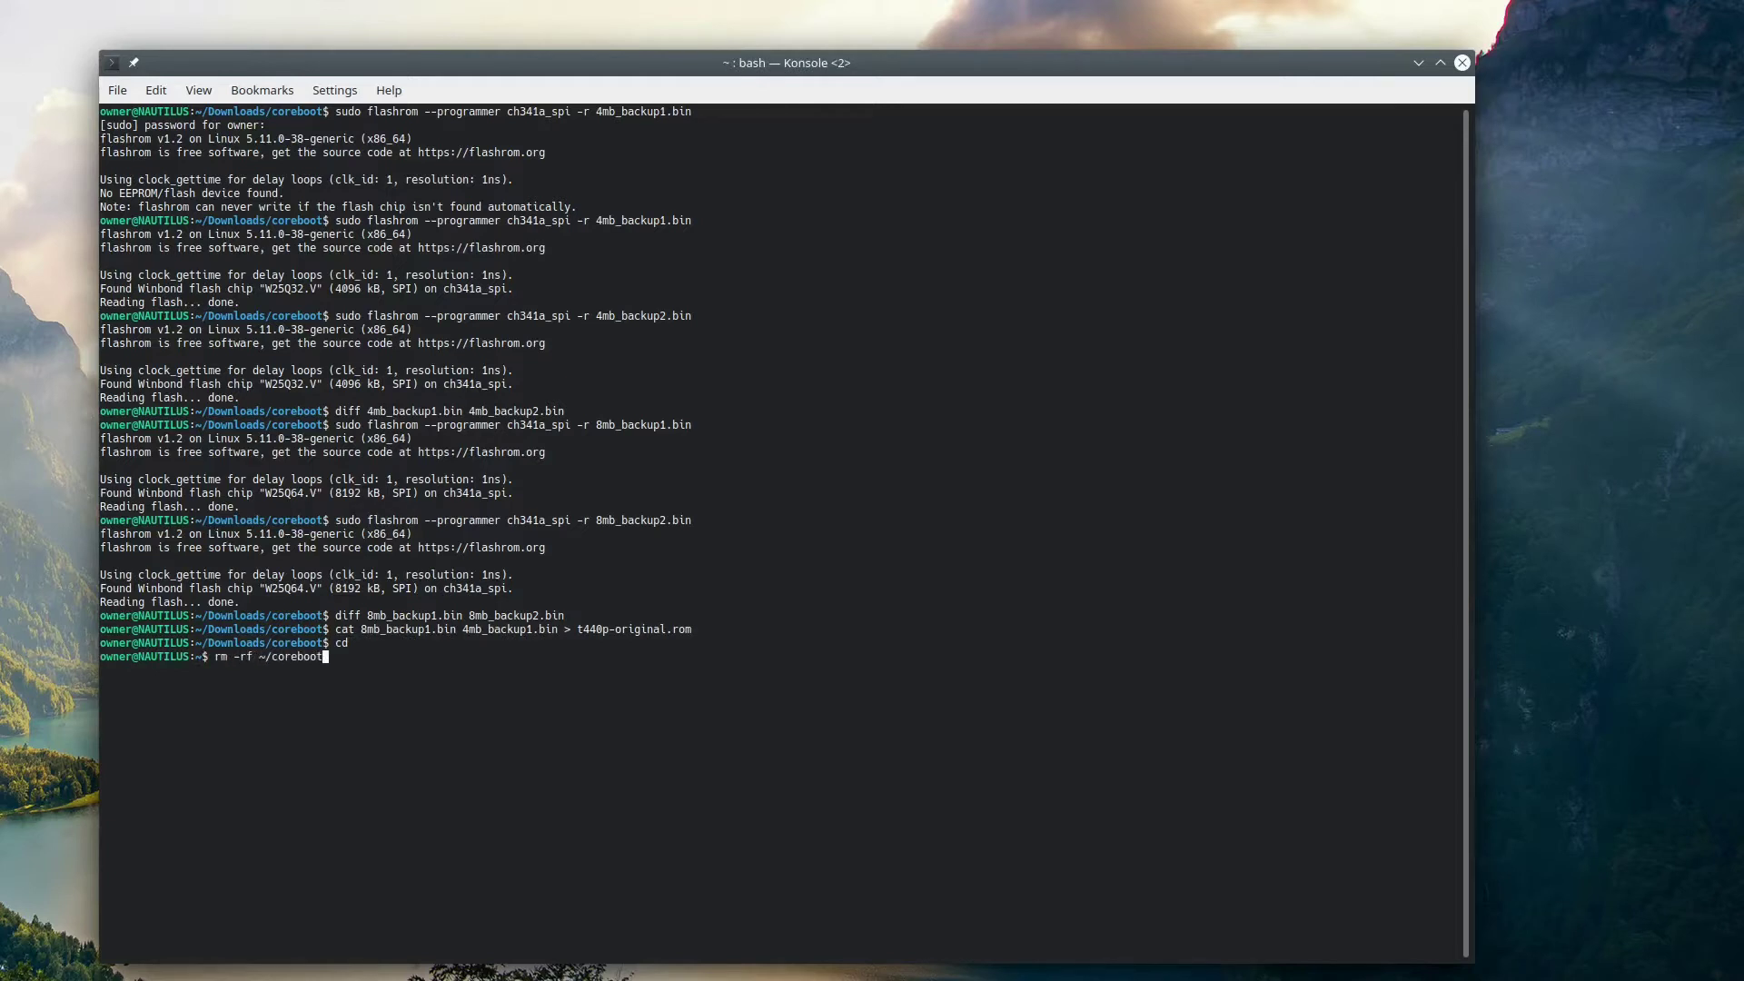
pyautogui.press('Return')
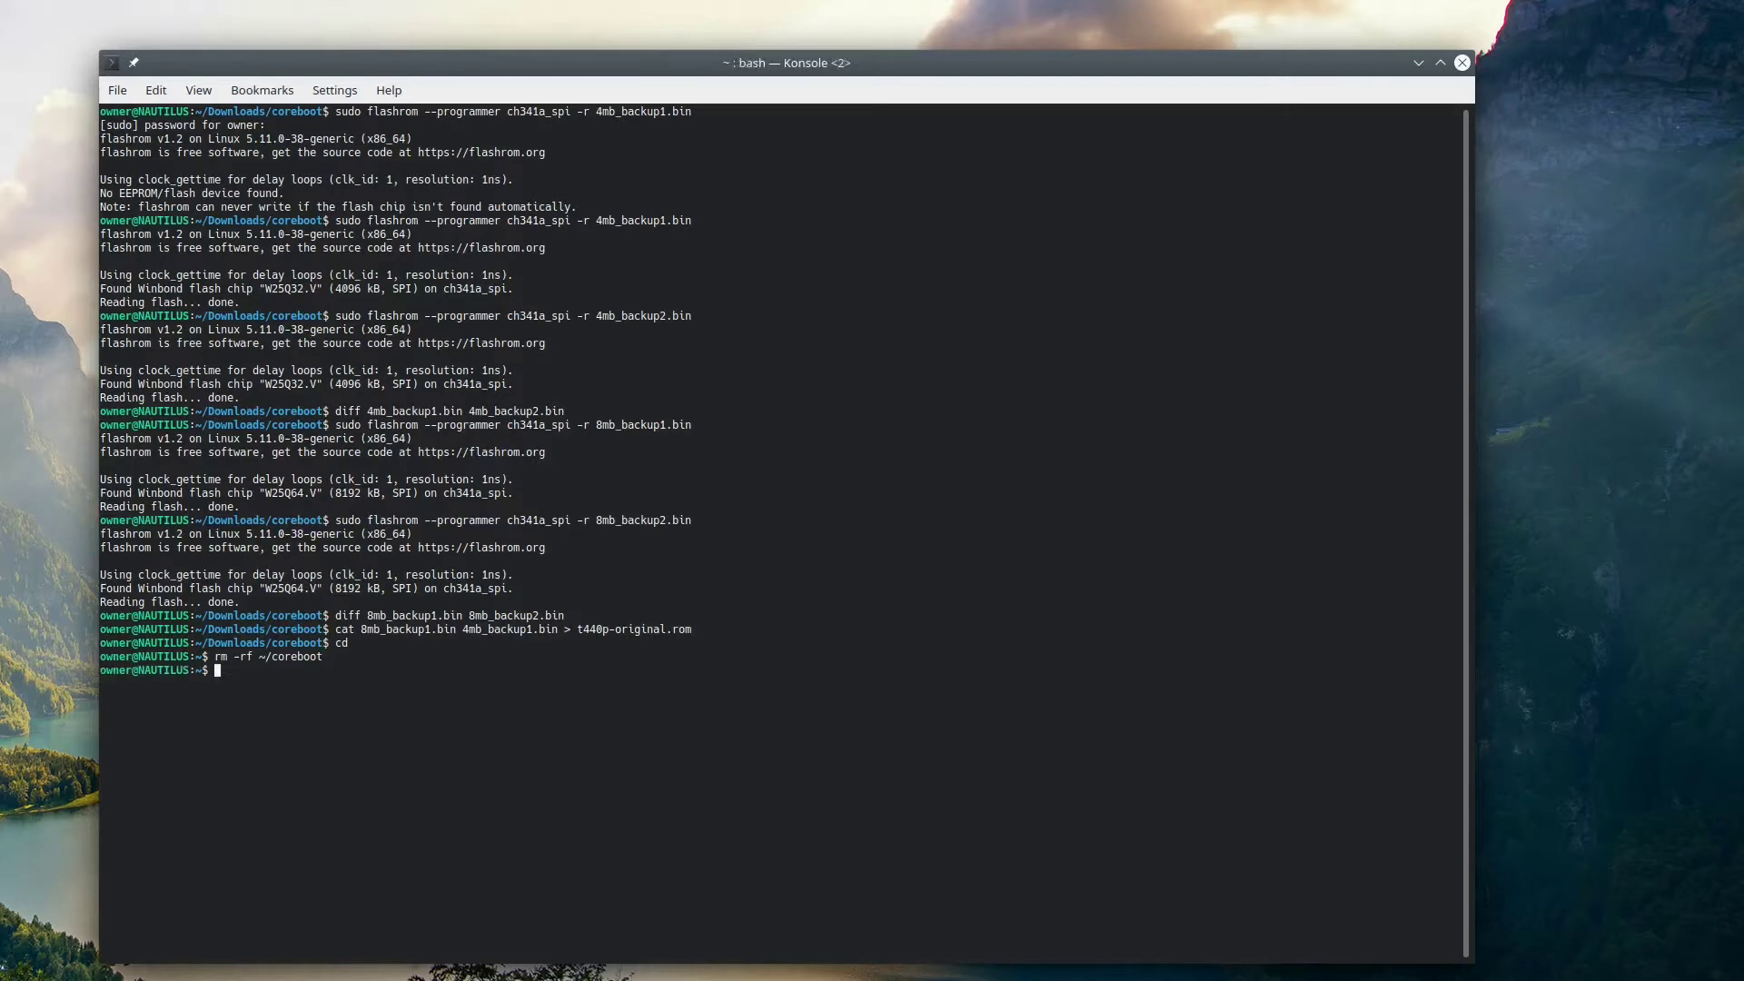
pyautogui.write('git clone https://review.coreboot.org/cor')
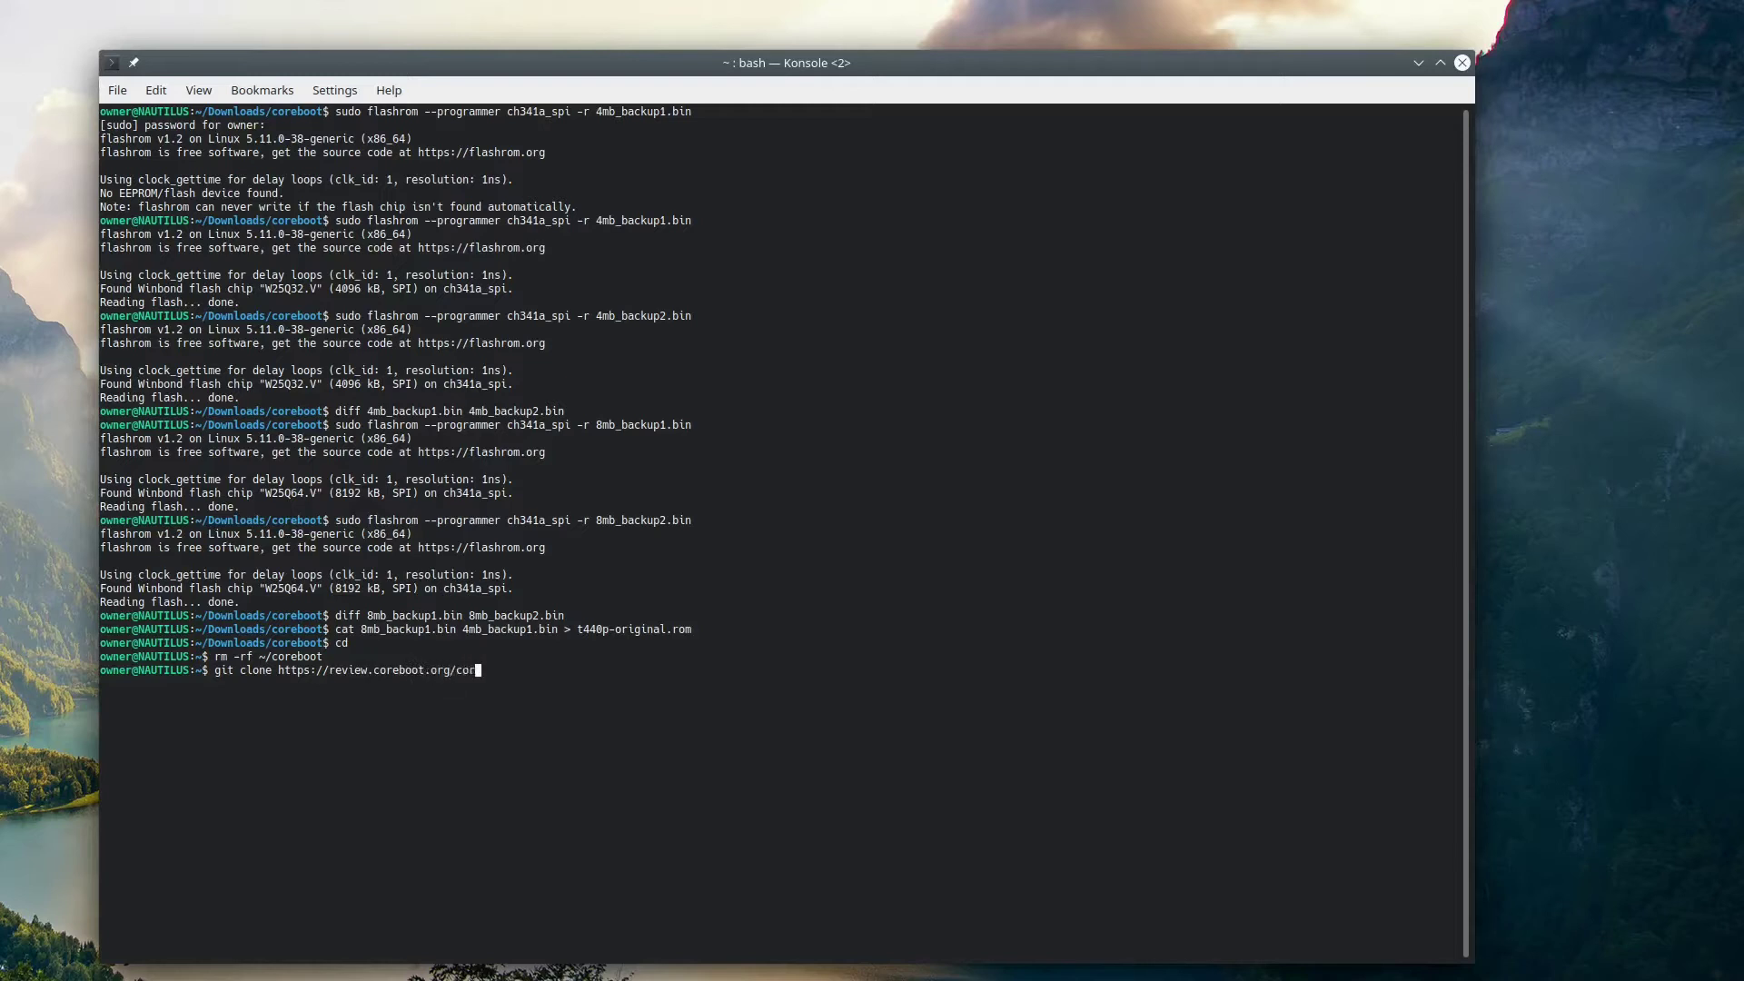
pyautogui.press('Return')
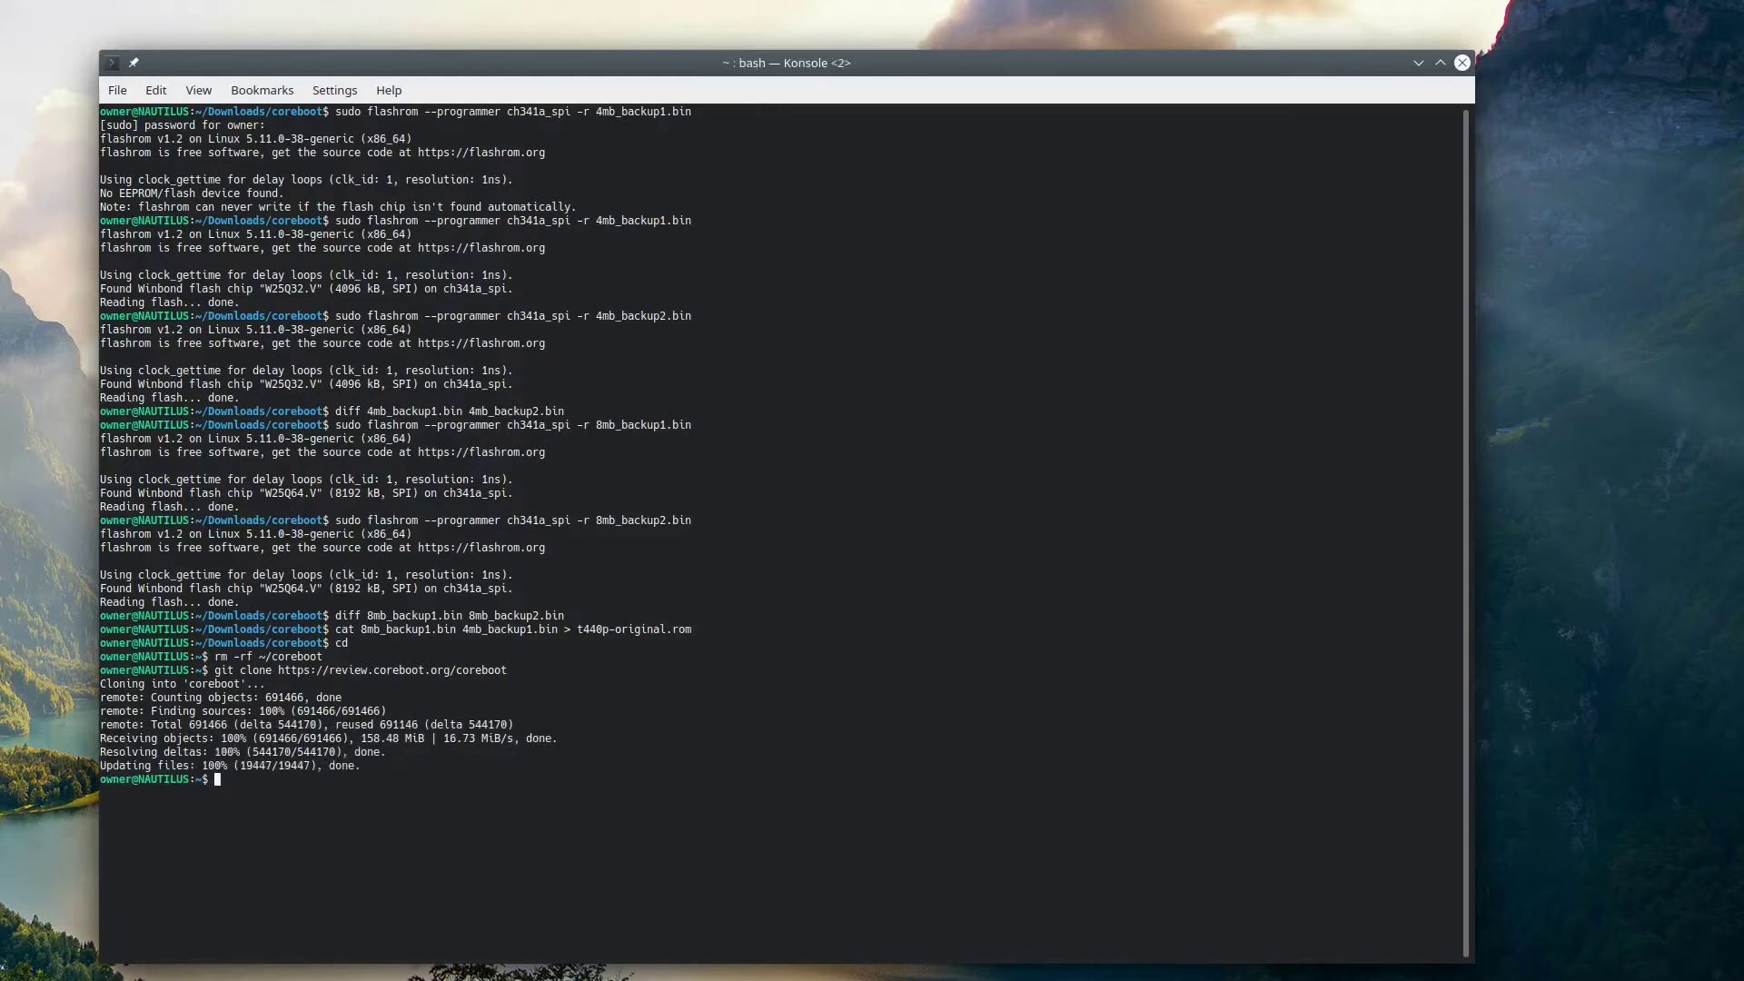
# - Check out commit 20fe2ee502 in ~/coreboot and begin the submodule update command
pyautogui.write('cd')
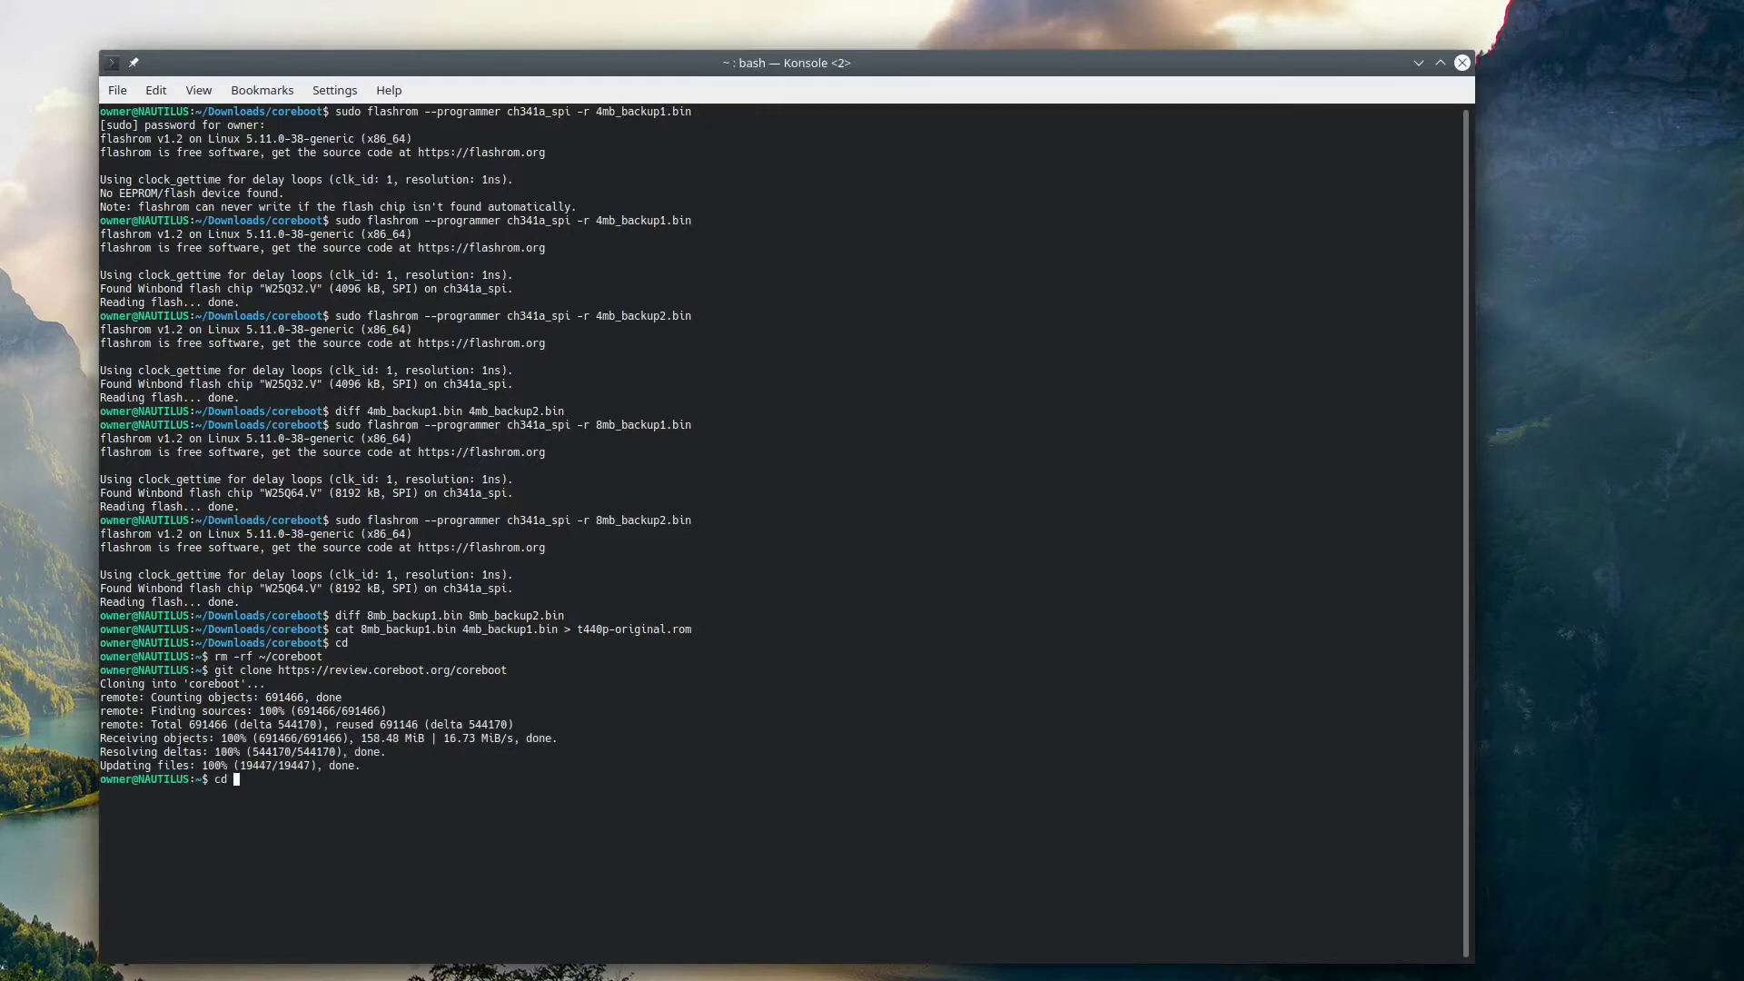
pyautogui.write('~/coreboot')
pyautogui.write('git che')
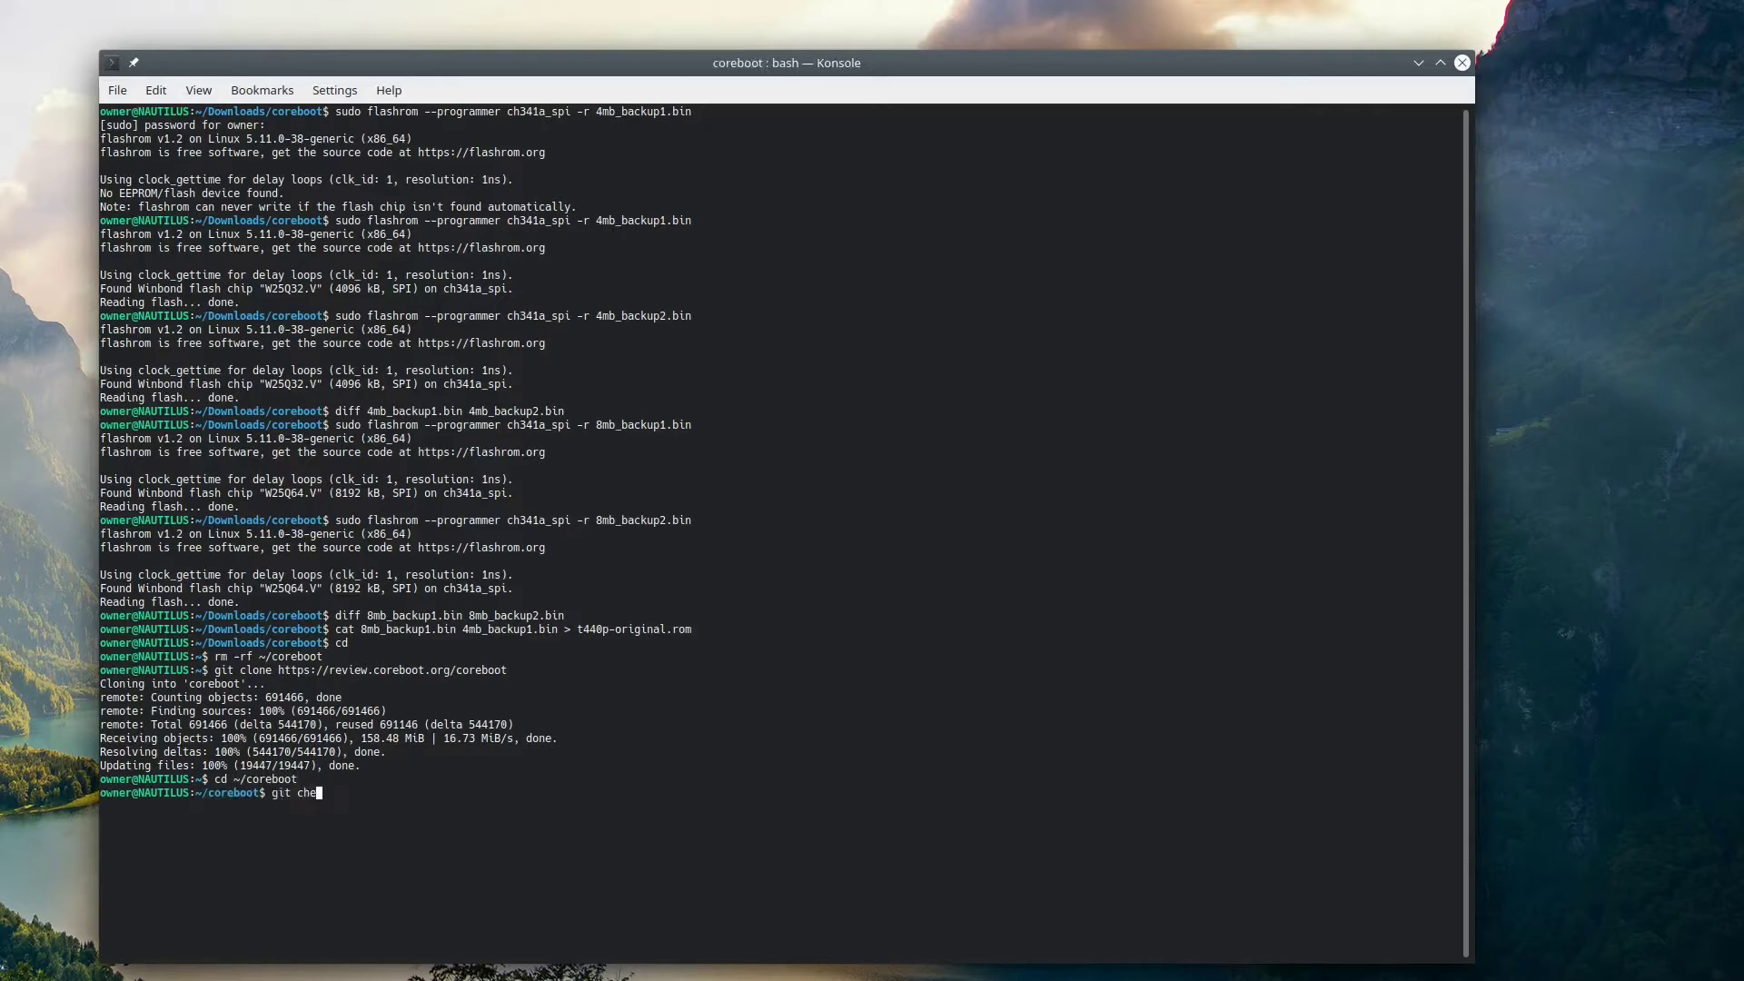
pyautogui.write('ckout')
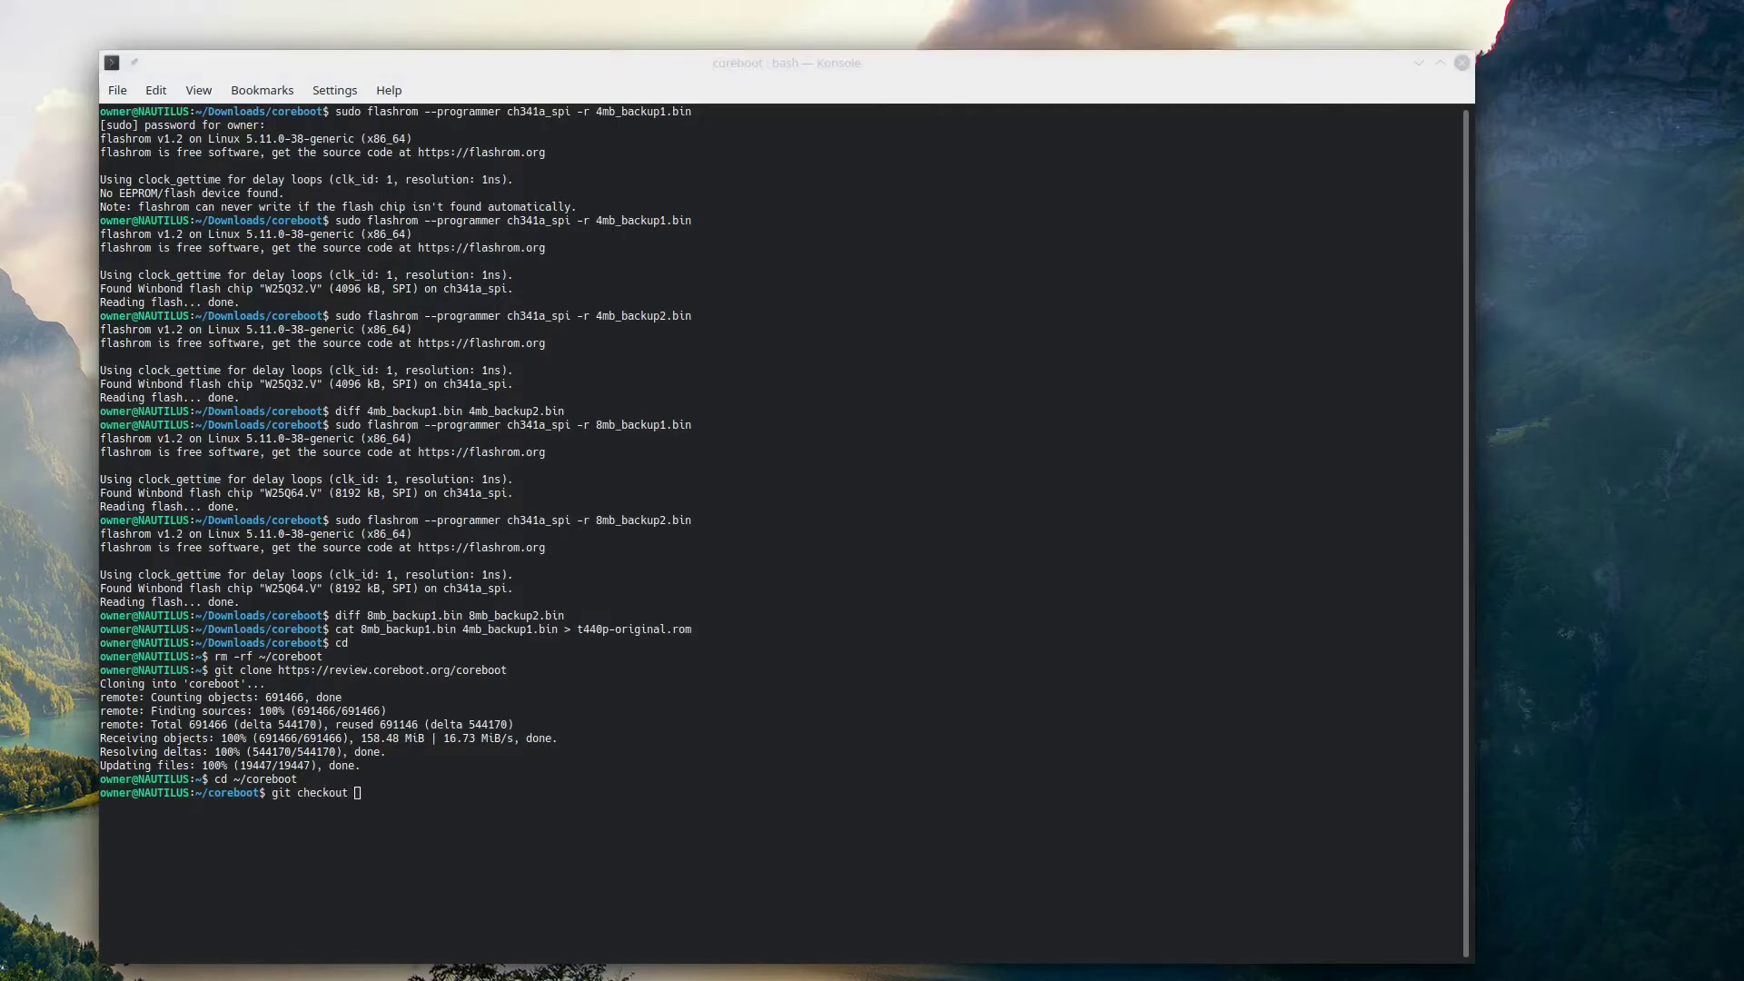
pyautogui.rightClick(383, 807)
pyautogui.write('git')
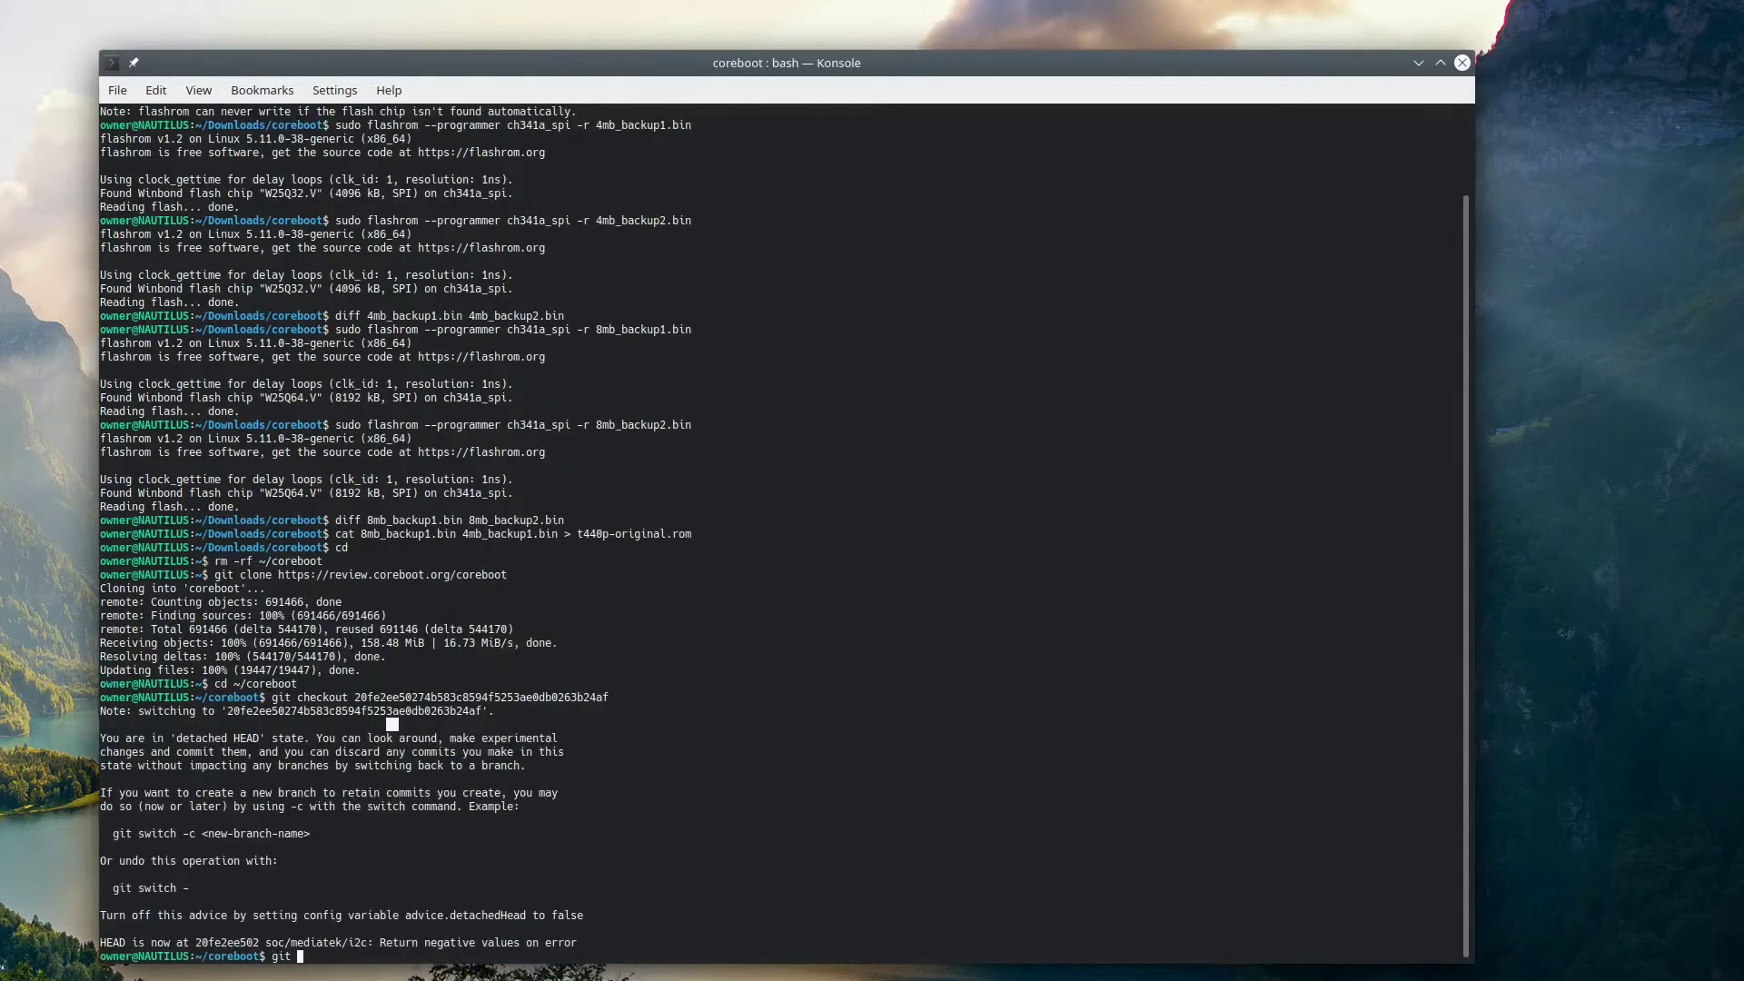
pyautogui.write('submodue')
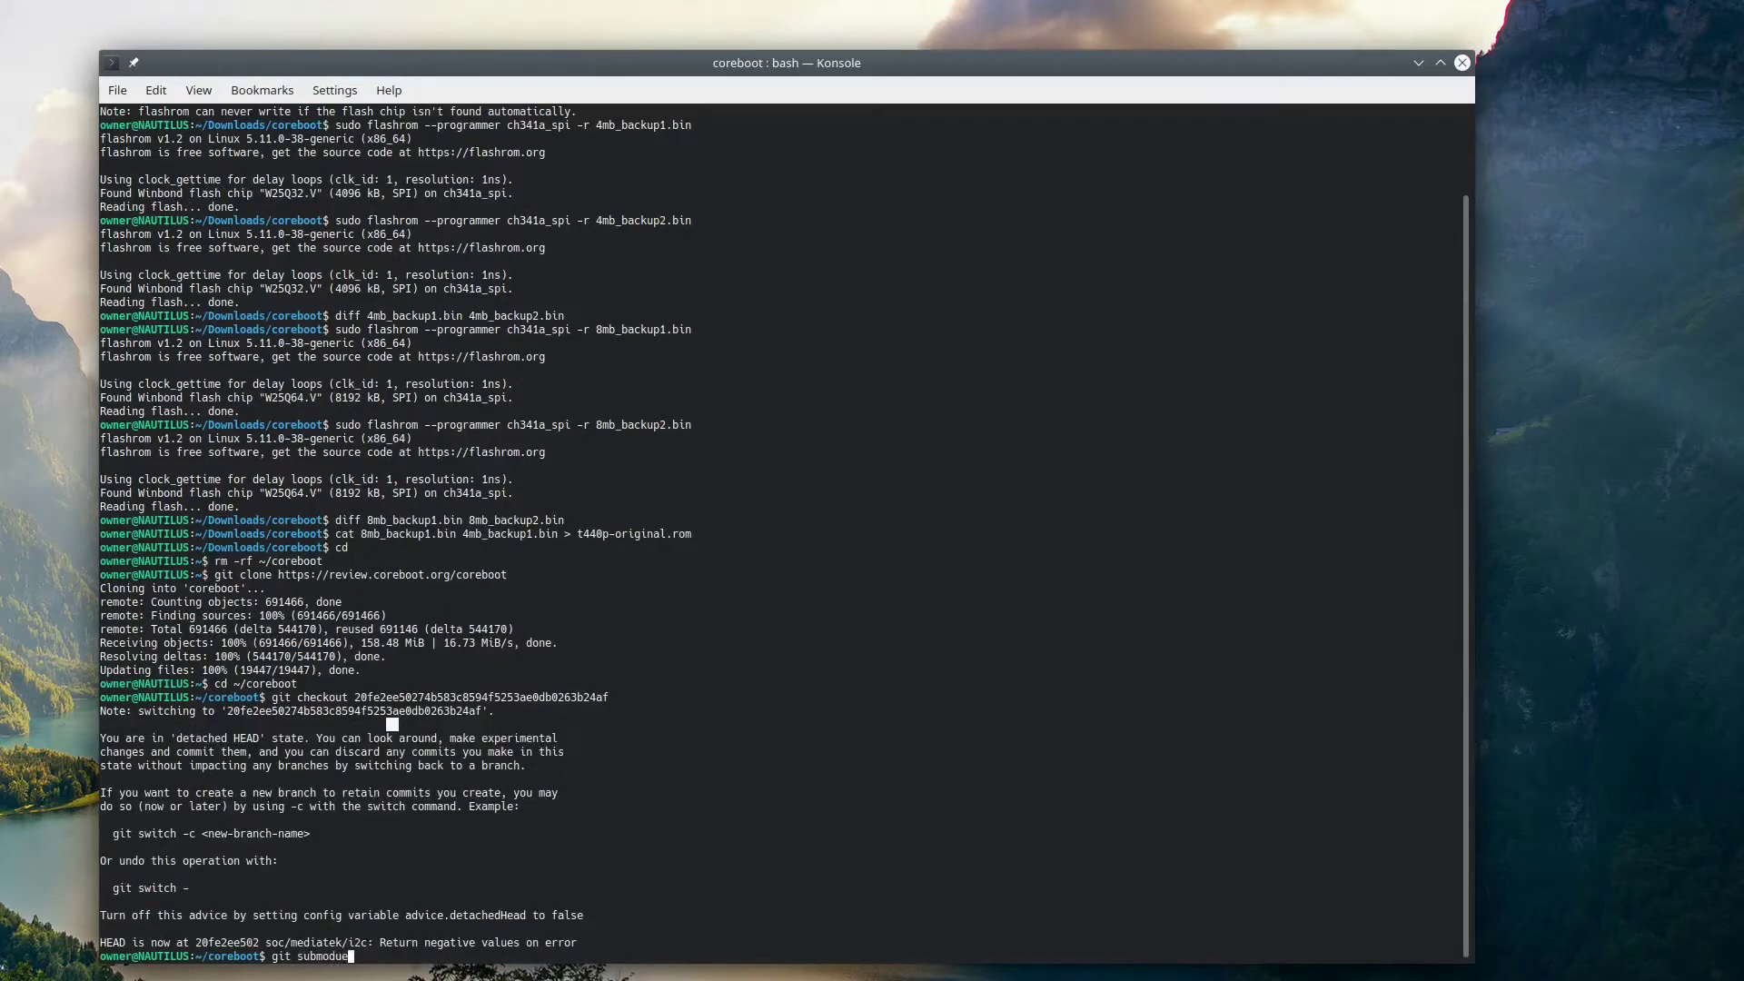
pyautogui.write('update')
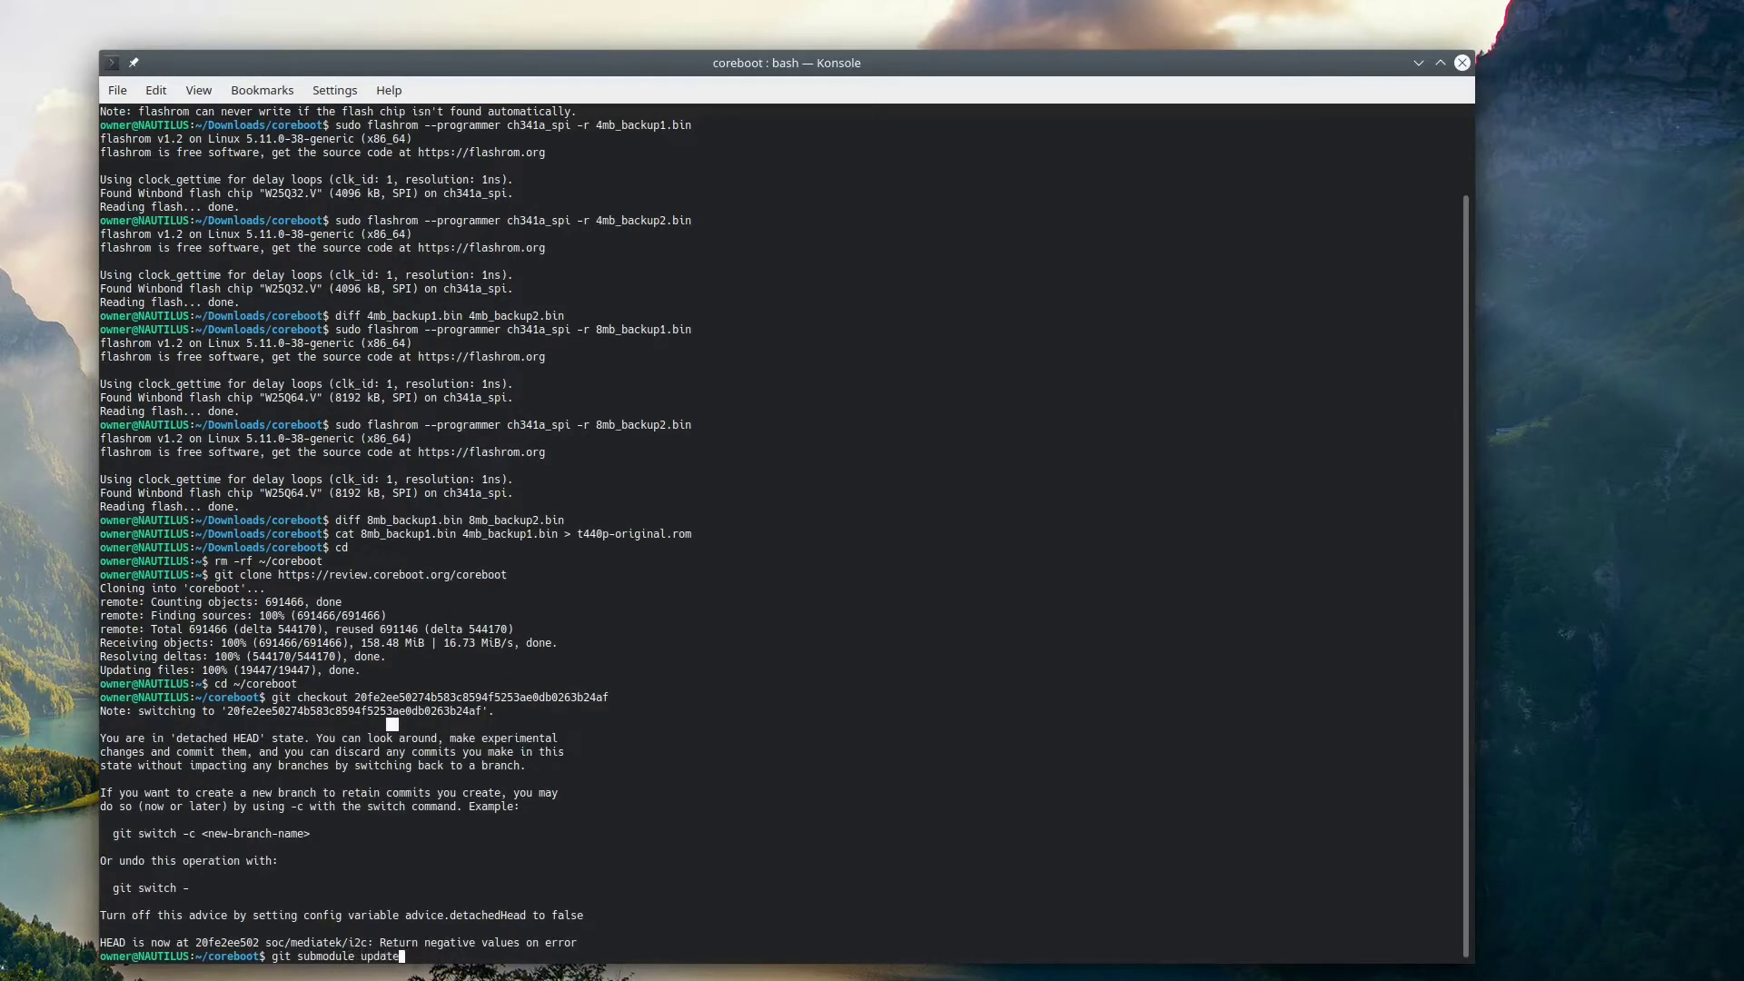
# - Run git submodule update --init --checkout and follow the submodules cloning
pyautogui.write('--init --checko')
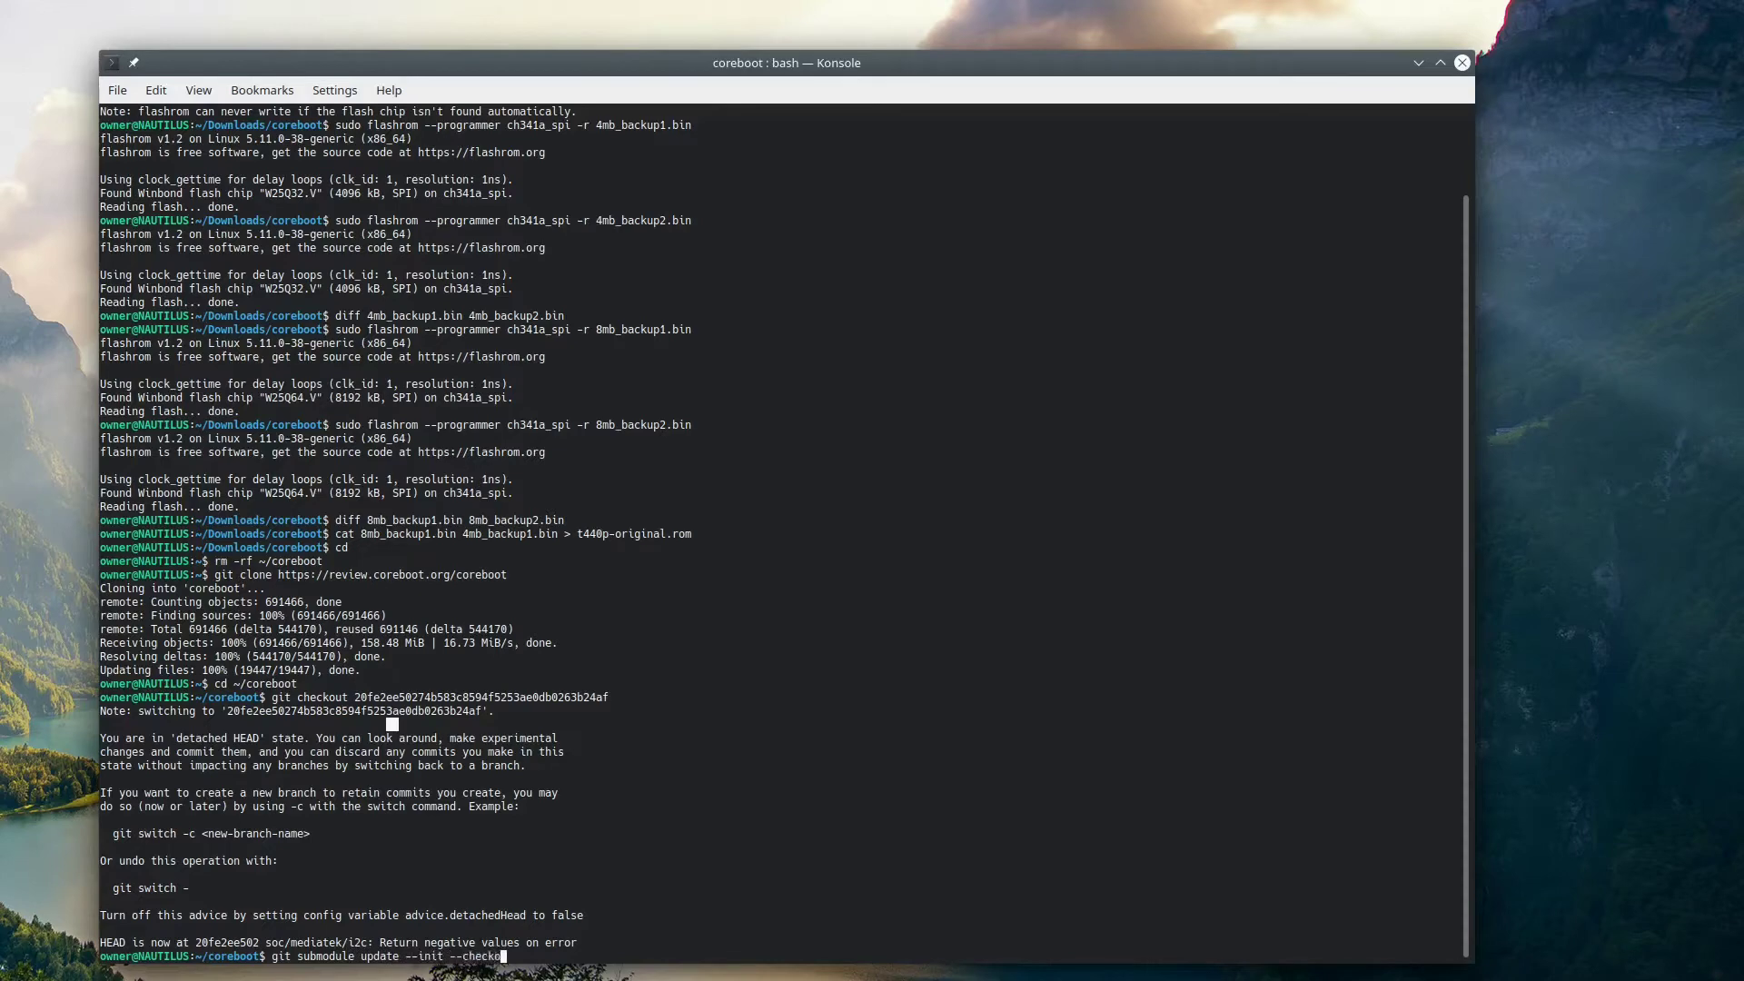
pyautogui.press('Return')
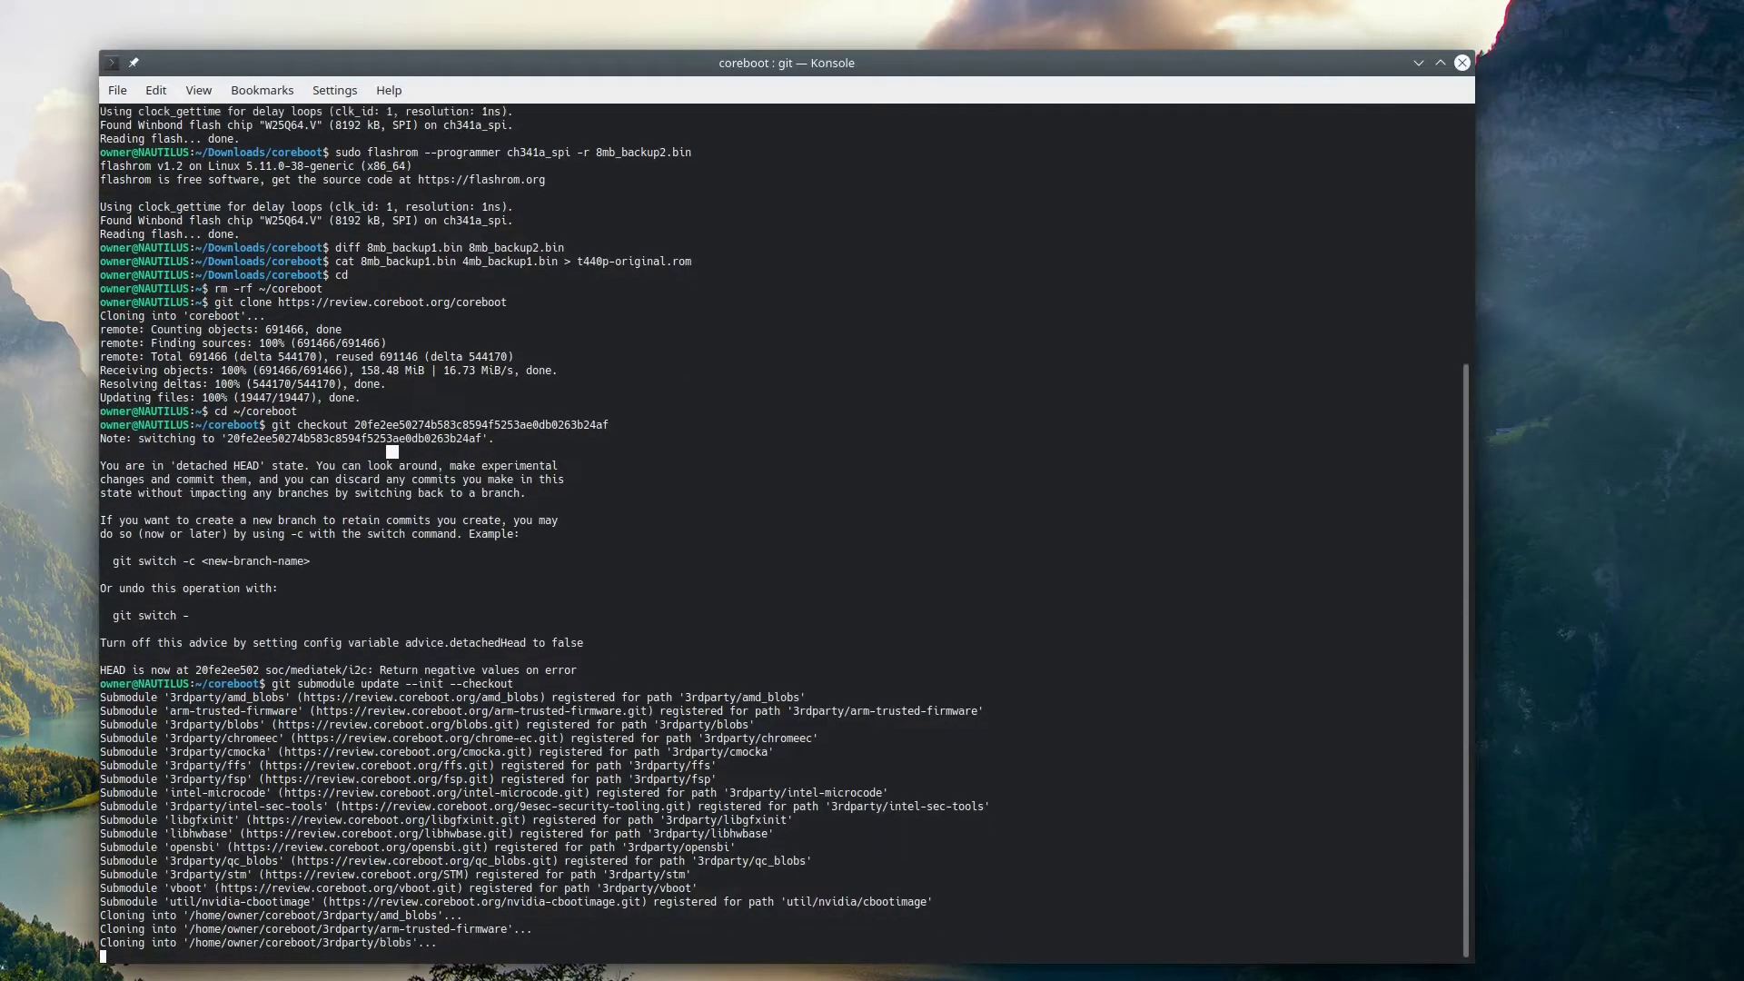
pyautogui.scroll(-3)
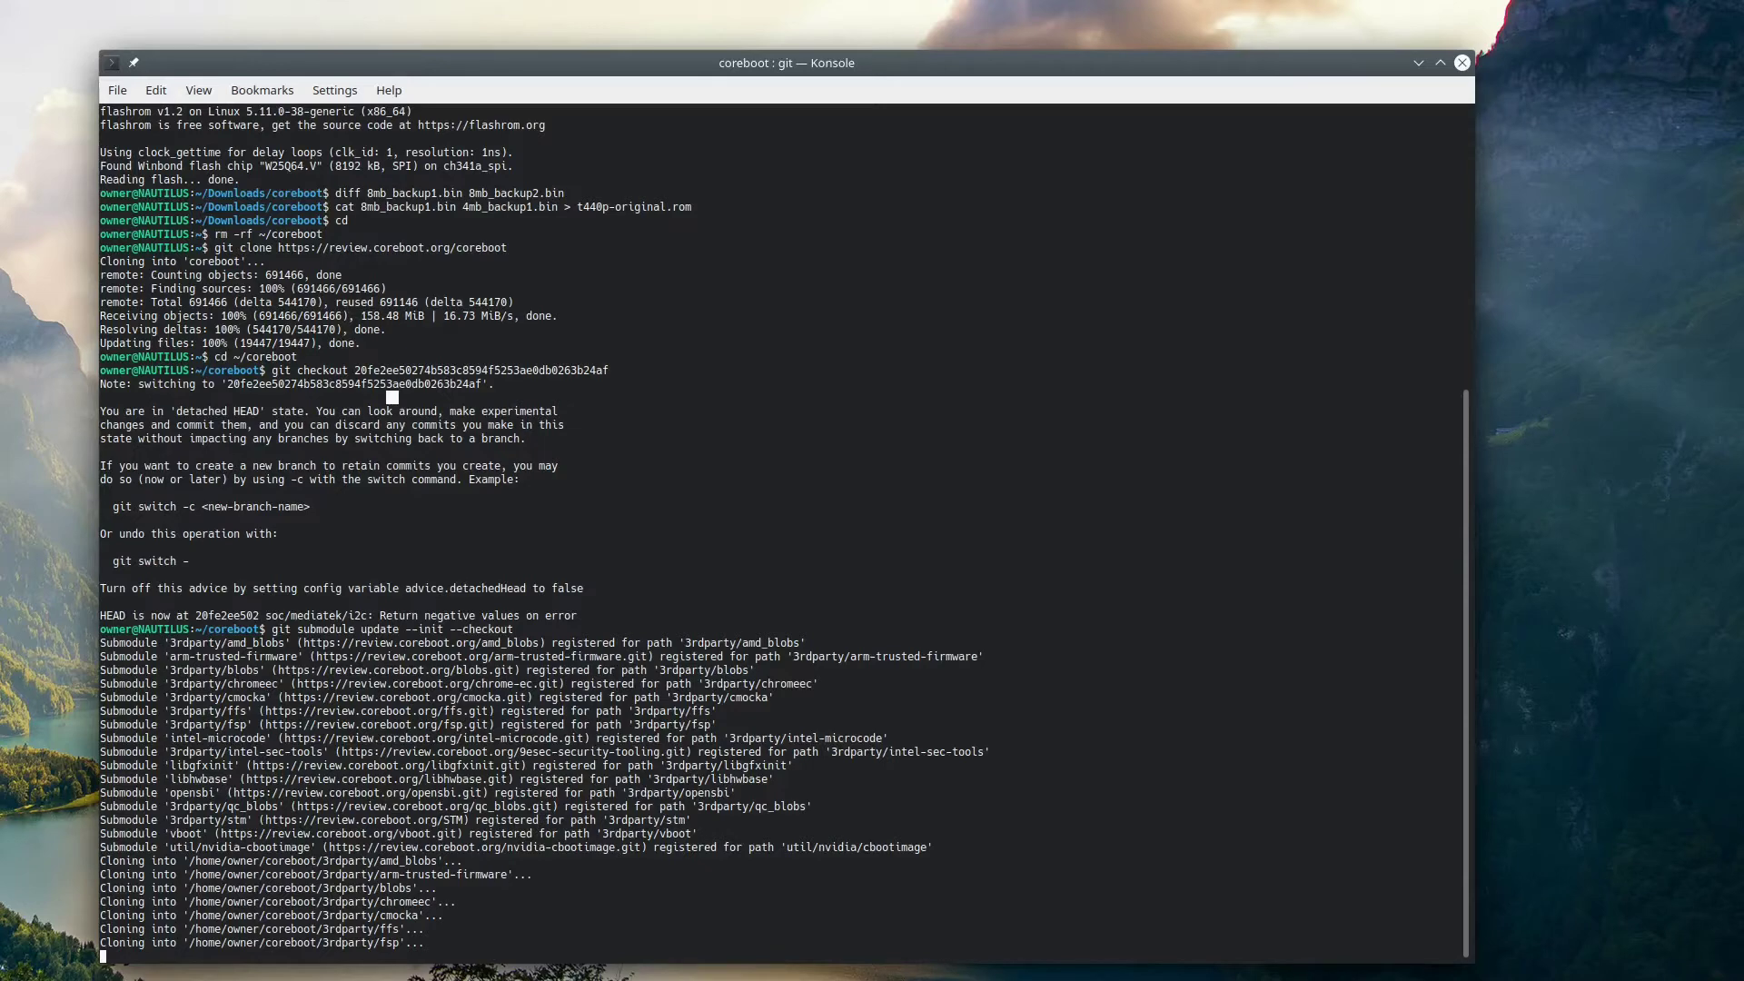
pyautogui.scroll(-3)
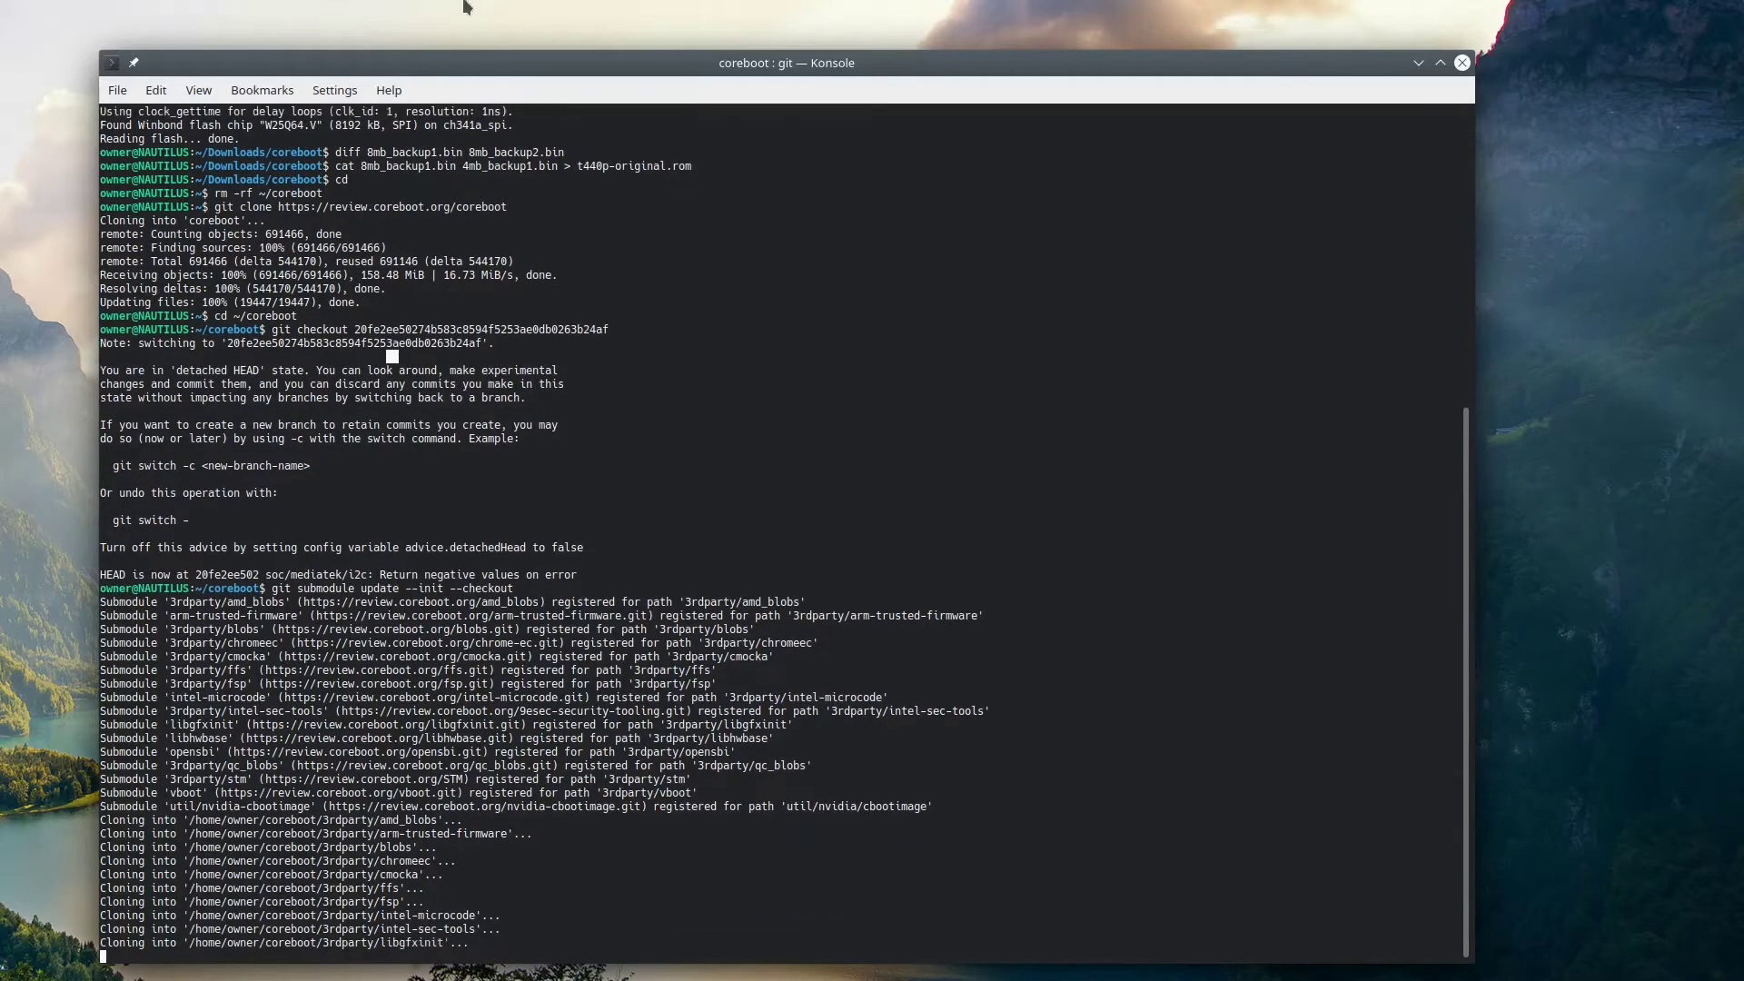
pyautogui.scroll(-3)
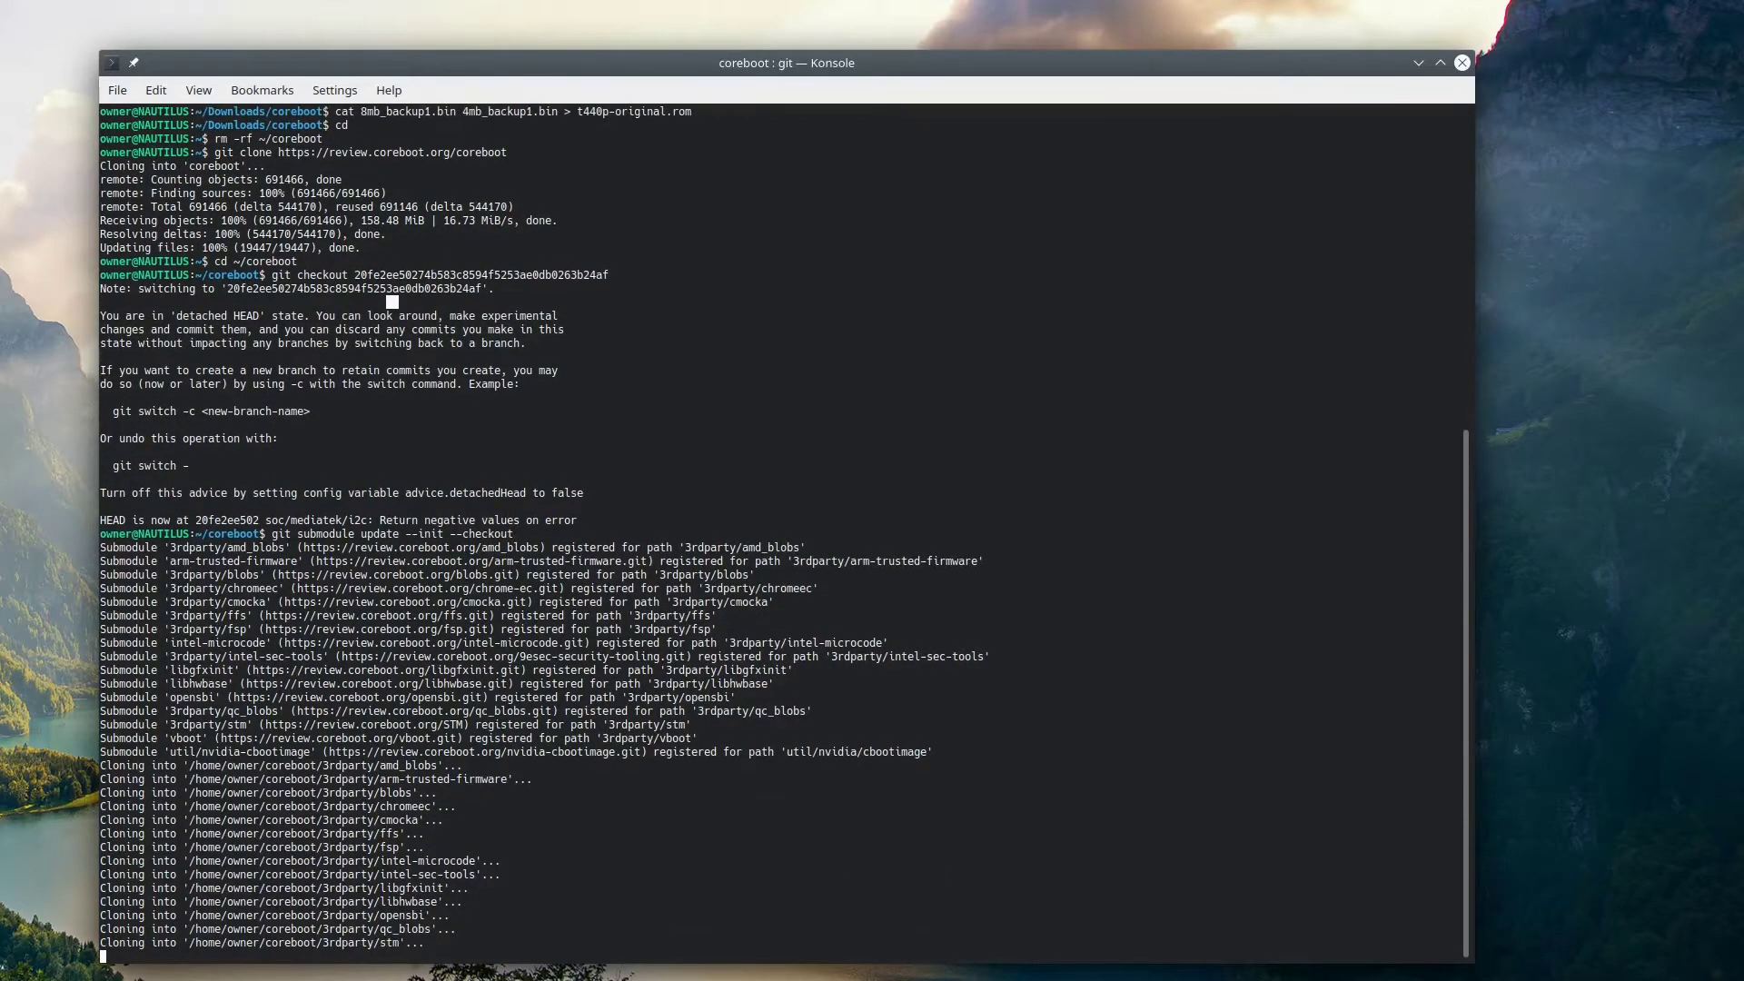
pyautogui.scroll(-3)
pyautogui.write('cd util')
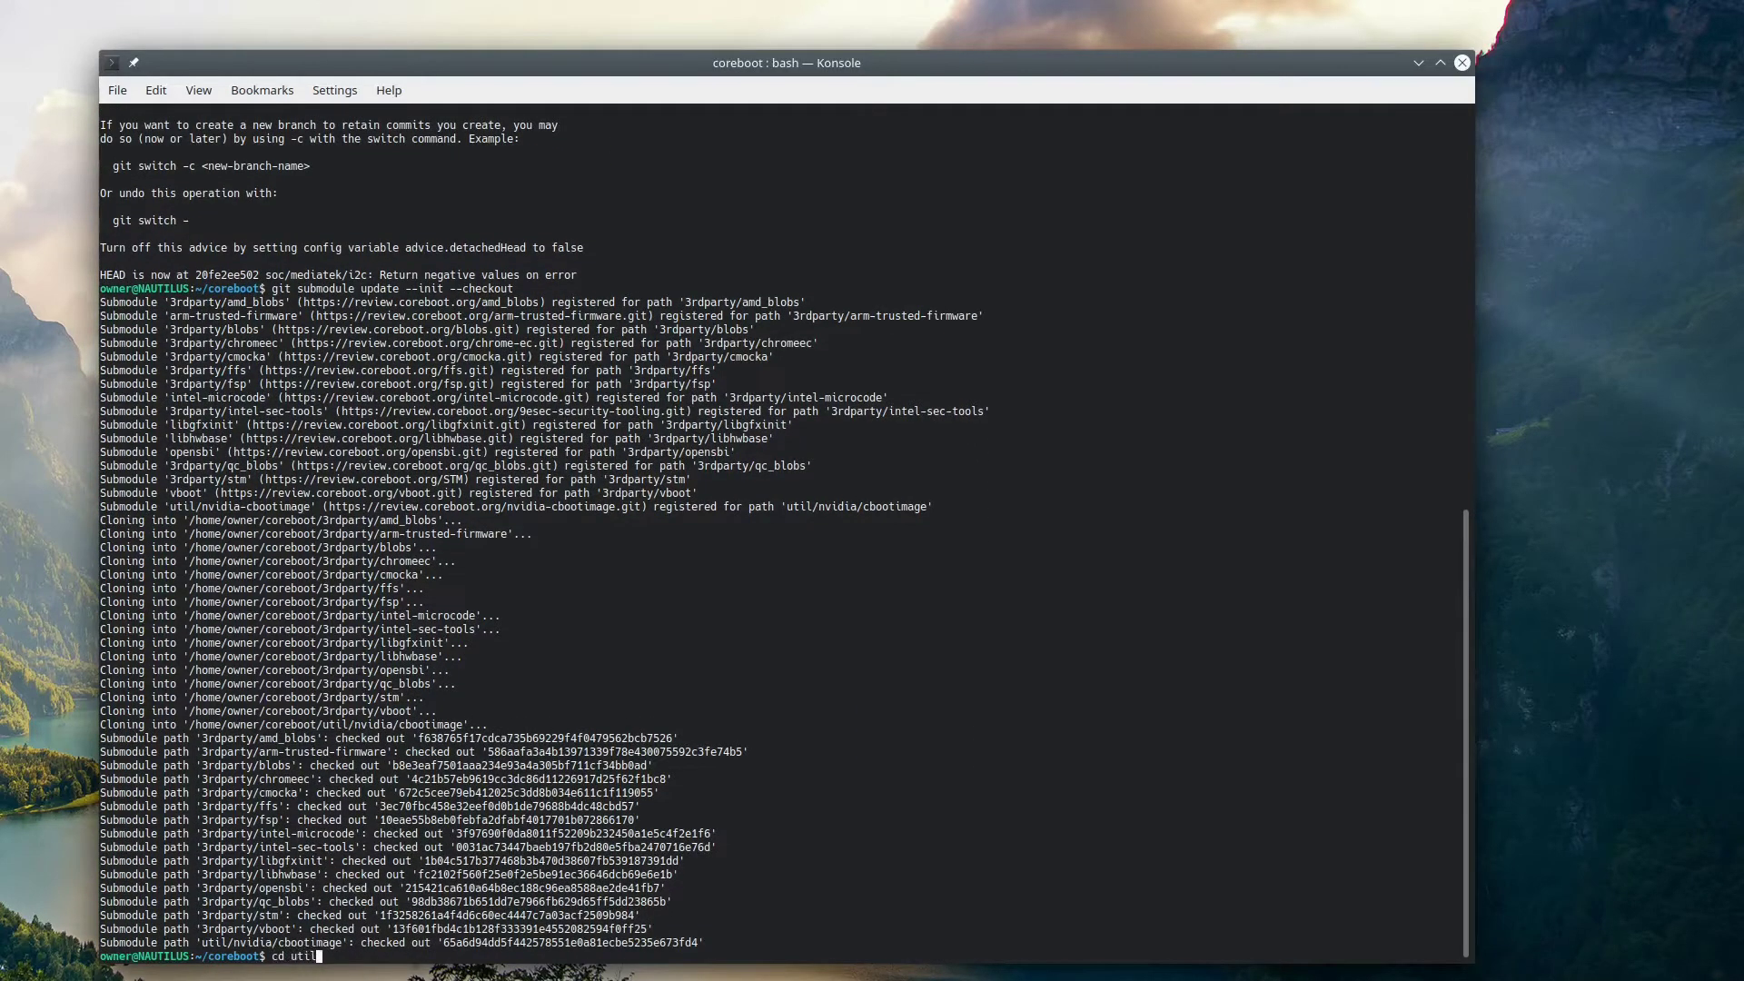
# - Build ifdtool and run ifdtool -x on ~/t440p/t440p-original.rom
pyautogui.write('ifdtool && make')
pyautogui.write('./ifdtool -')
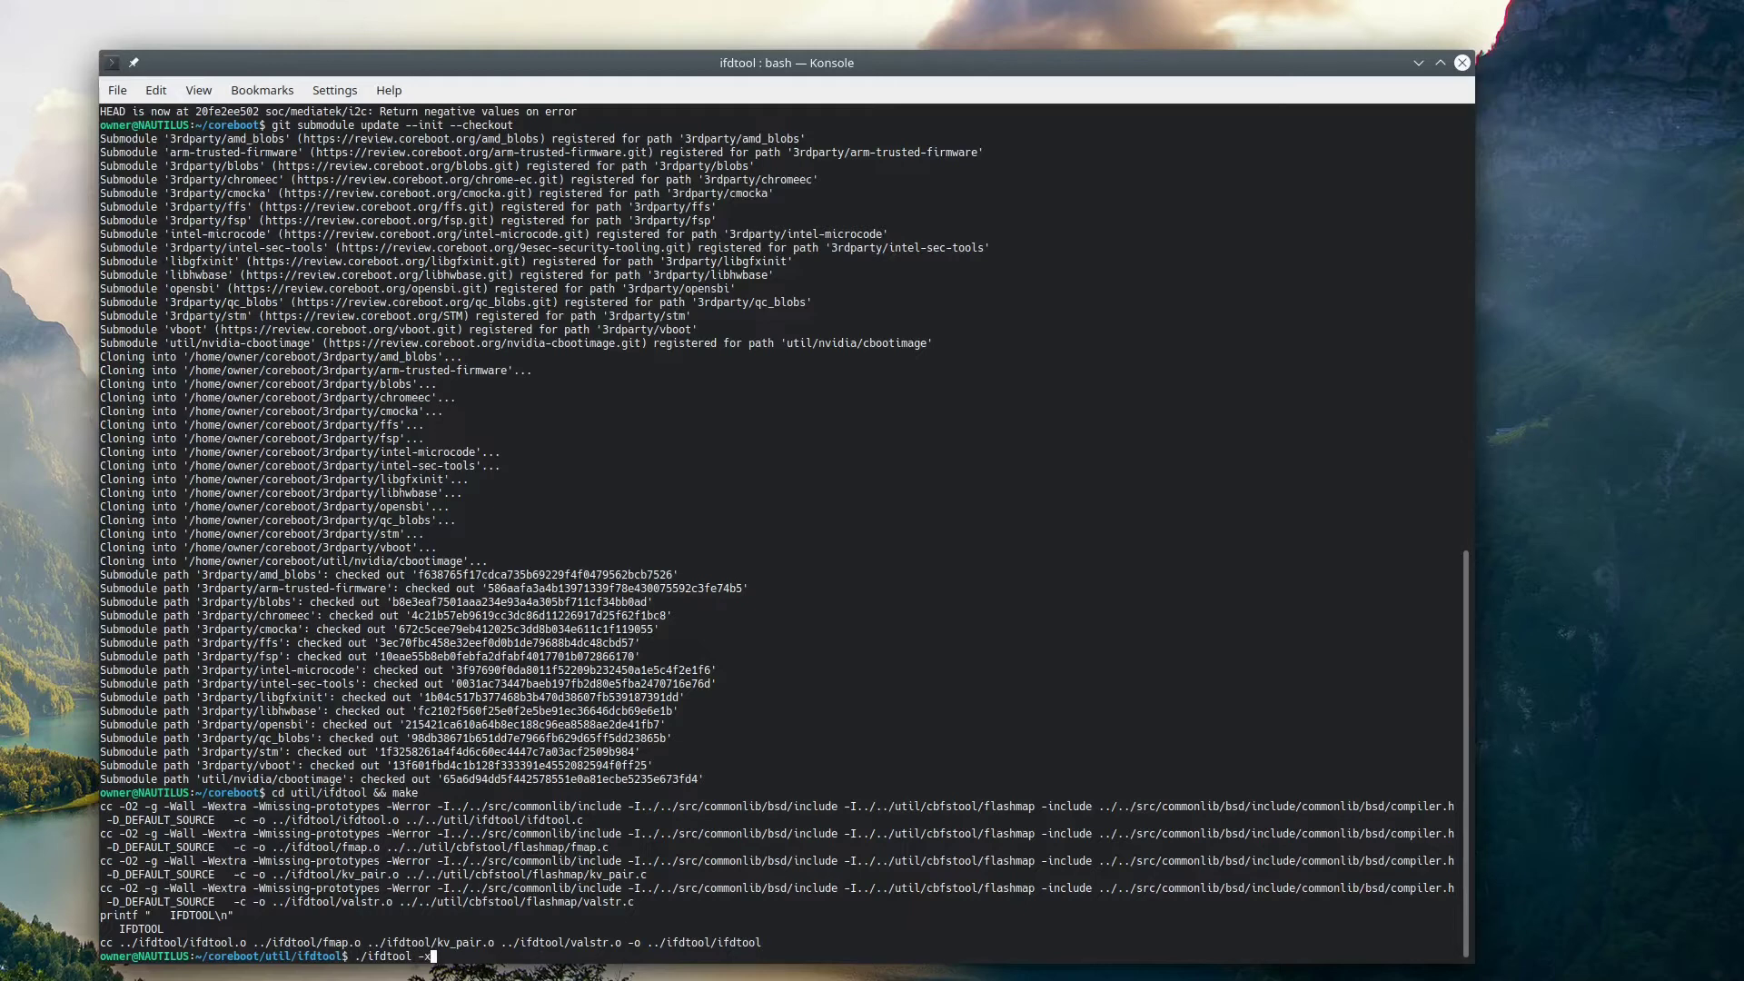
pyautogui.write('x')
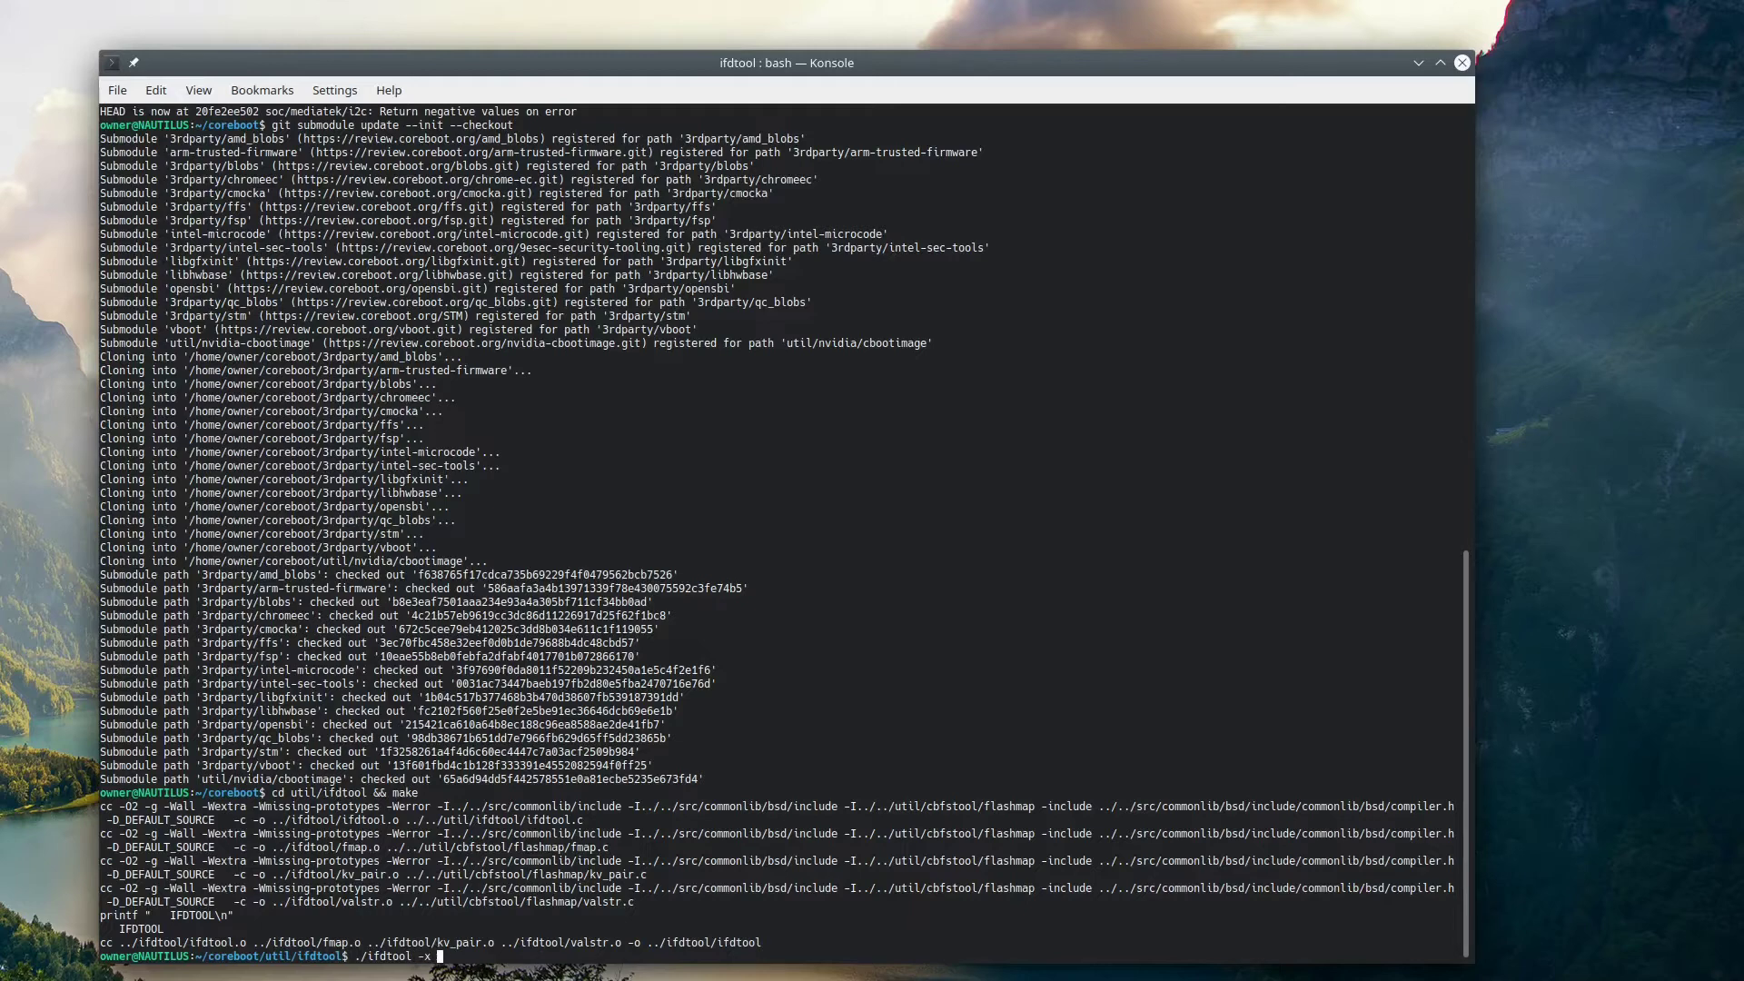
pyautogui.write('~/t4/')
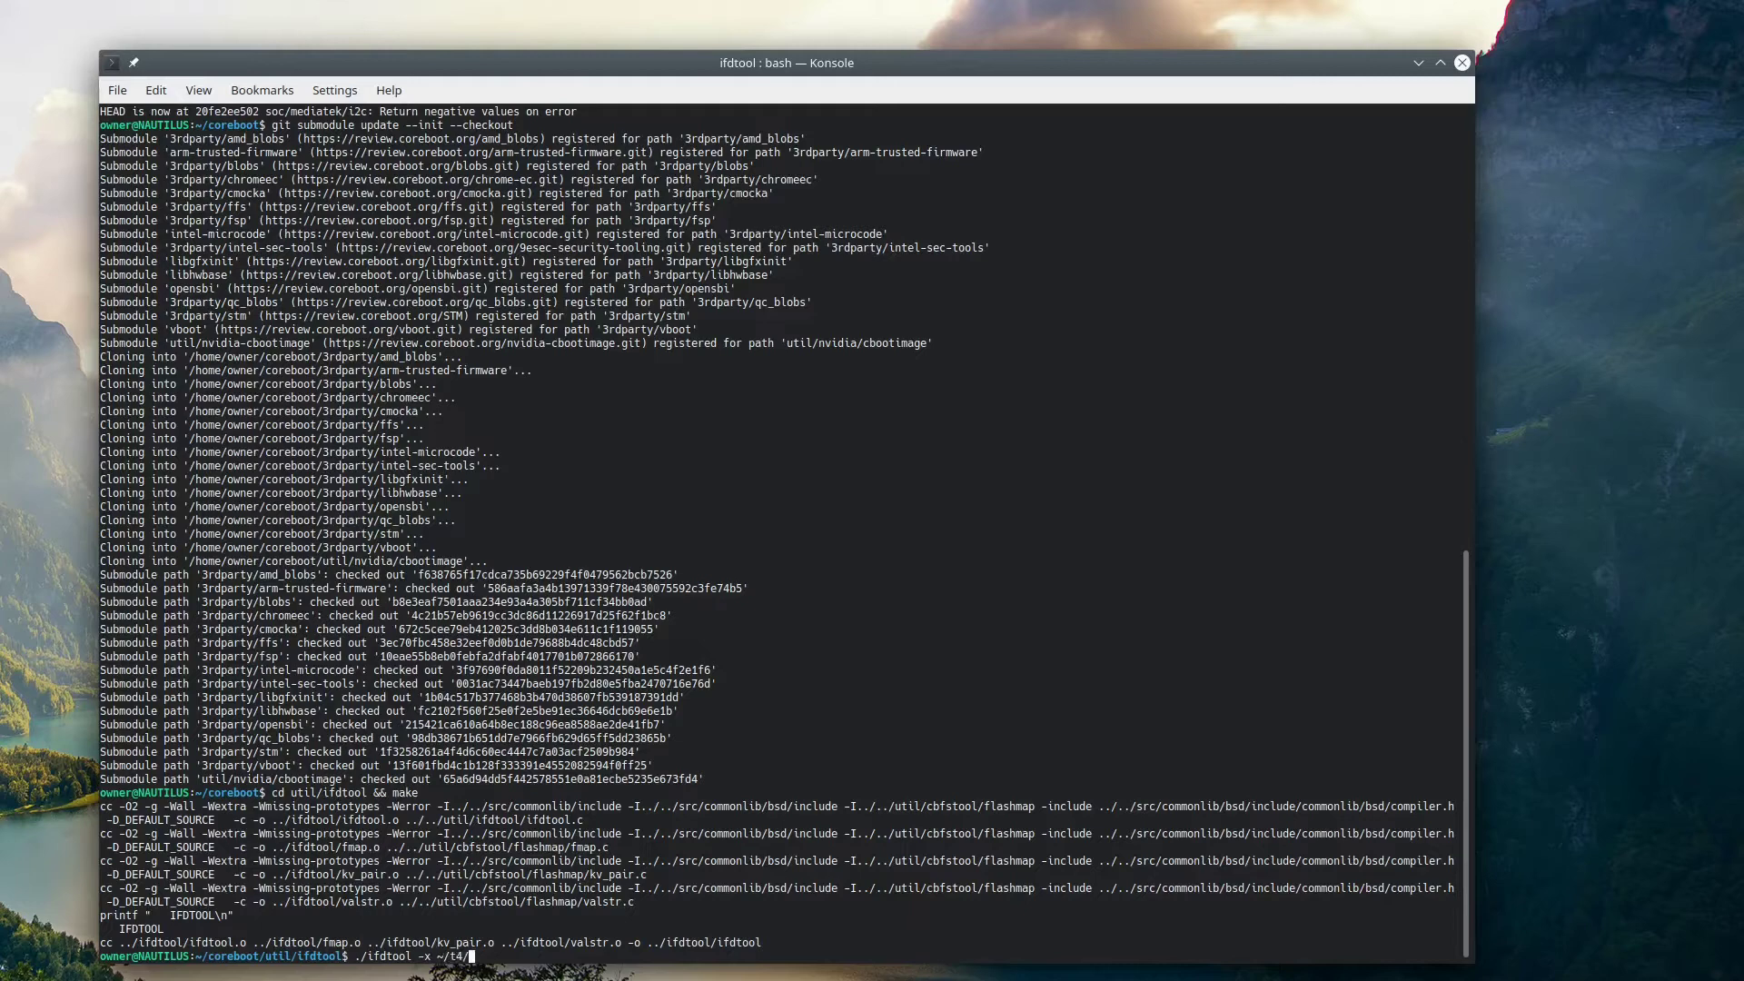
pyautogui.write('40p')
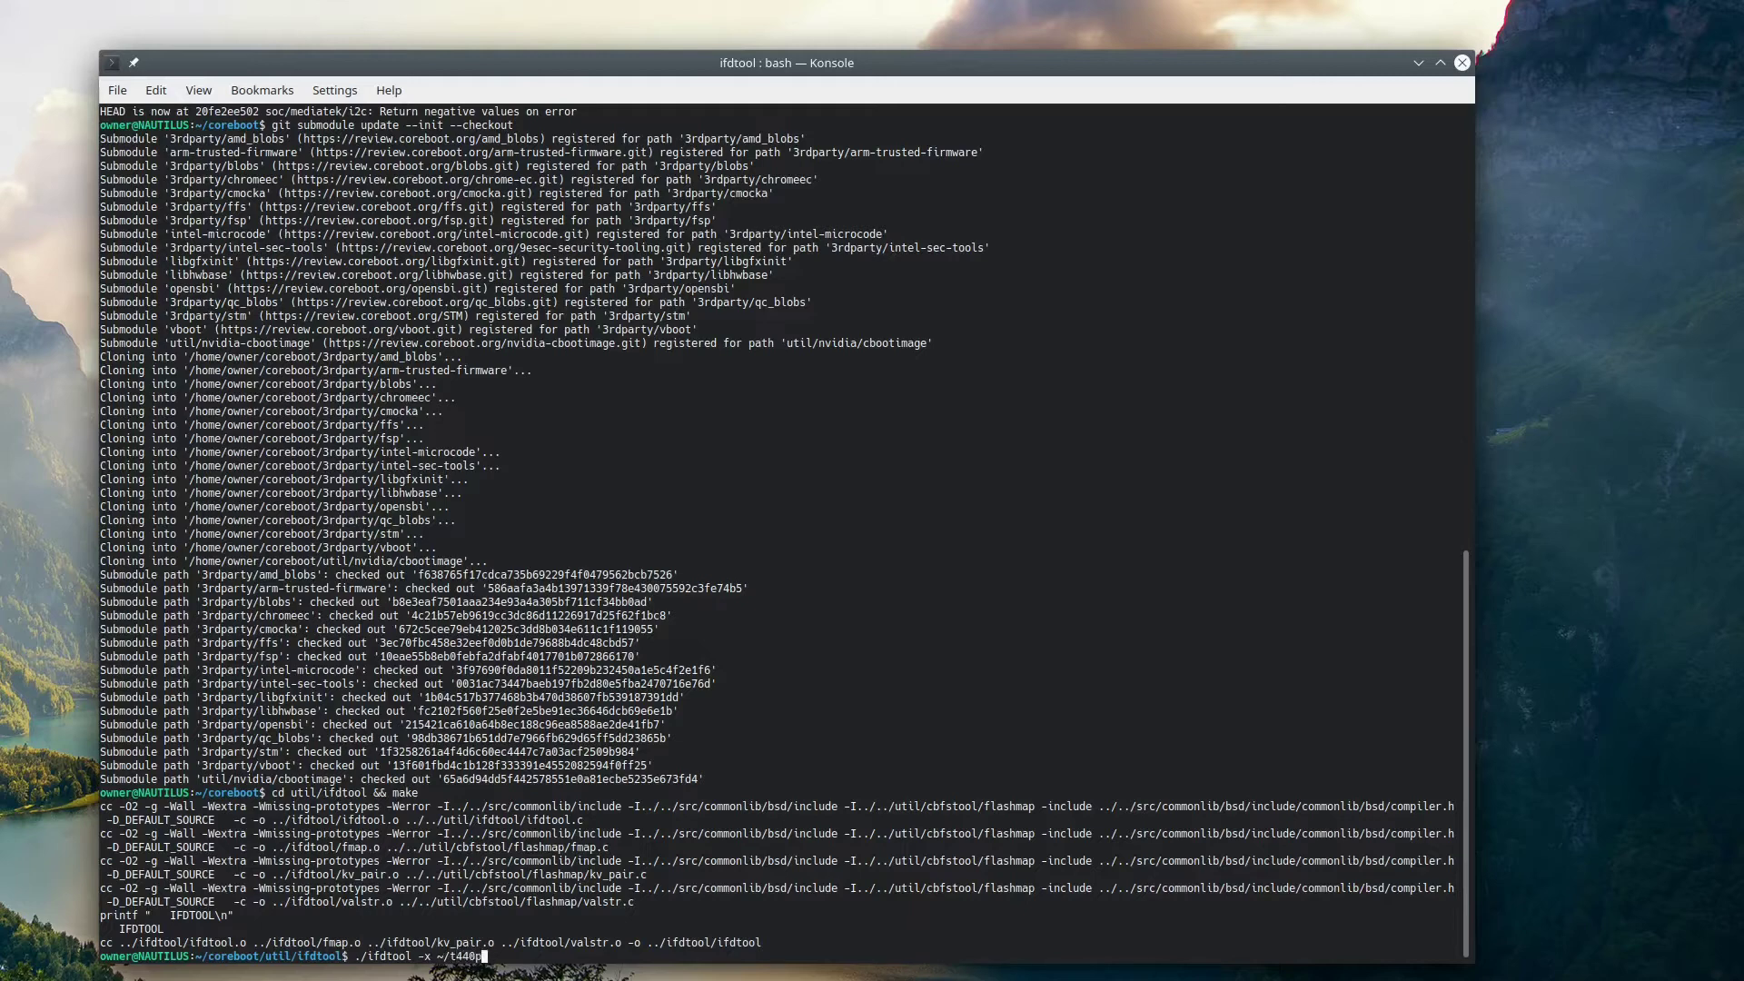
pyautogui.write('-original')
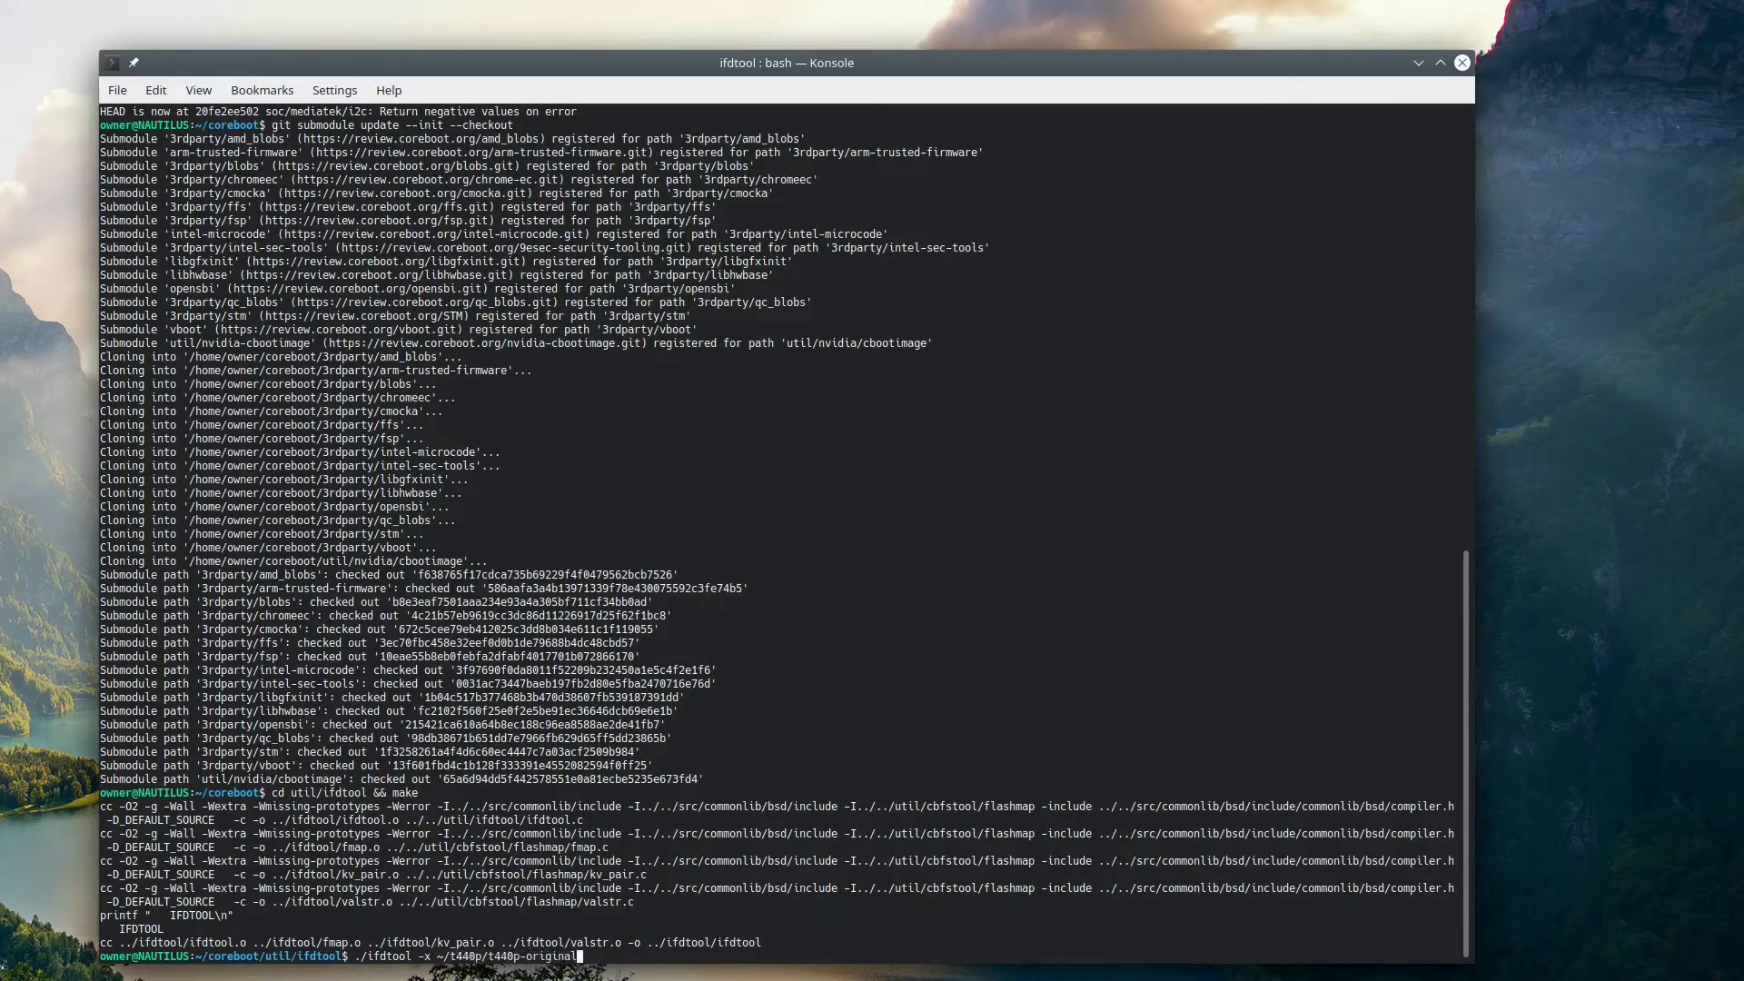
pyautogui.write('.rom')
pyautogui.write('mv')
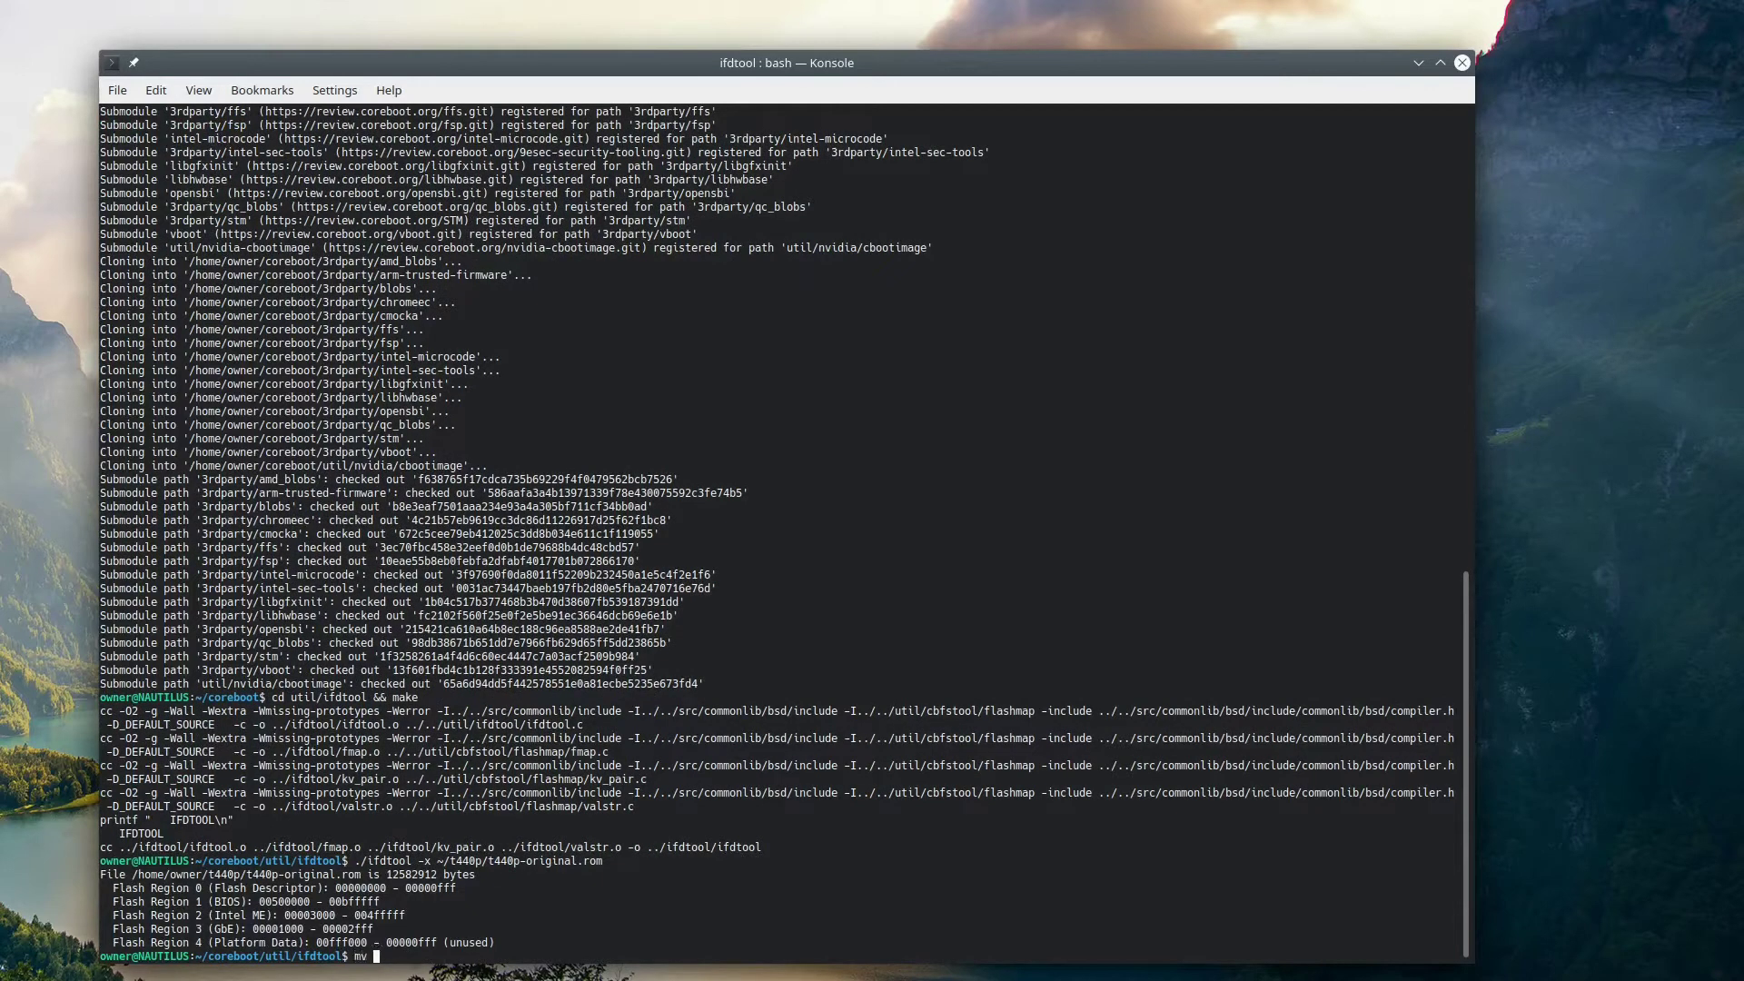
# - Move flashregion_0_flashdescriptor.bin to ~/t440p as ifd.bin
pyautogui.write('flashregion_0_l')
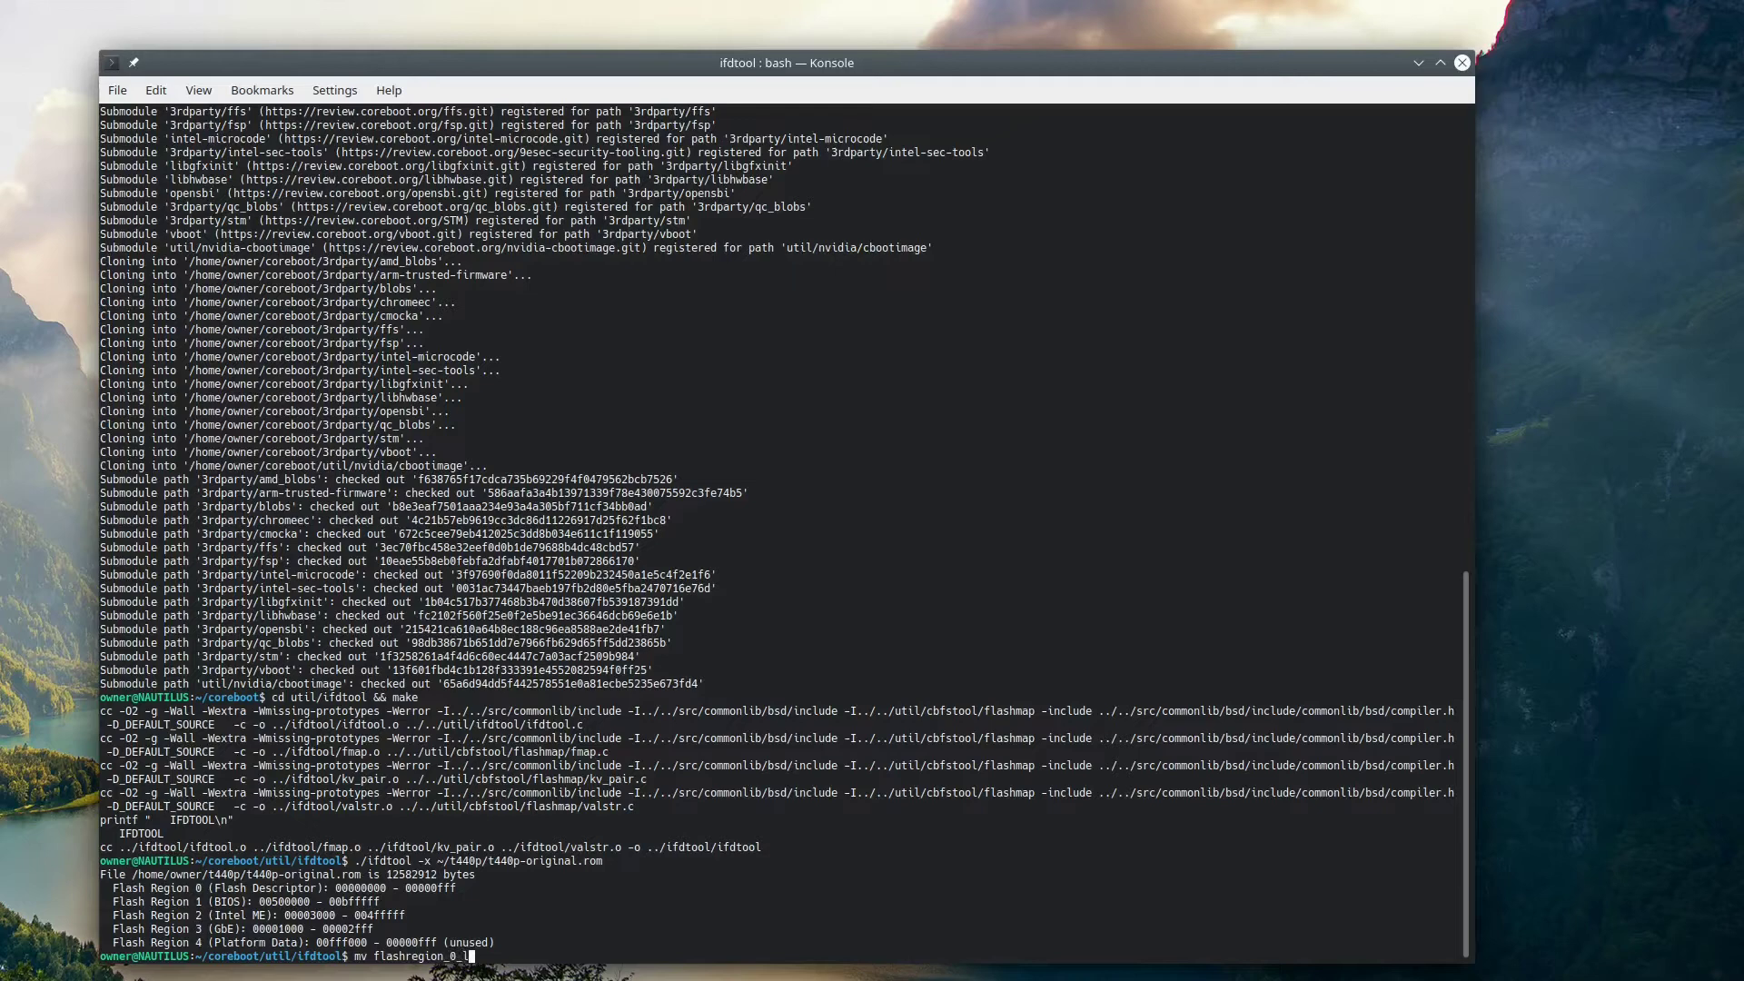
pyautogui.write('flashdescriptor')
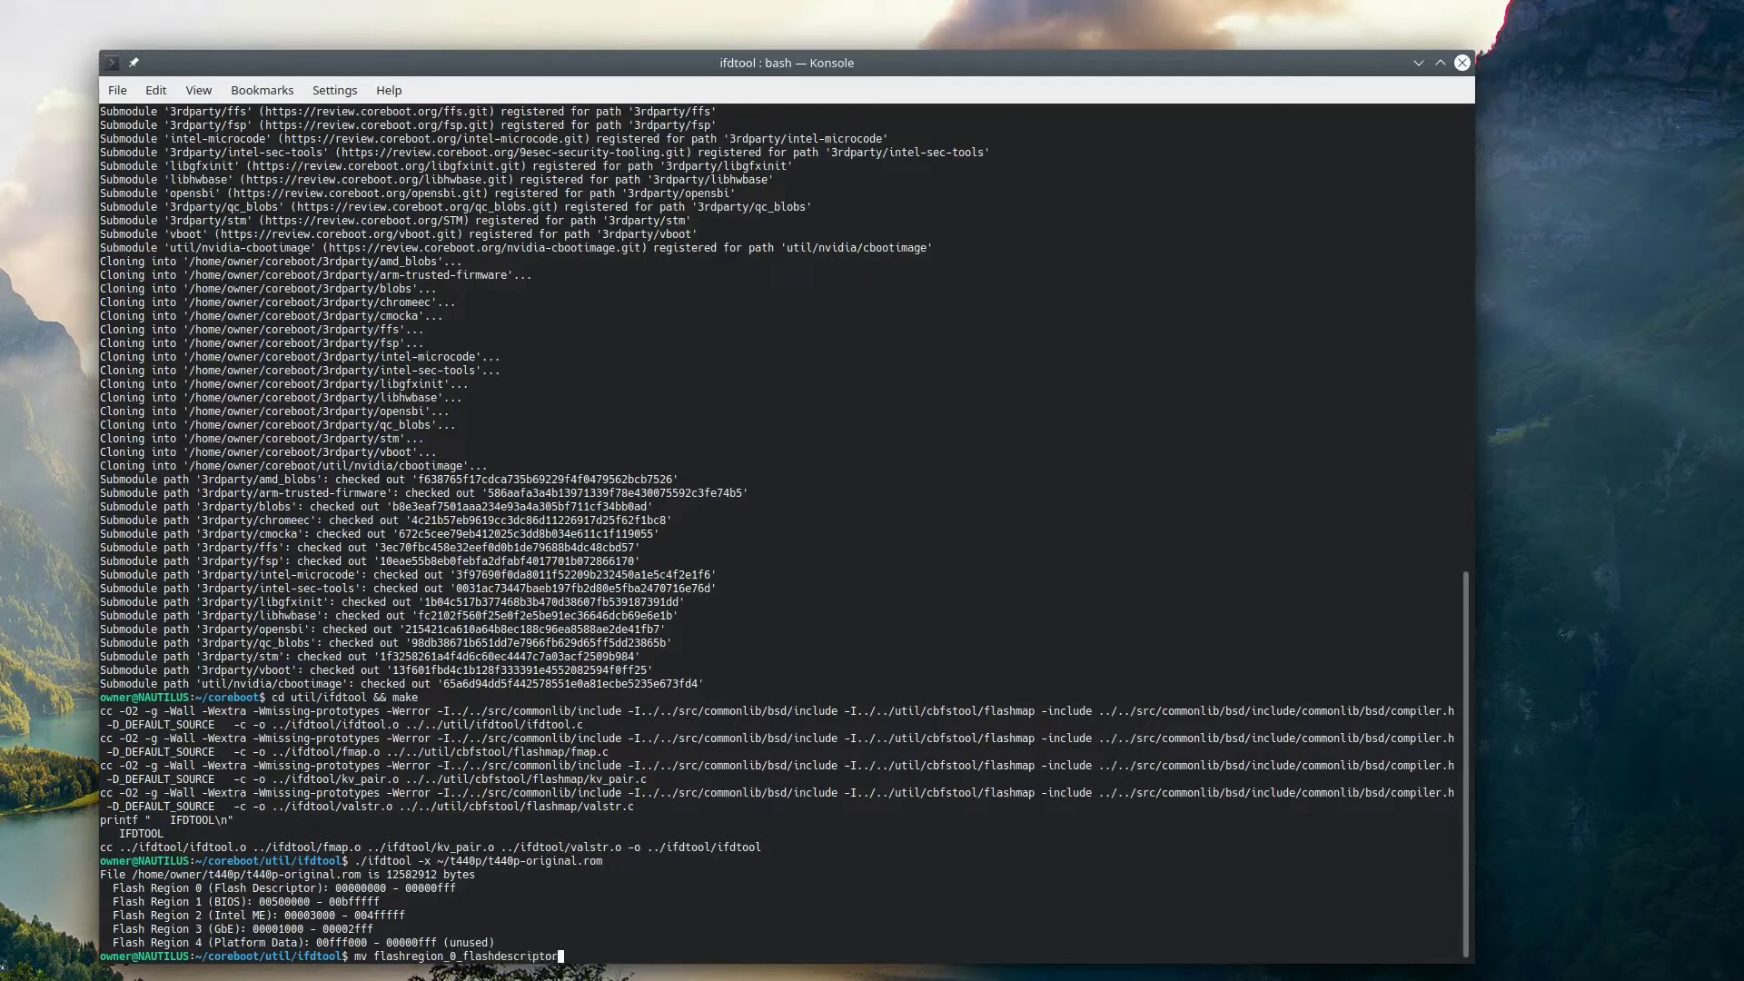
pyautogui.write('.bin ~/t440p')
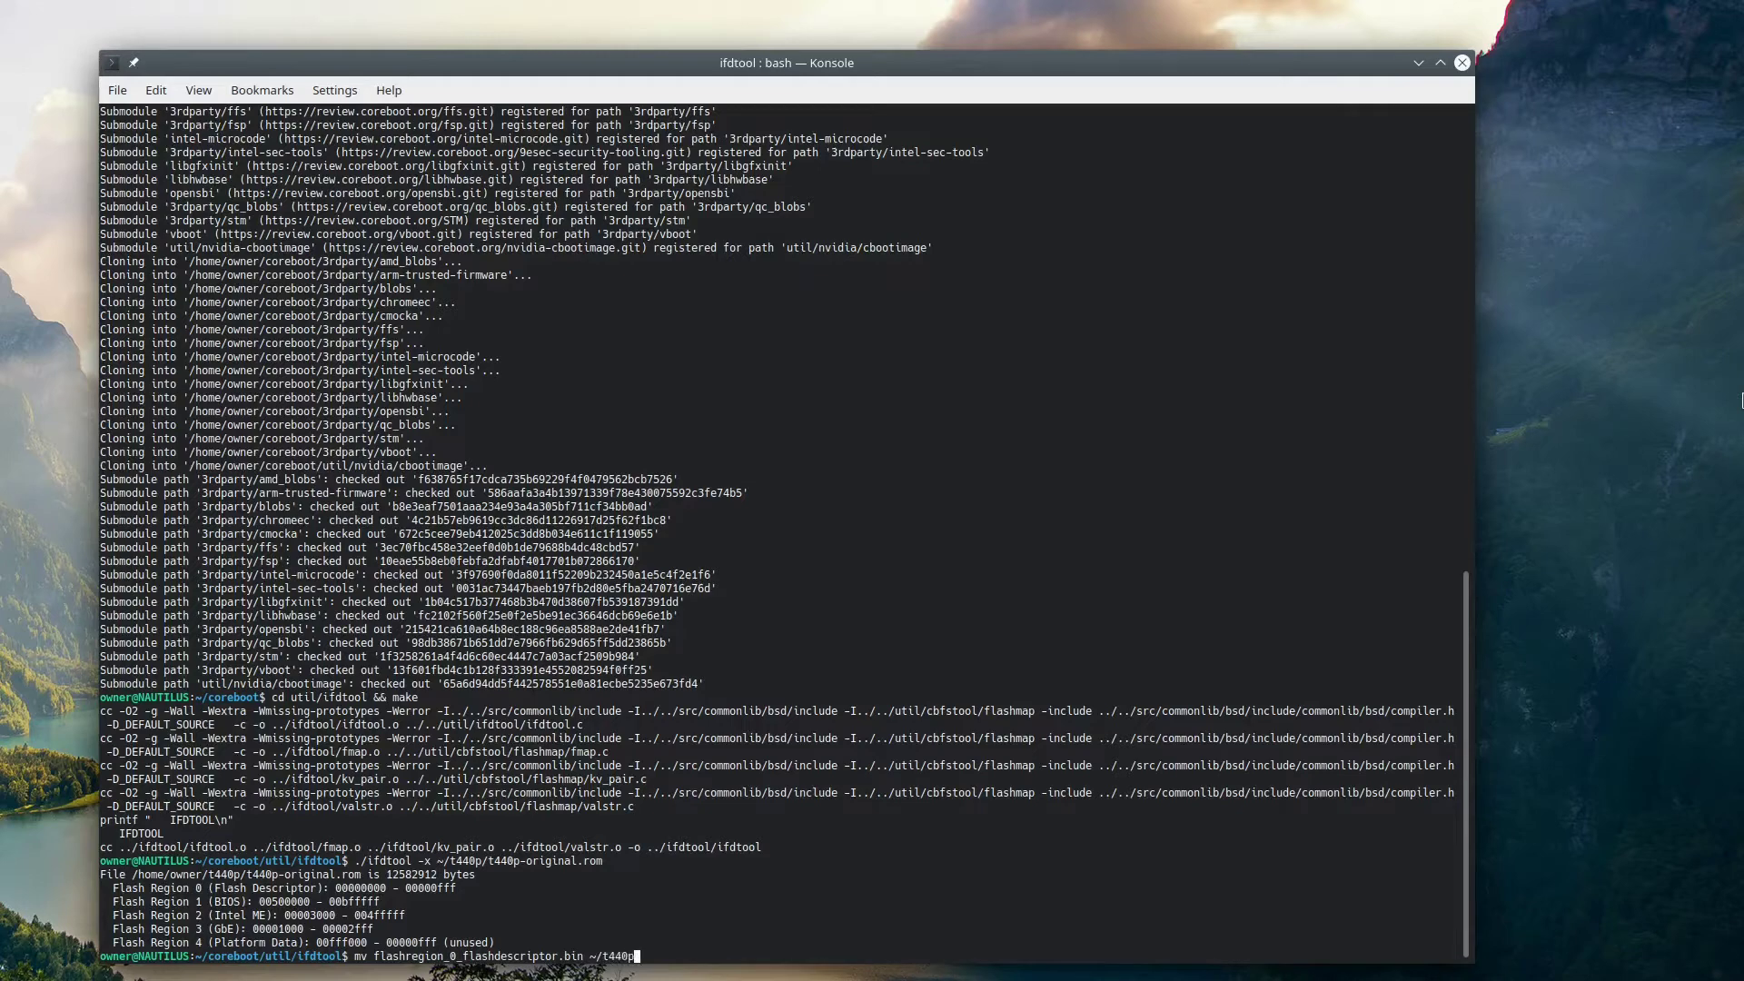
pyautogui.write('ifd.bin')
pyautogui.write('mv')
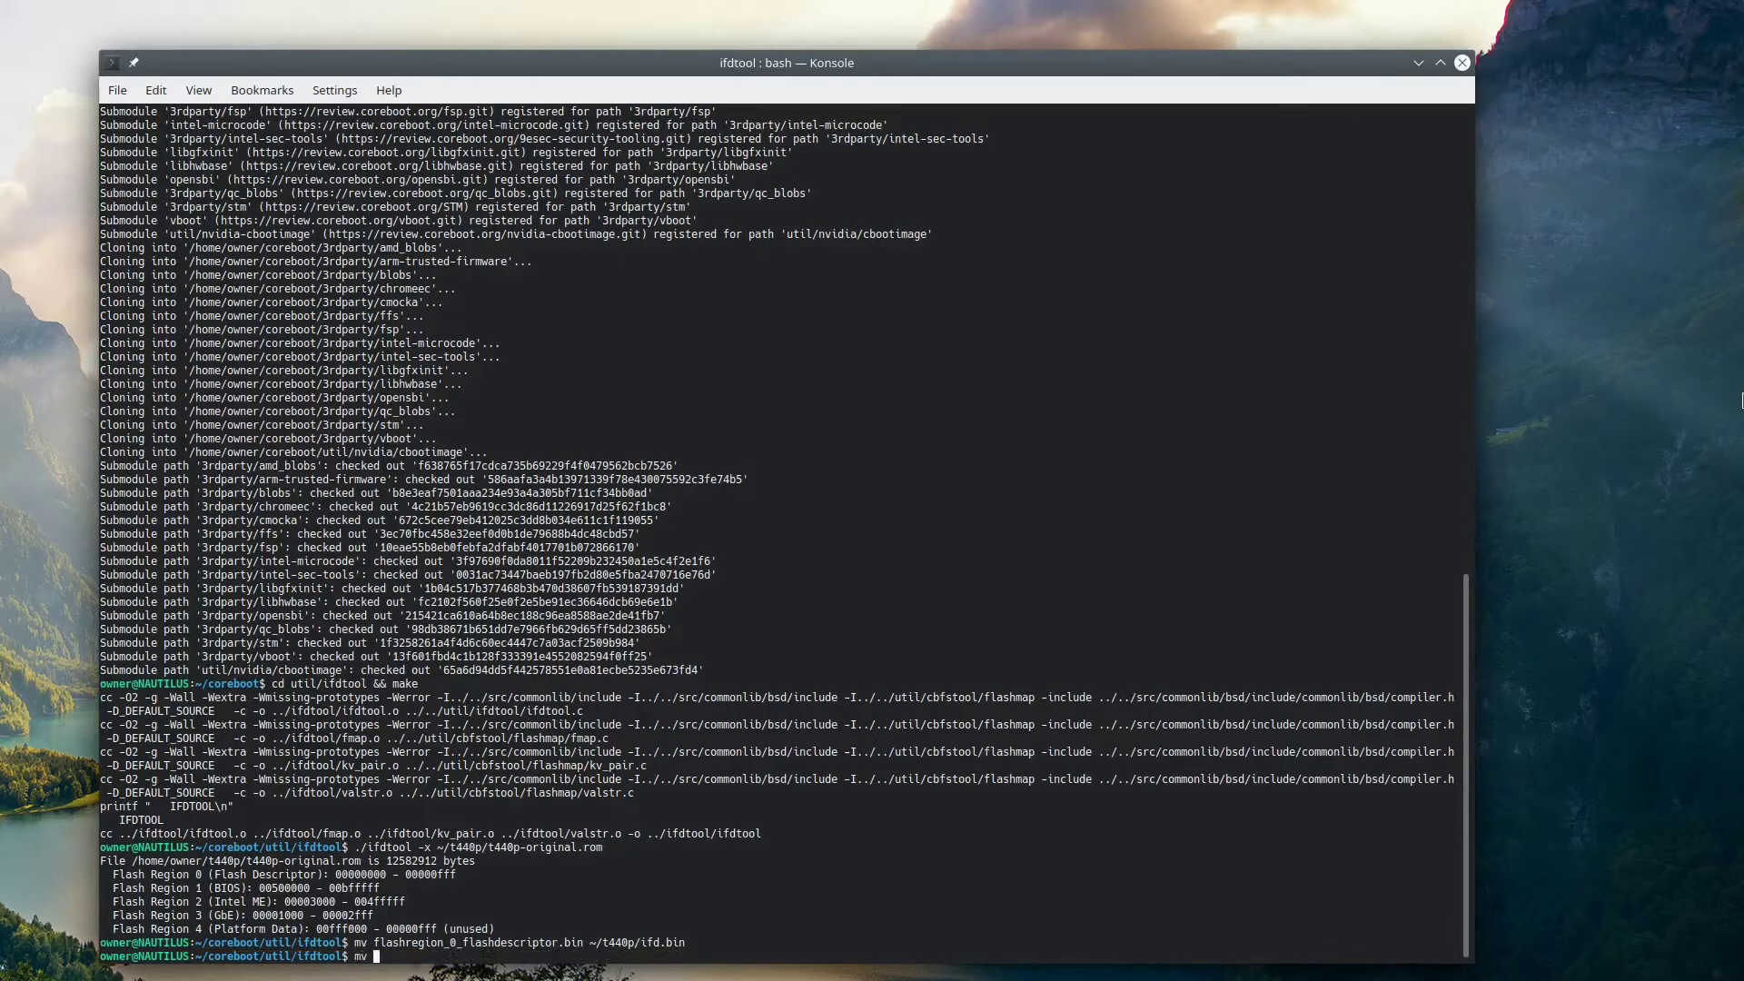
# - Move the ME and GbE region files to ~/t440p, then return to ~/coreboot
pyautogui.write('flashregion_3_gbe')
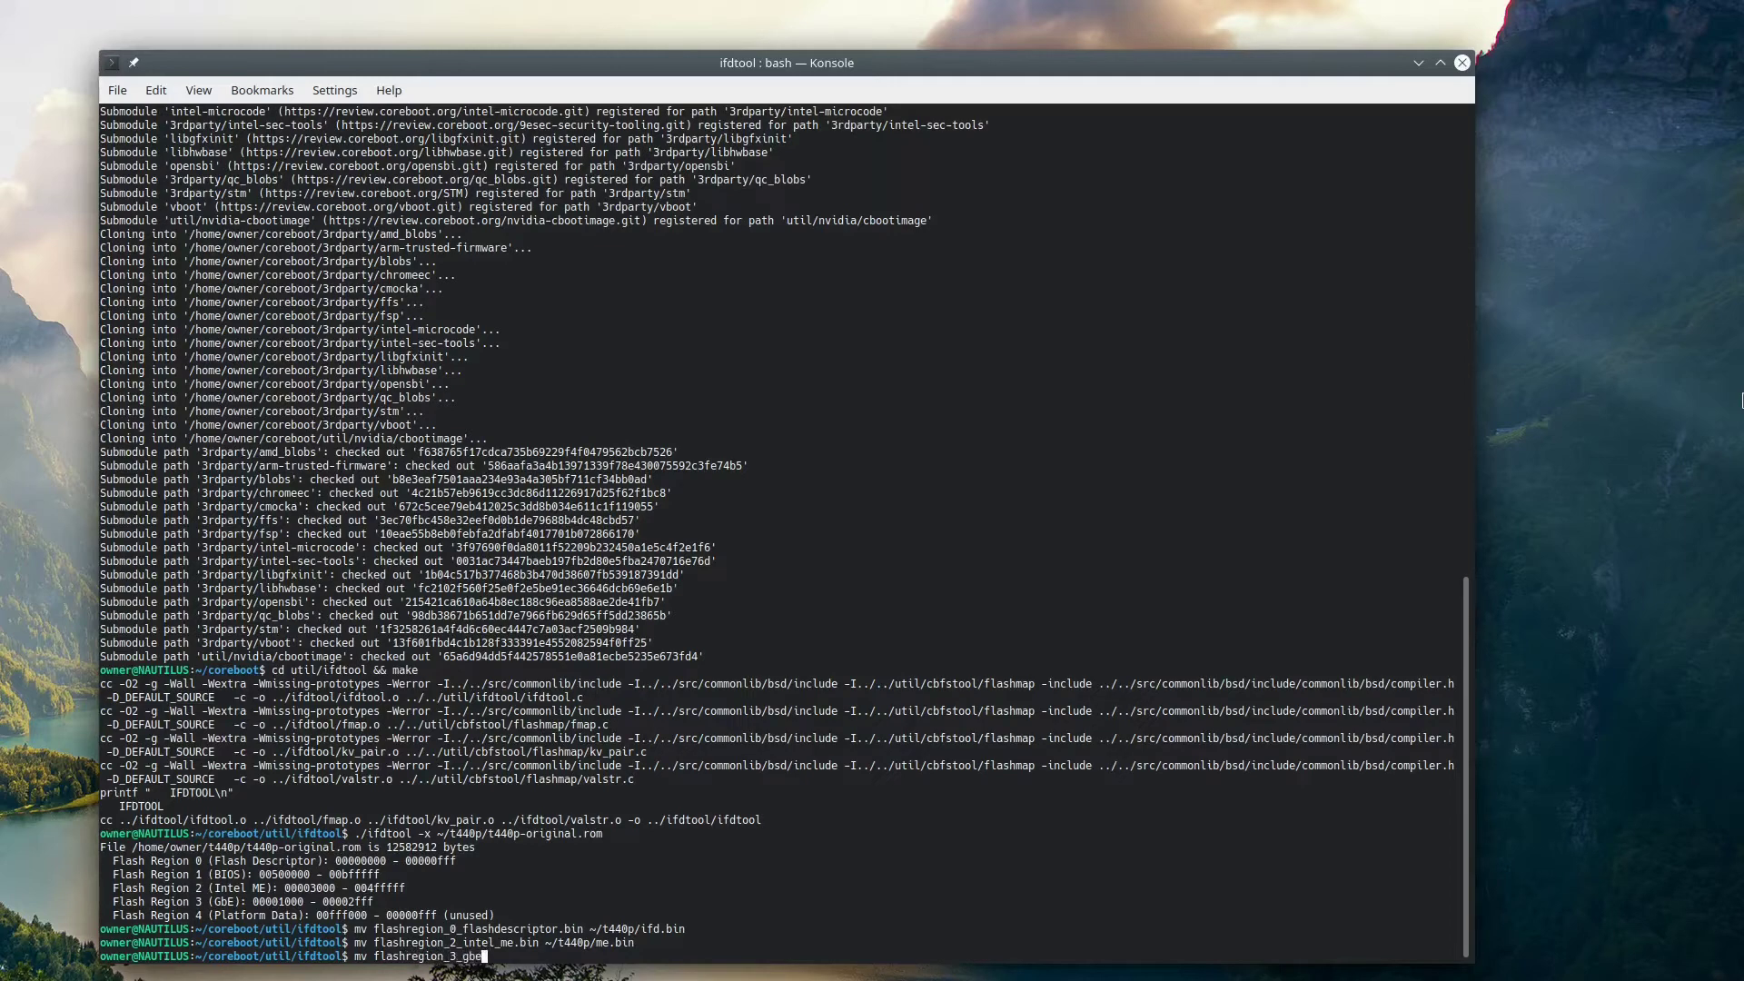
pyautogui.write('.bin')
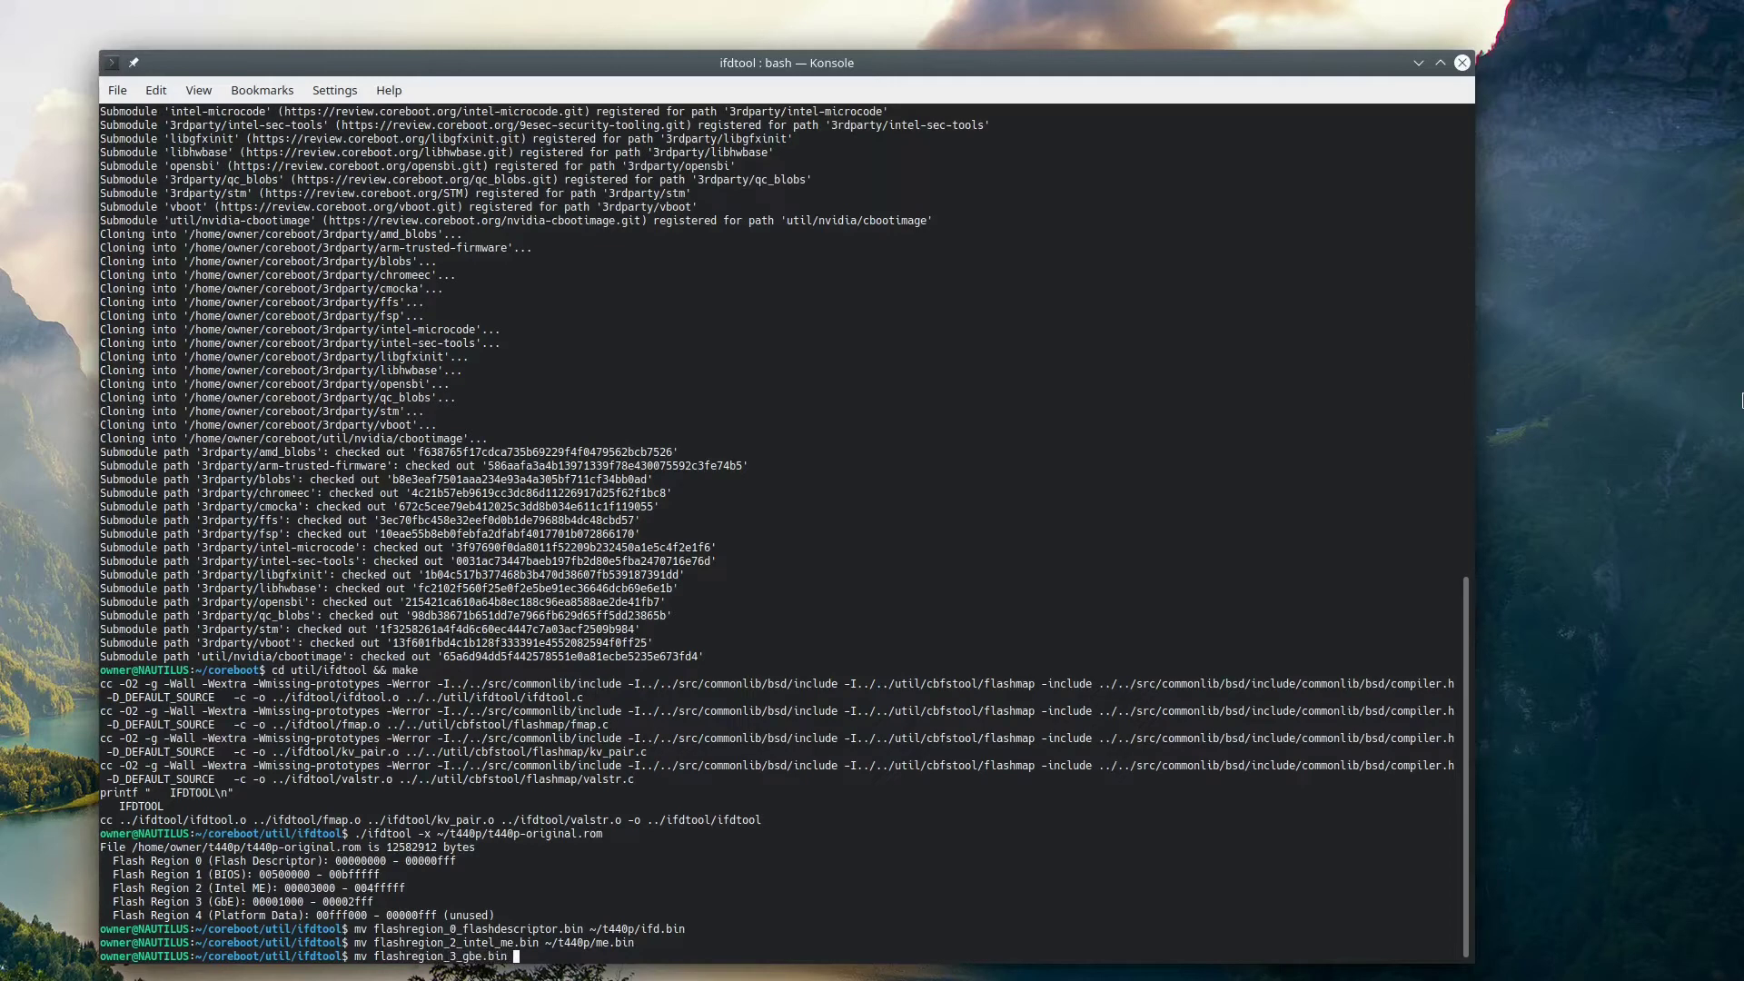
pyautogui.write('~/t440p/gbe.bin')
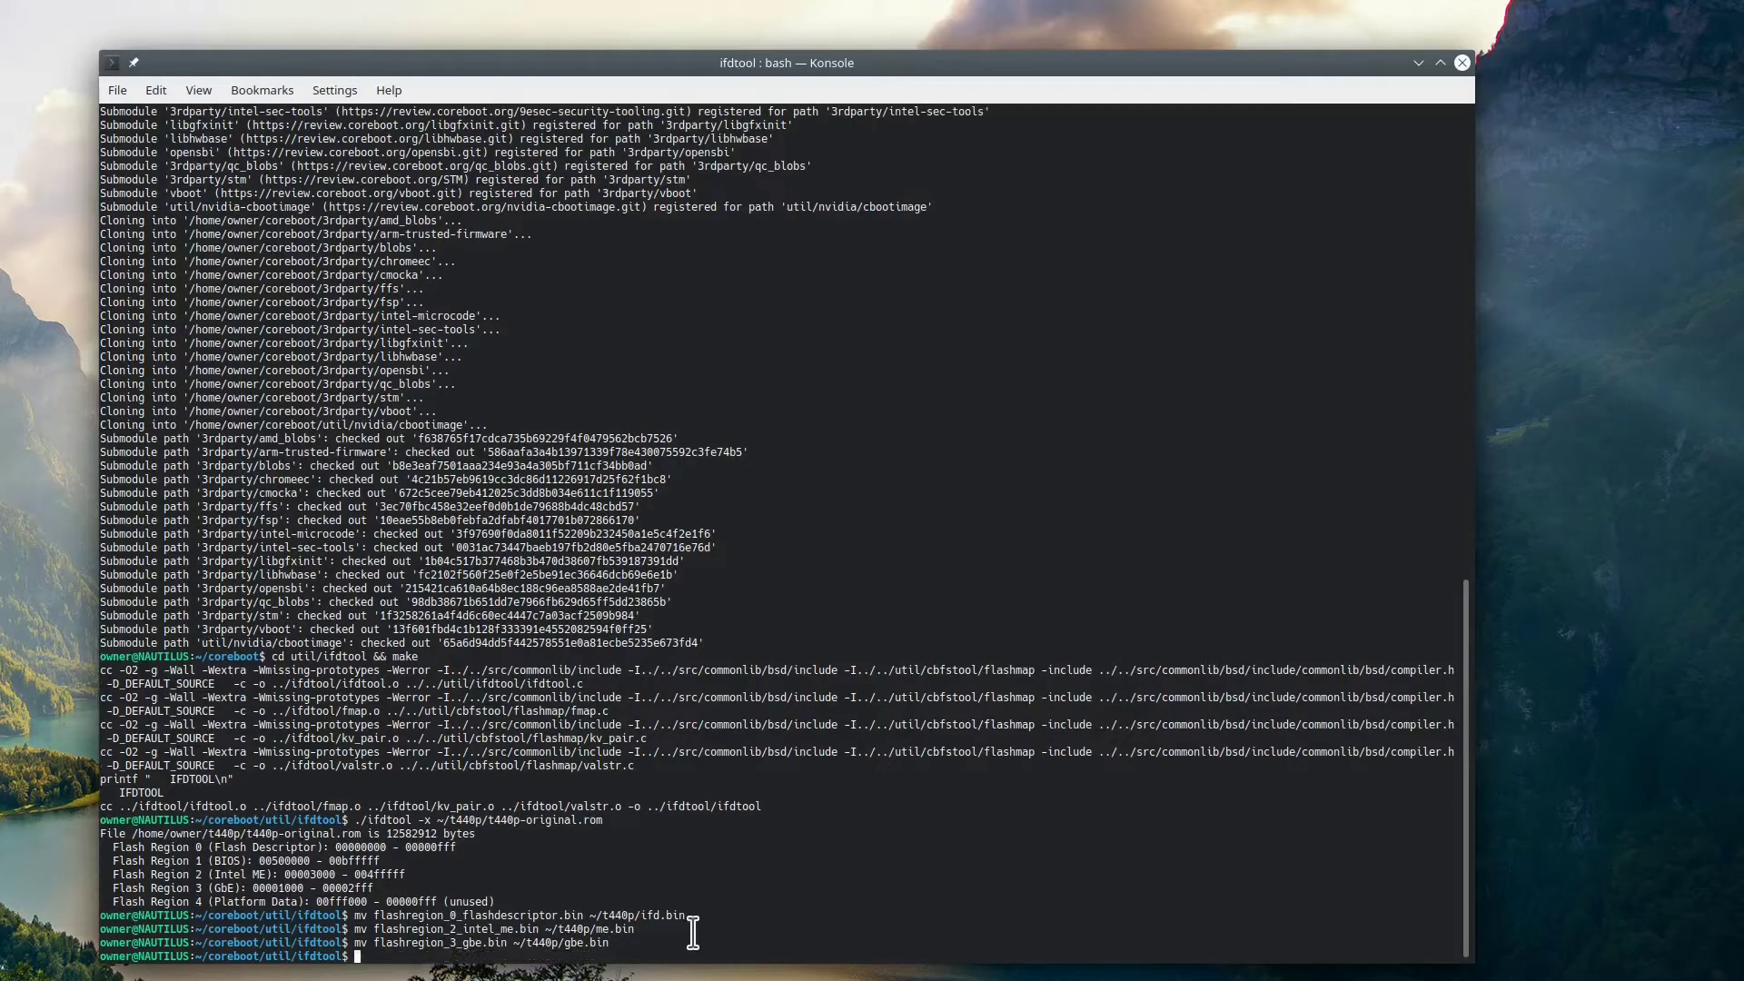
pyautogui.write('cd ~')
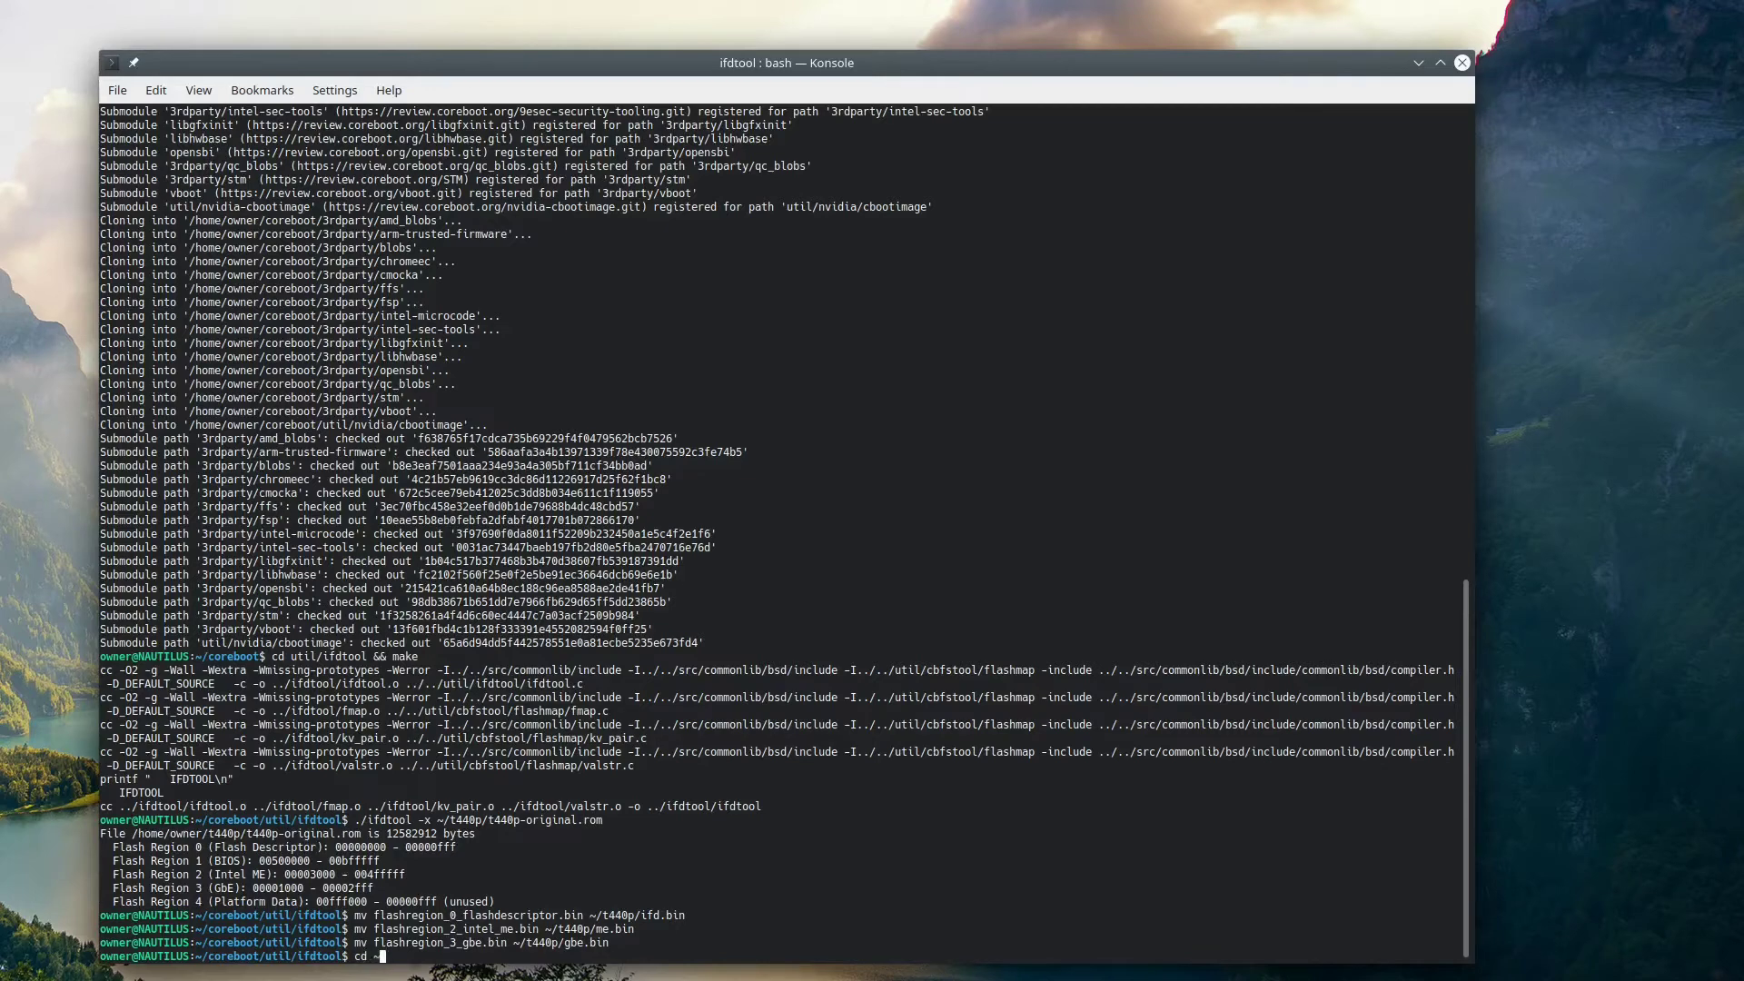
pyautogui.write('/coreboot')
pyautogui.write('make ')
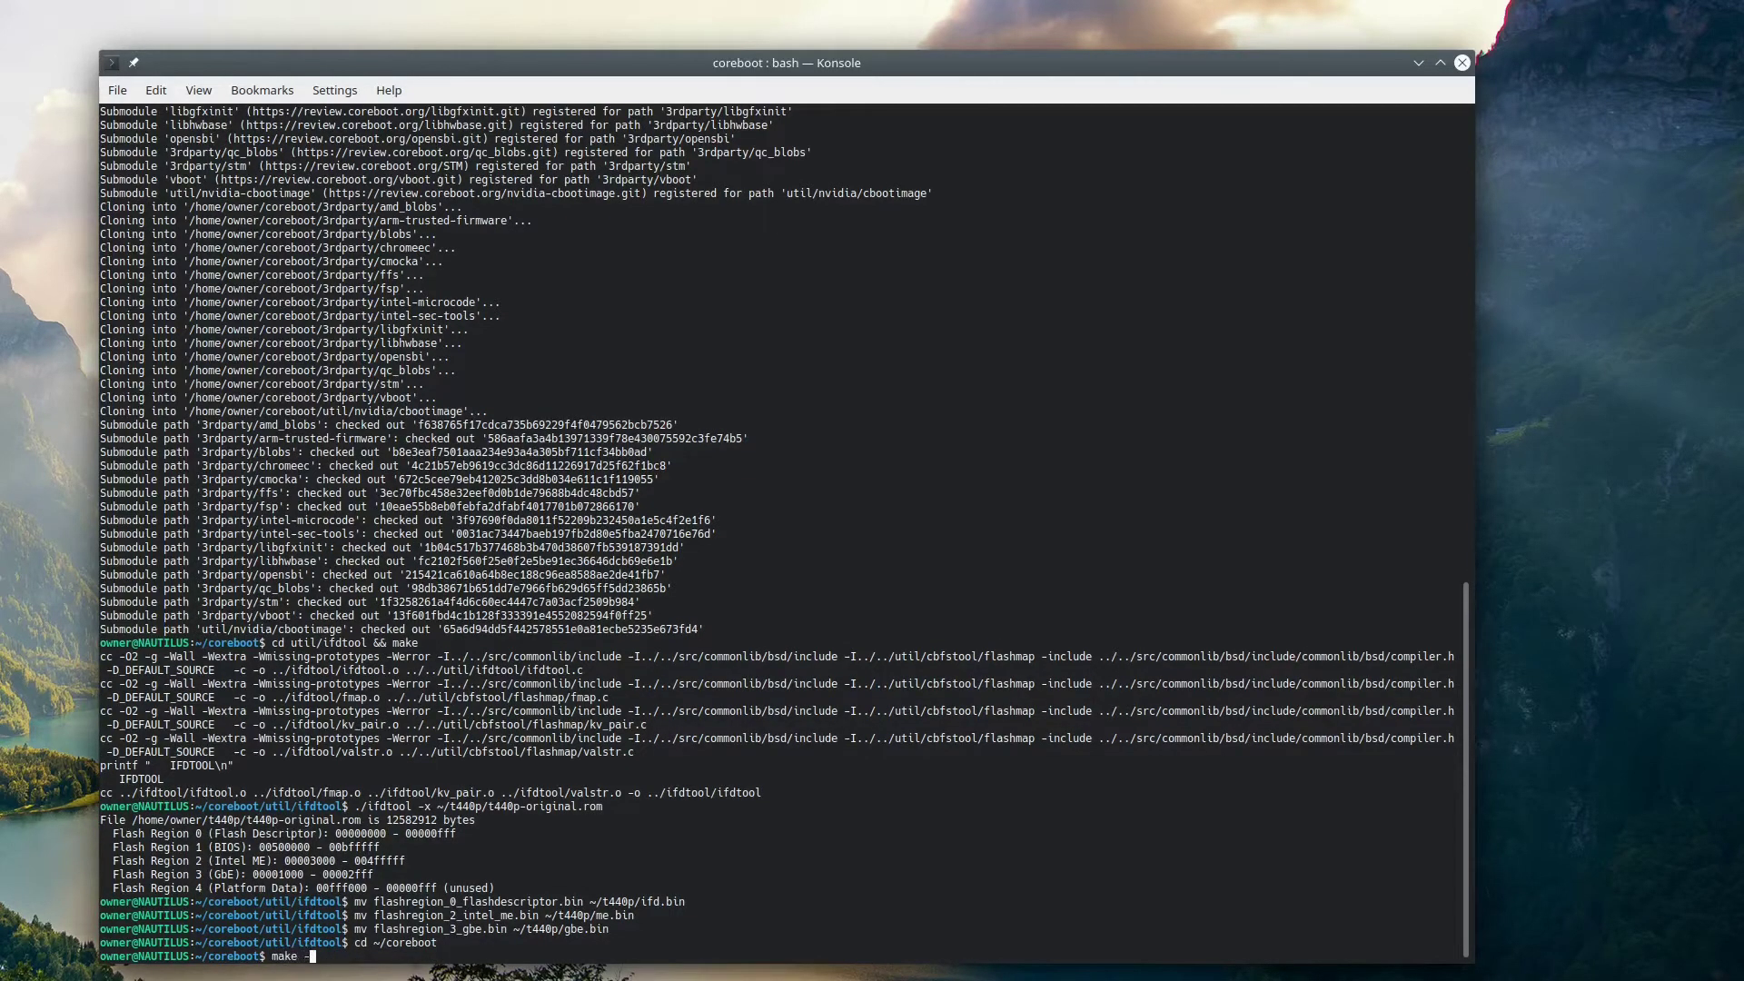
# - Build cbfstool with make -C util/cbfstool
pyautogui.write('-C util/cbfstool')
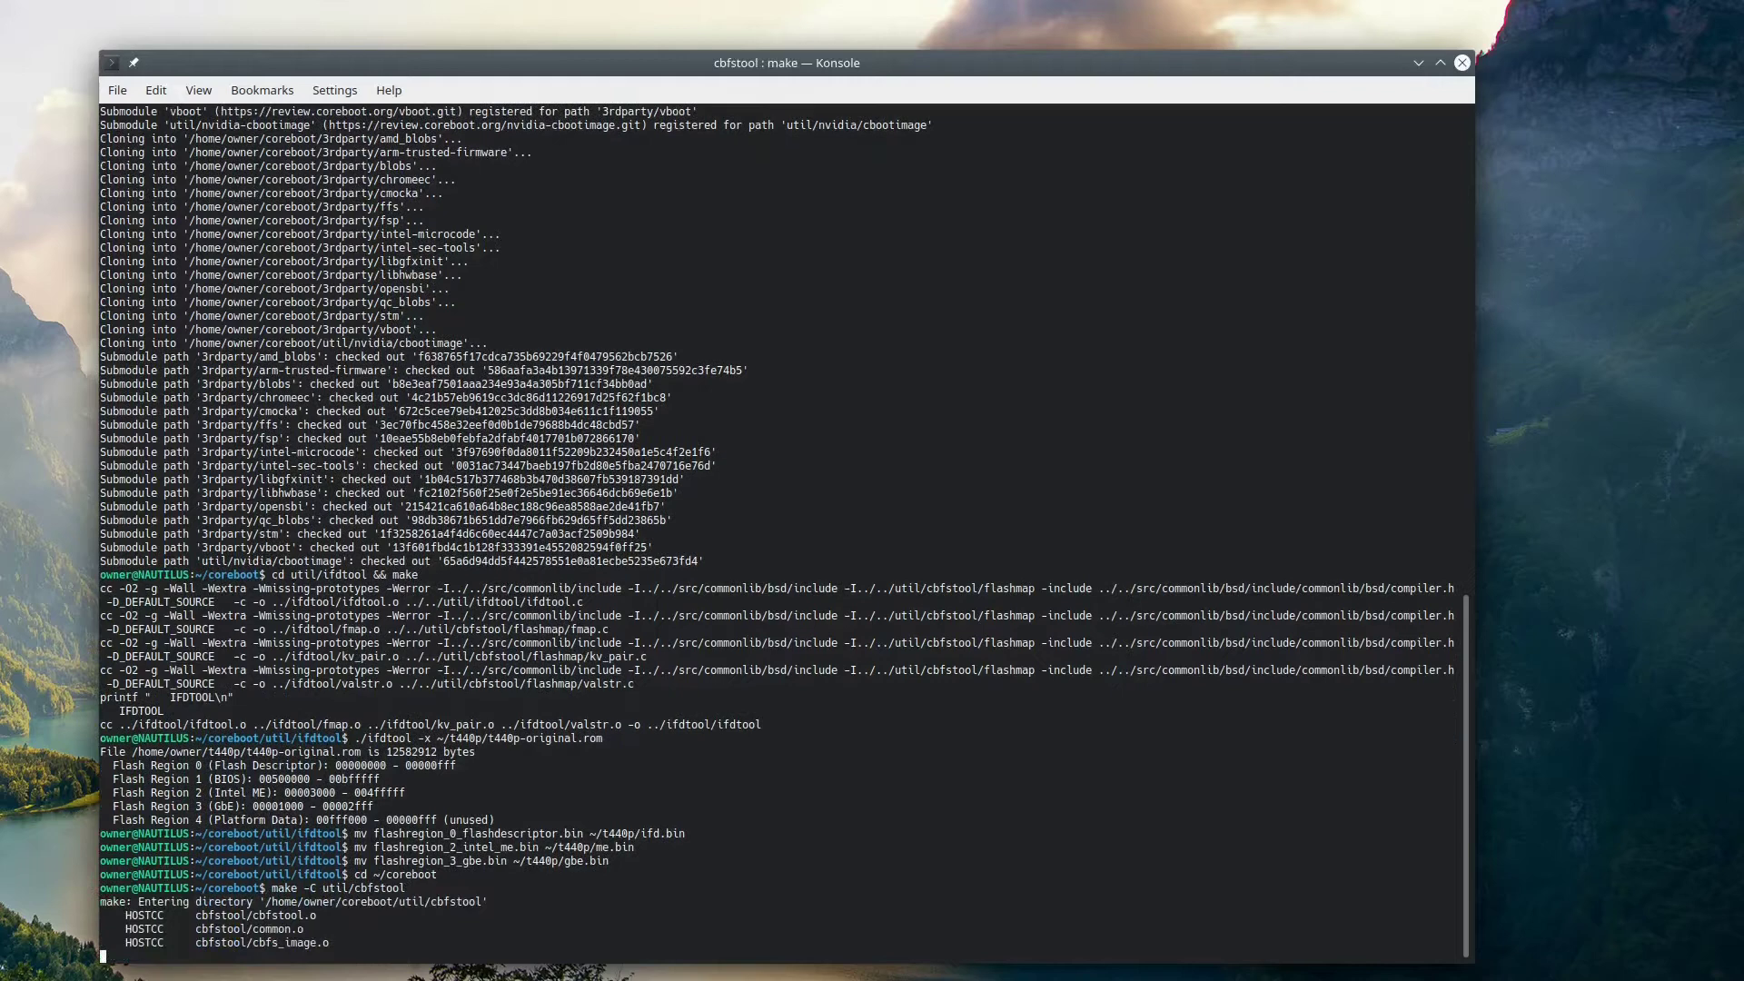
pyautogui.scroll(-3)
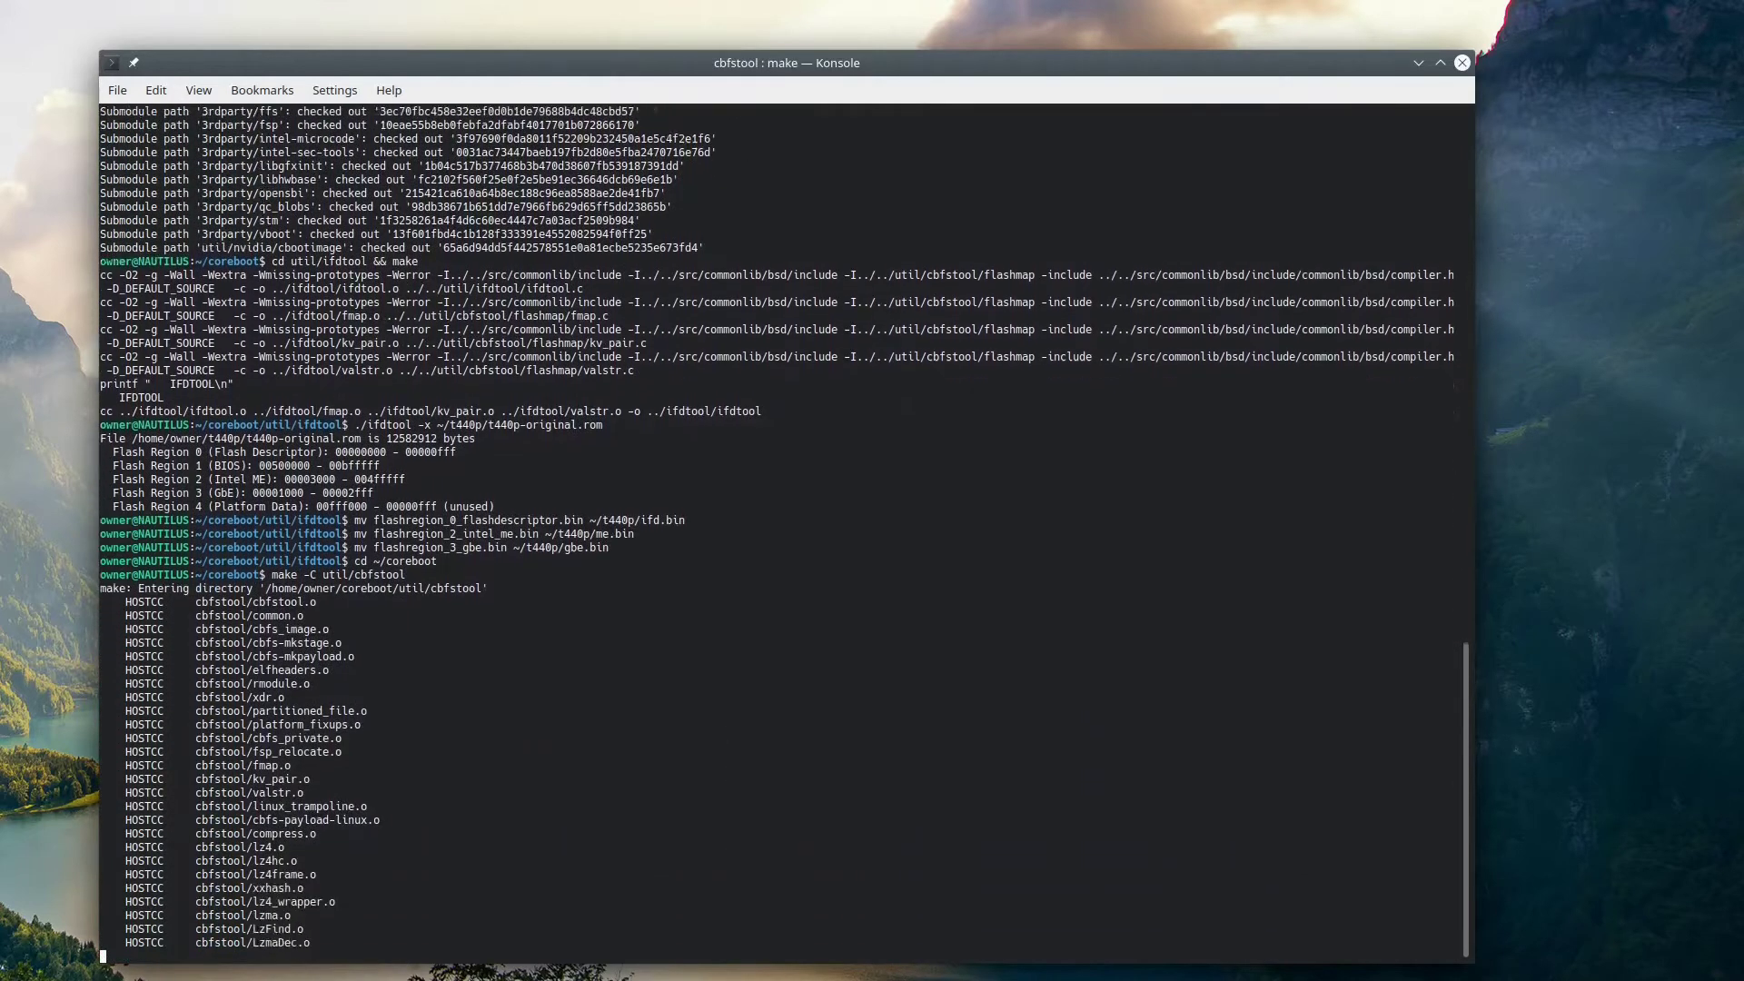
pyautogui.scroll(-3)
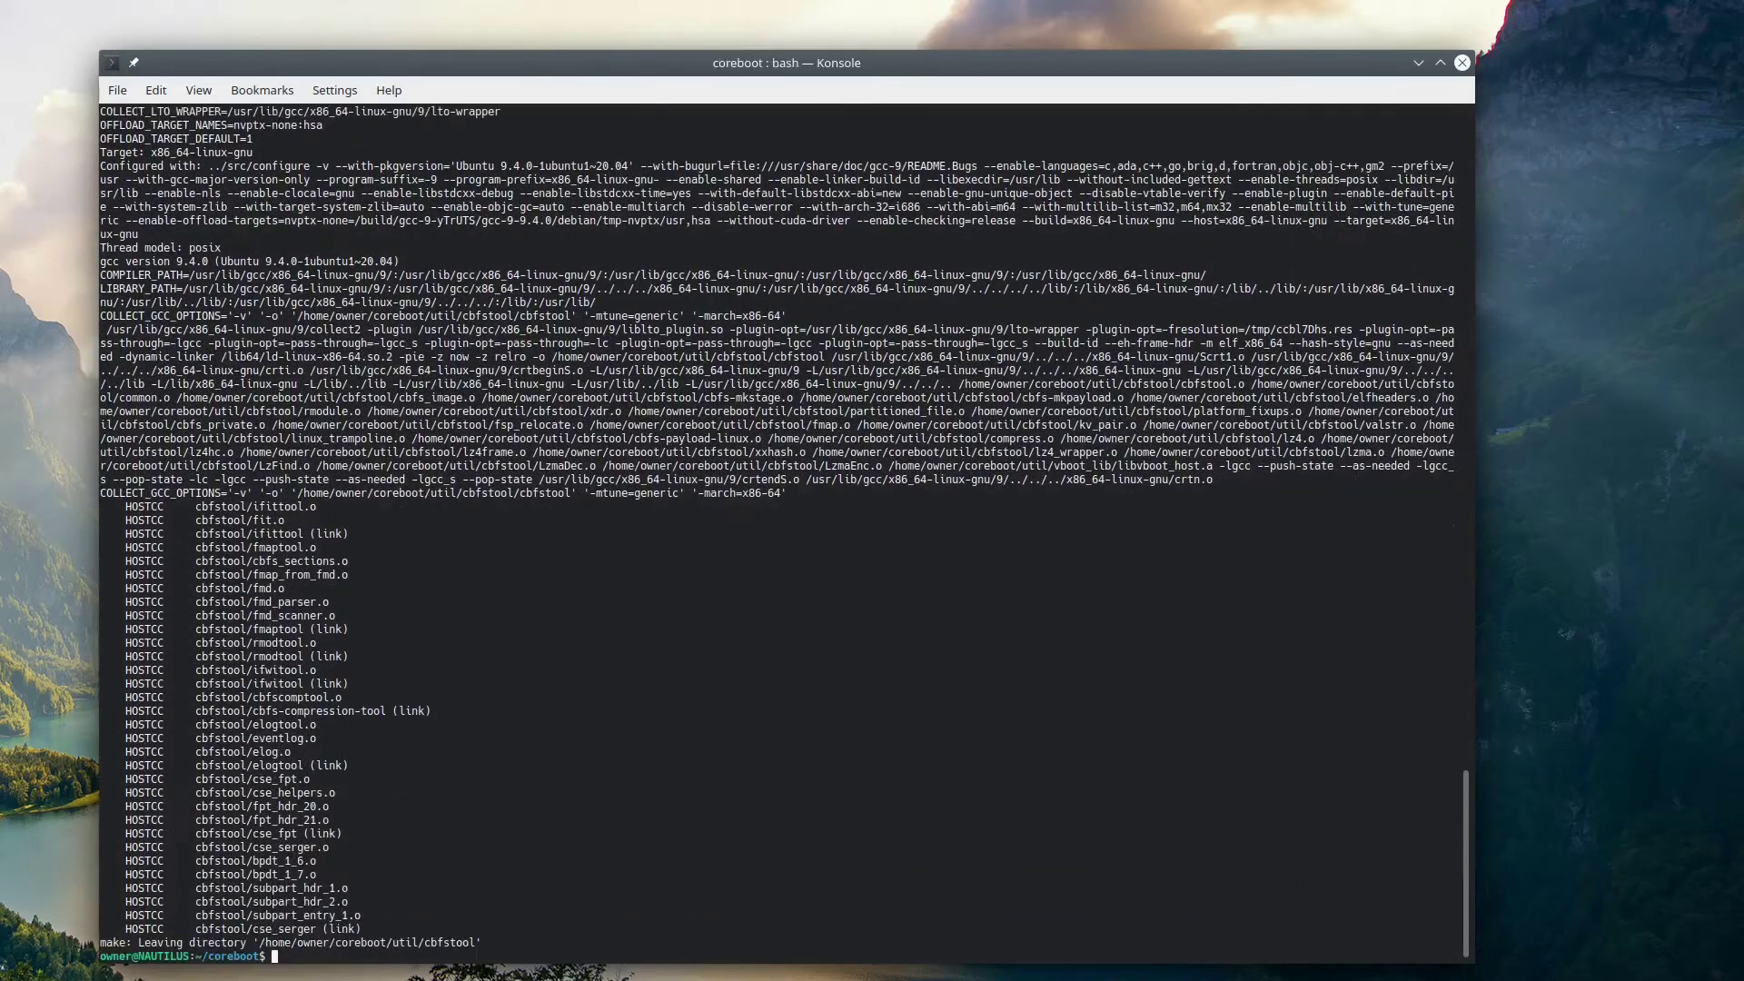
# - Change into the util/chromeos folder
pyautogui.write('cd')
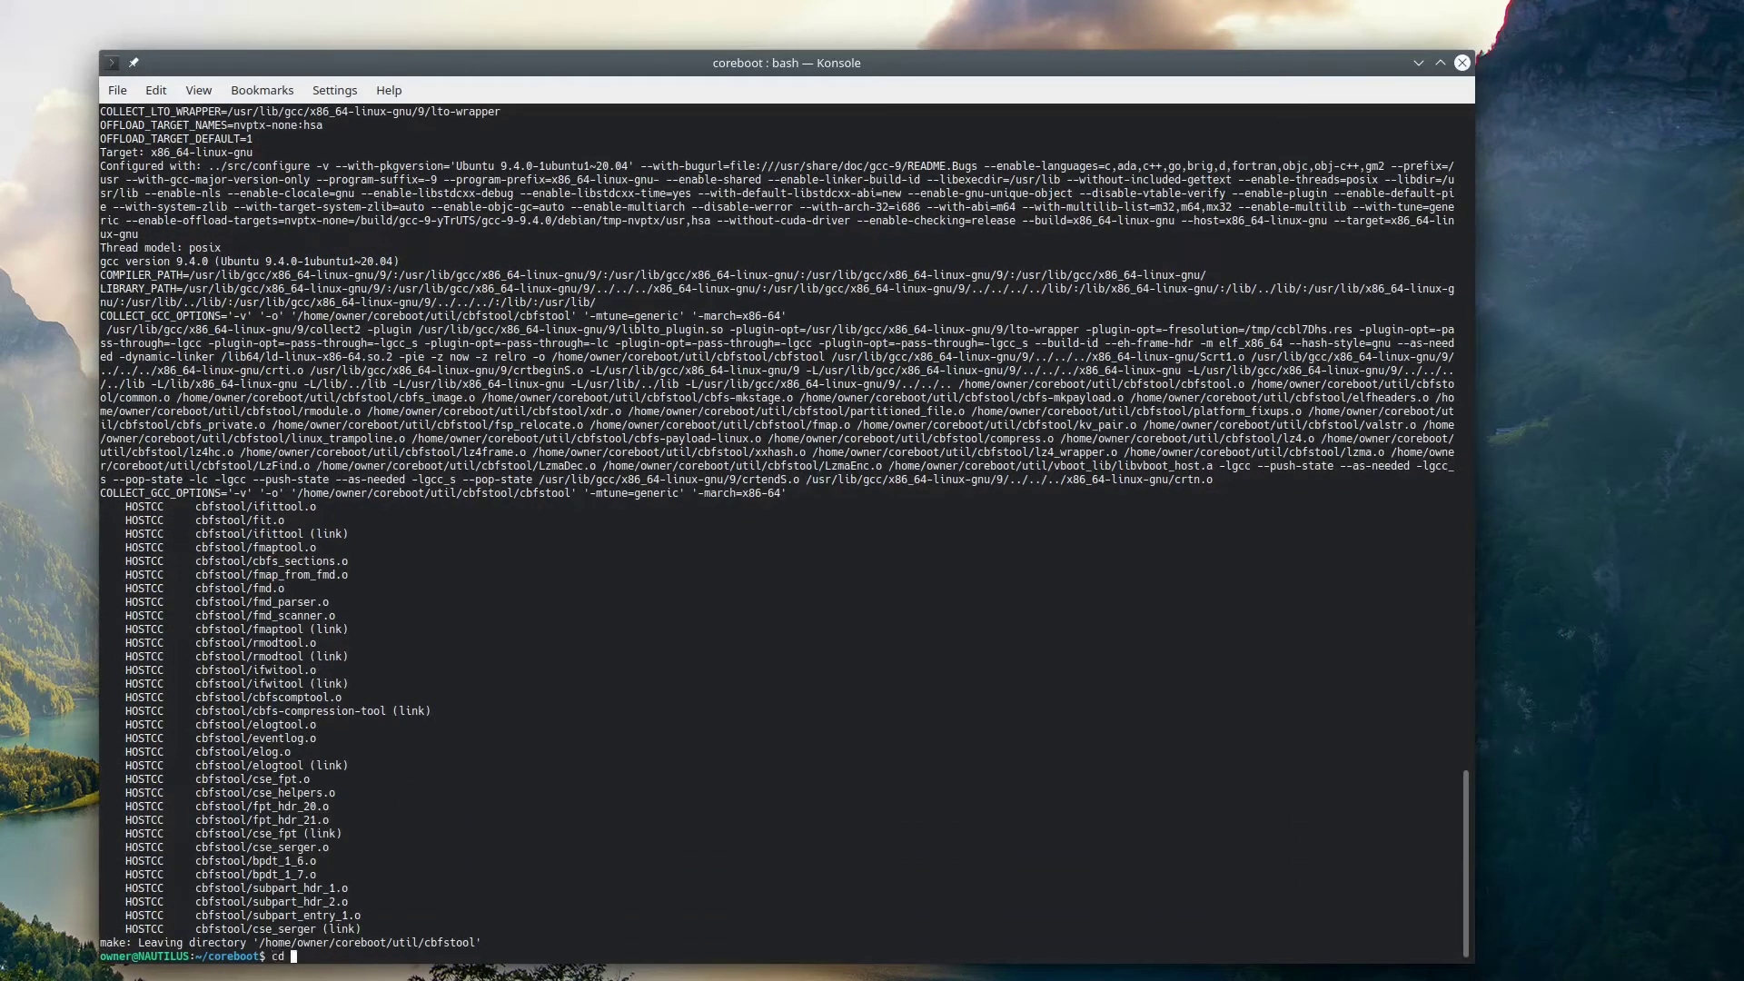
pyautogui.write('util/chrom')
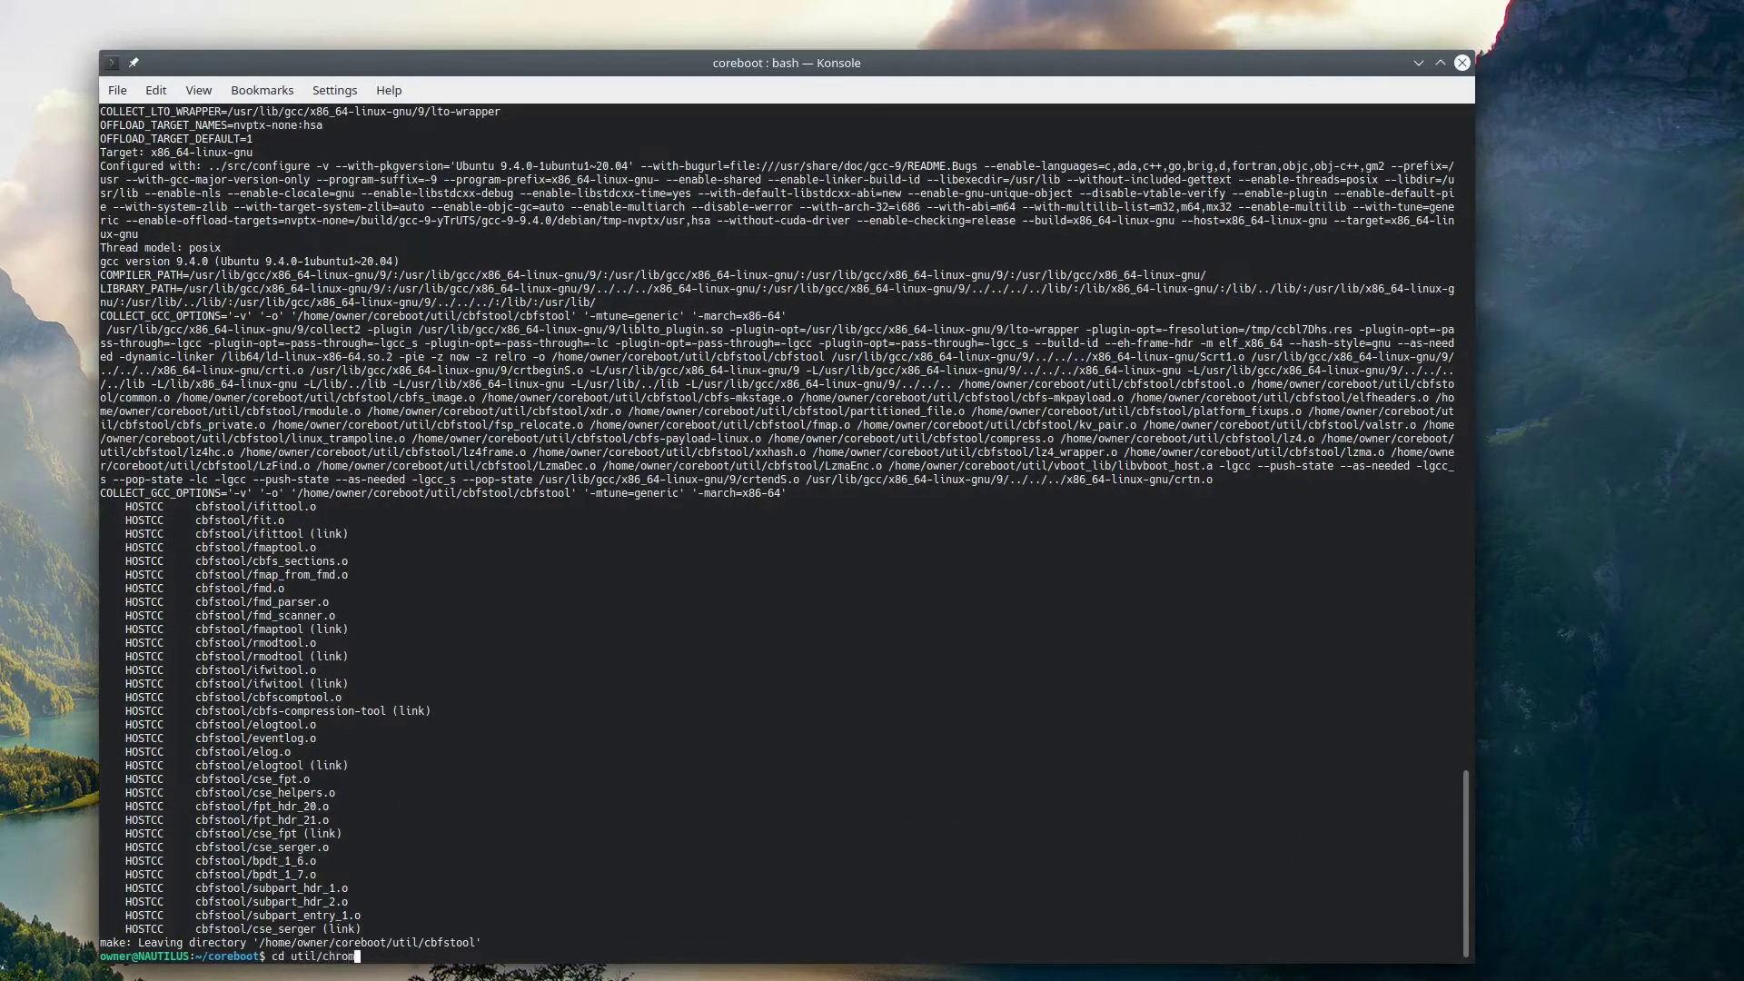
pyautogui.press('Return')
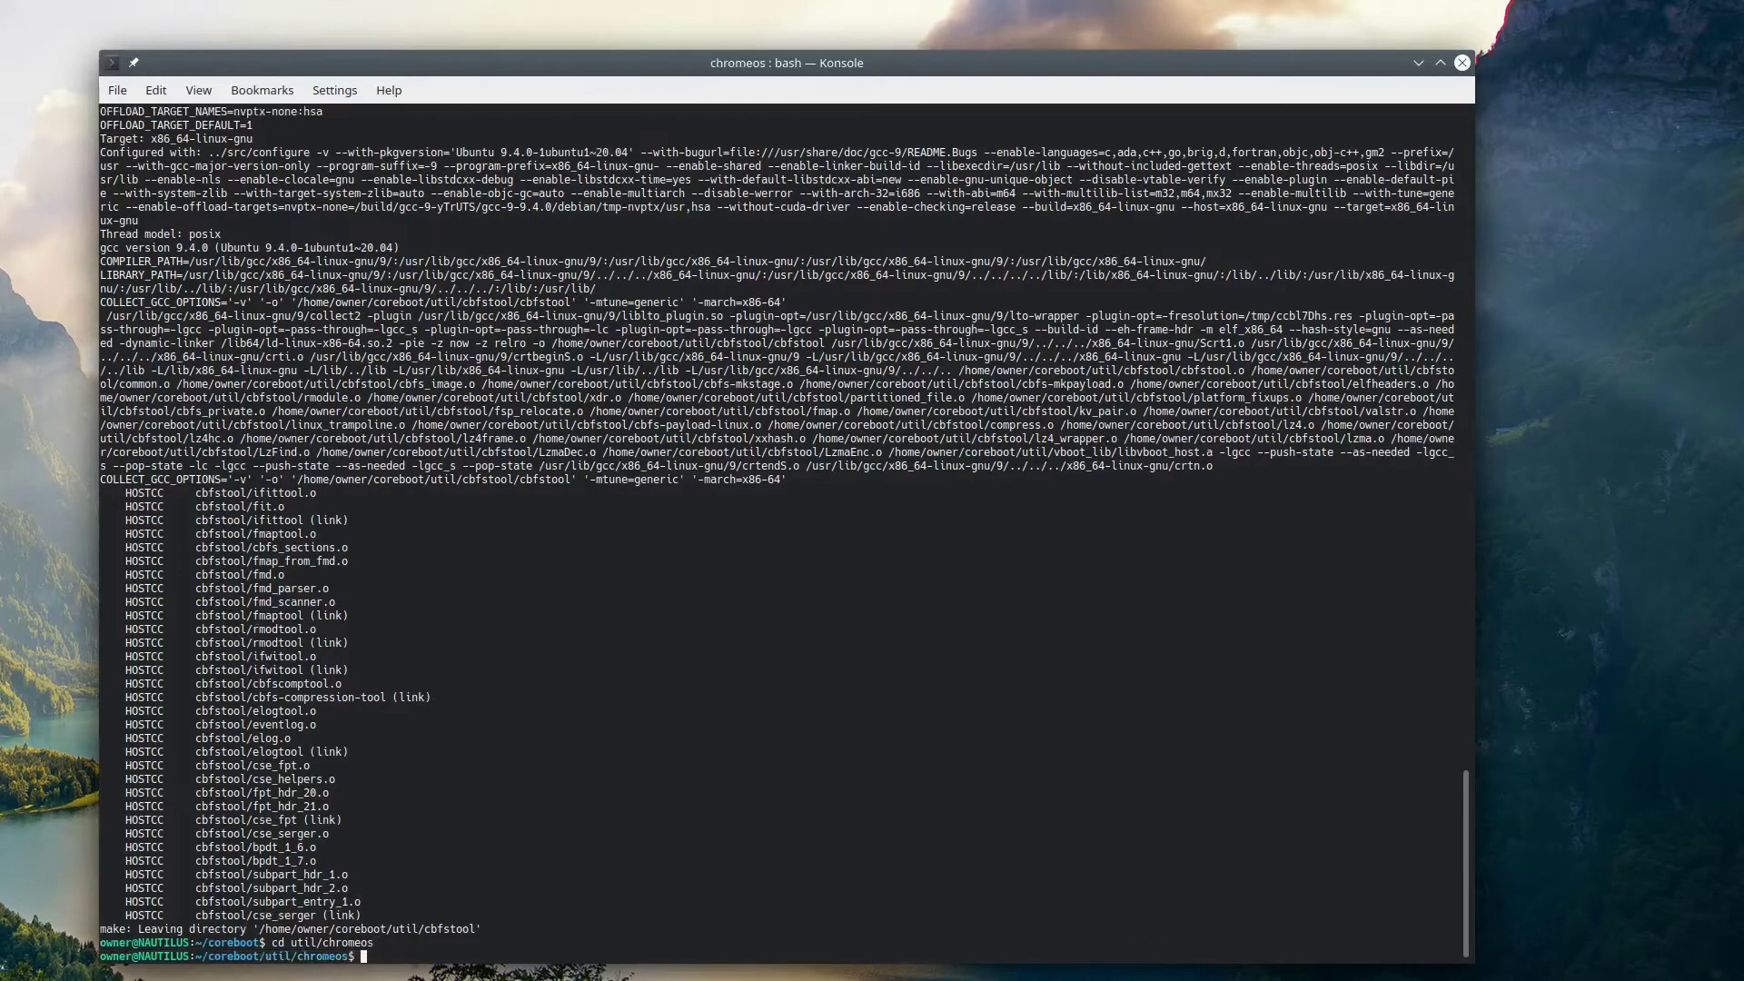
# - Run ./crosfirmware.sh peppy to download the recovery image and extract its coreboot image
pyautogui.write('./crosfirmware.sh peppy')
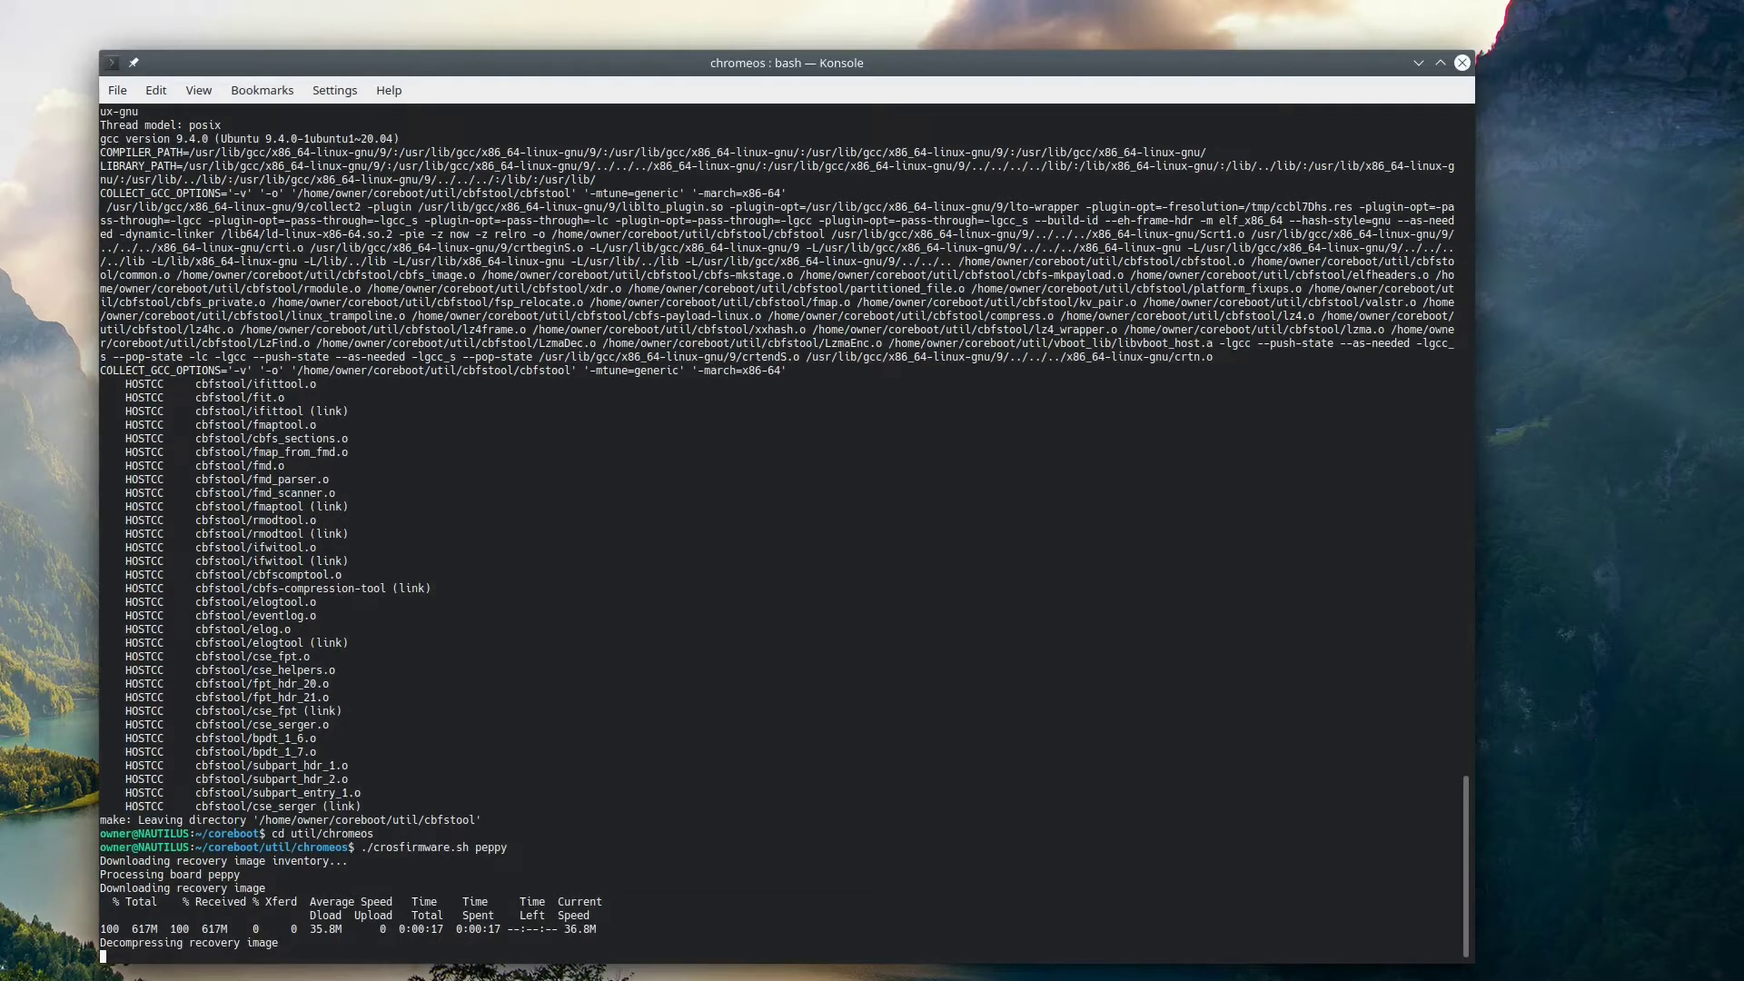
pyautogui.scroll(-3)
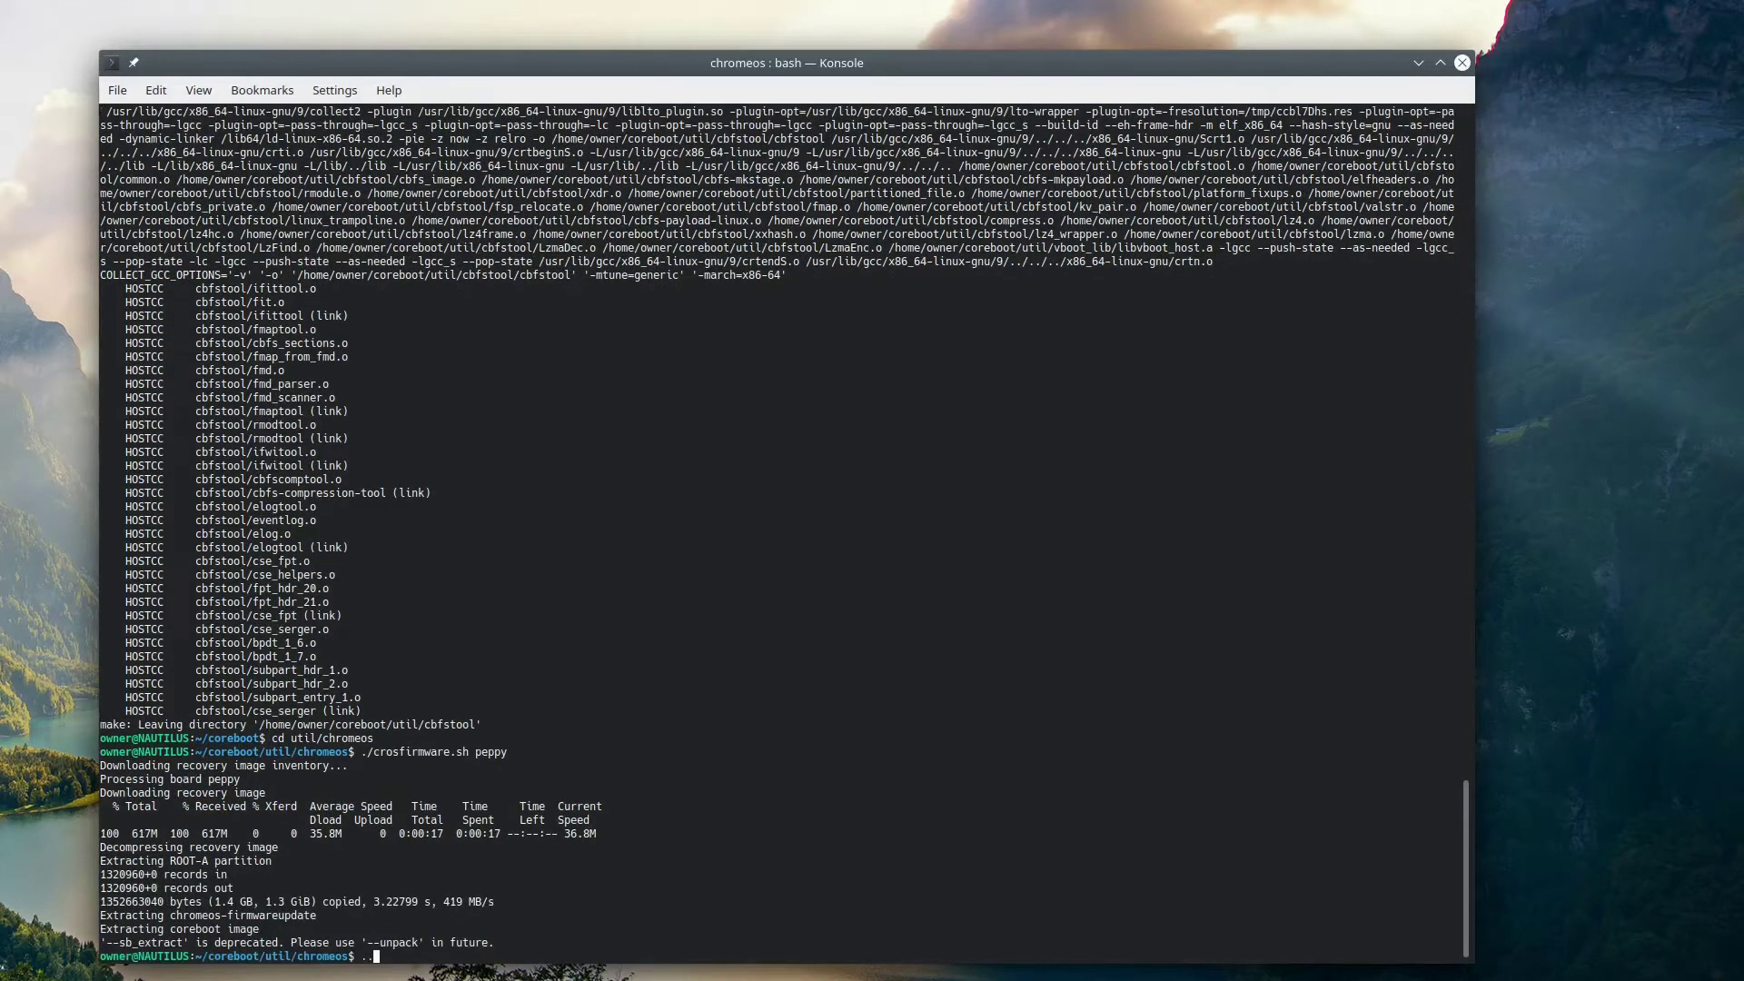
# - Extract mrc.bin from the peppy image's RO_SECTION with cbfstool, then move it to ~/t440p/mrc.bin
pyautogui.write('../cbfstool/cbfstool')
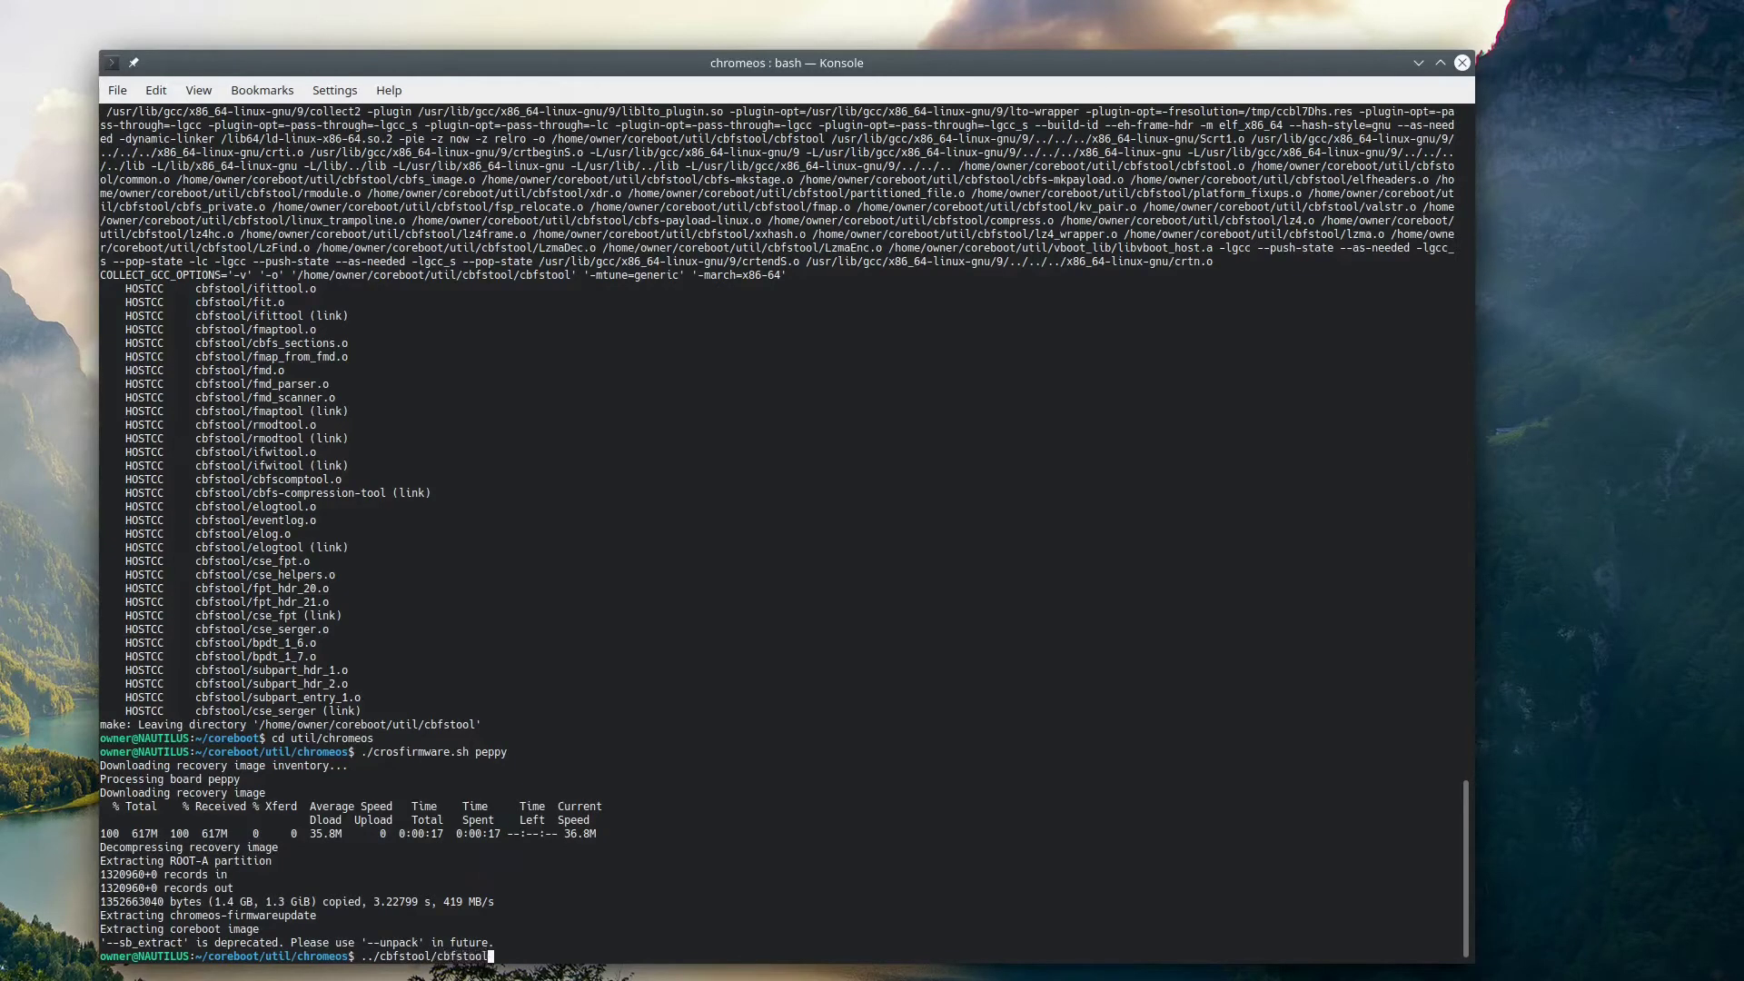
pyautogui.write('coreboot-*.bin extrac')
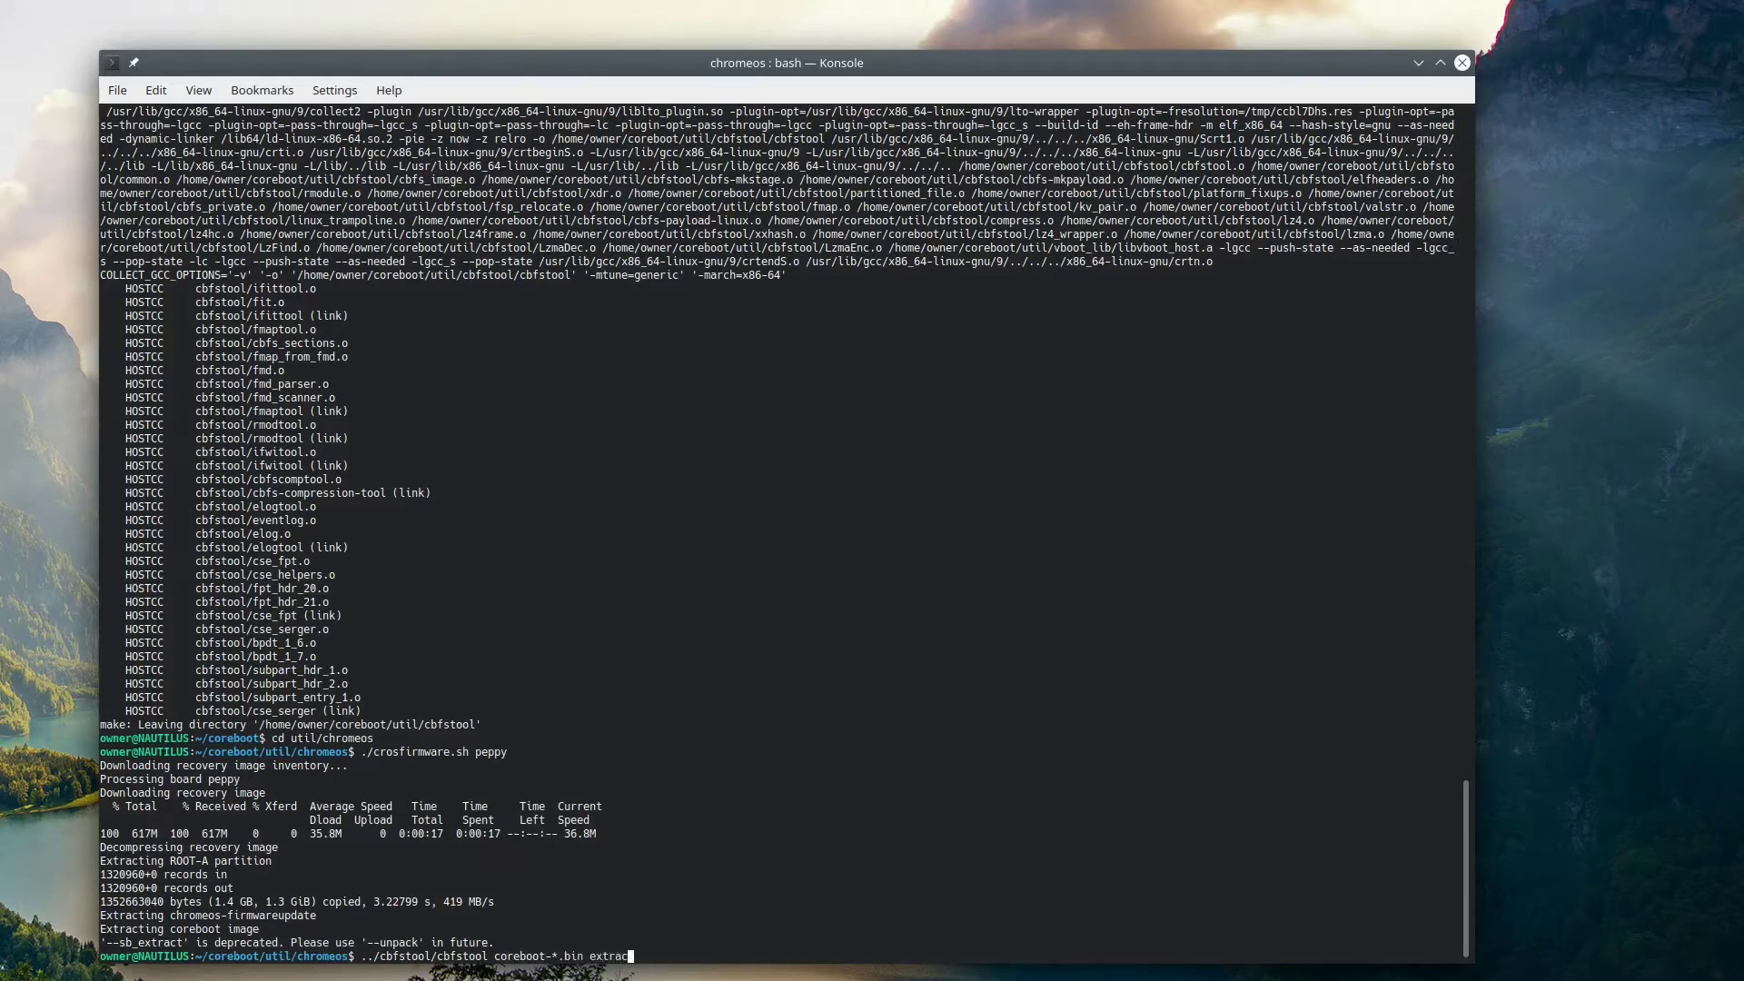
pyautogui.write('-f mrc.bin')
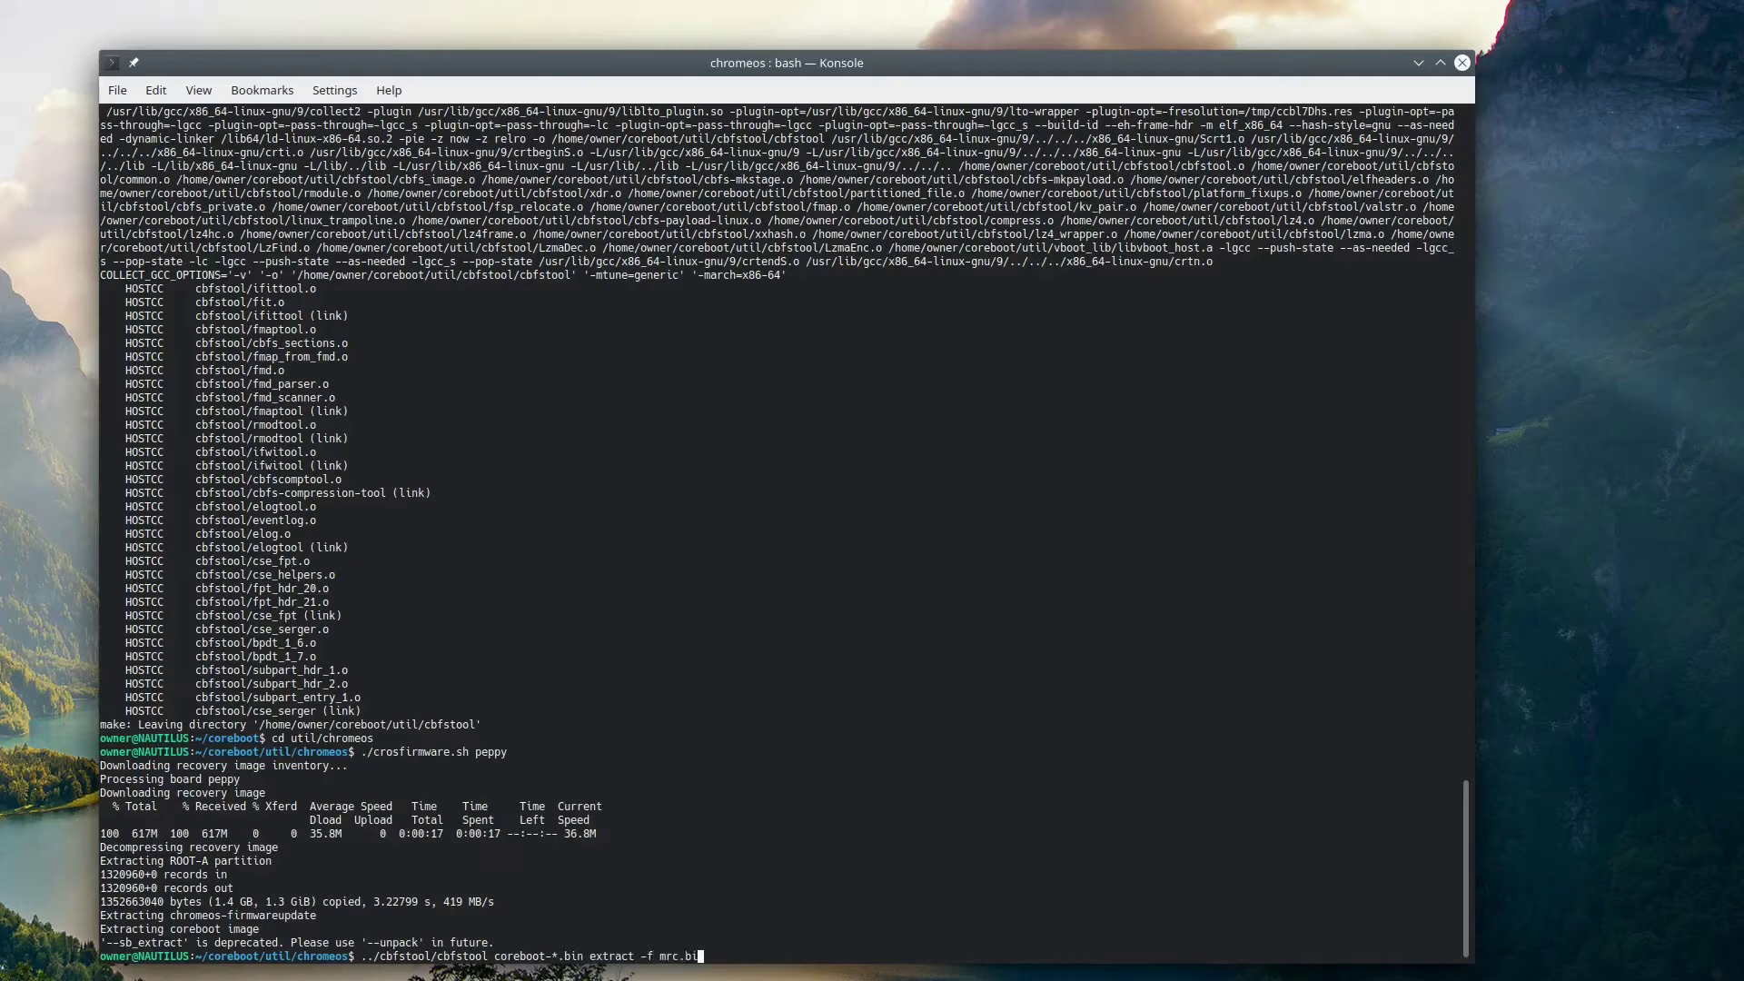
pyautogui.moveTo(760, 948)
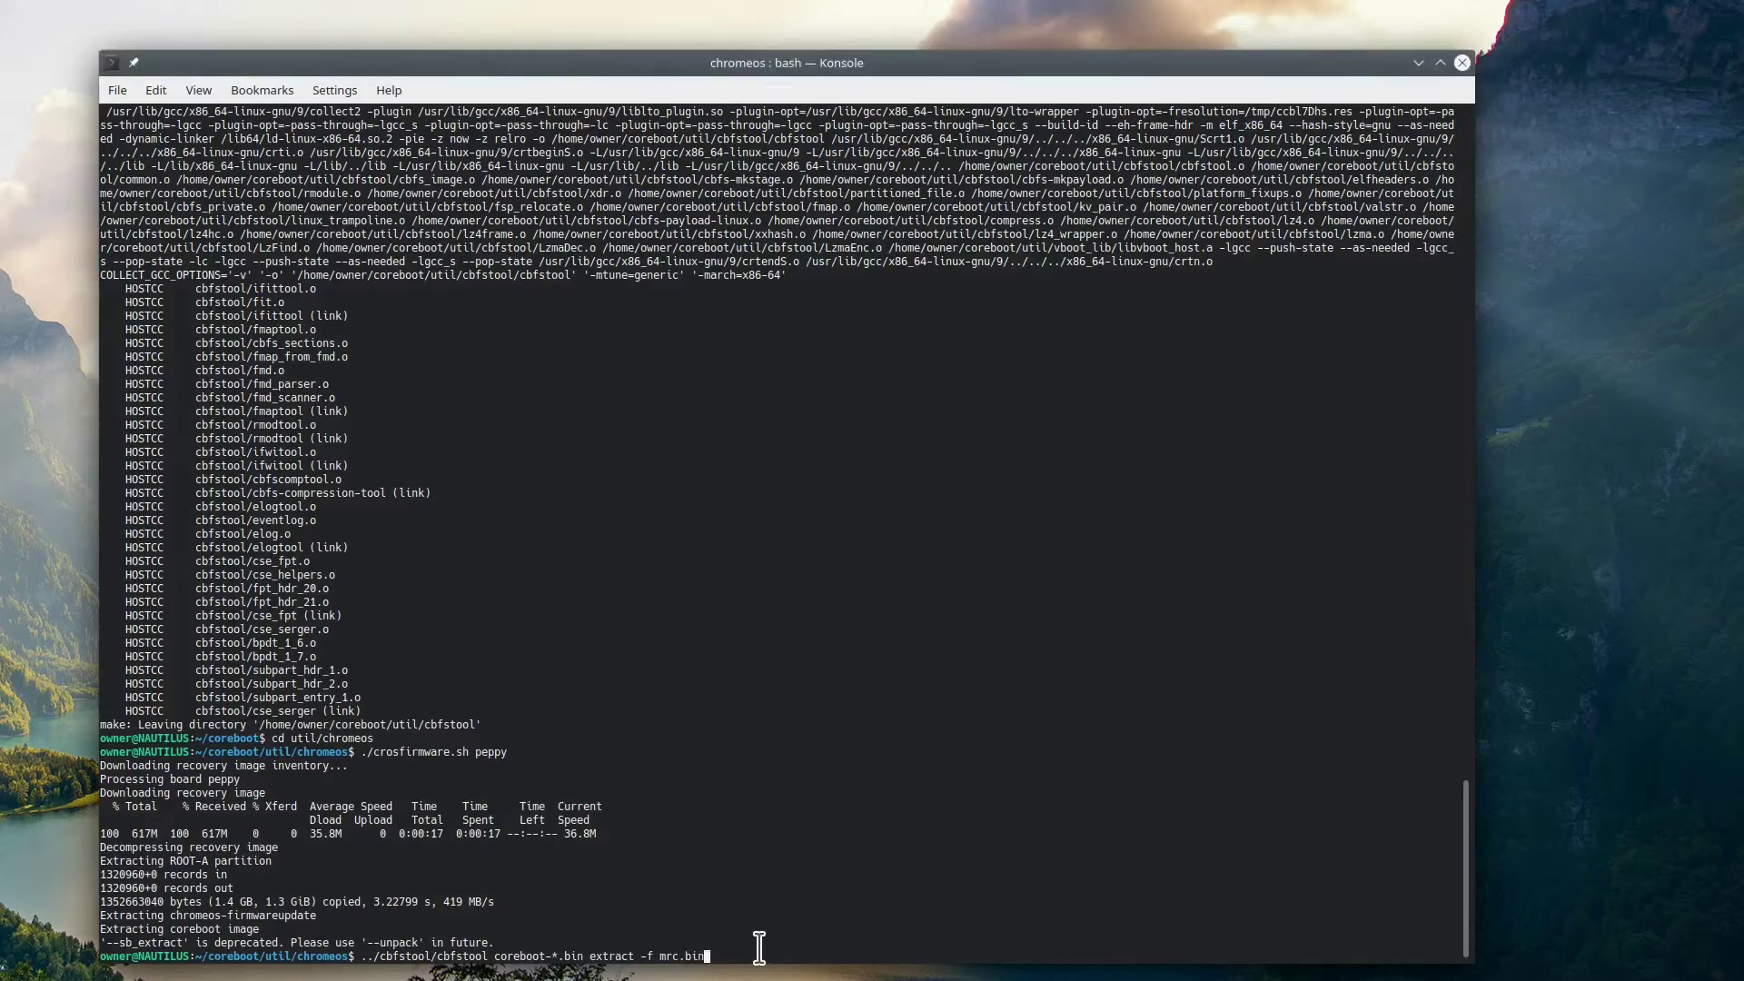
pyautogui.write('-n')
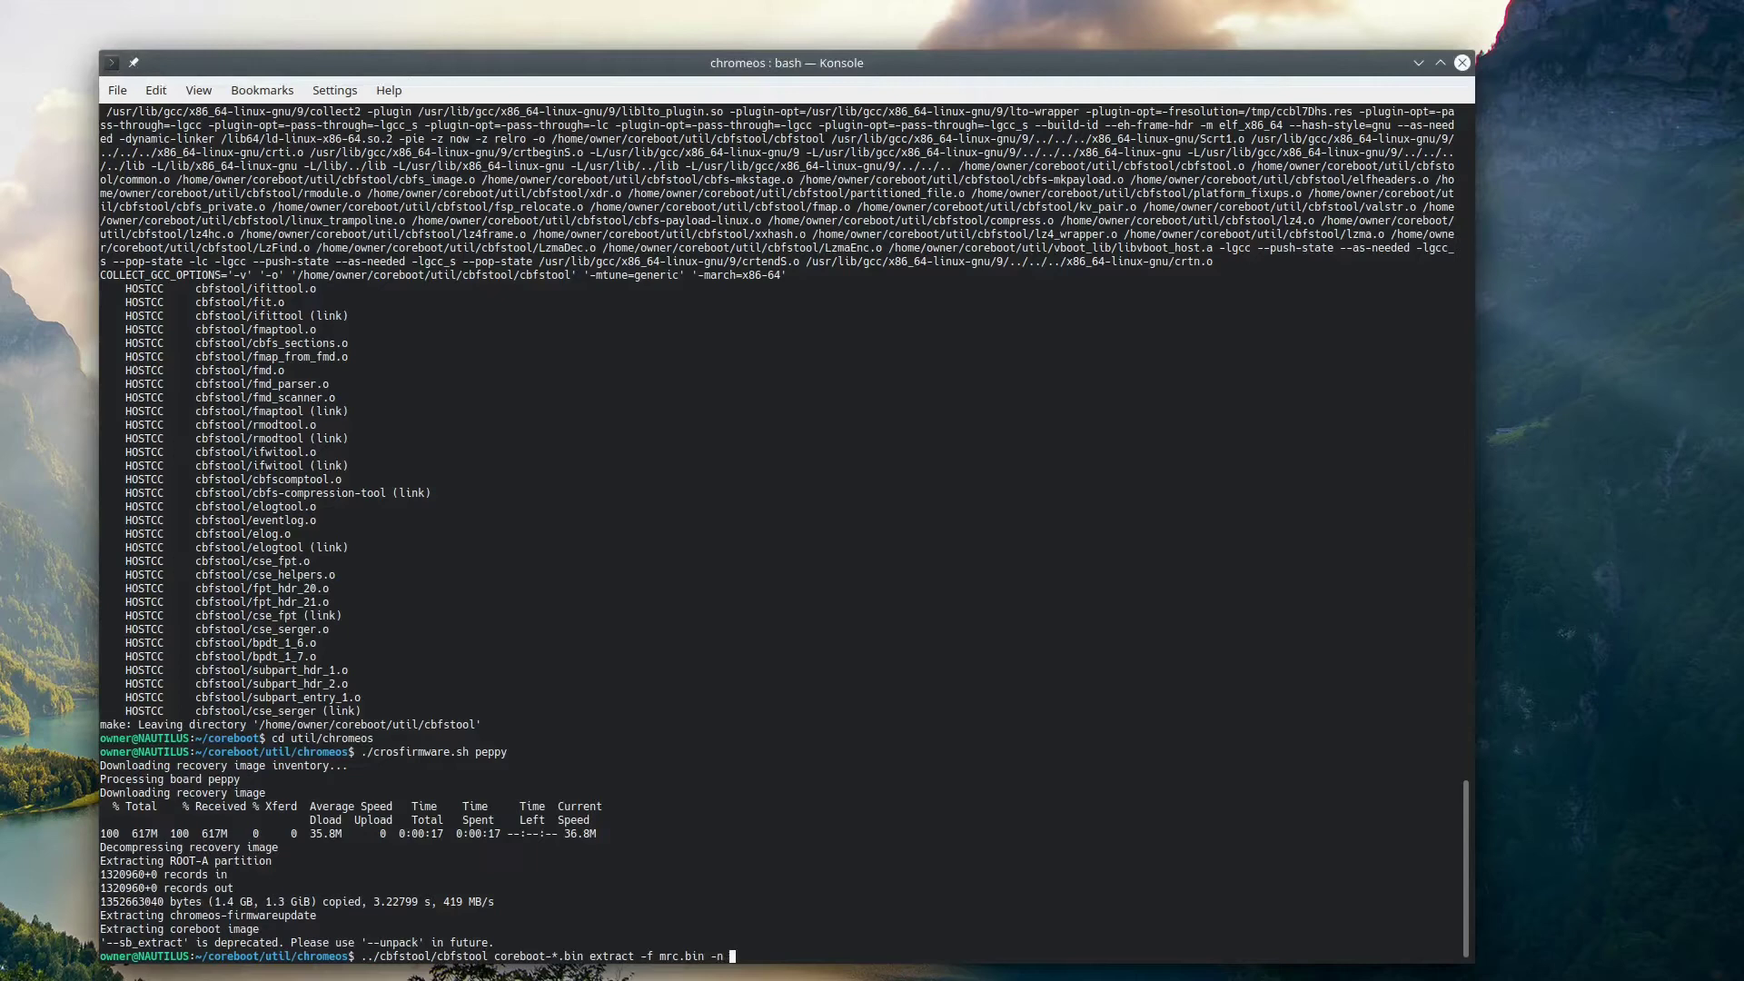
pyautogui.write('mrc.bin -r R)')
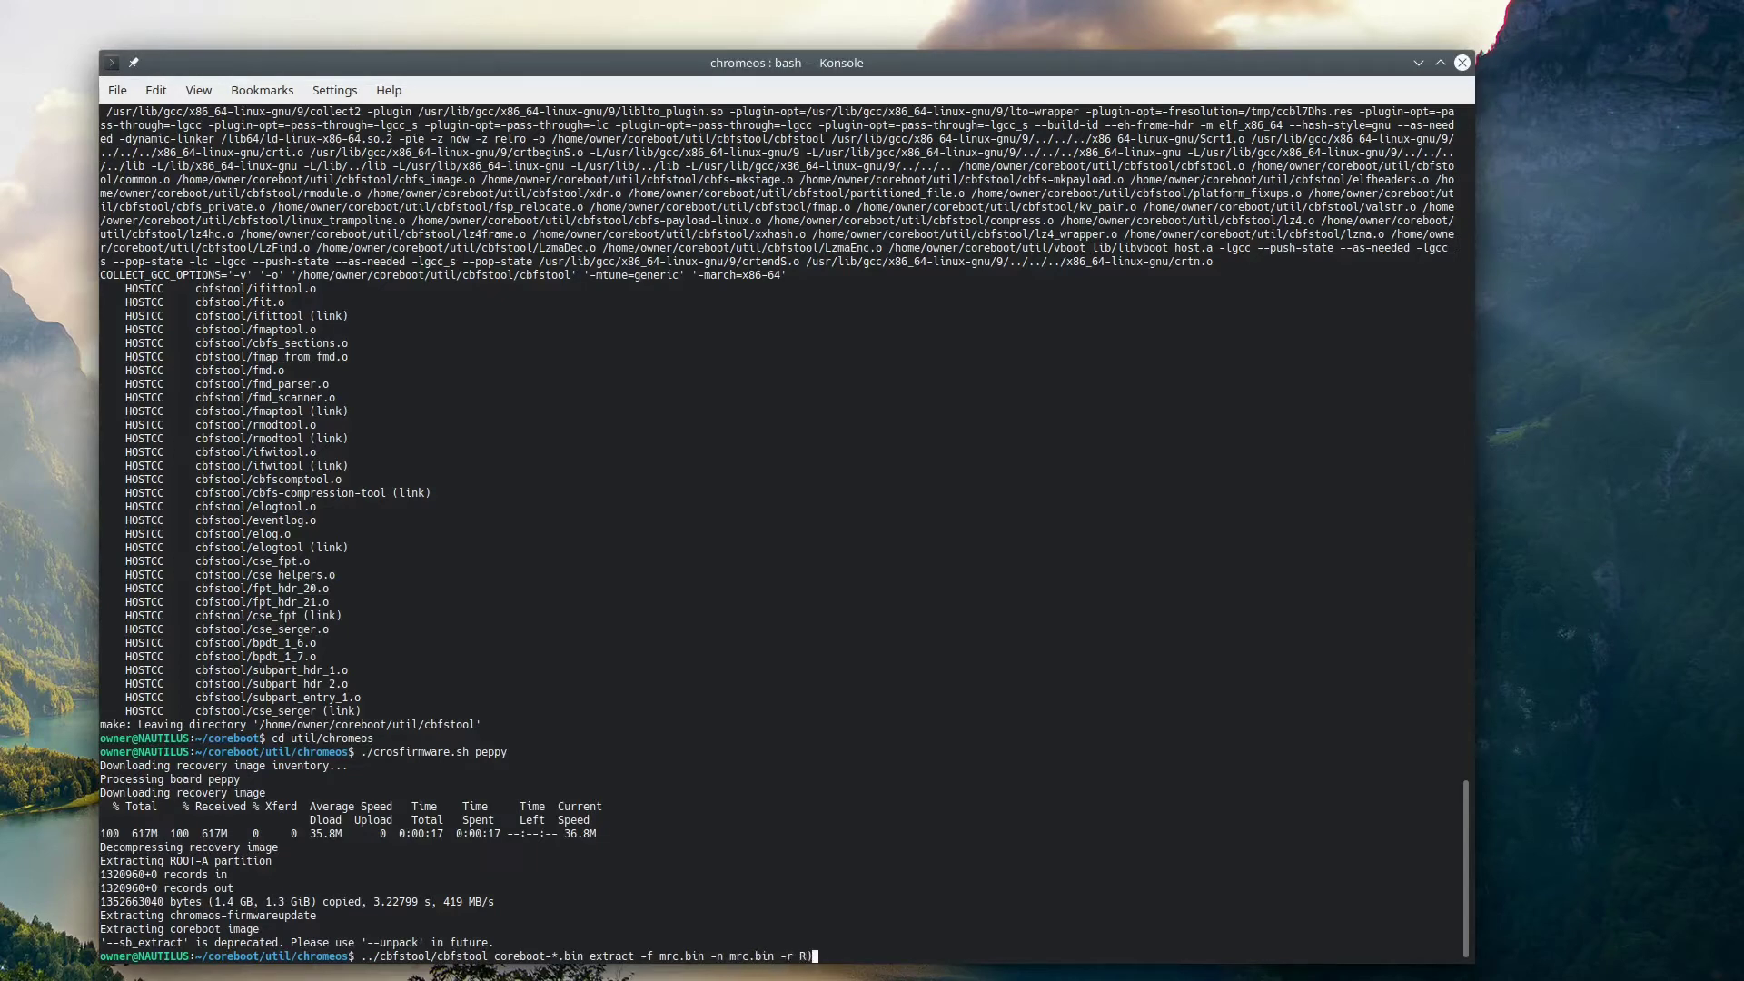
pyautogui.write('_SECTION')
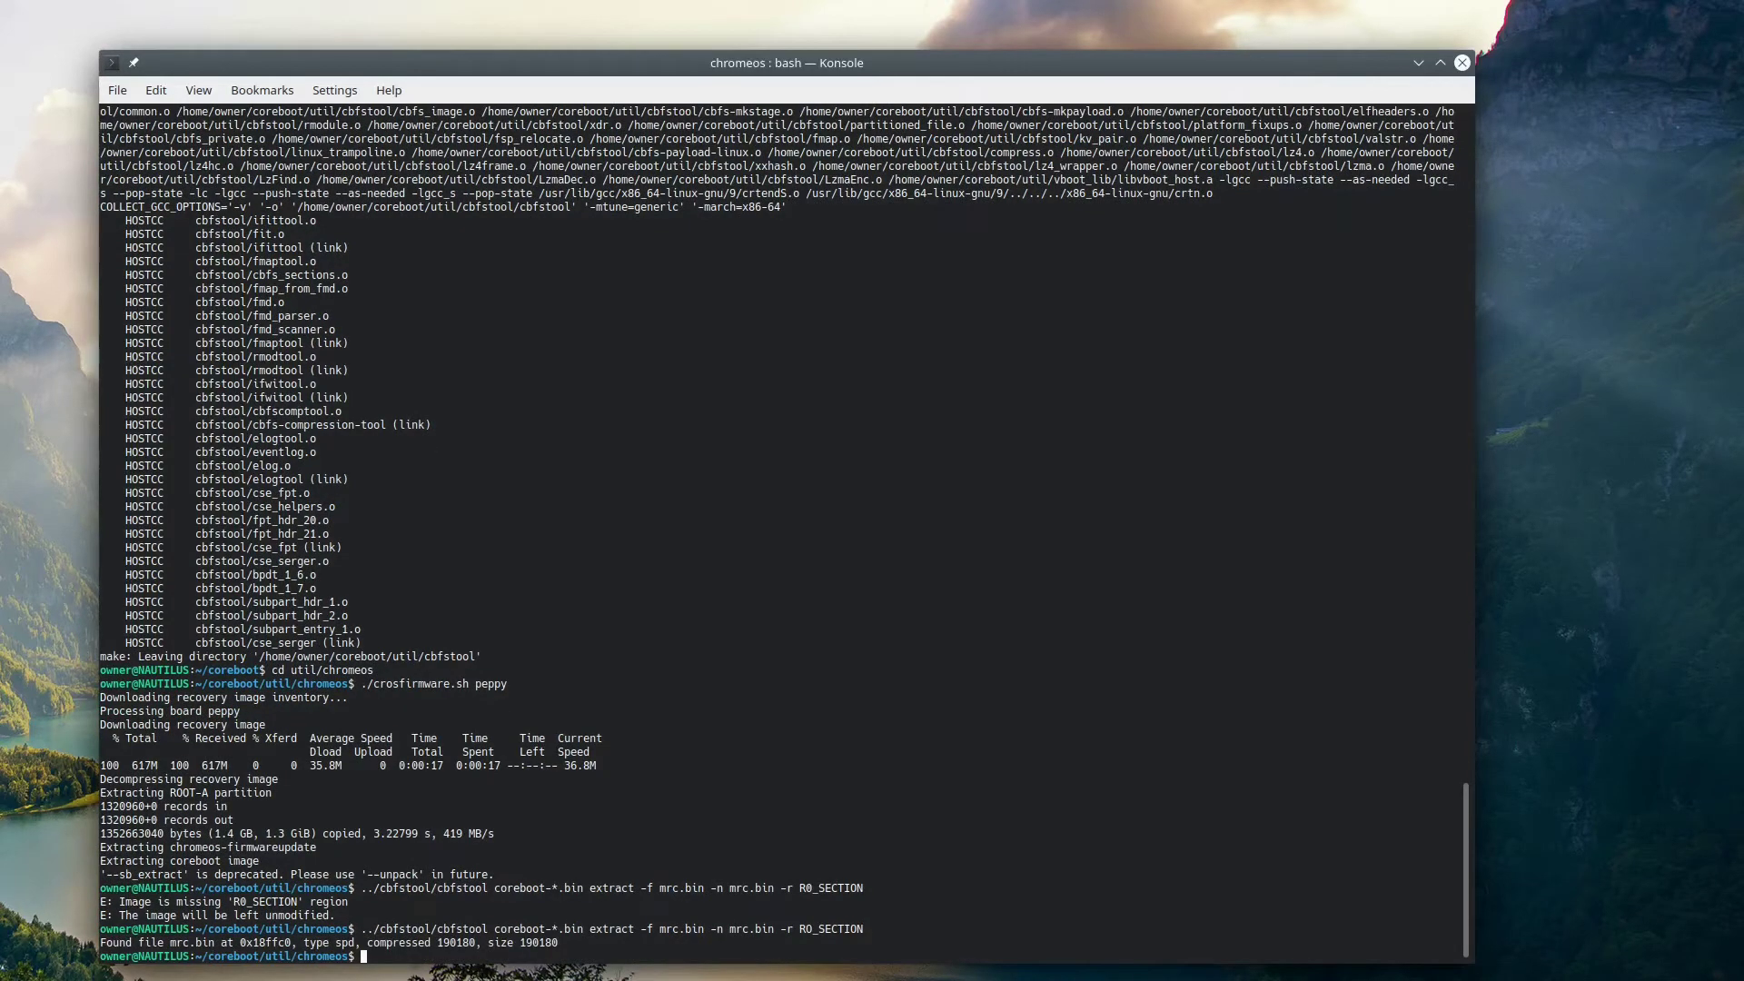
pyautogui.write('mv mrc.bin ~/t440p/mrc.bin')
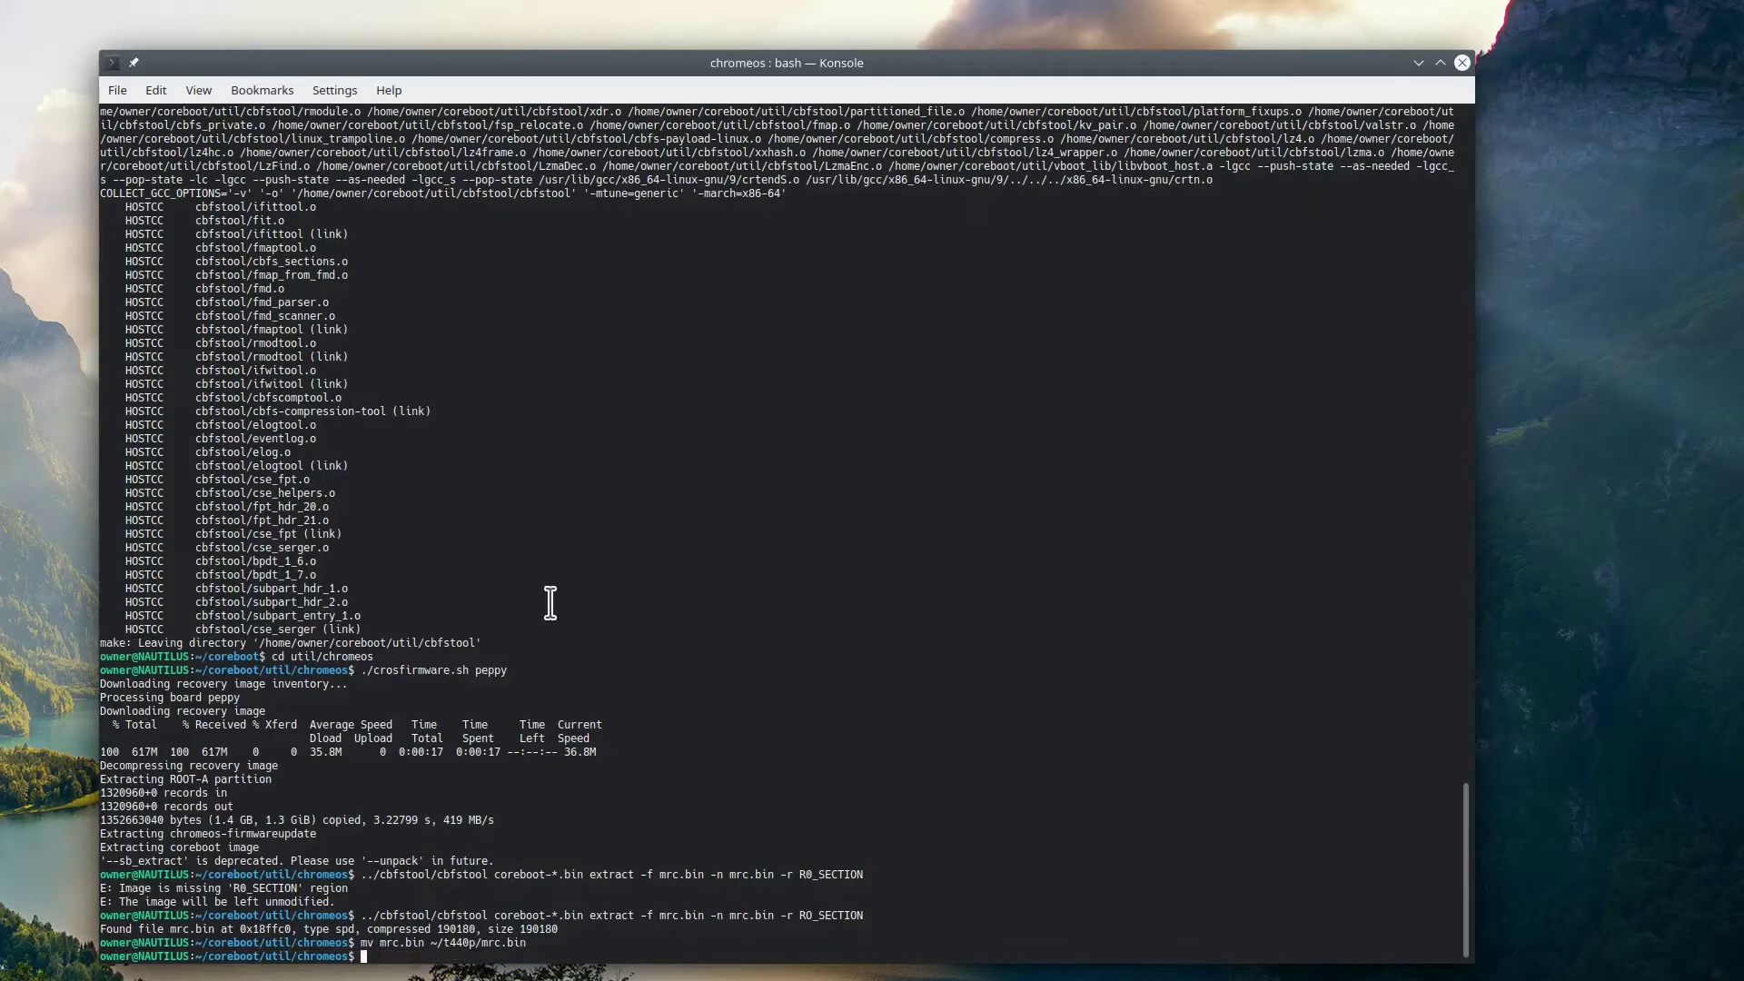
pyautogui.write('cd ~/coreboot')
pyautogui.write('nano')
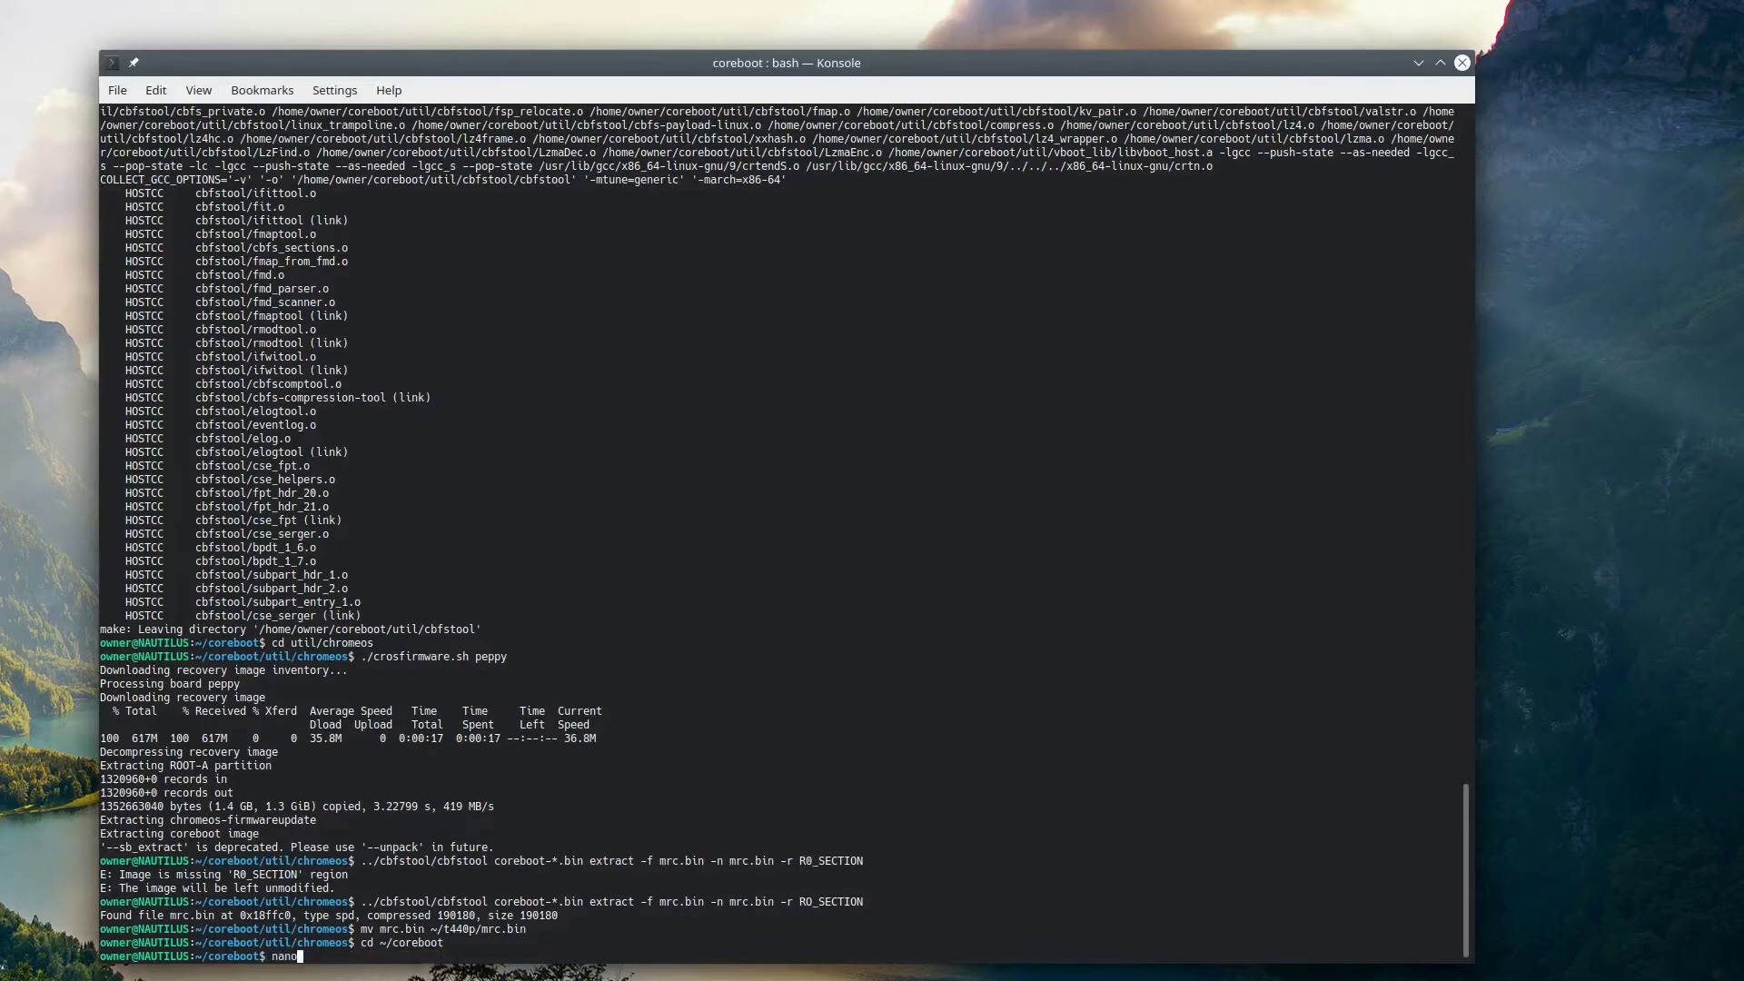
# - Point the IFD, ME, GbE, MRC and bootsplash paths in .config at /home/owner/t440p and save
pyautogui.write('.config')
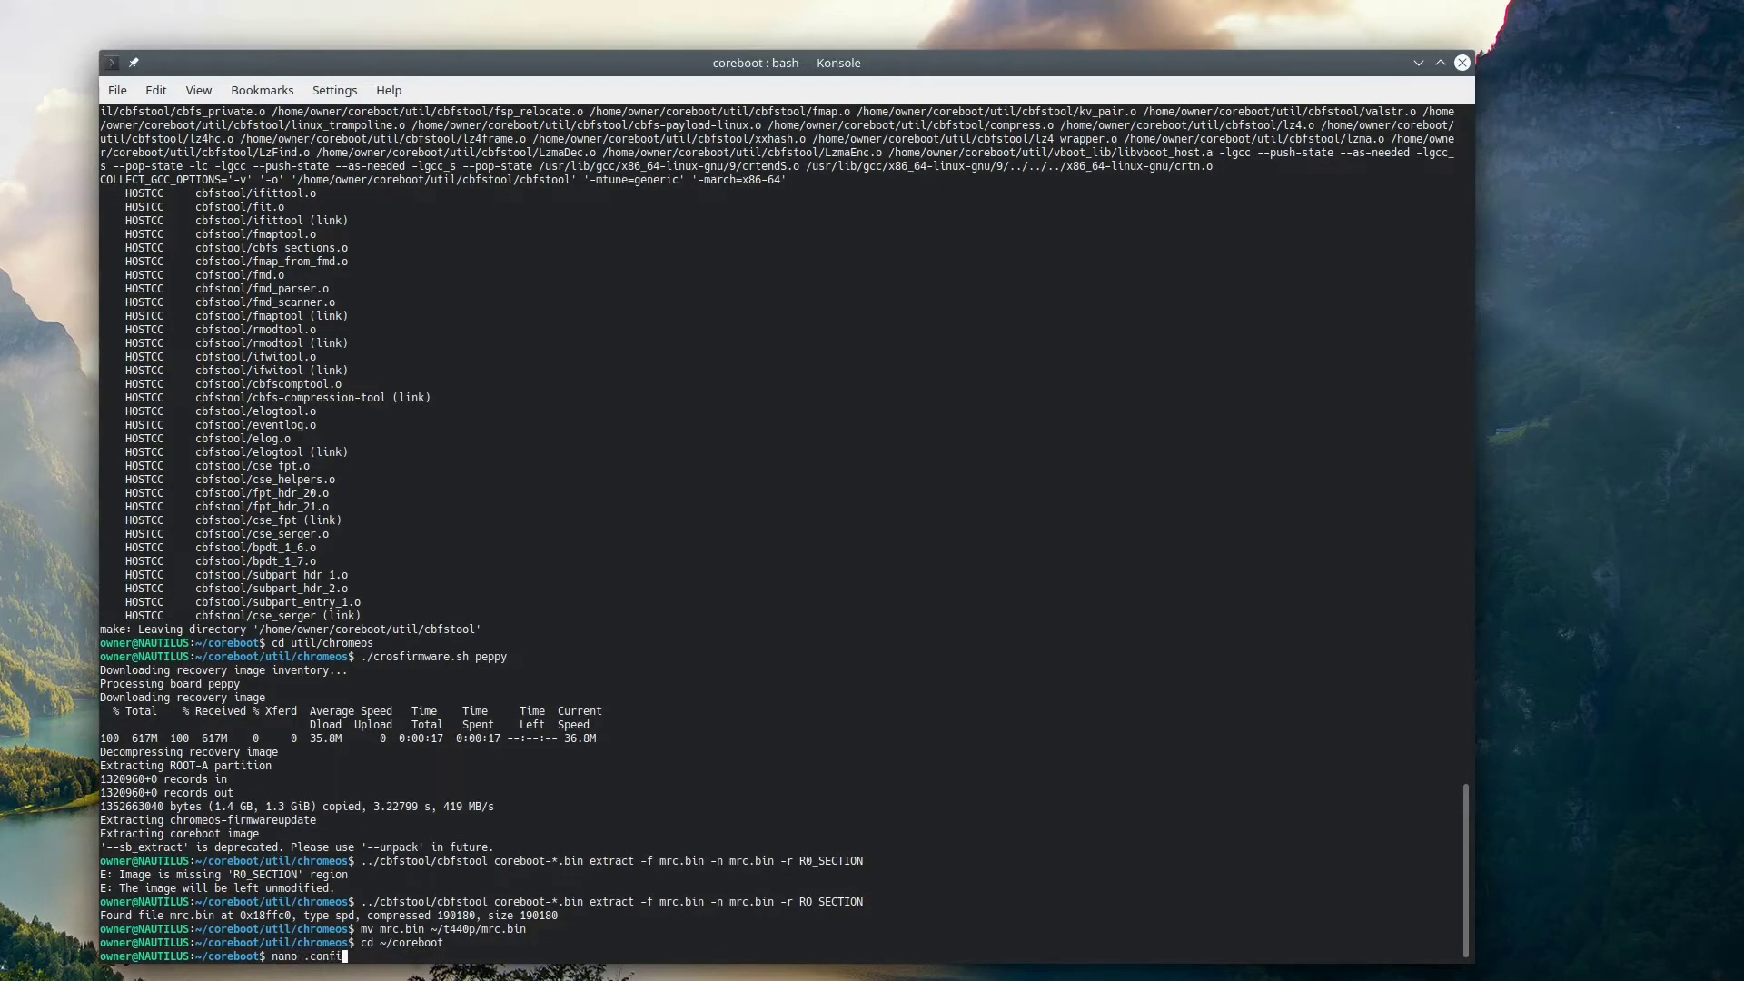
pyautogui.press('Return')
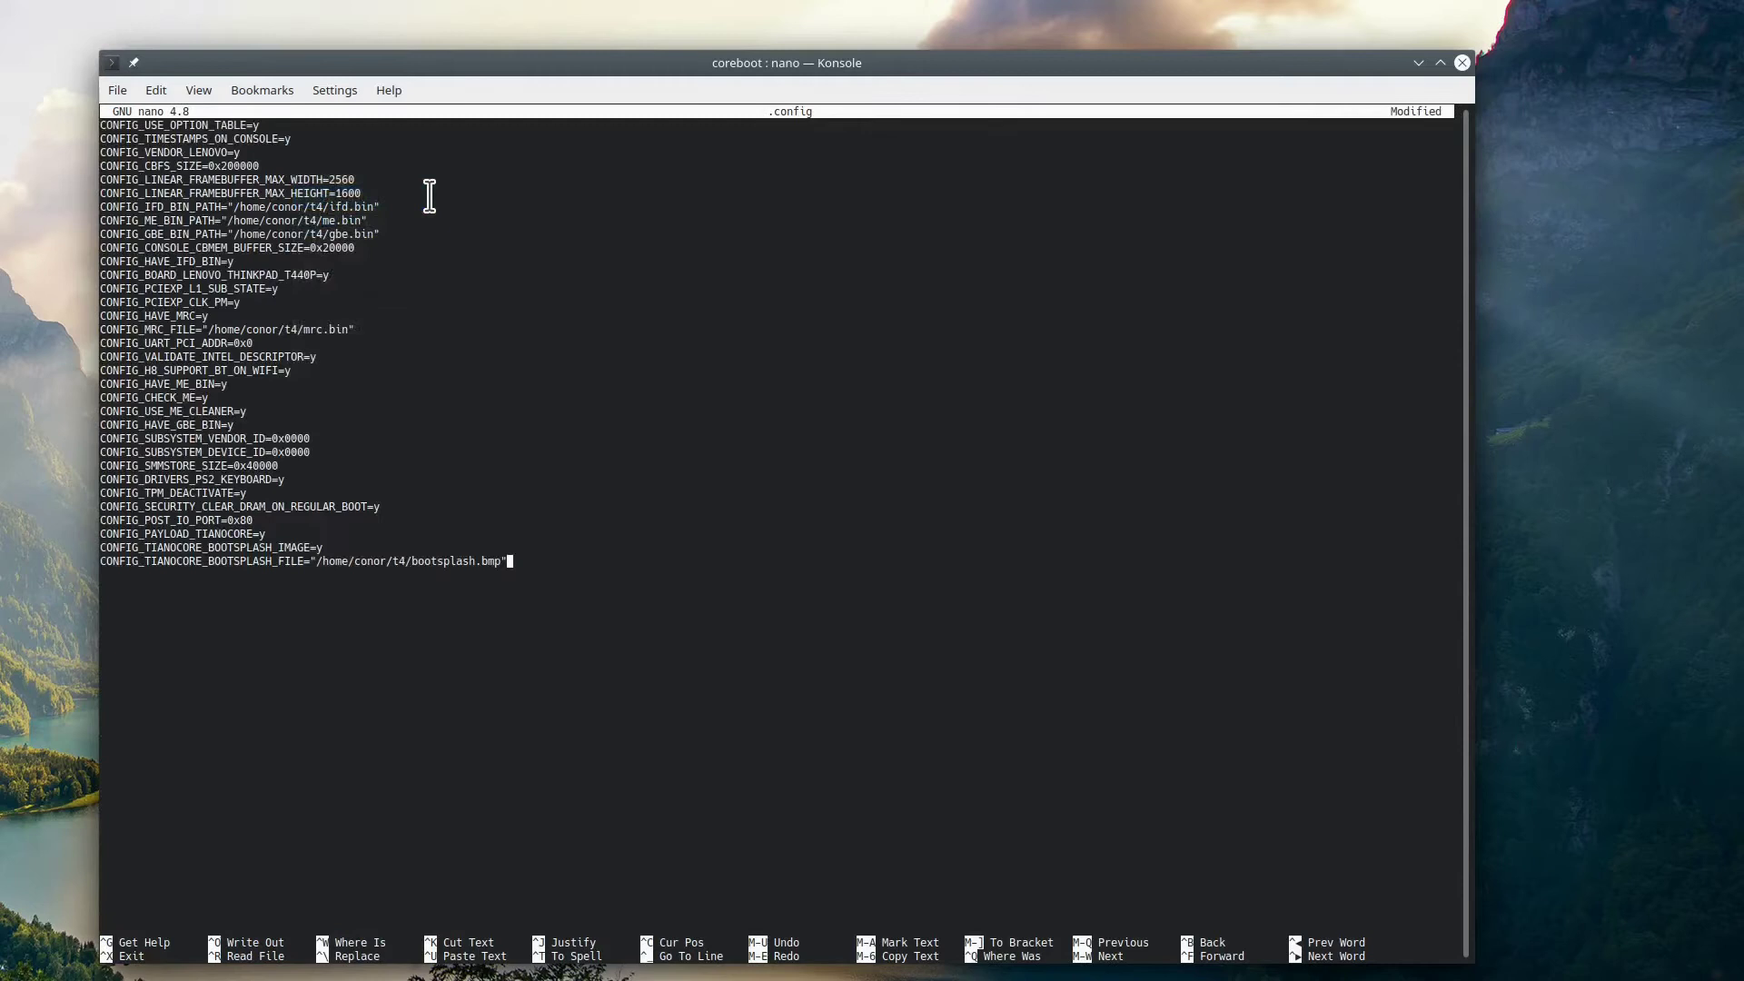
pyautogui.click(407, 561)
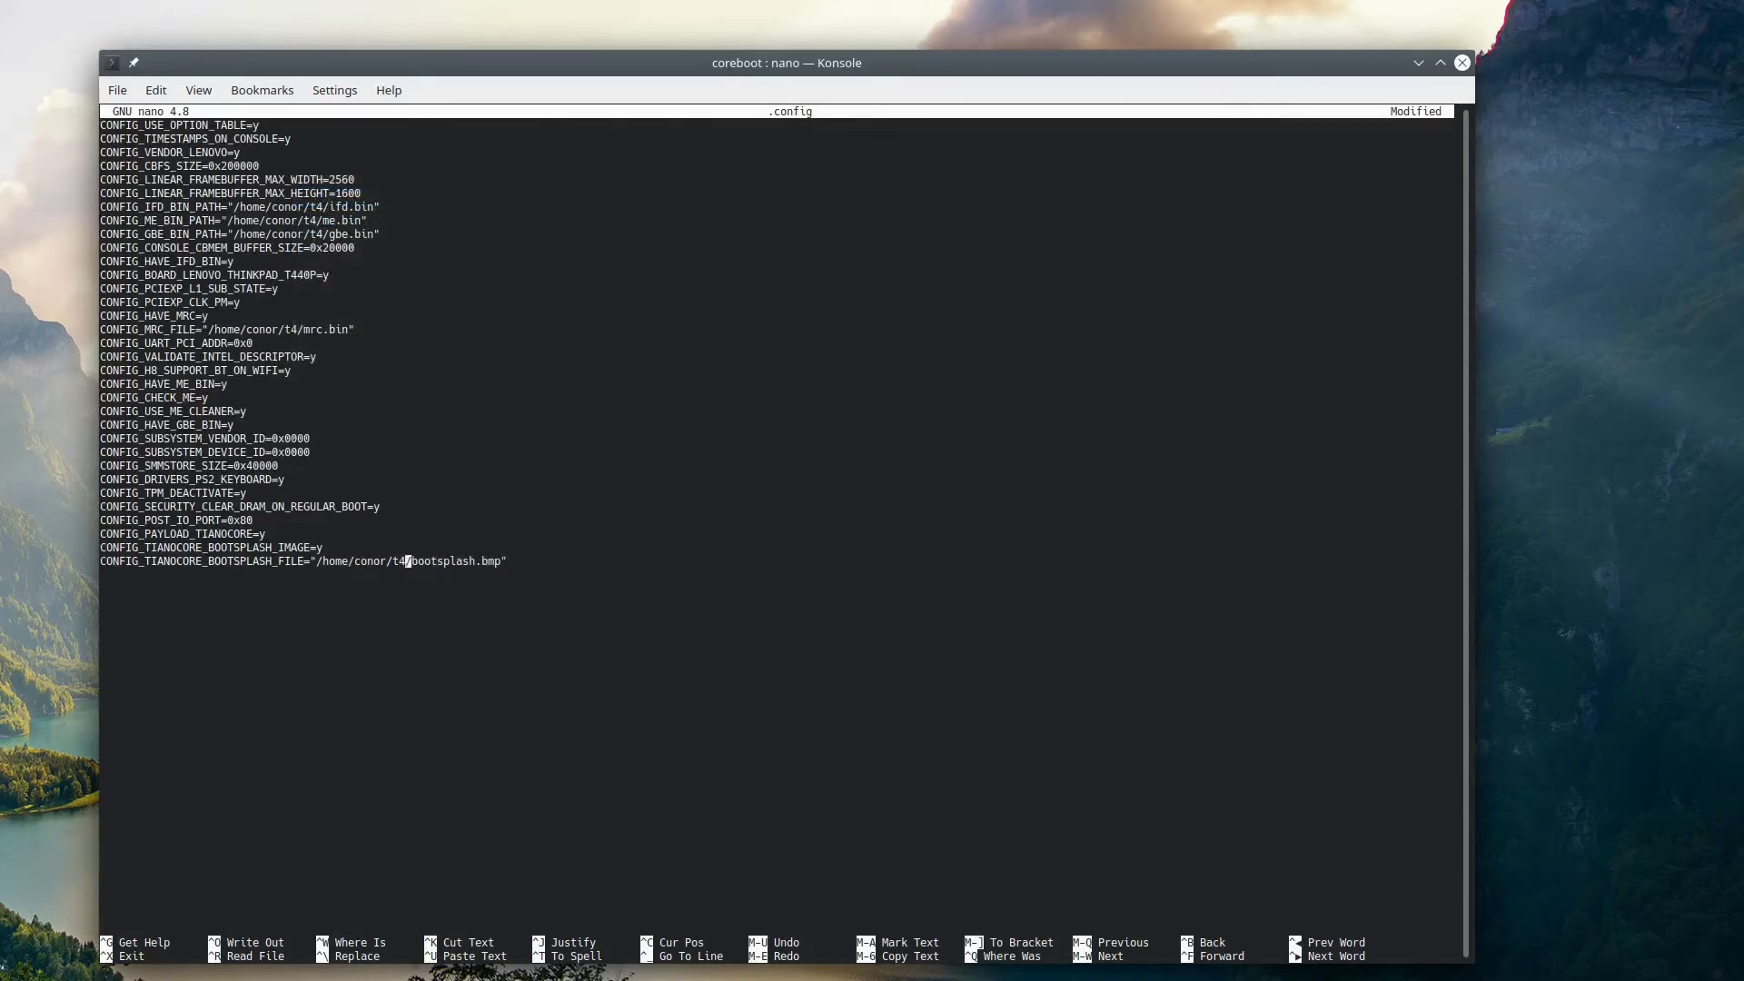
pyautogui.write('owner')
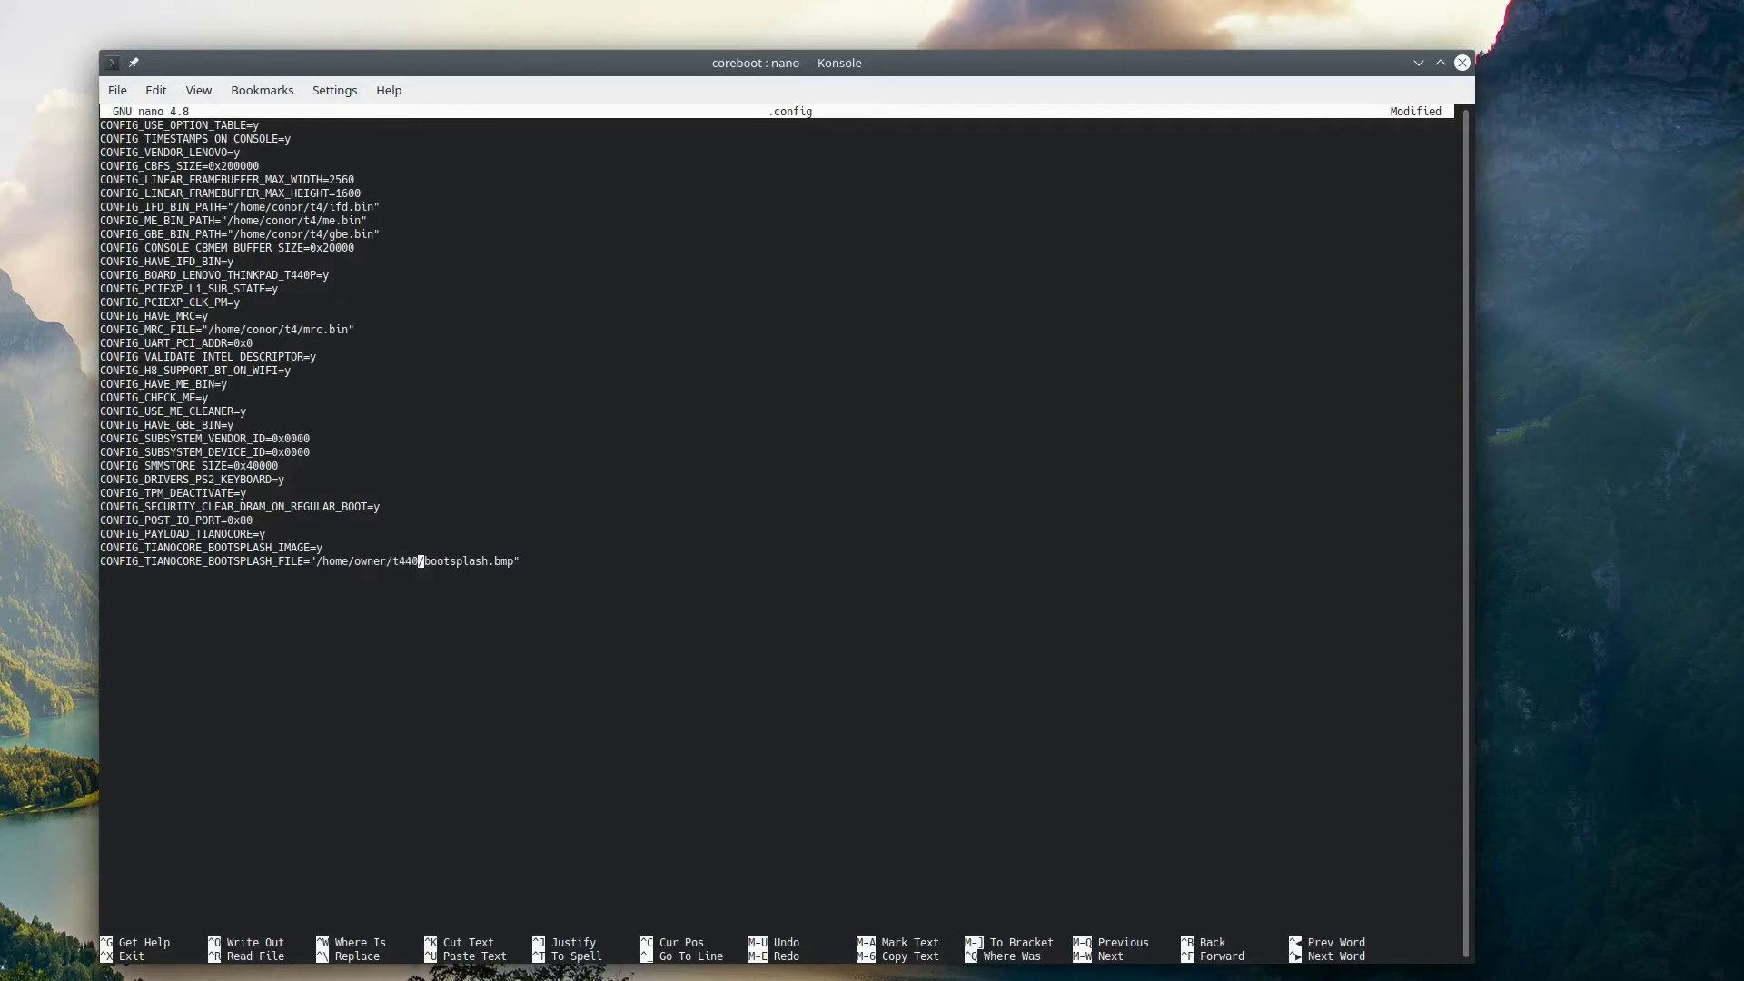
pyautogui.write('p')
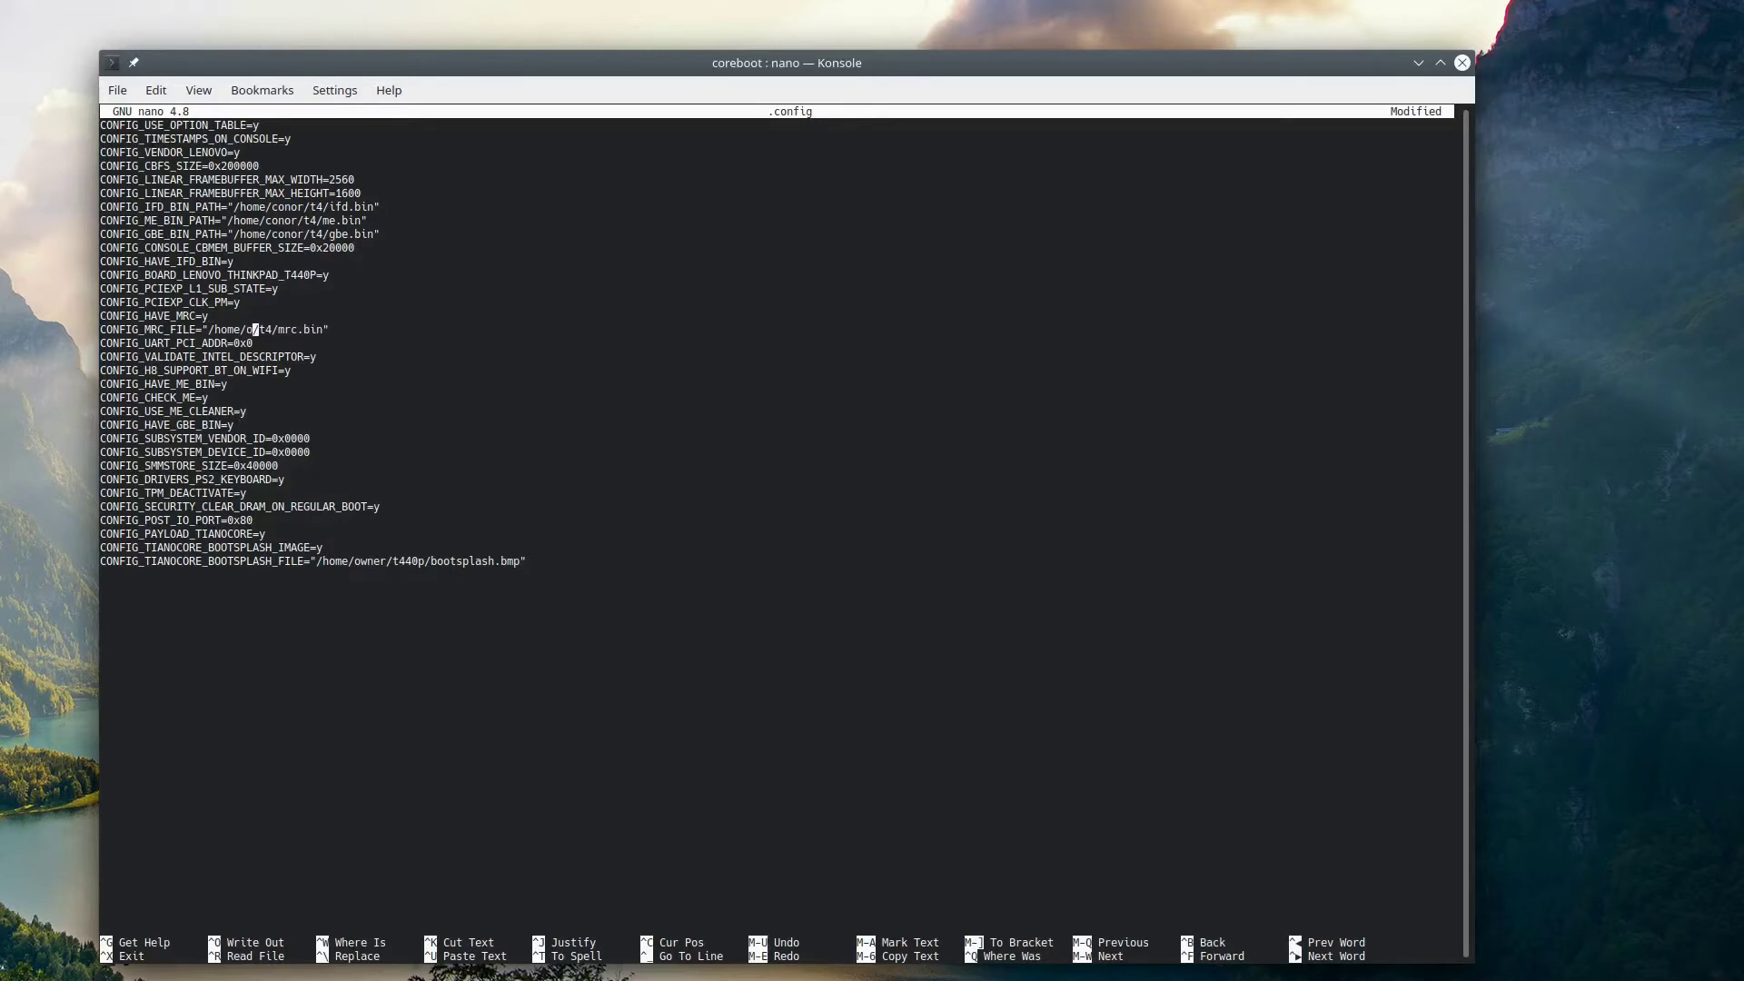
pyautogui.write('wner')
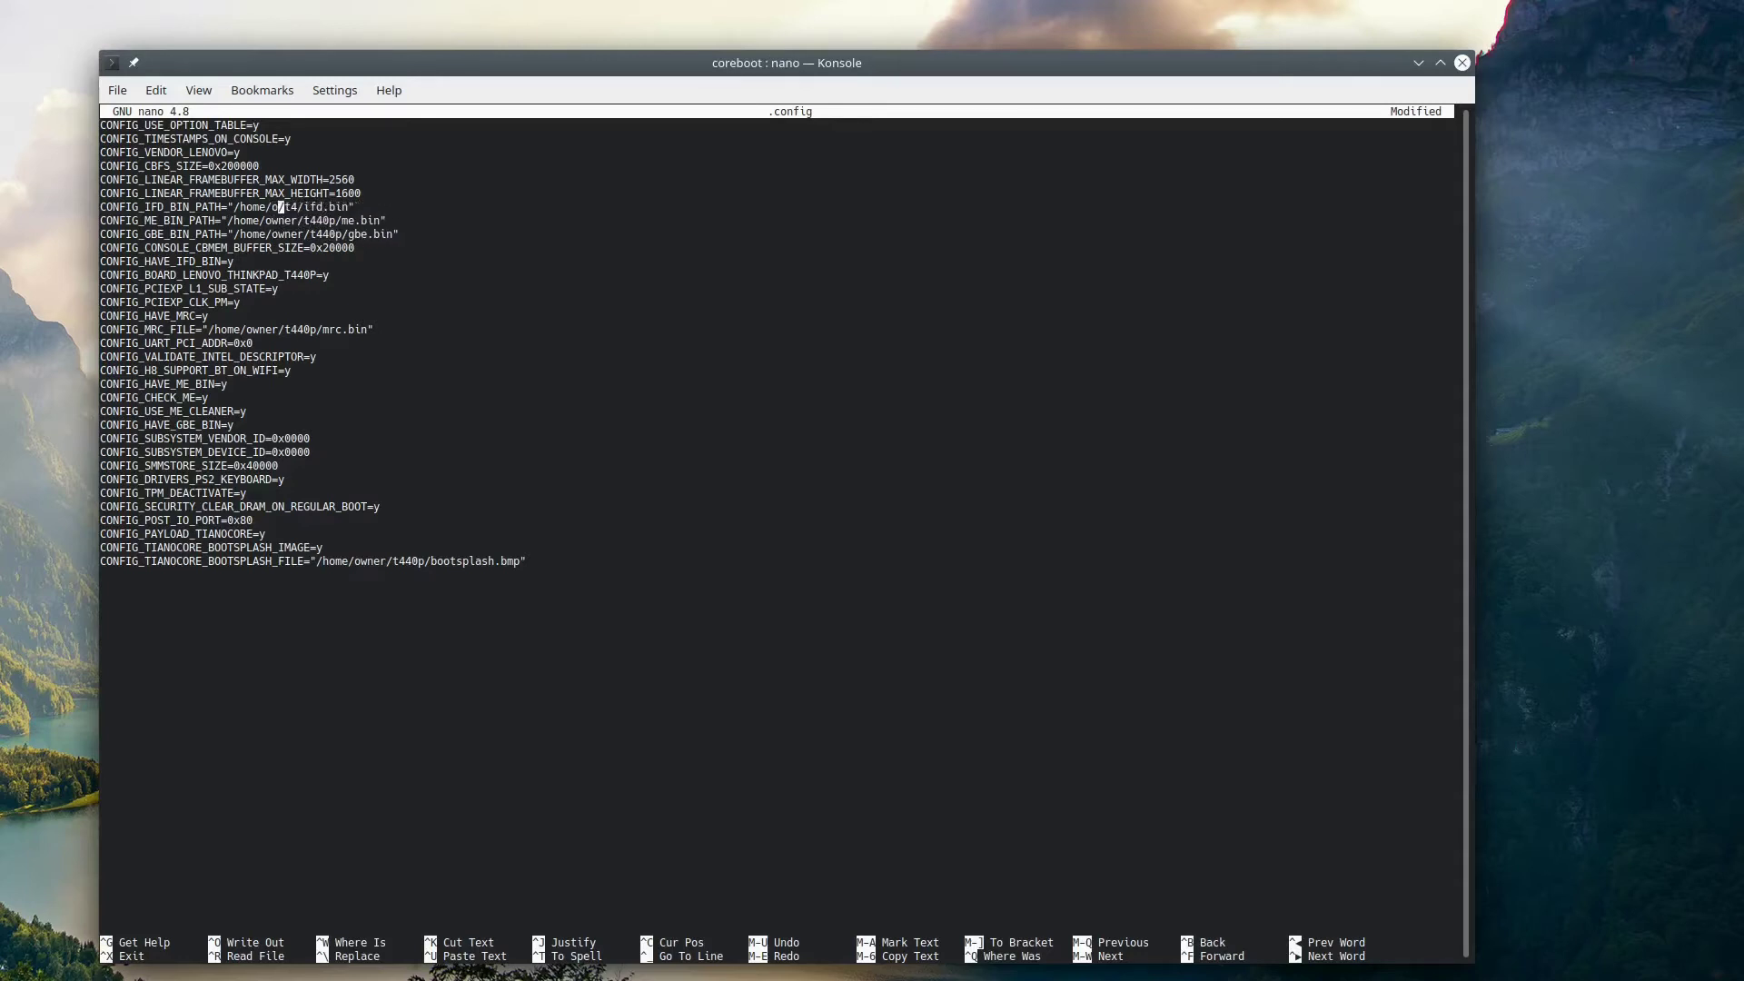
pyautogui.press('ctrl+x')
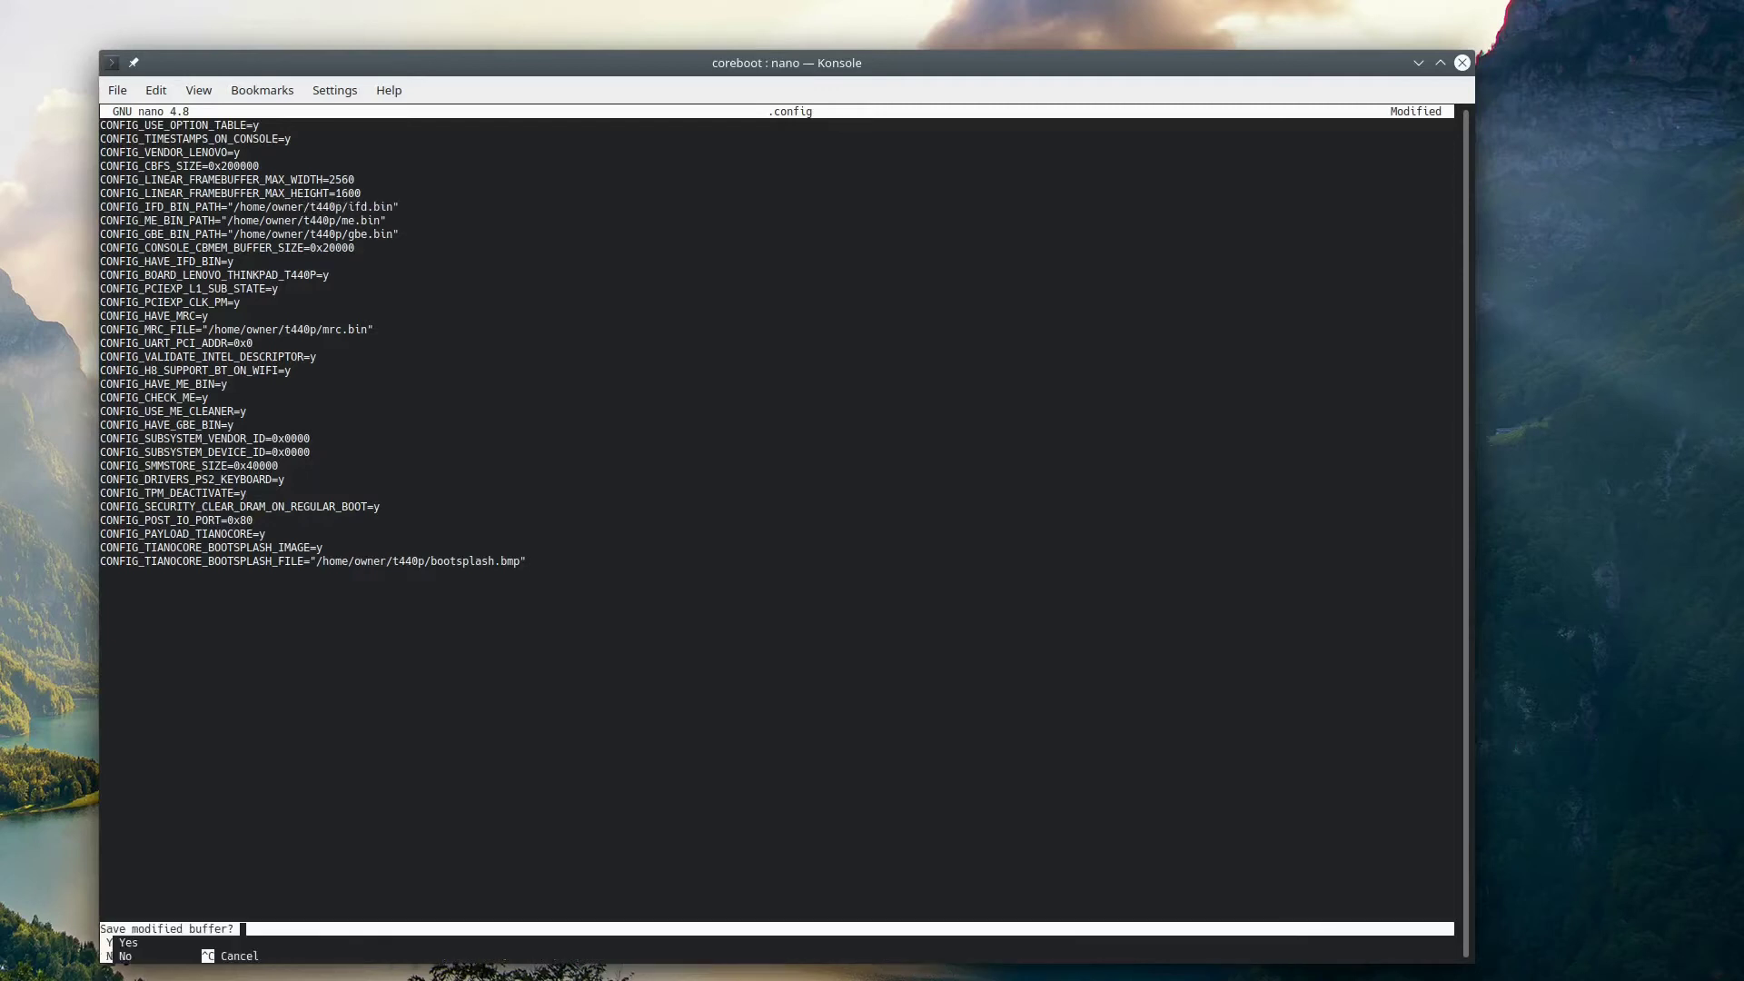
pyautogui.press('y')
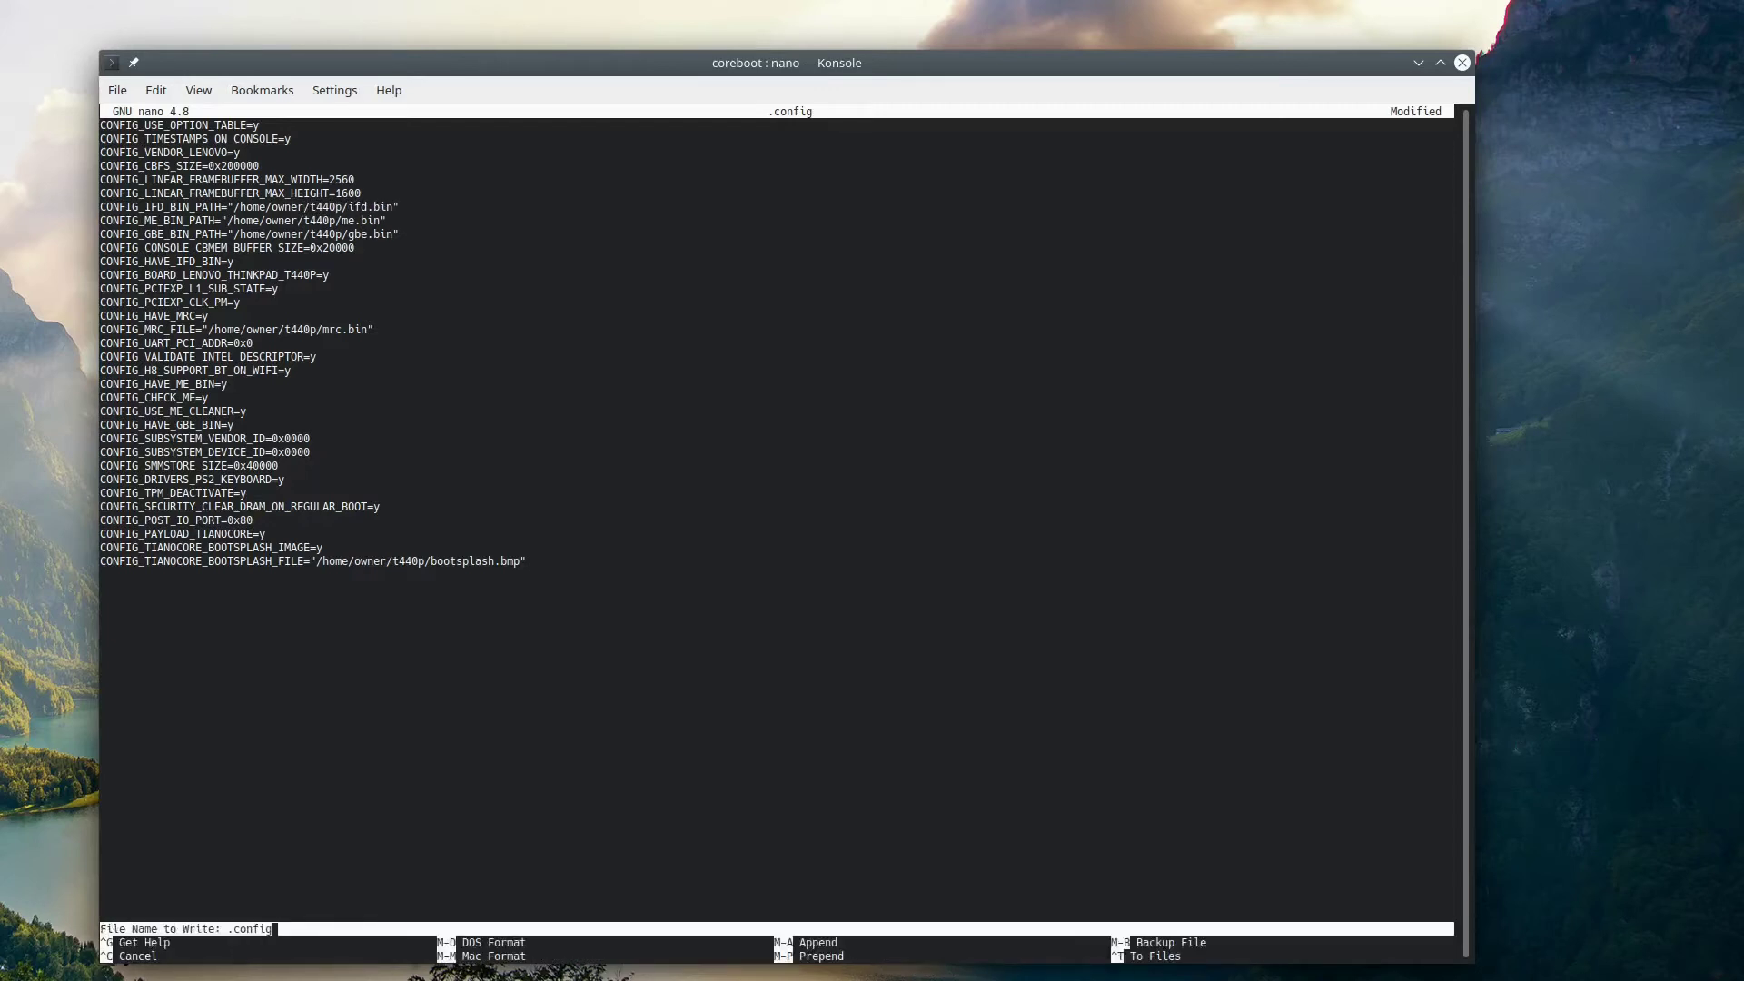
pyautogui.press('Return')
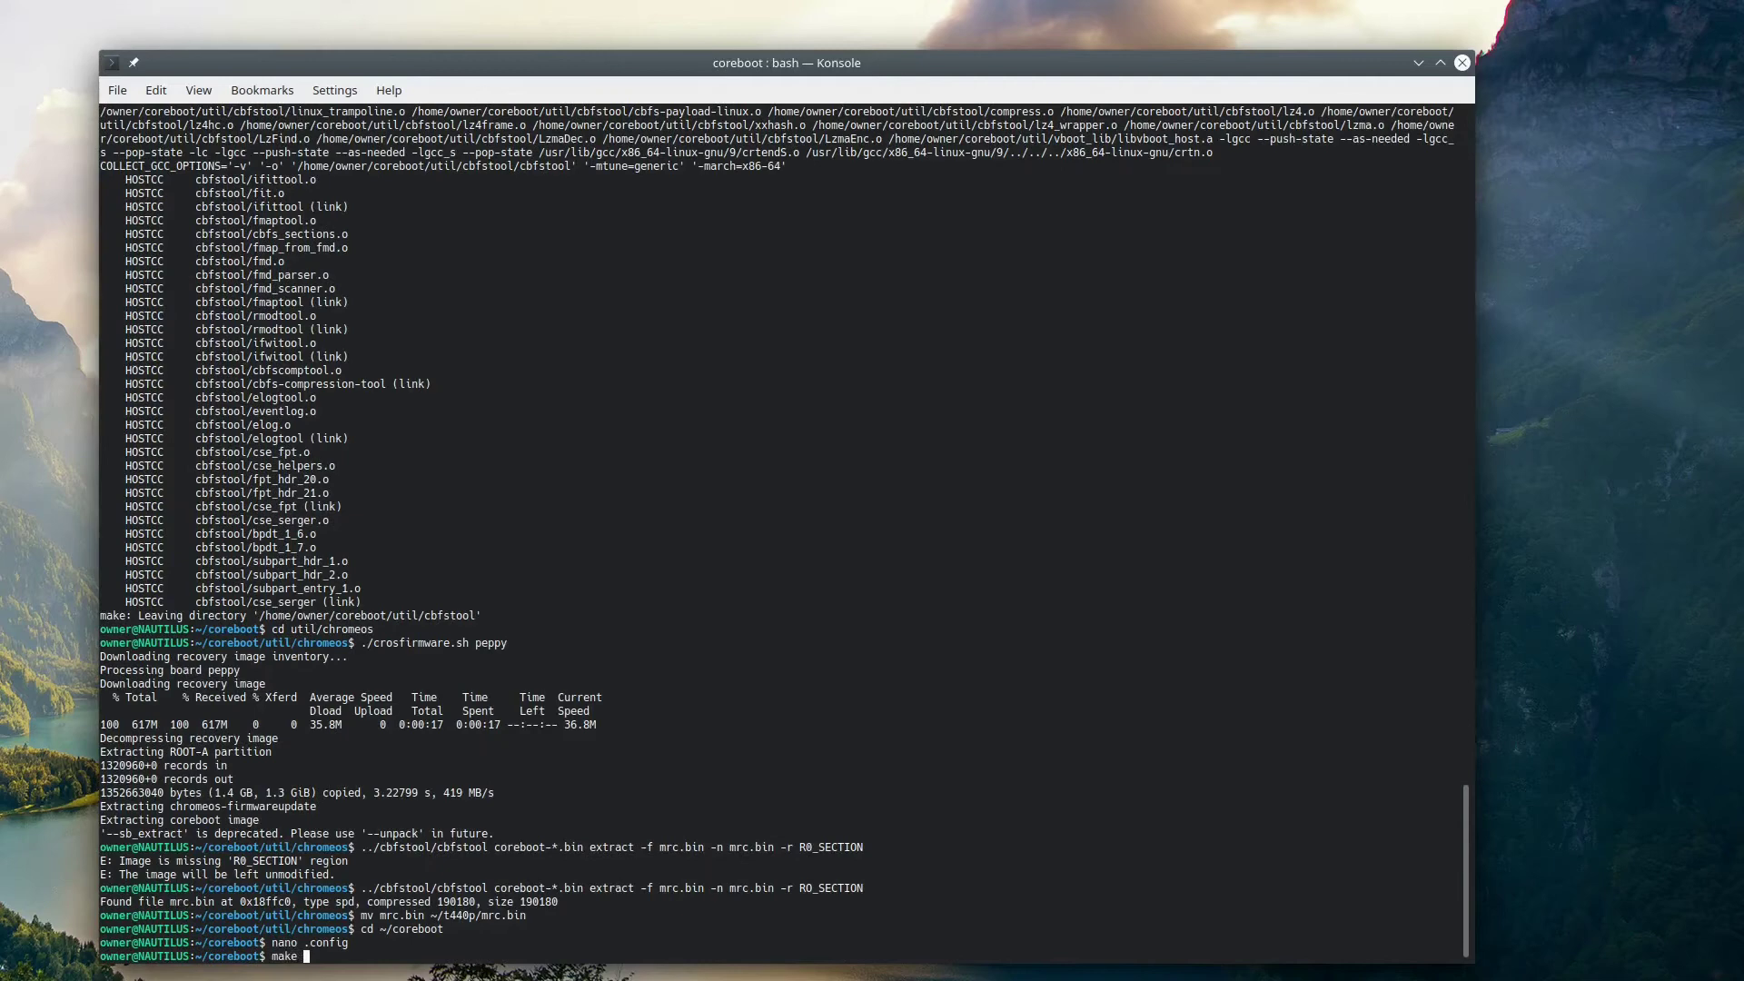
# - Launch make nconfig and accept saving to /home/owner/coreboot/.config on exit
pyautogui.write('nconfig')
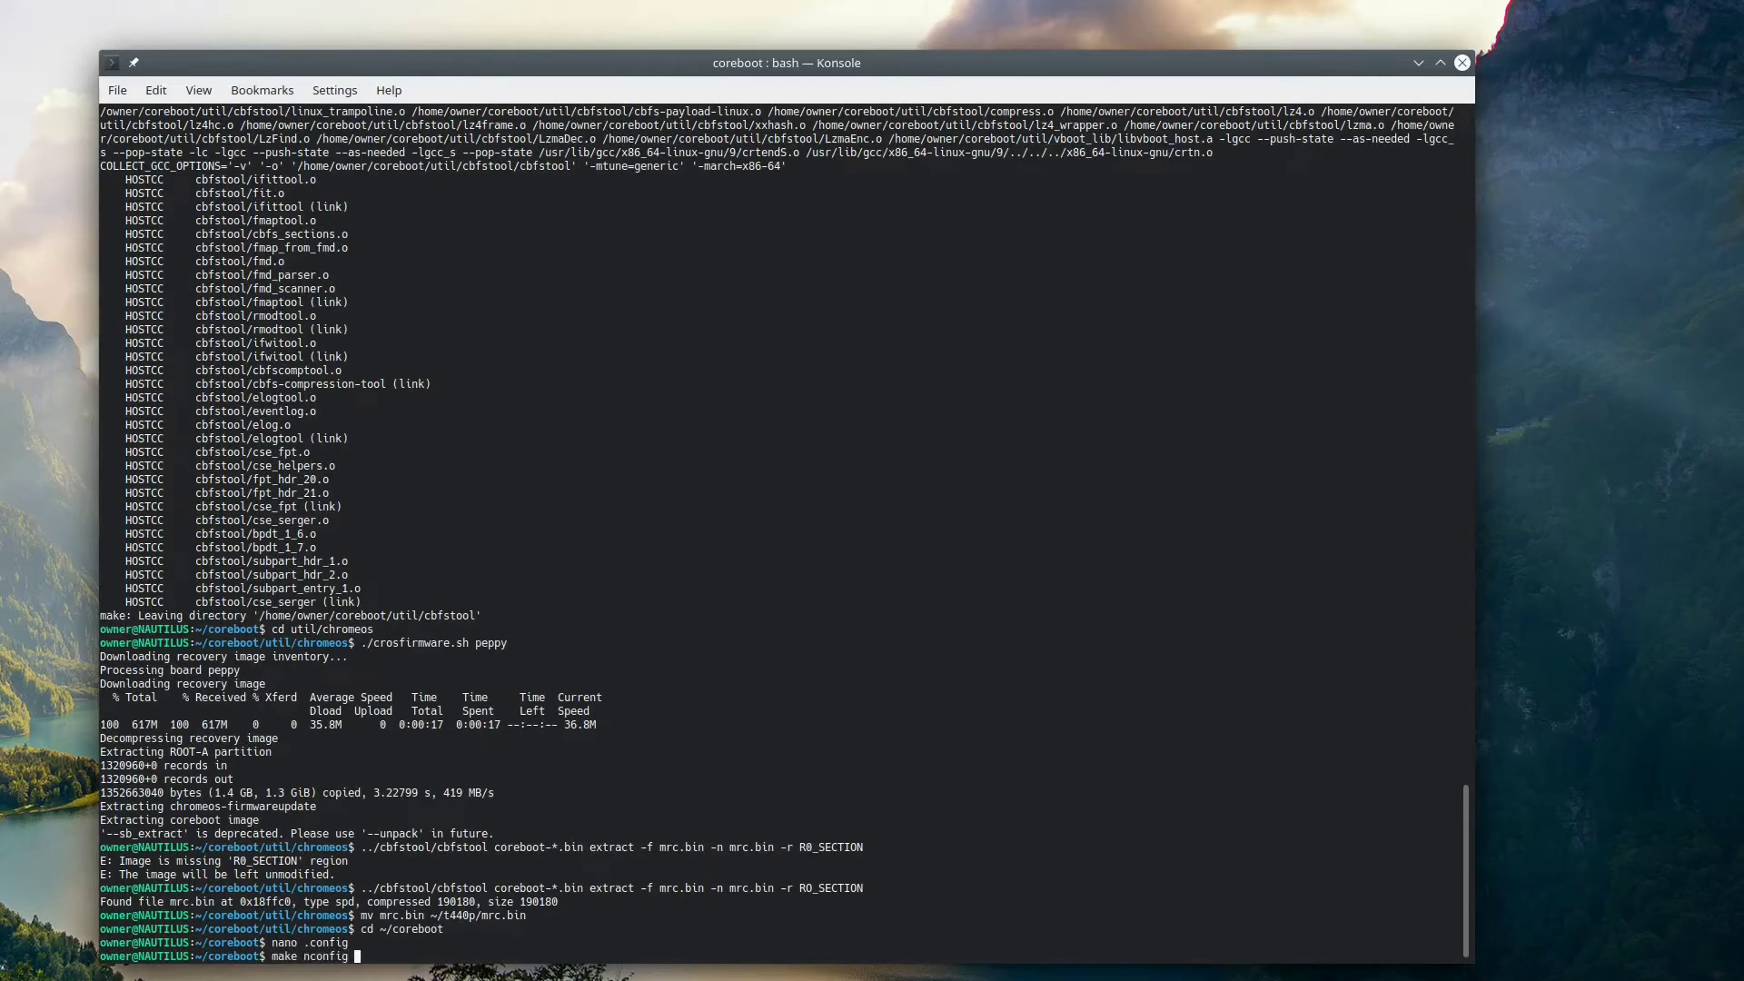
pyautogui.press('Return')
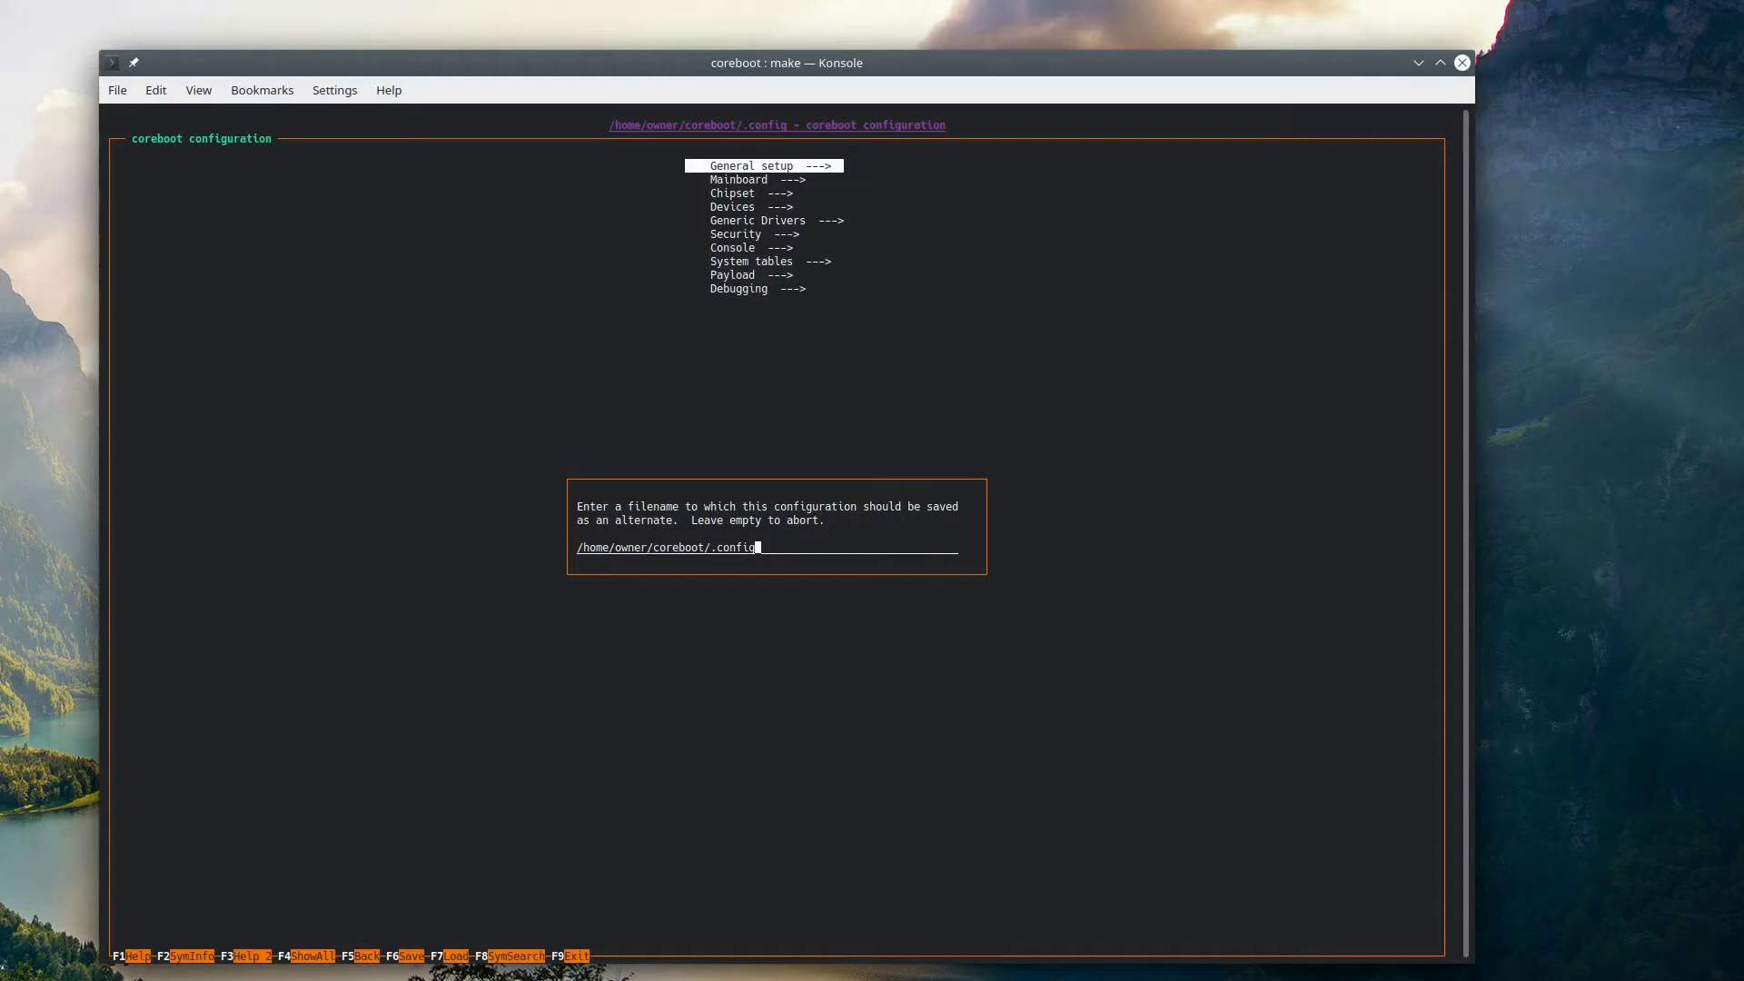
pyautogui.press('Return')
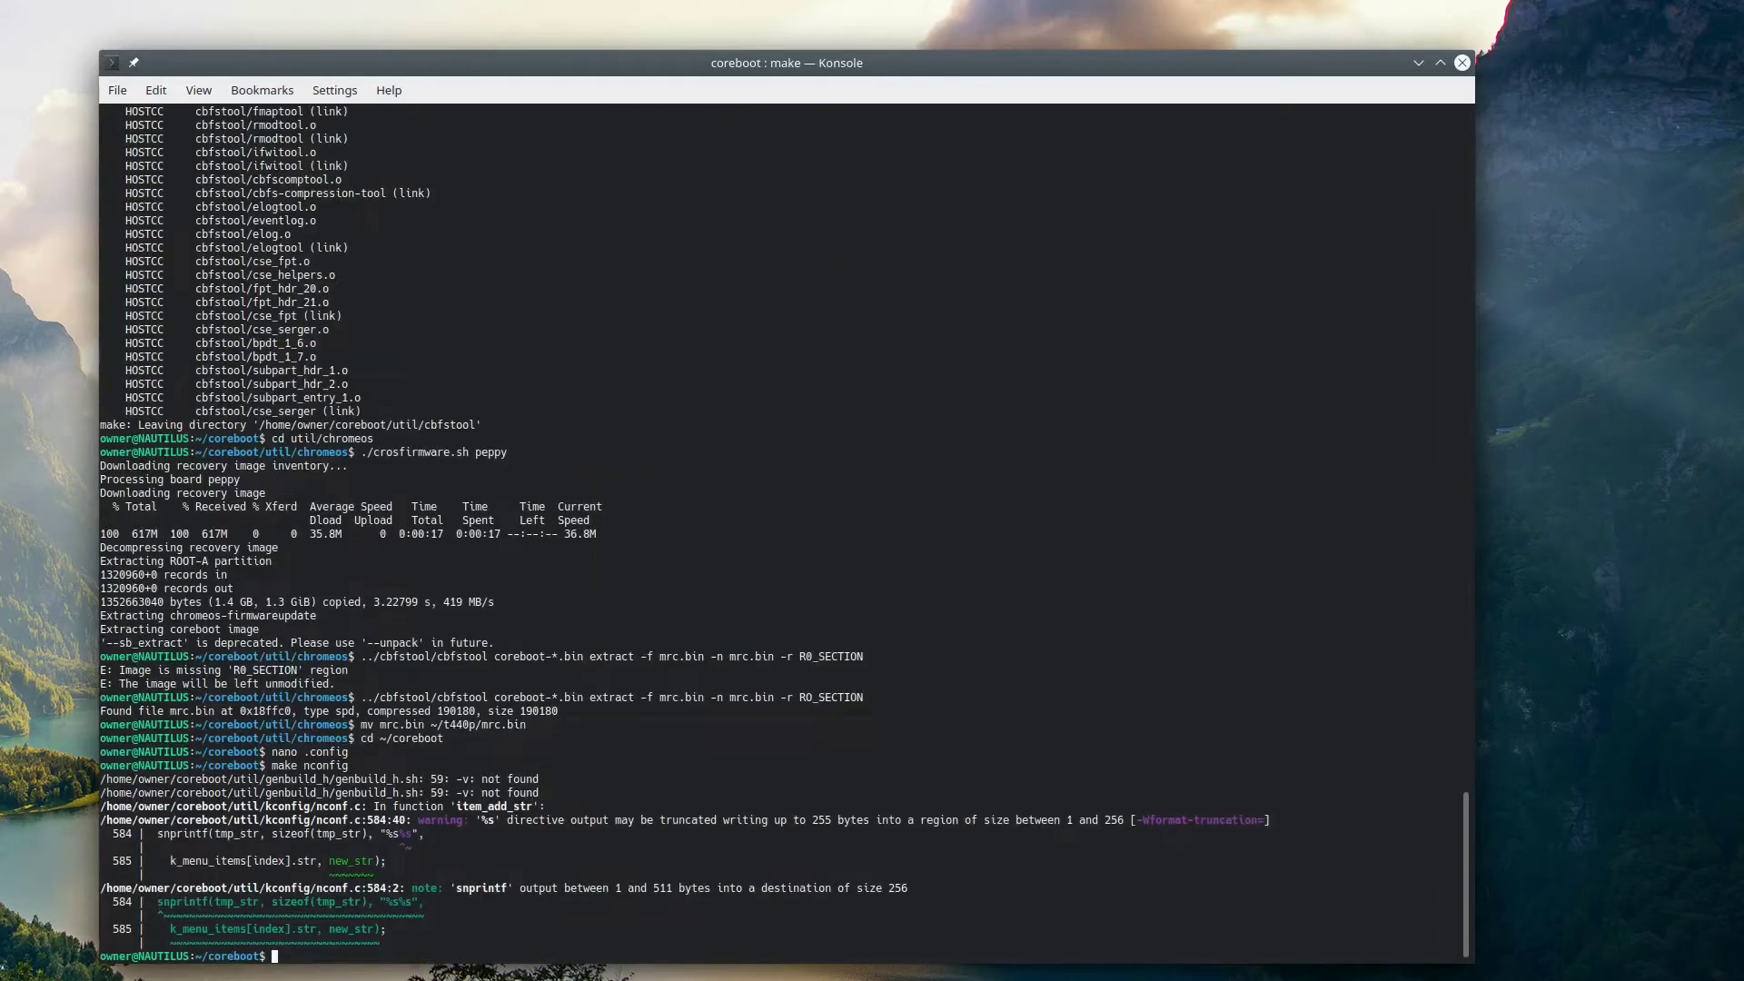
pyautogui.write('make')
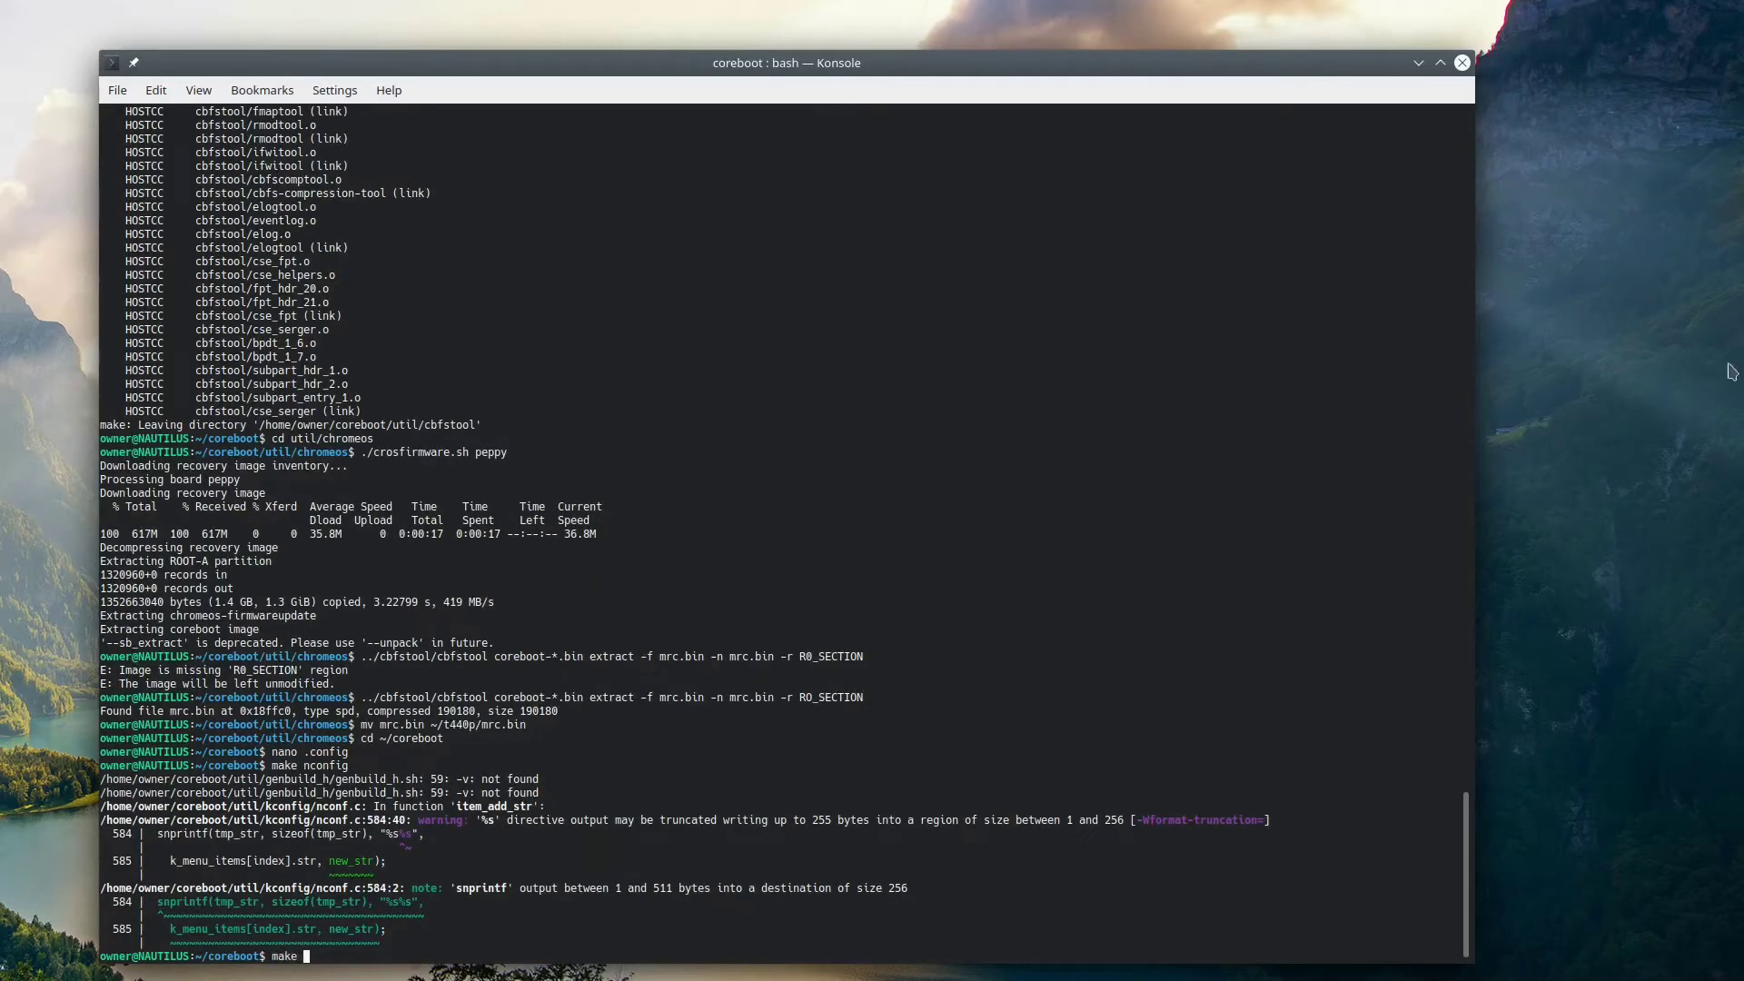
# - Run 'make crossgcc-i386 CPUS=4' to build GCC, NASM and IASL into util/crossgcc/xgcc
pyautogui.write('crossgcc-i386')
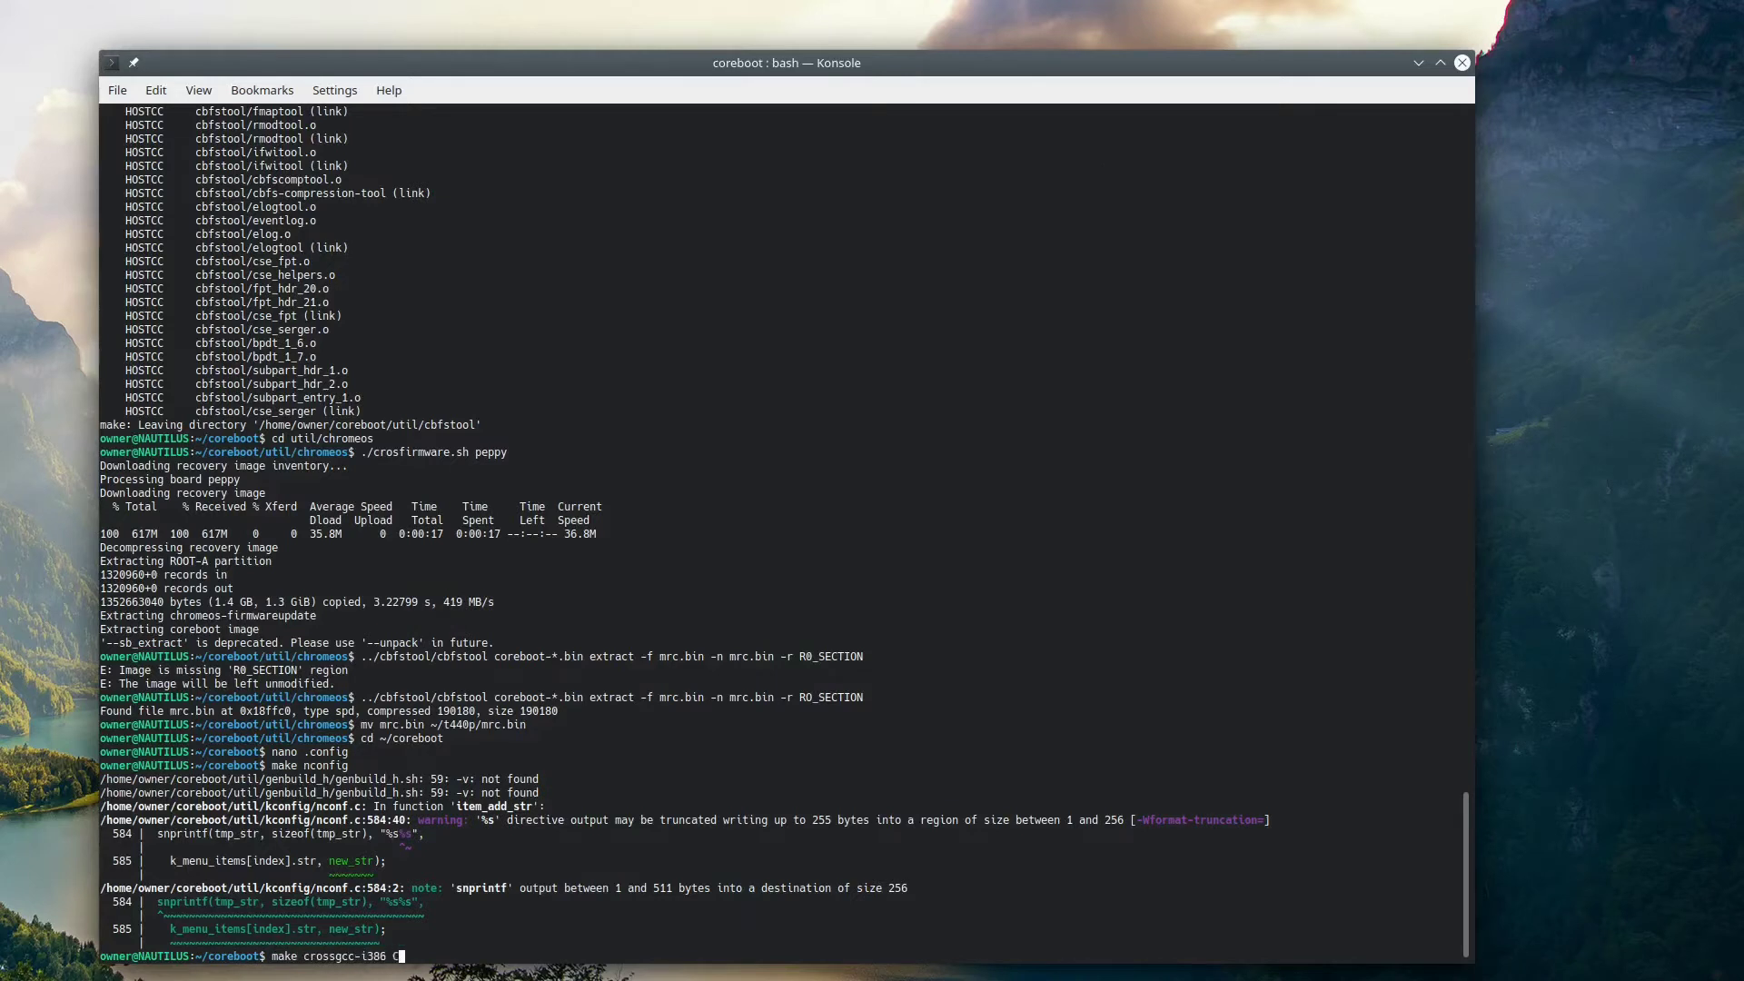
pyautogui.write('CPUS=4')
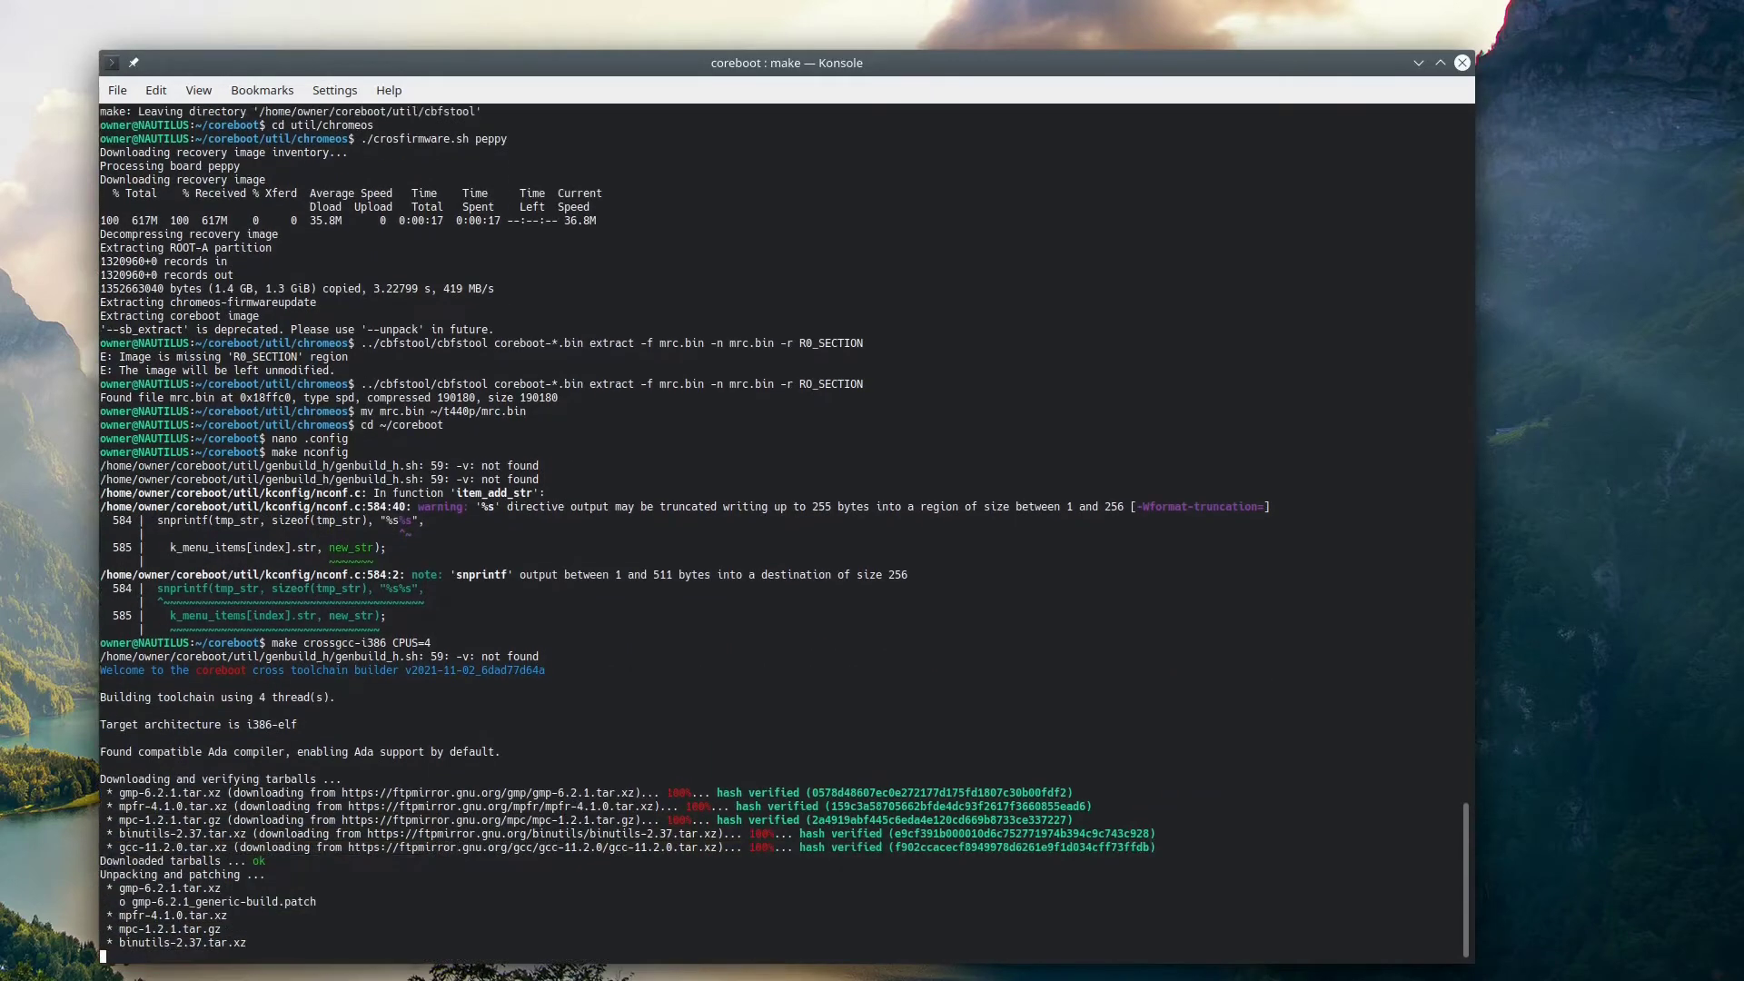
pyautogui.scroll(-3)
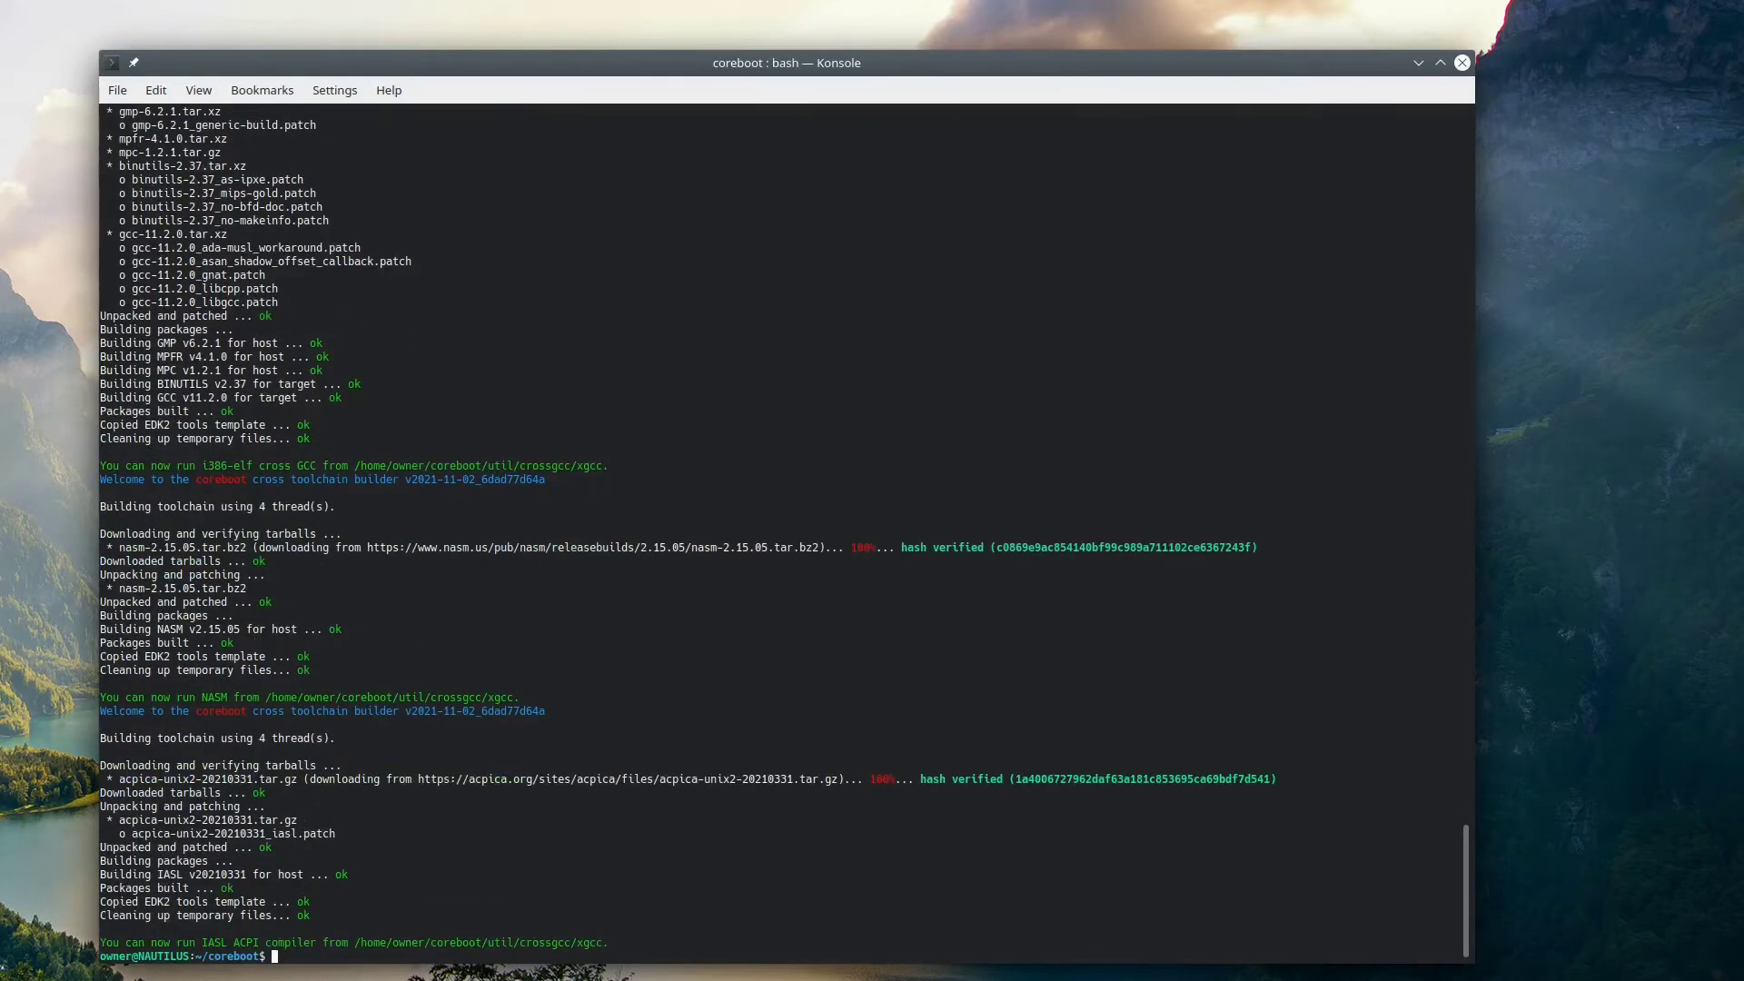
# - Run make and follow the output until 'Built lenovo/t440p (ThinkPad T440p)' appears
pyautogui.press('Return')
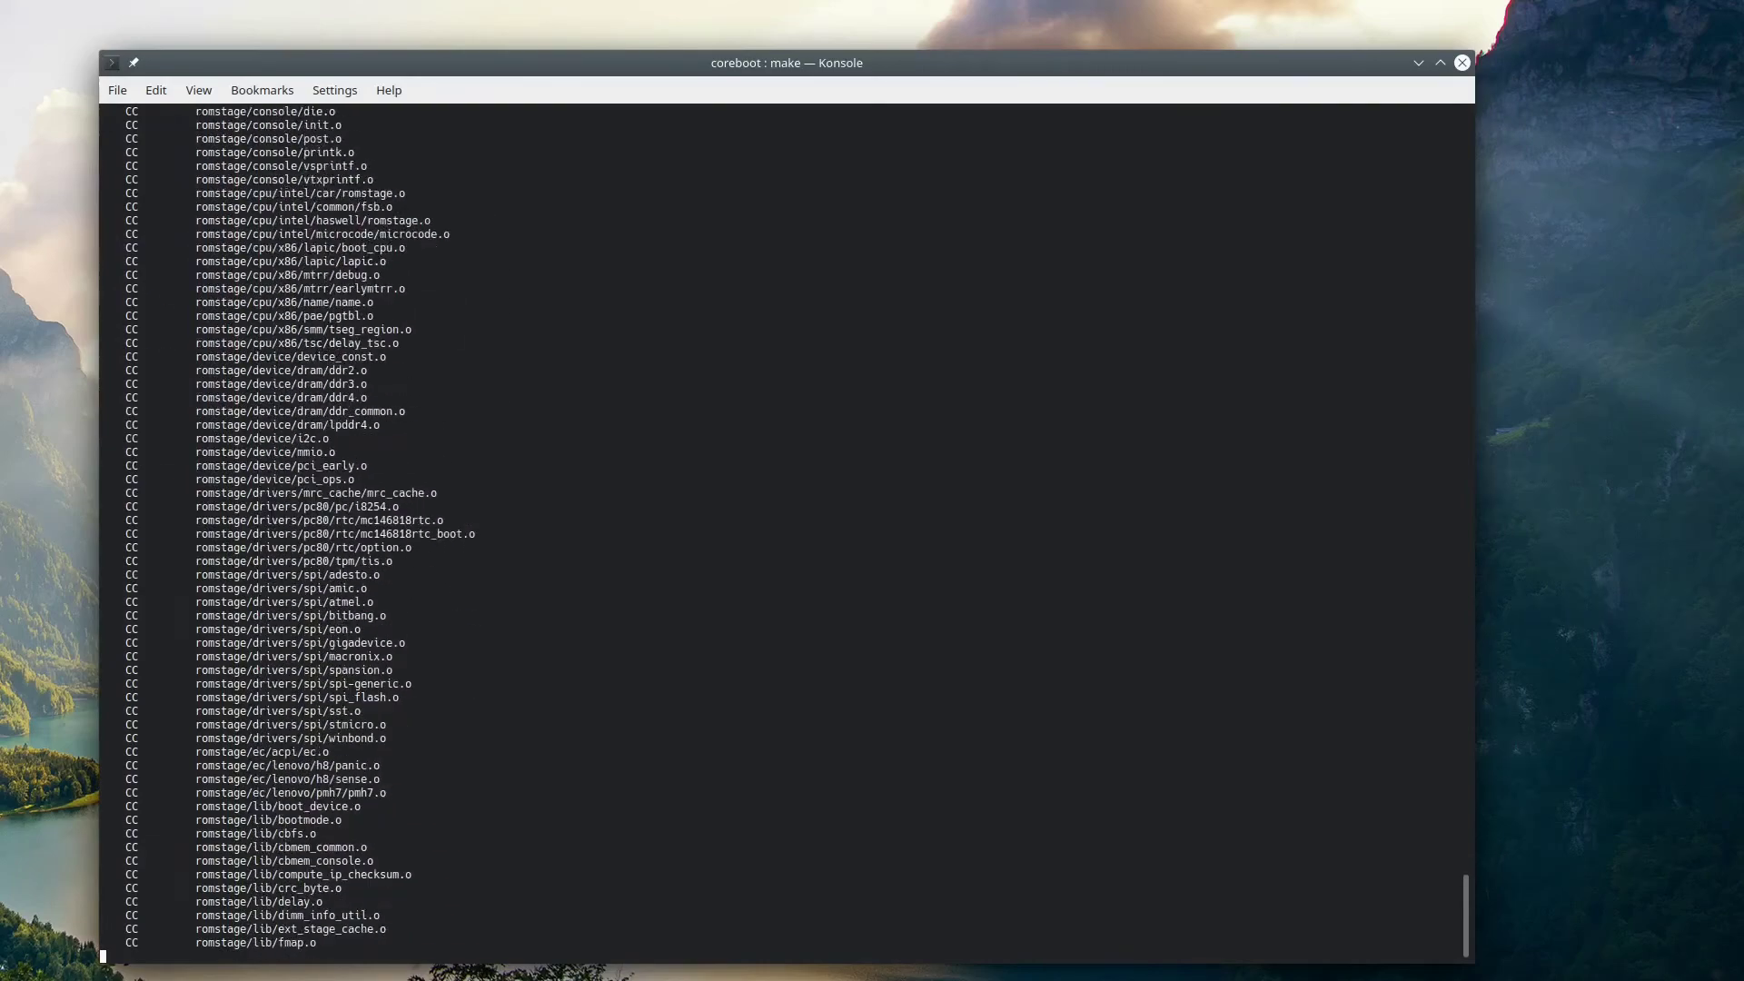
pyautogui.scroll(-3)
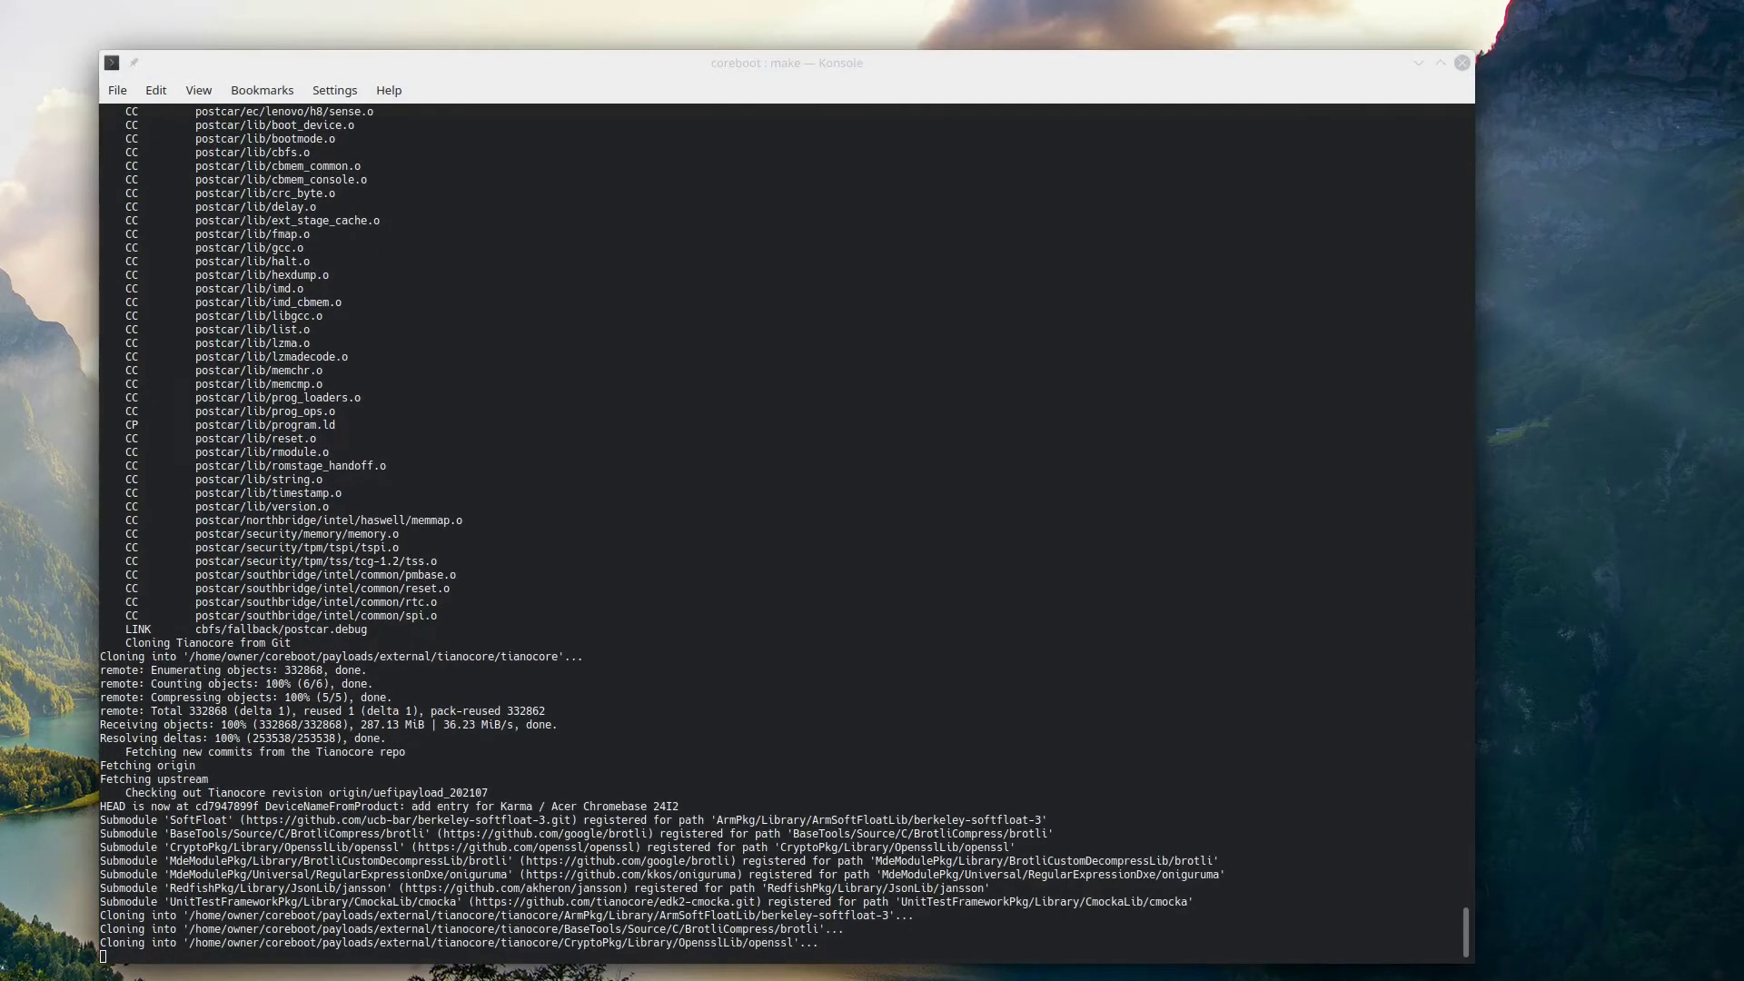
pyautogui.scroll(-3)
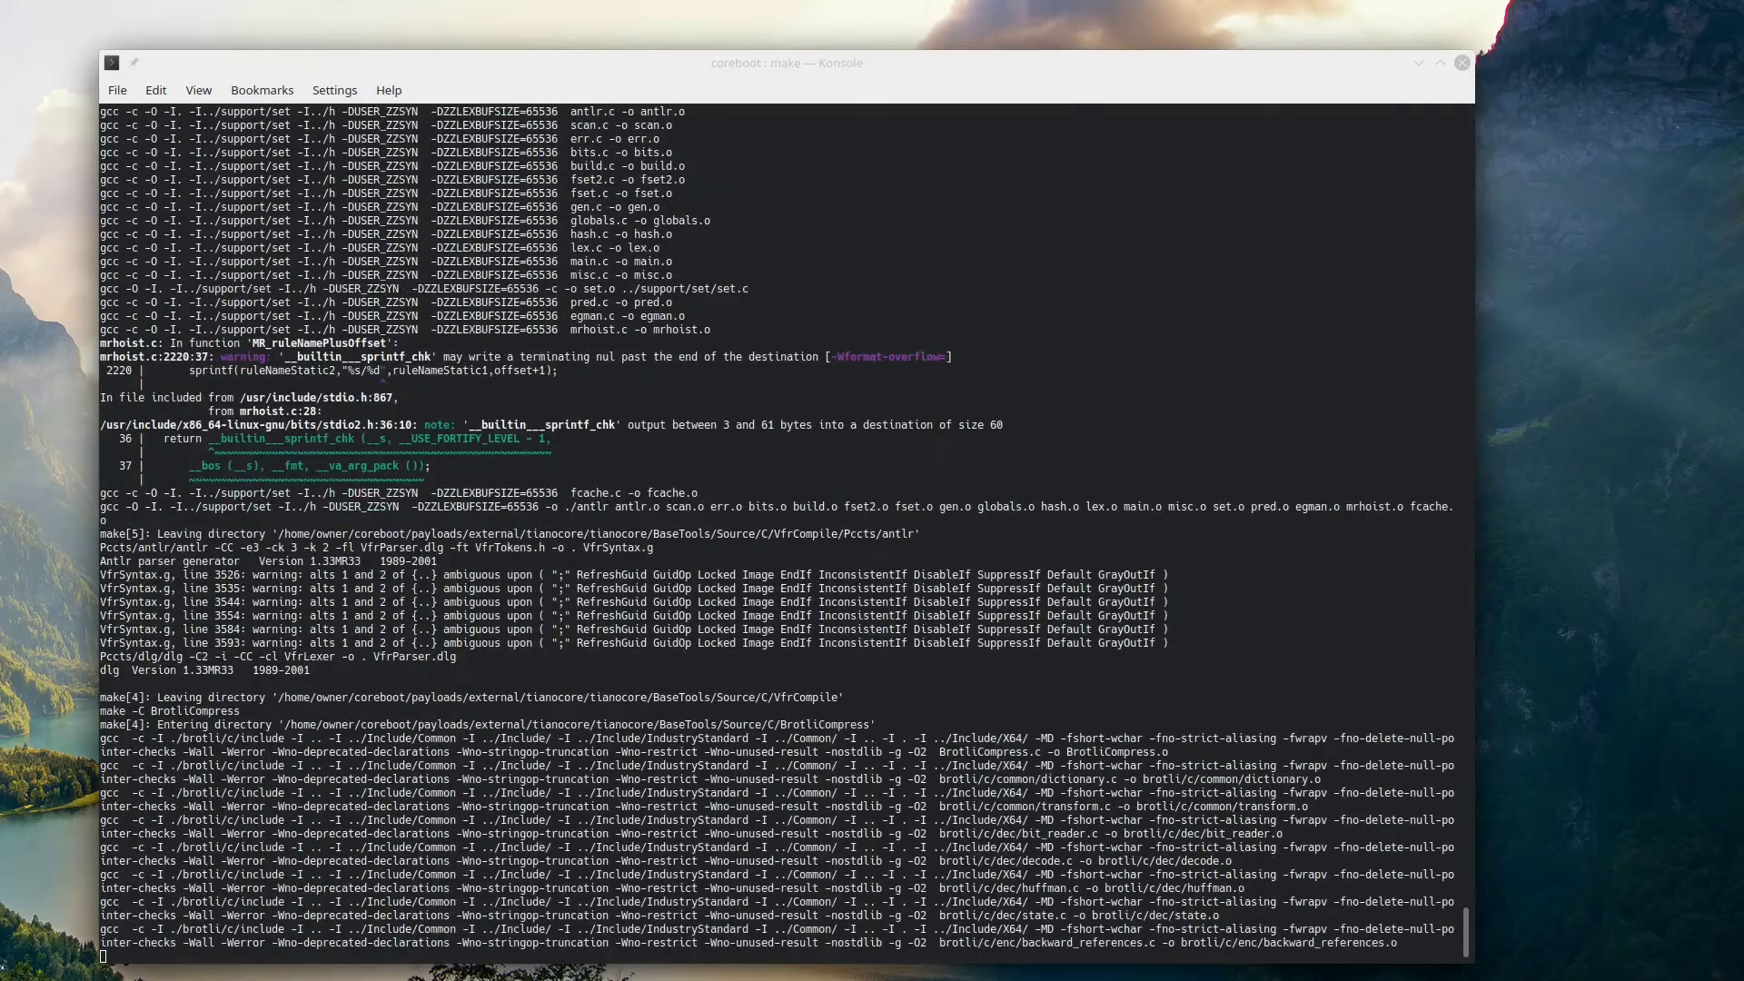
pyautogui.scroll(-3)
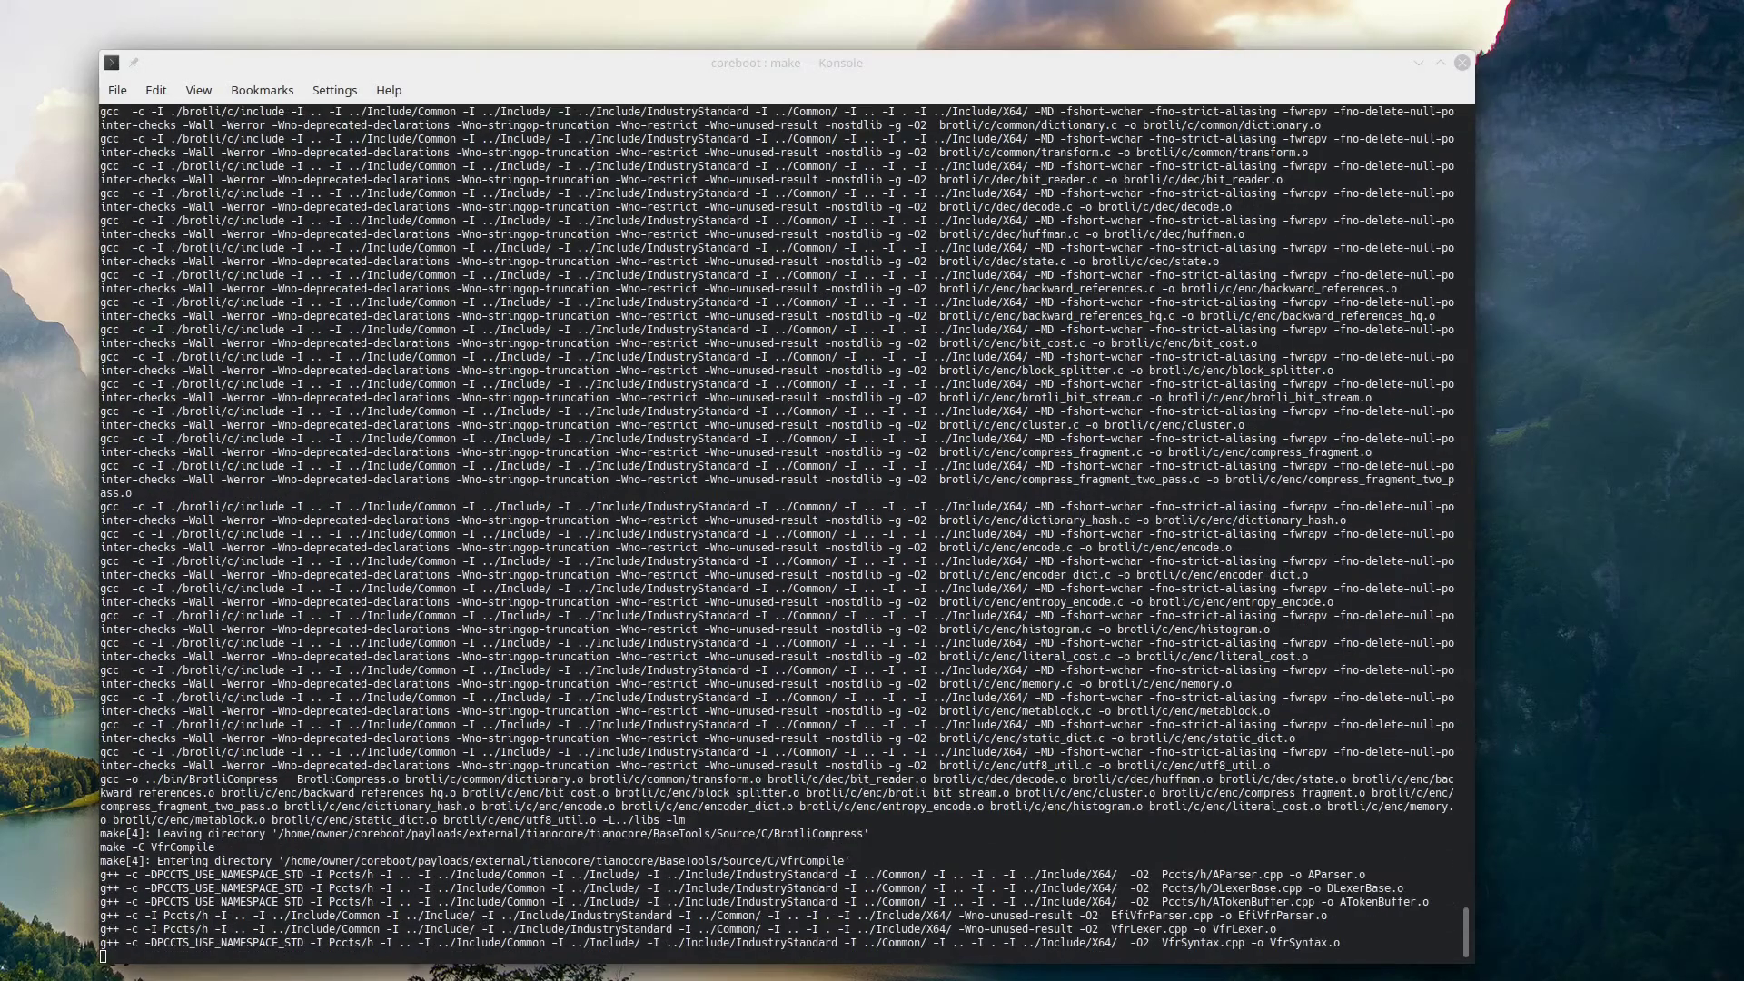
pyautogui.scroll(-3)
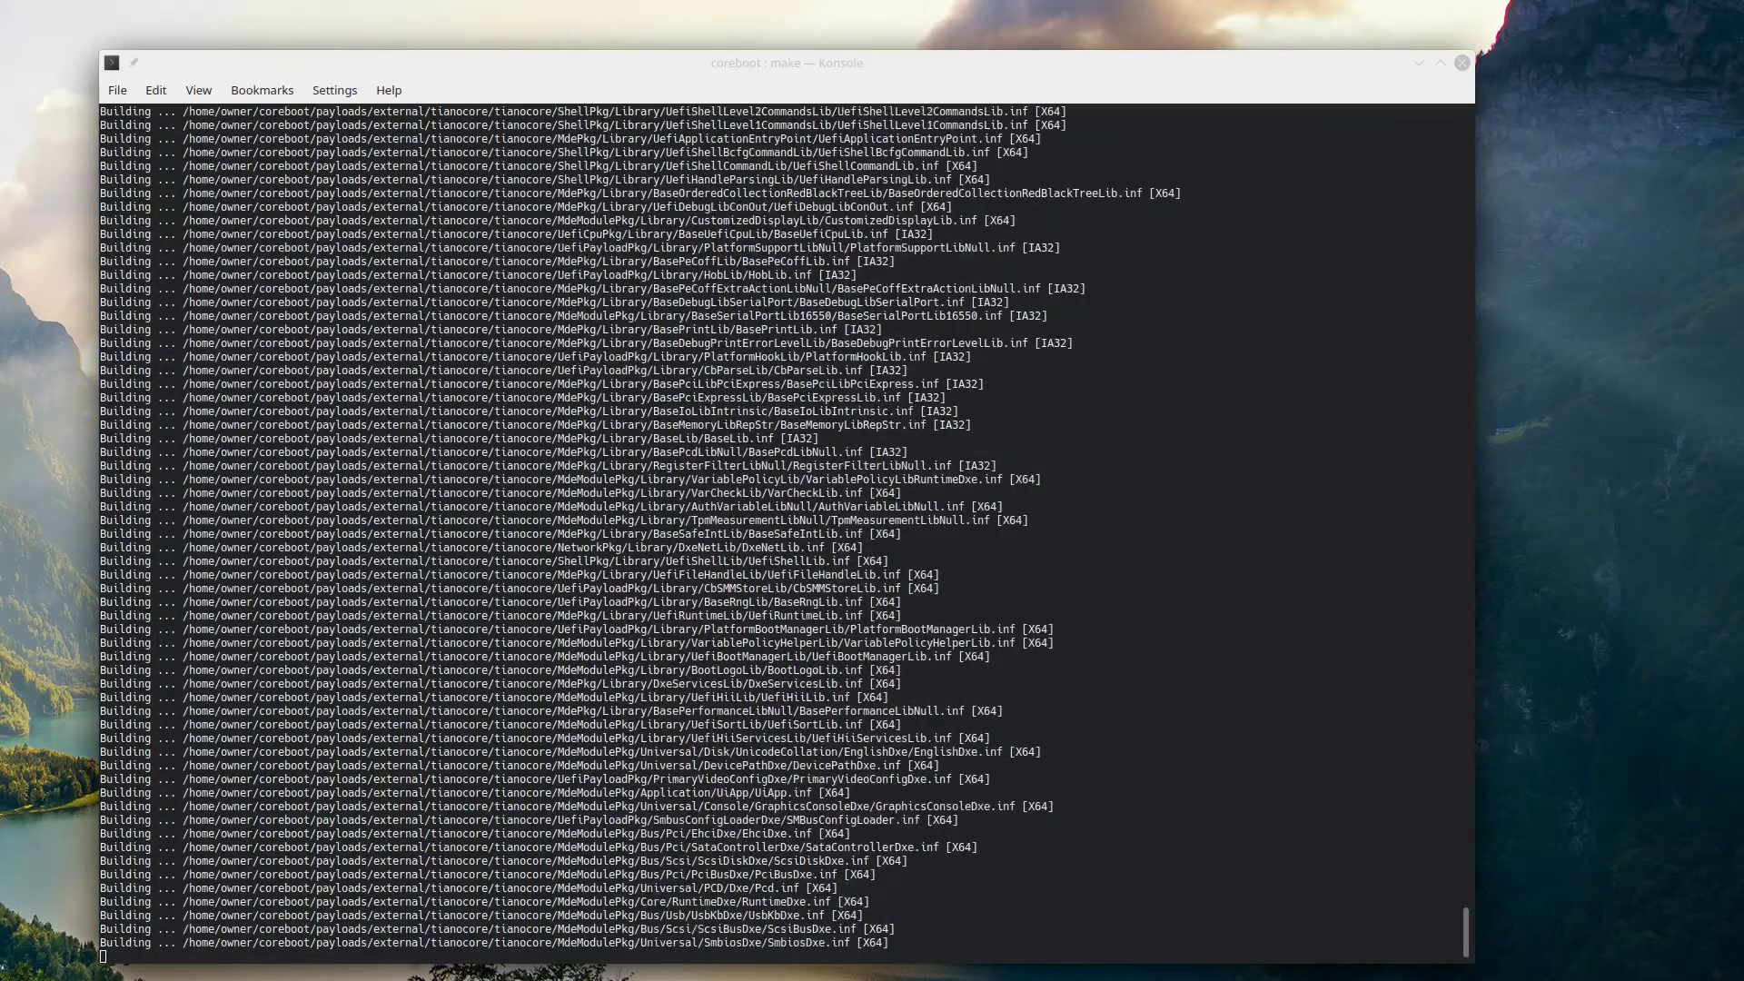
pyautogui.scroll(-3)
pyautogui.write('cd ~/coreboot')
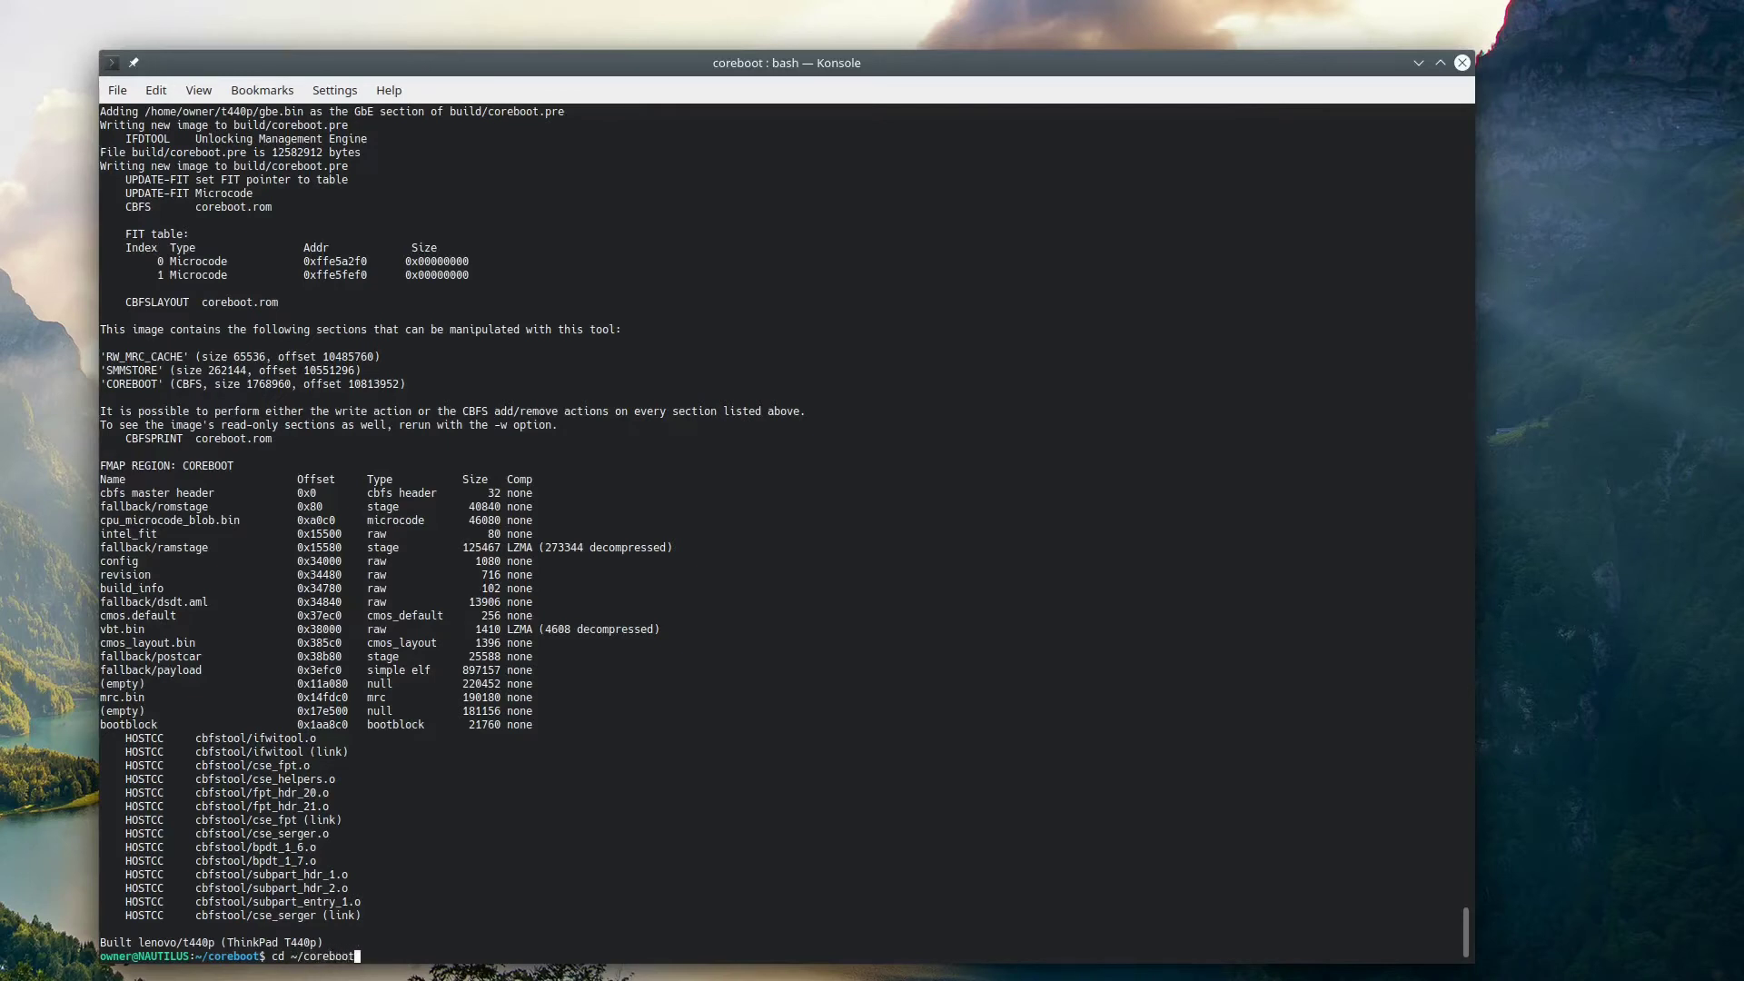
# - In ~/coreboot/build, copy the first 8 MB of coreboot.rom into bottom.rom with dd
pyautogui.write('build')
pyautogui.write('dd')
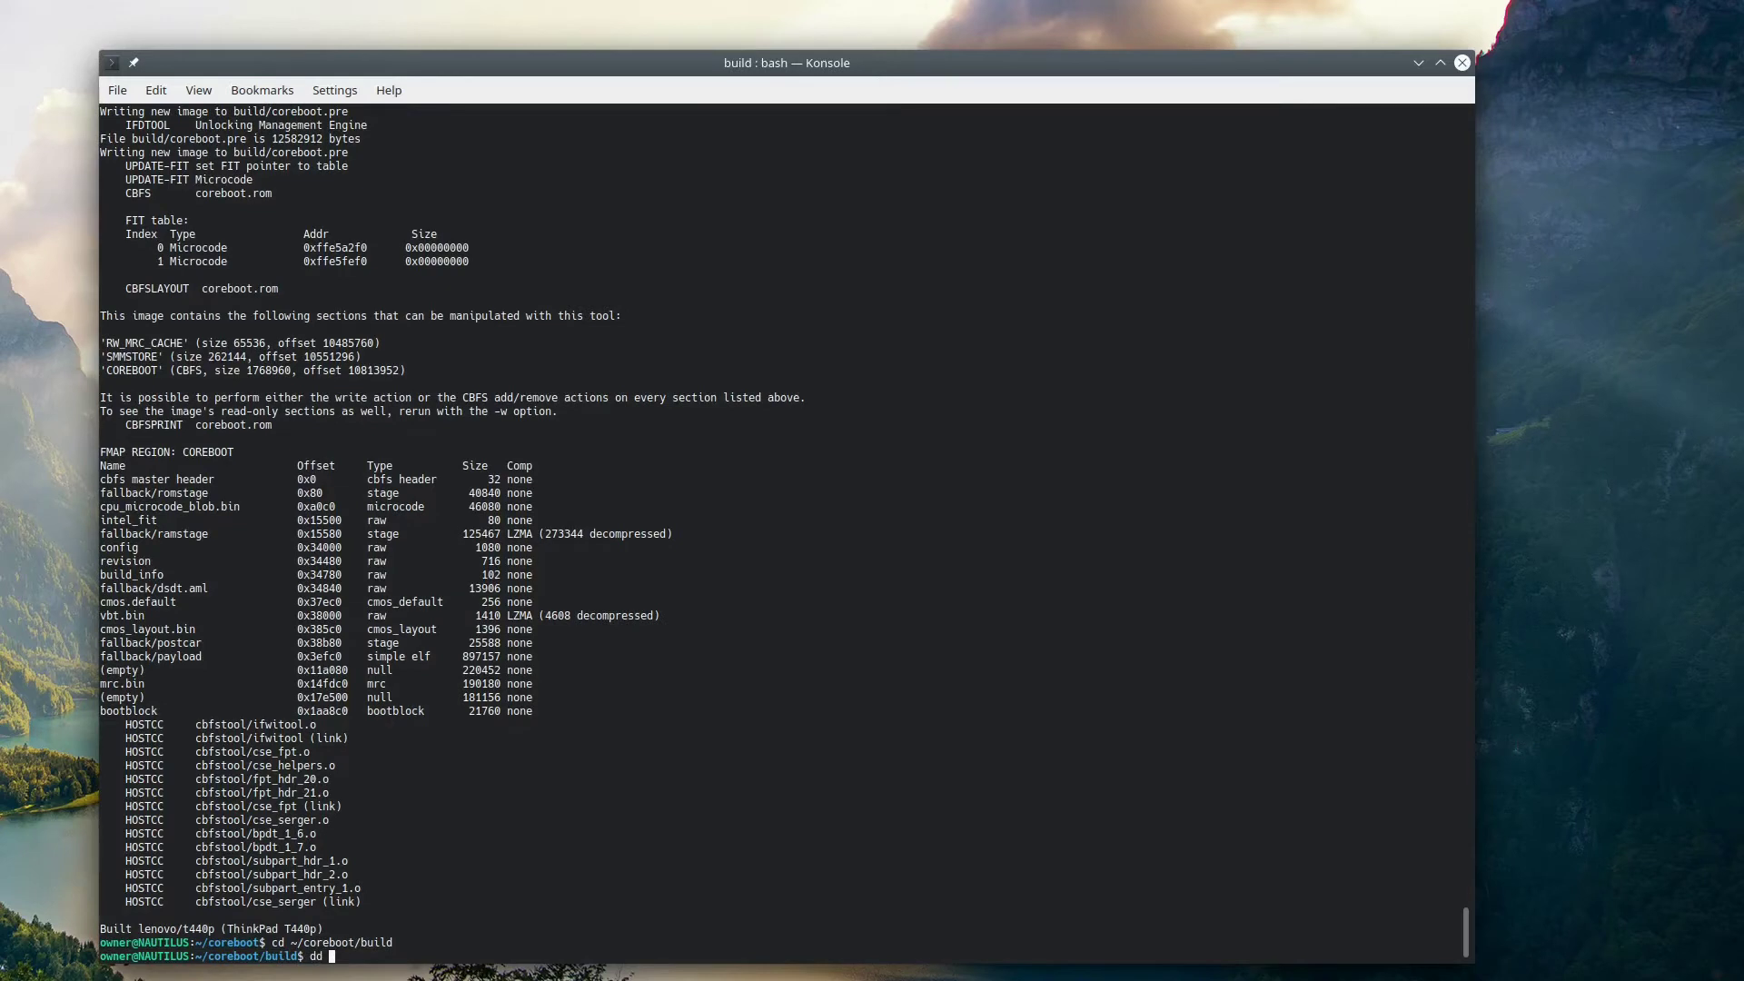
pyautogui.write('if=coreboot.rom of=bottom.rom')
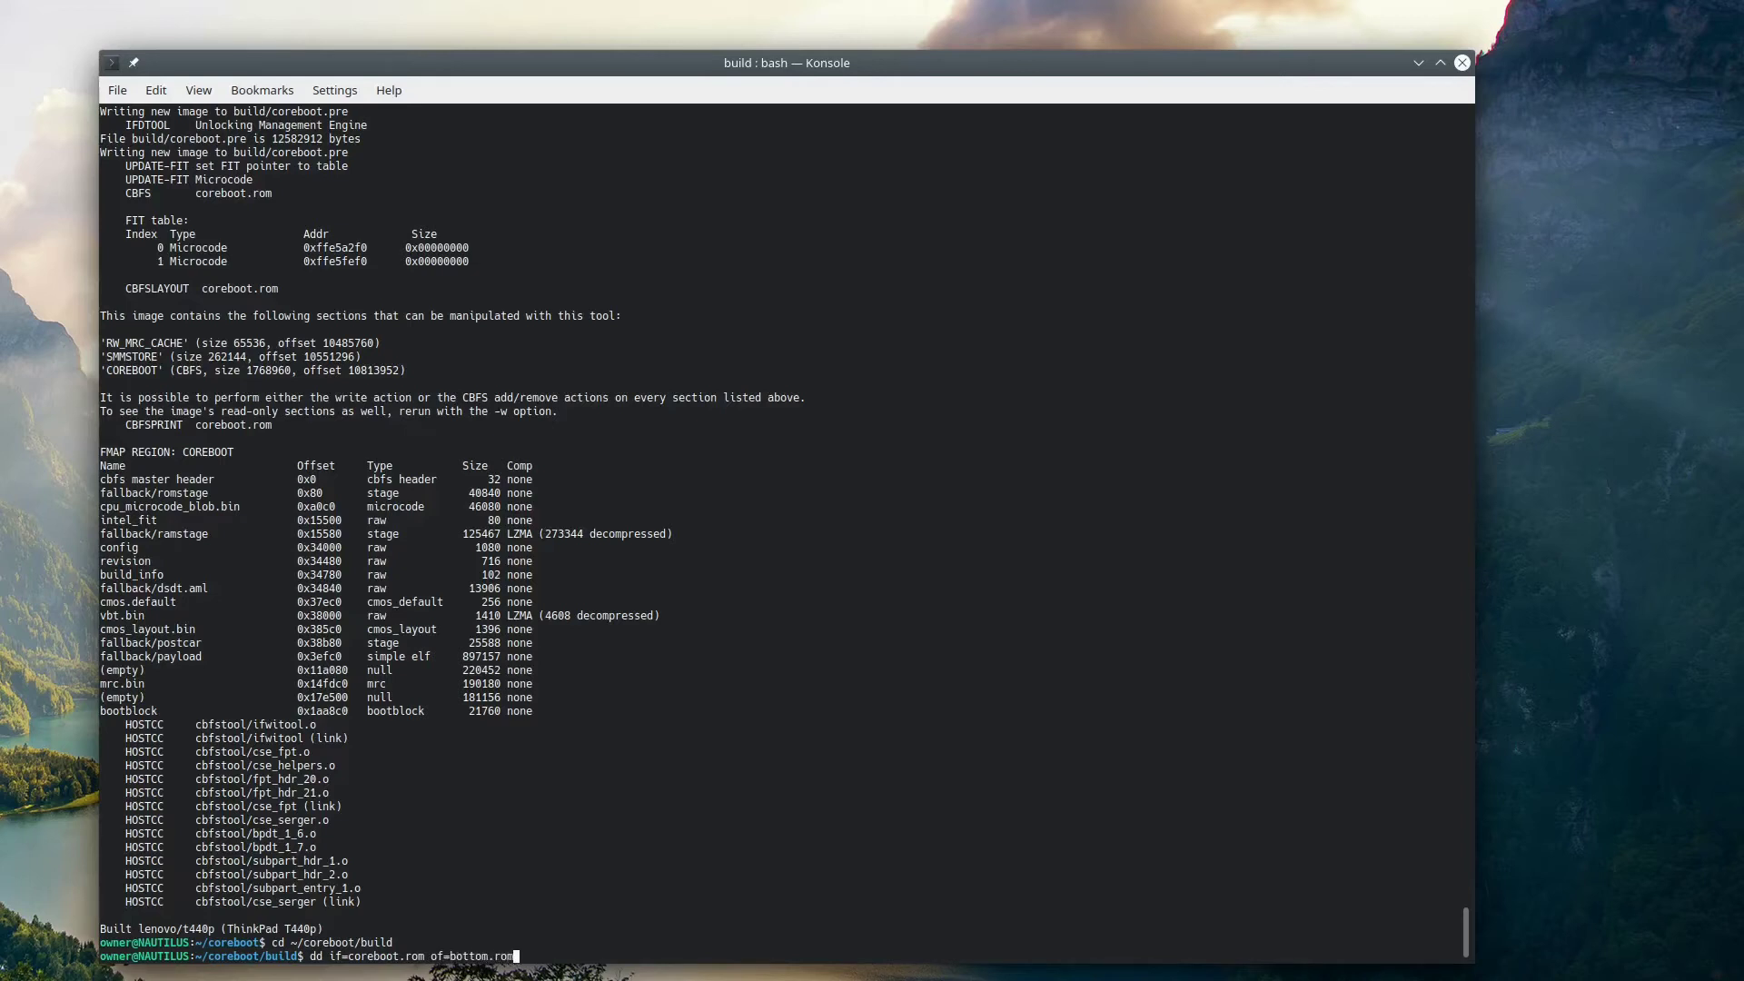
pyautogui.write('bs1')
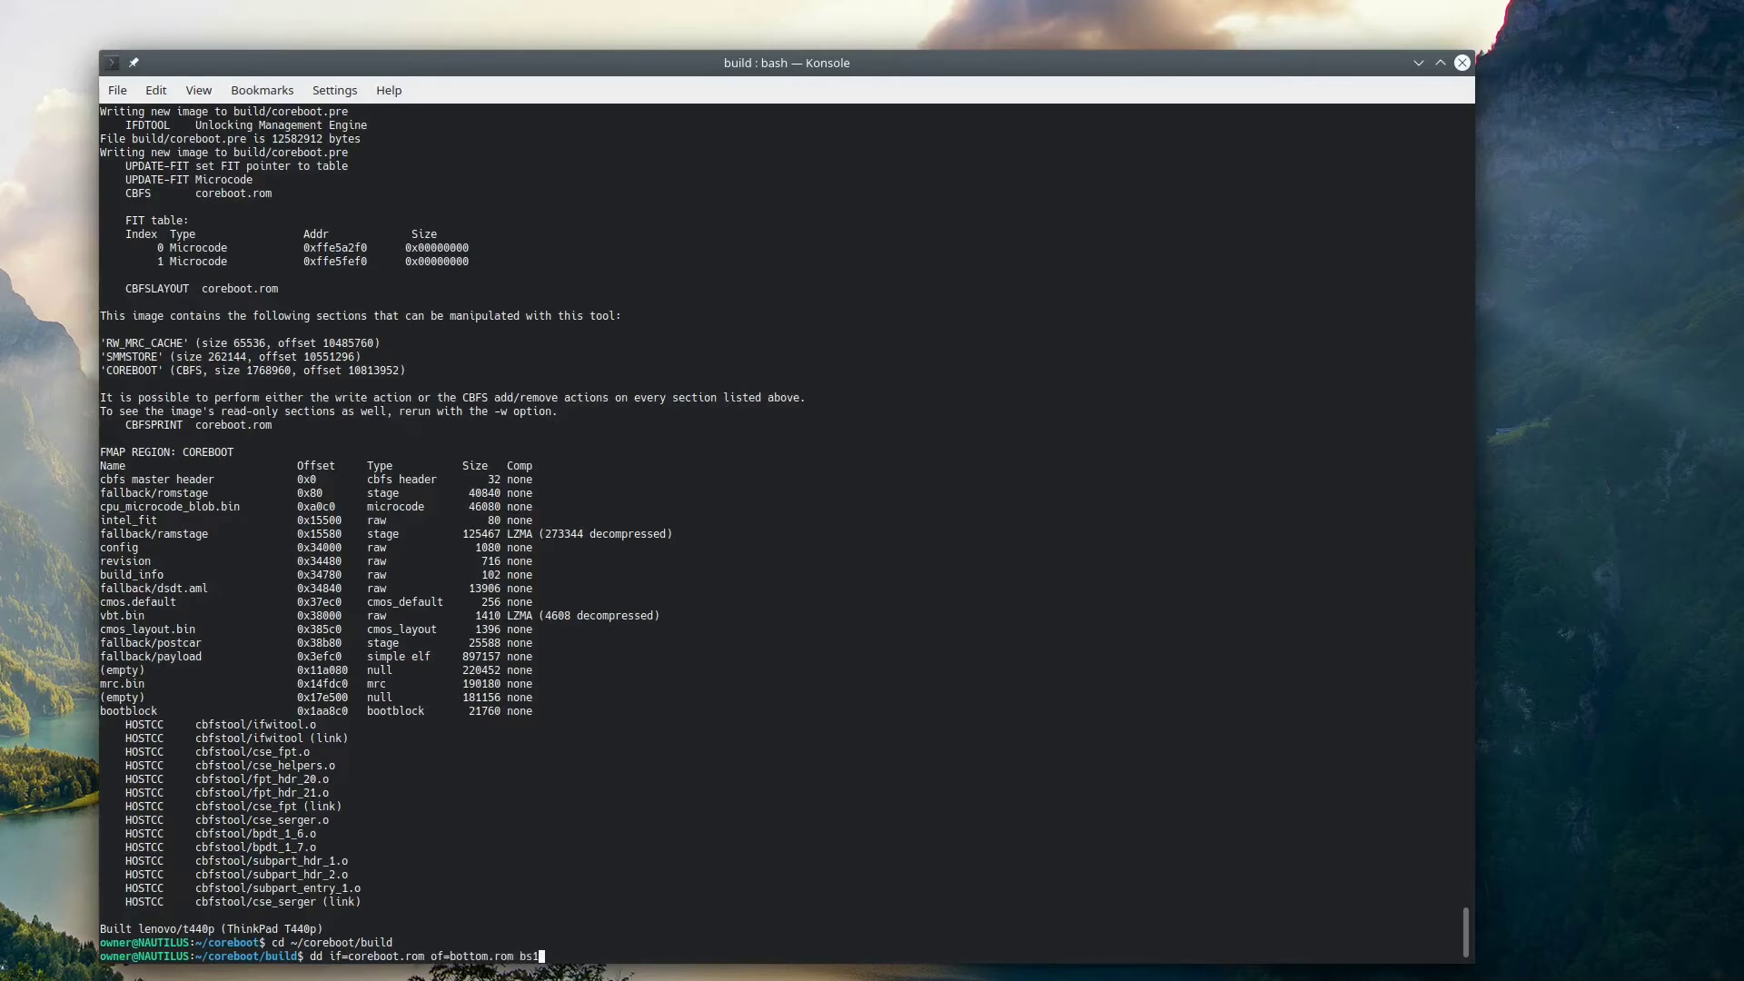
pyautogui.write('=')
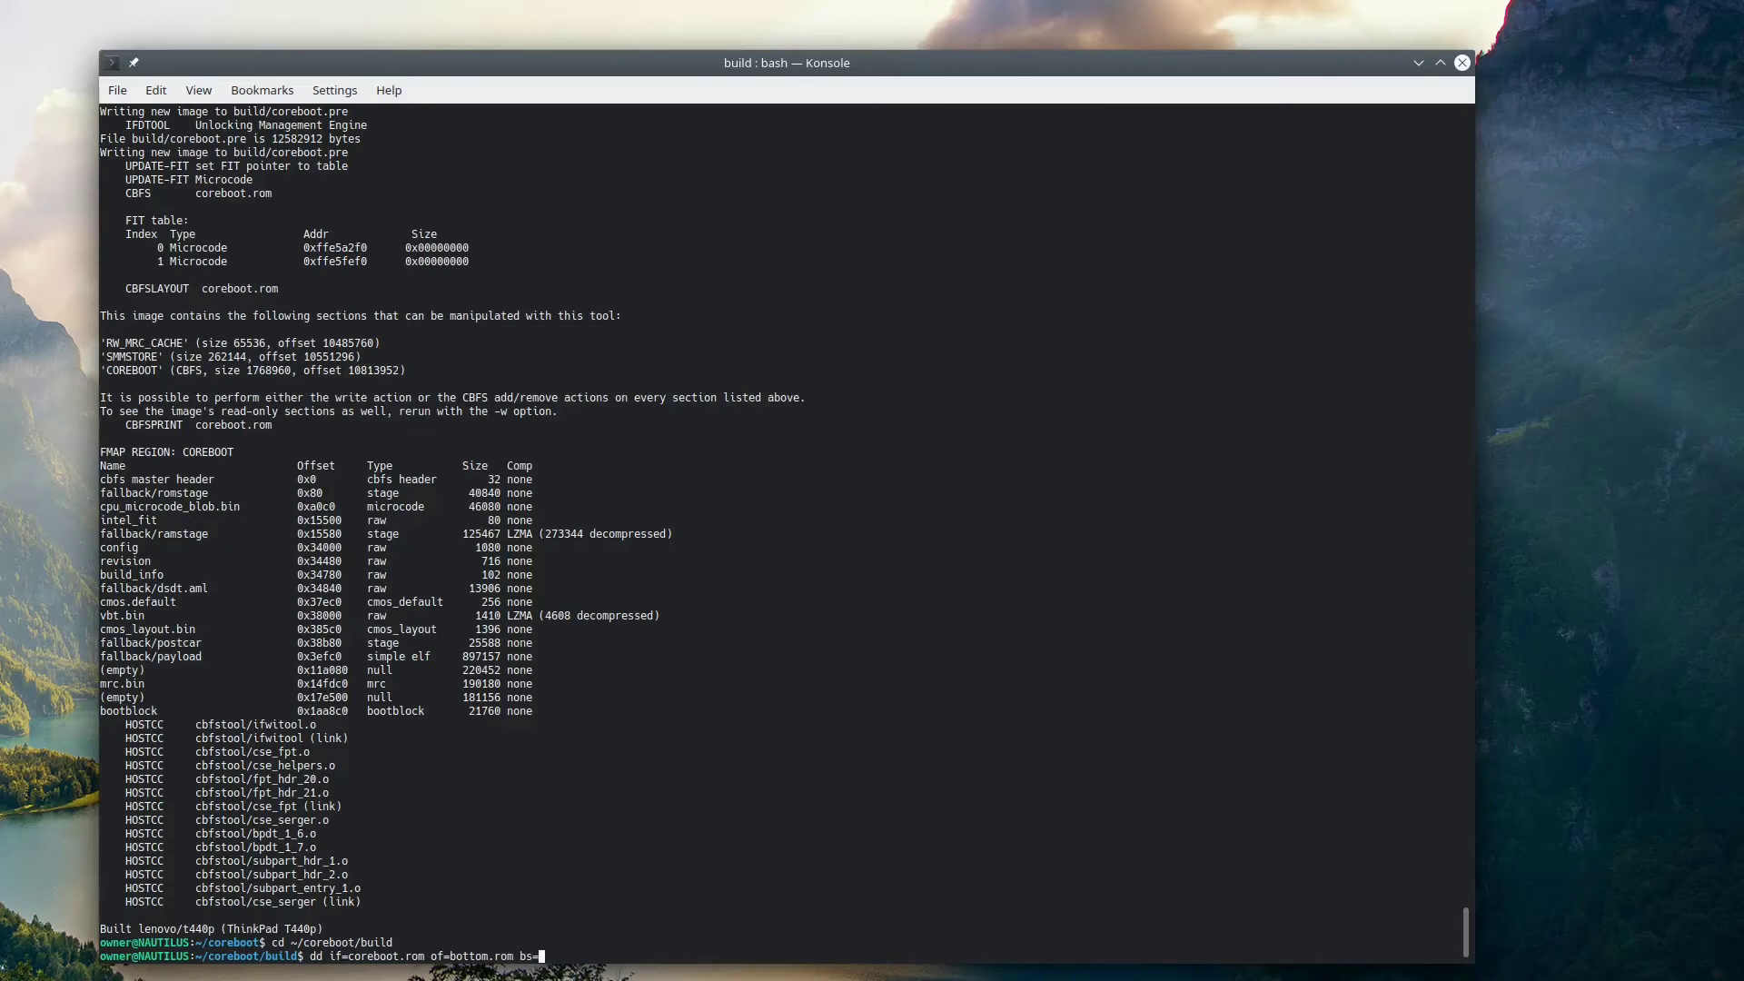
pyautogui.write('1M count')
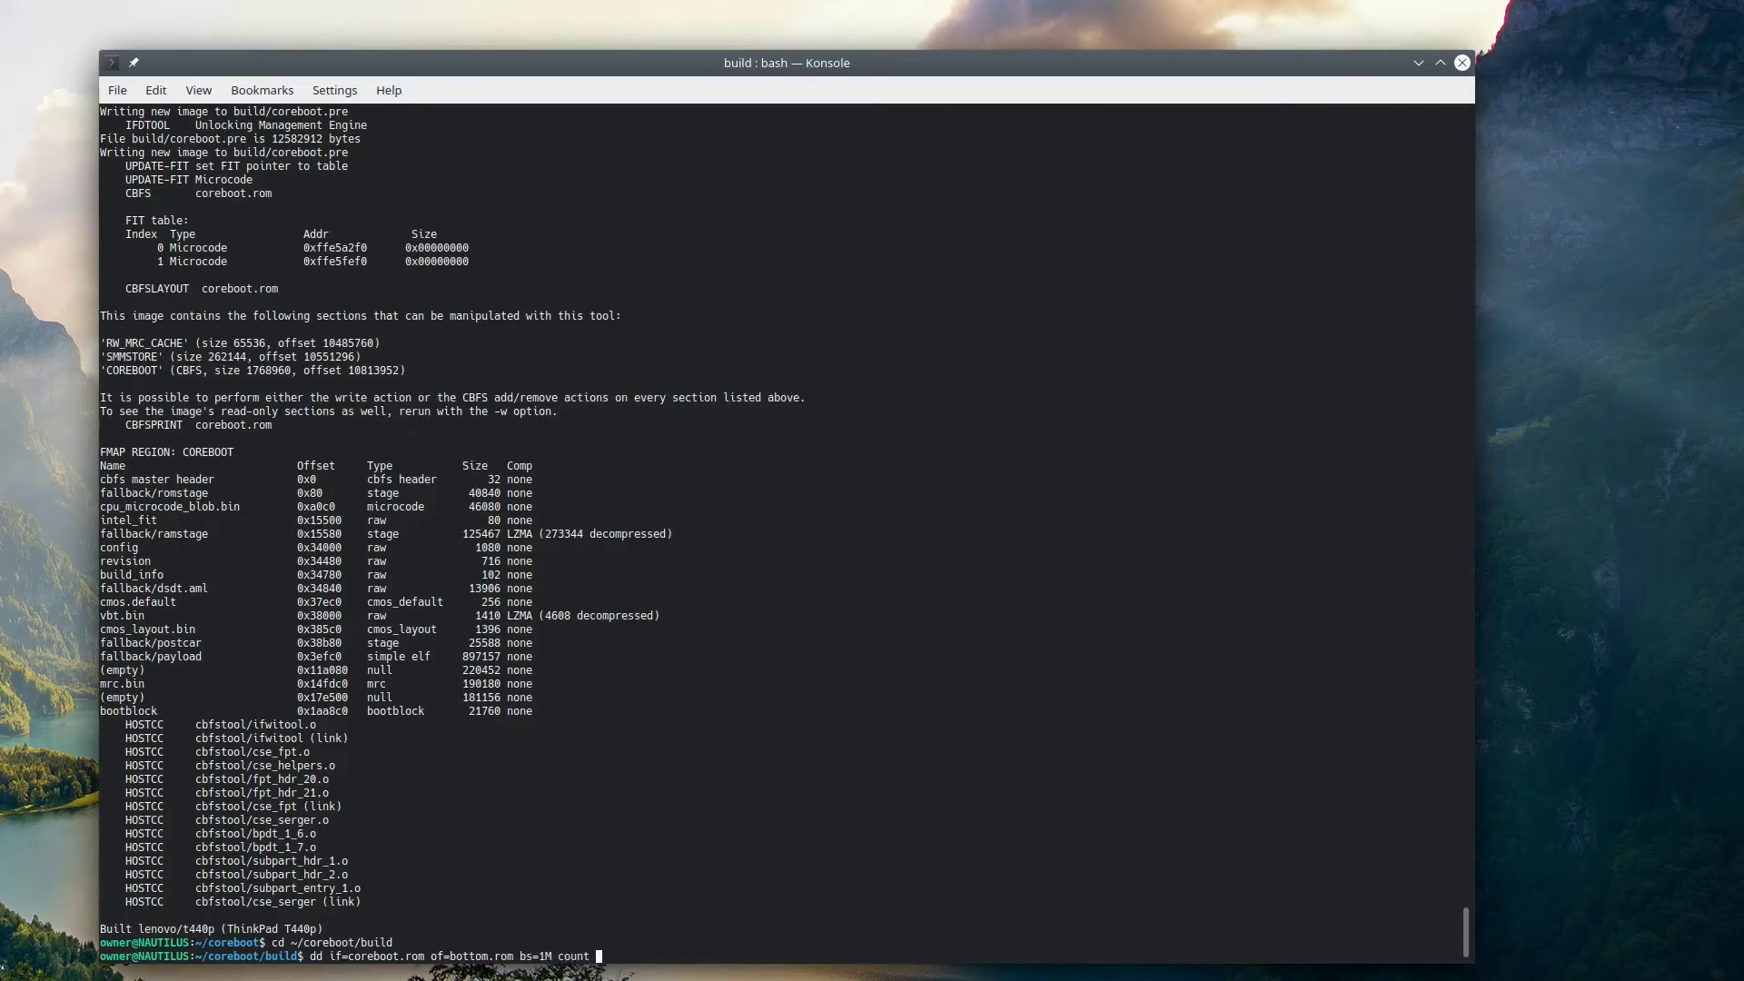
pyautogui.press('Return')
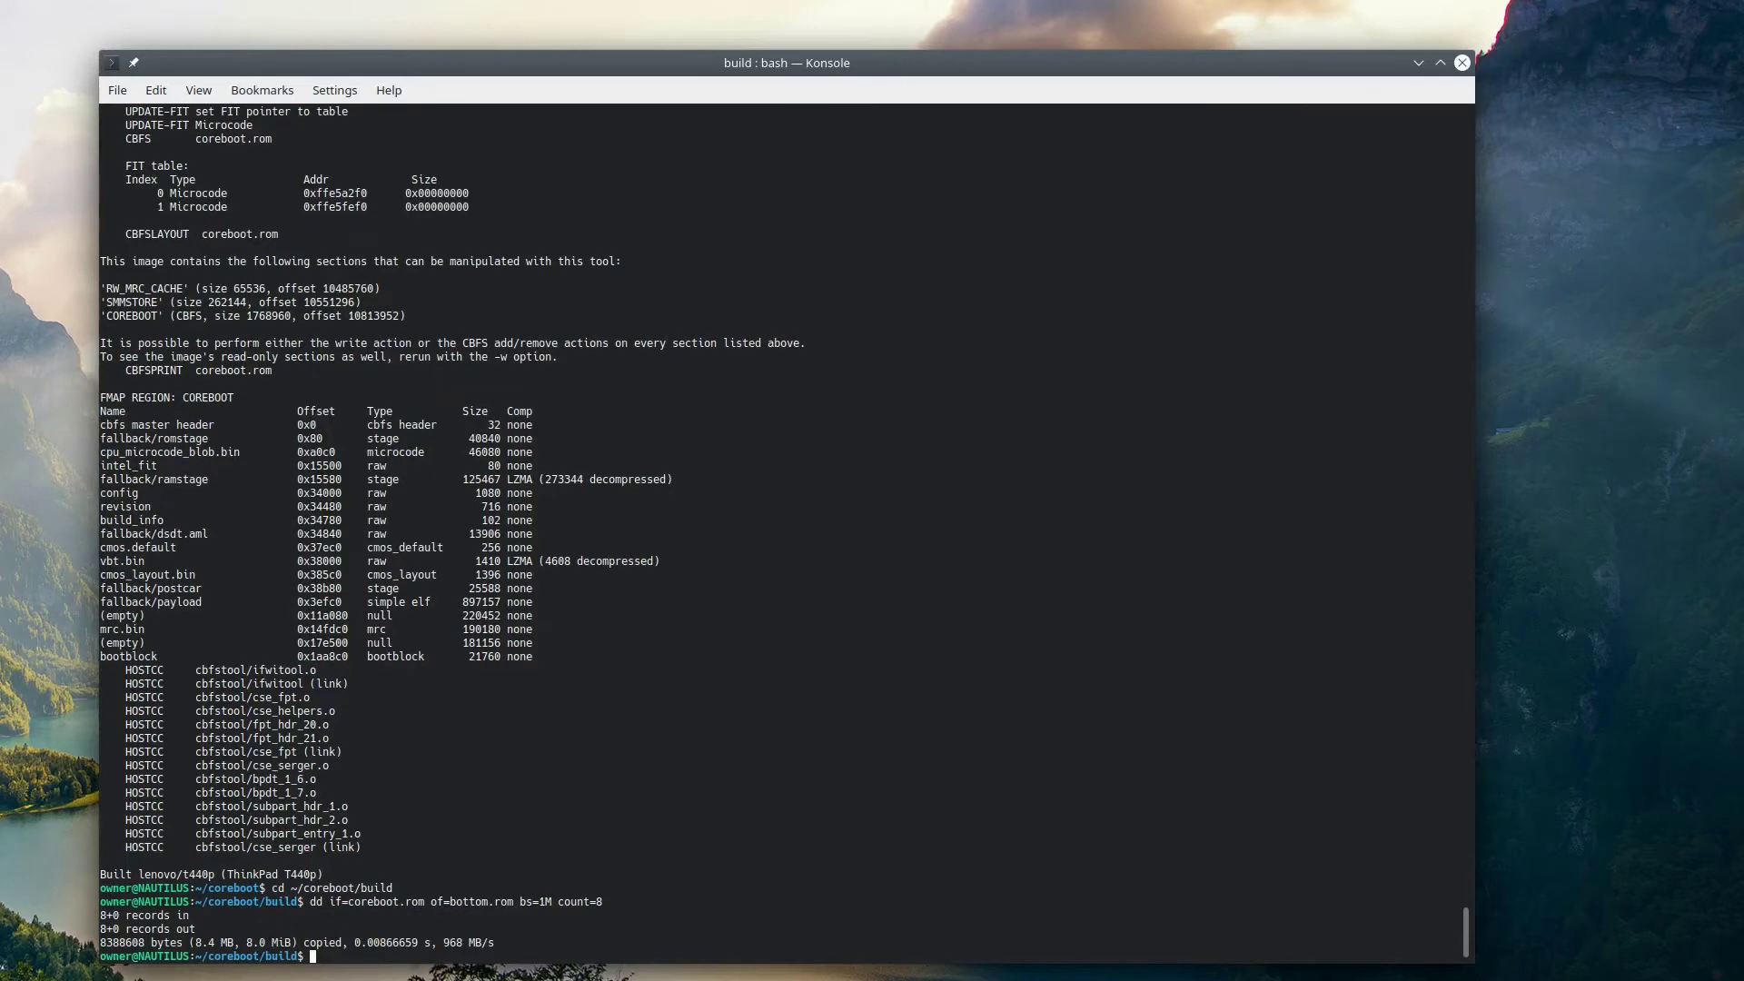
# - Write the remainder of coreboot.rom after 8 MB into top.rom with dd skip=8
pyautogui.write('dd if=coreboot')
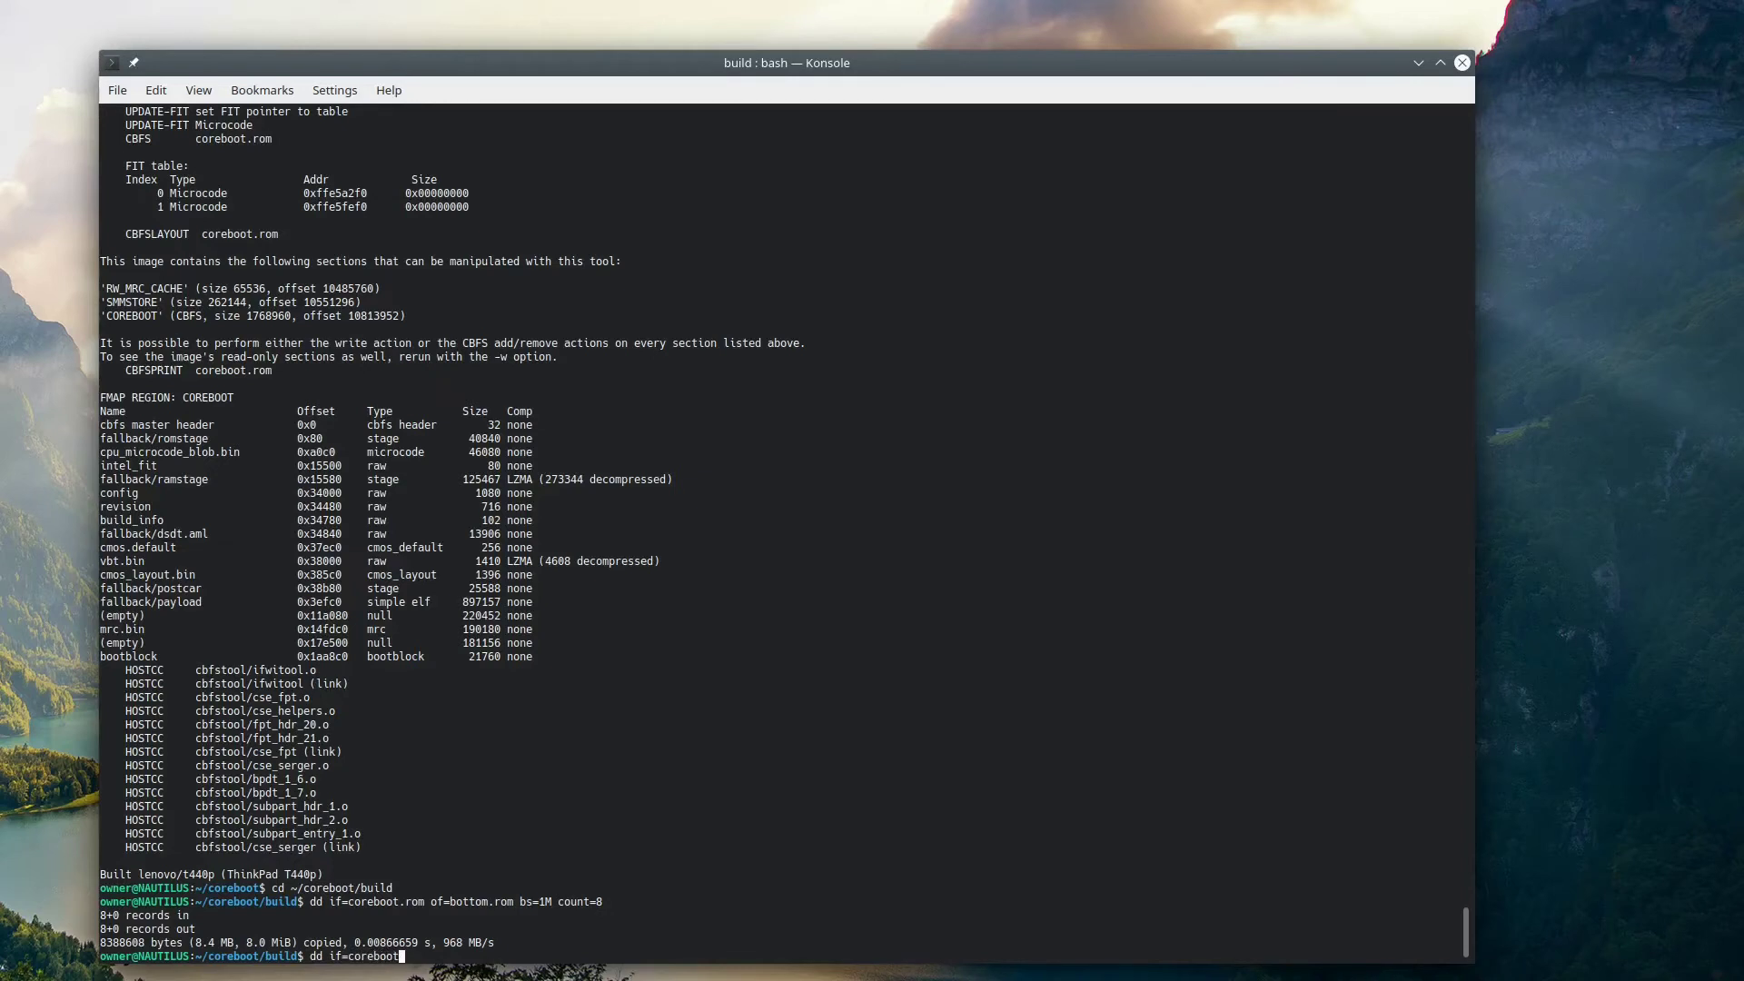
pyautogui.write('.rom')
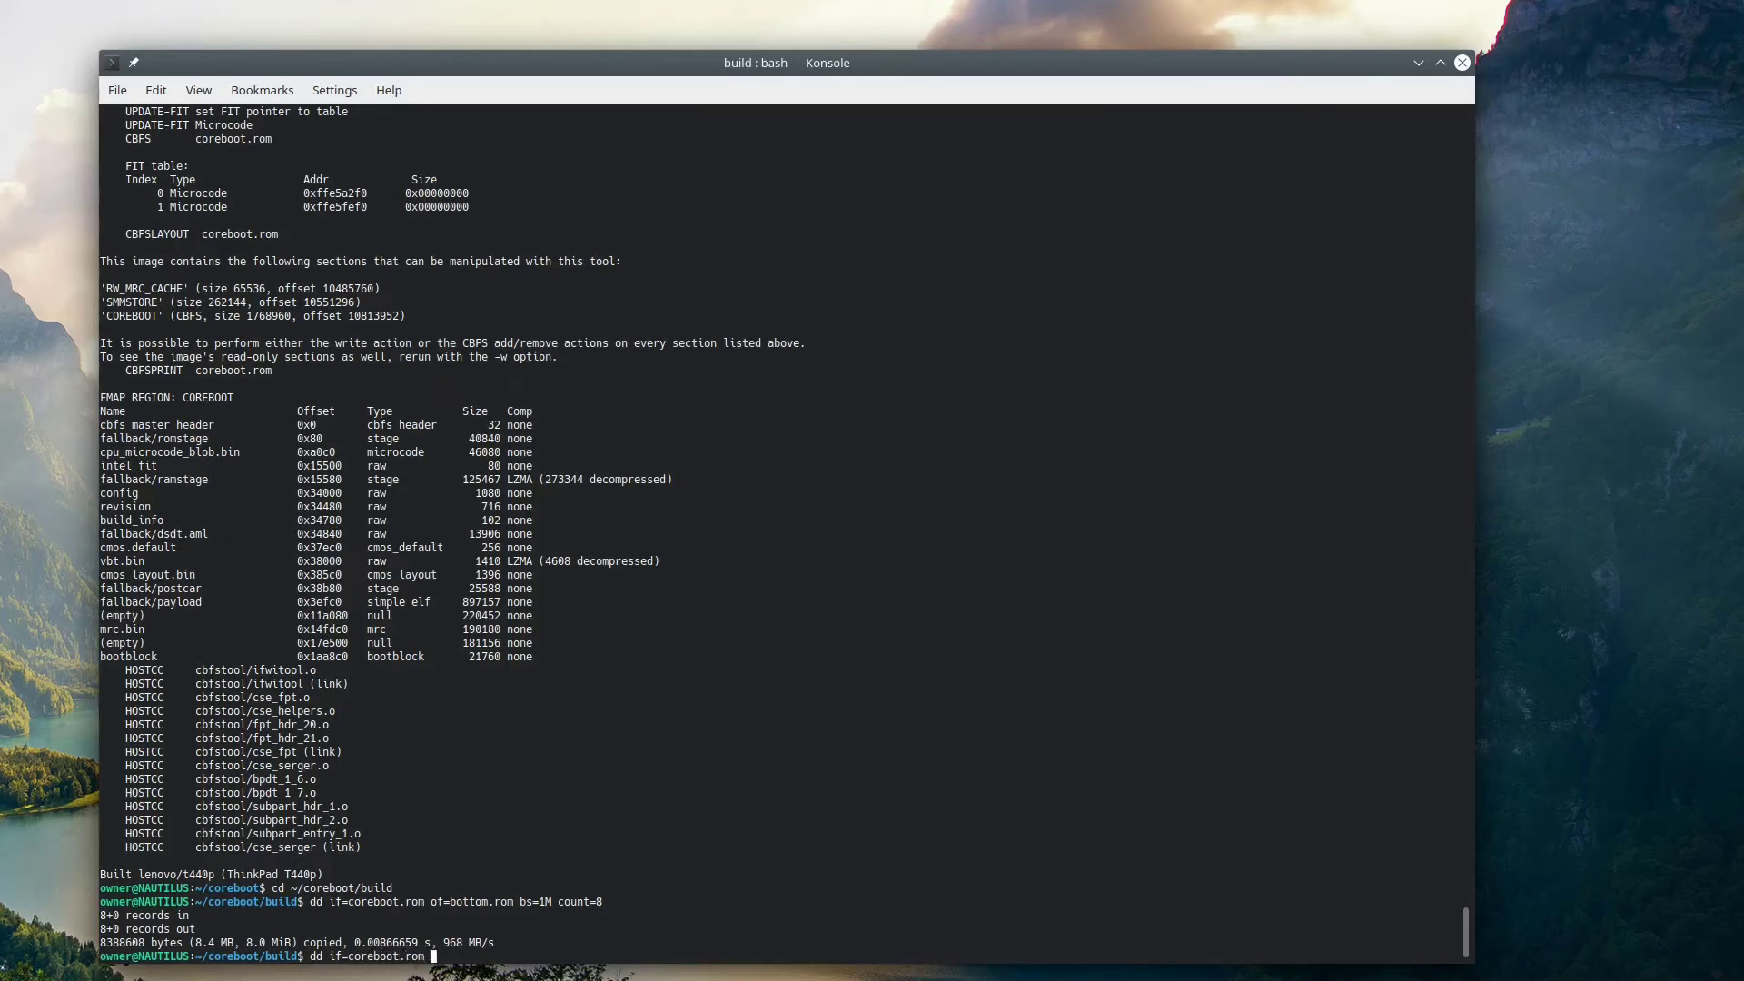
pyautogui.write('of=top.rom bs=1M')
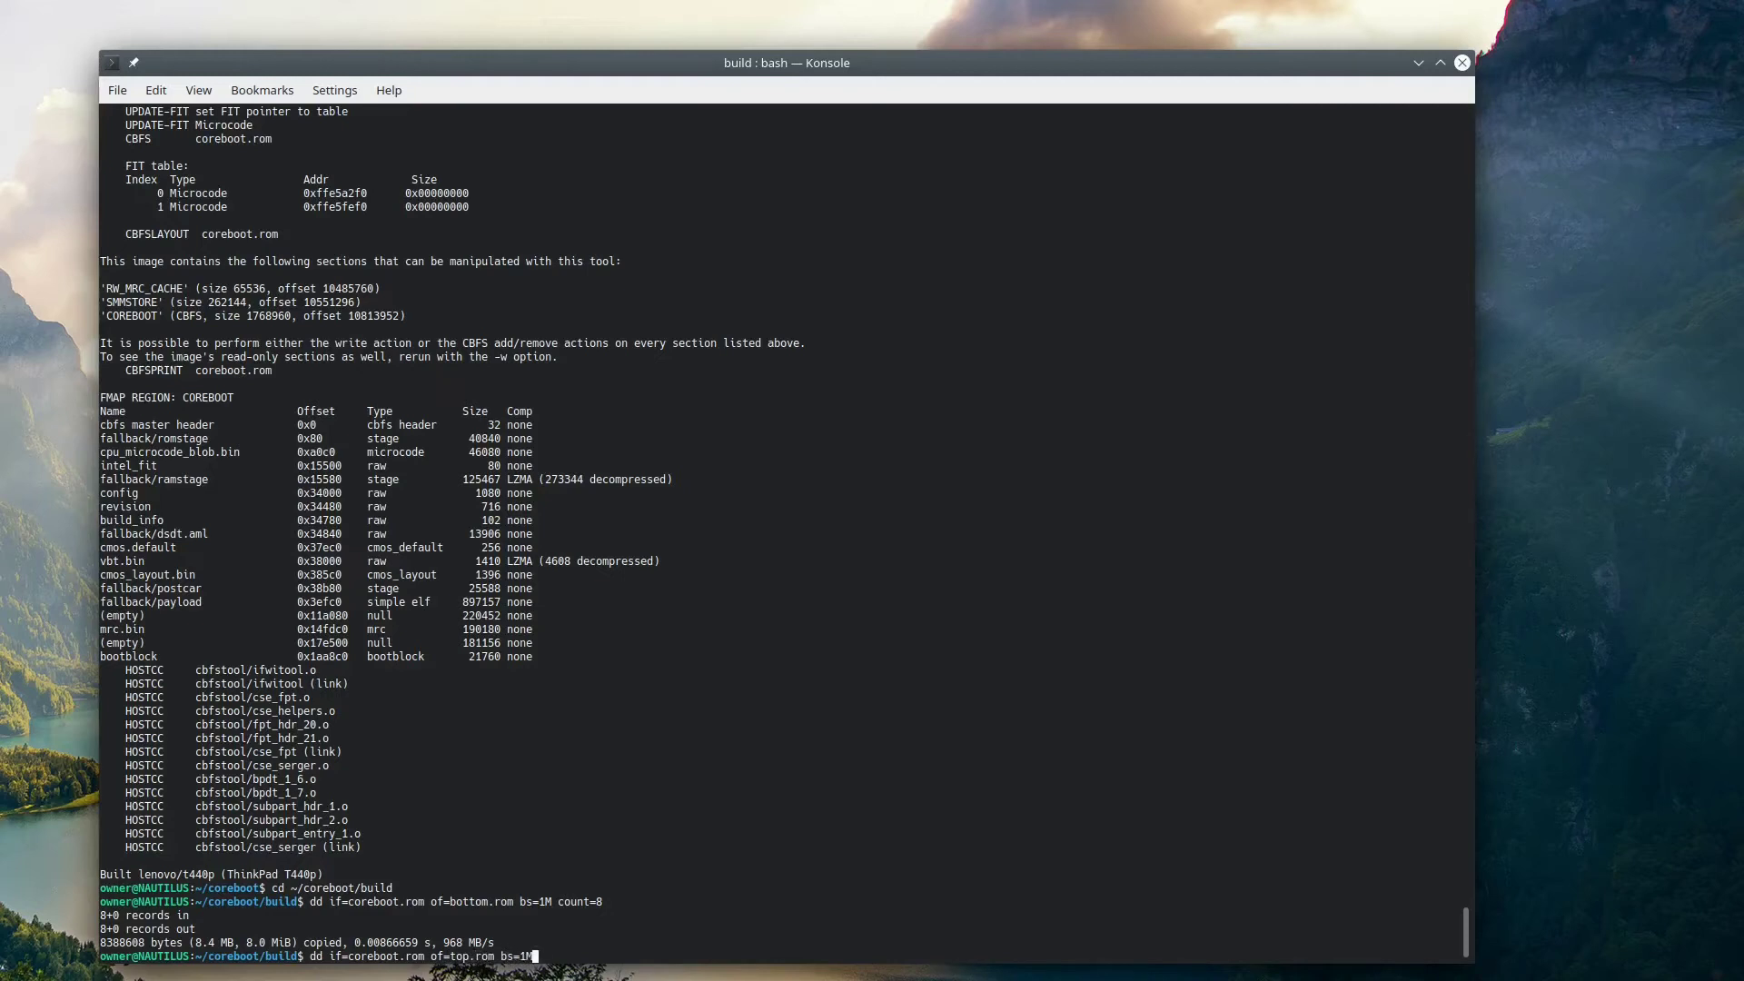
pyautogui.write('skip=89')
pyautogui.write('sudo')
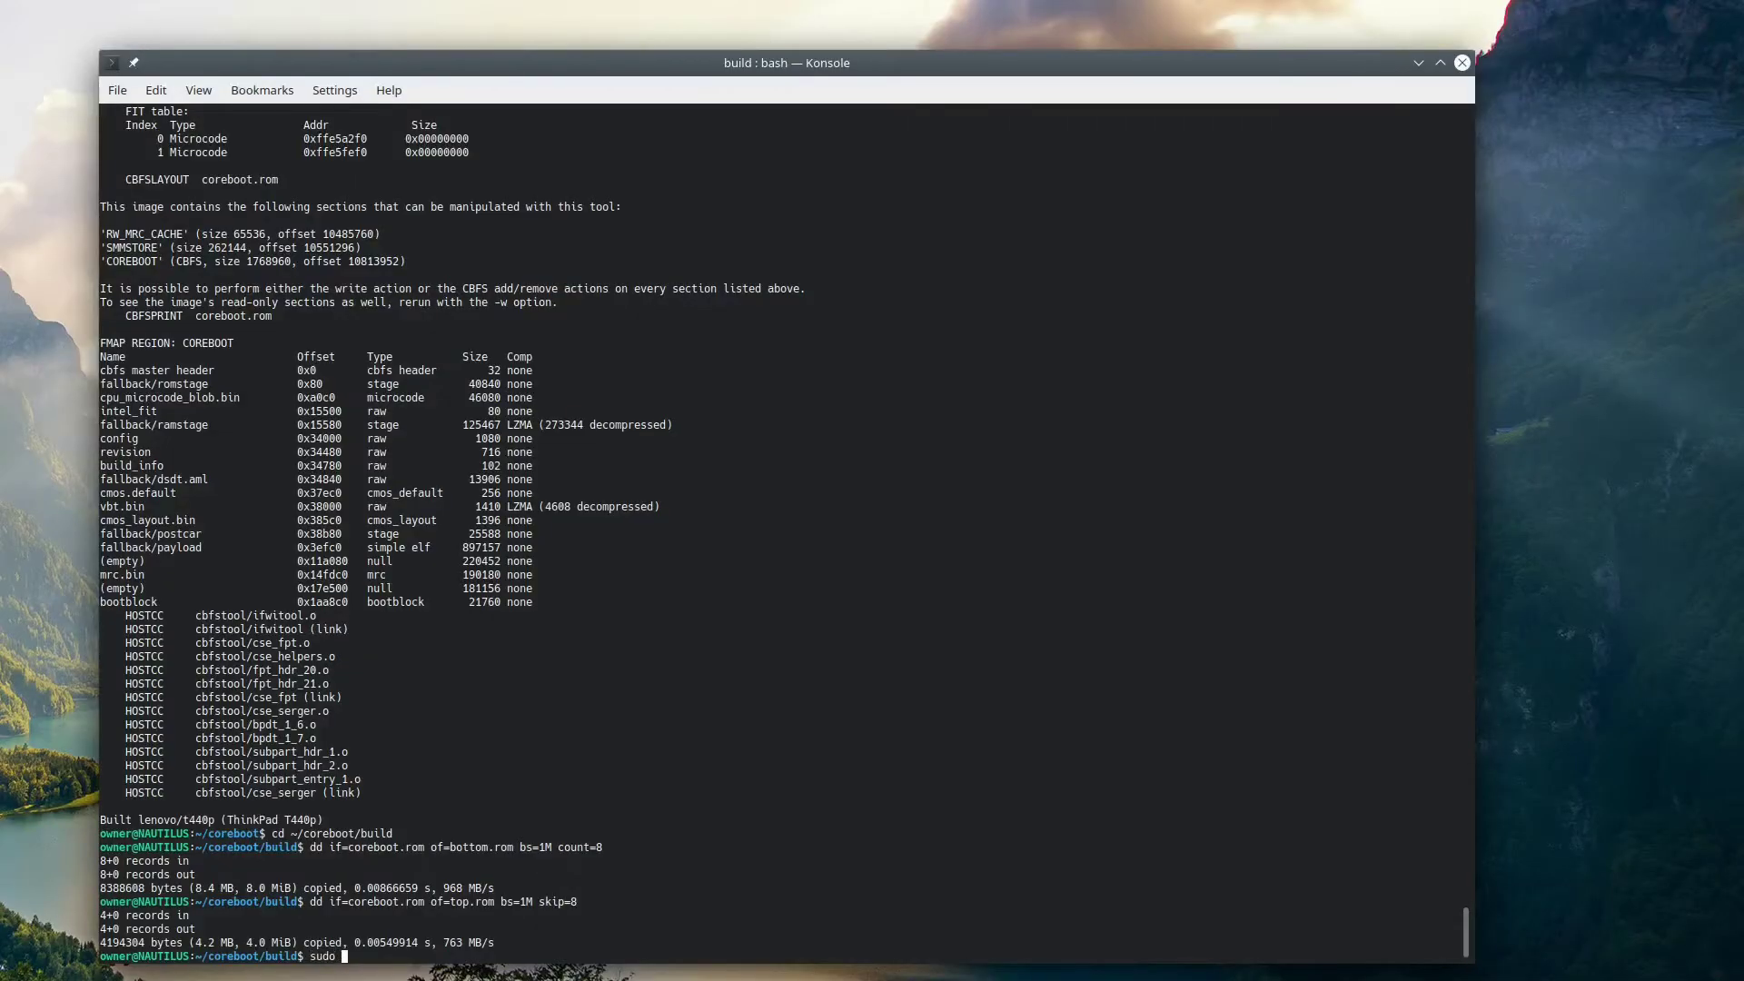
# - Enter 'sudo flashrom --programmer ch341a_spi -w top.rom' at the prompt
pyautogui.write('flashrom --programmer')
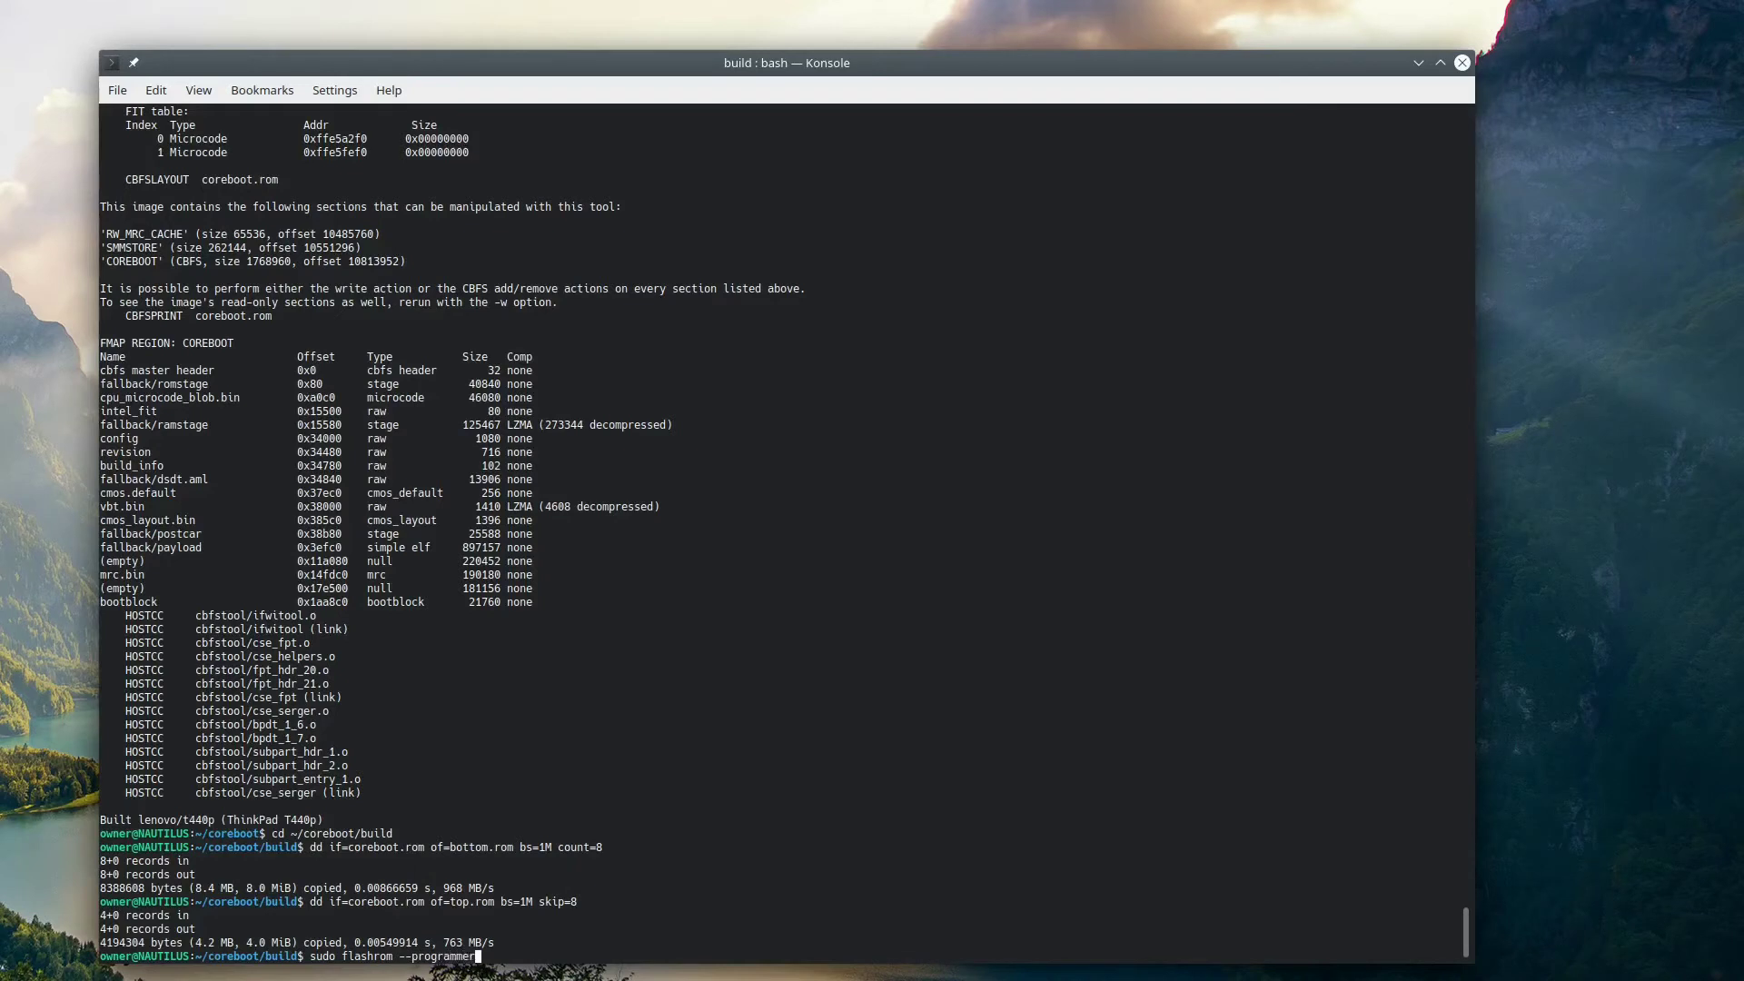
pyautogui.write('ch341a')
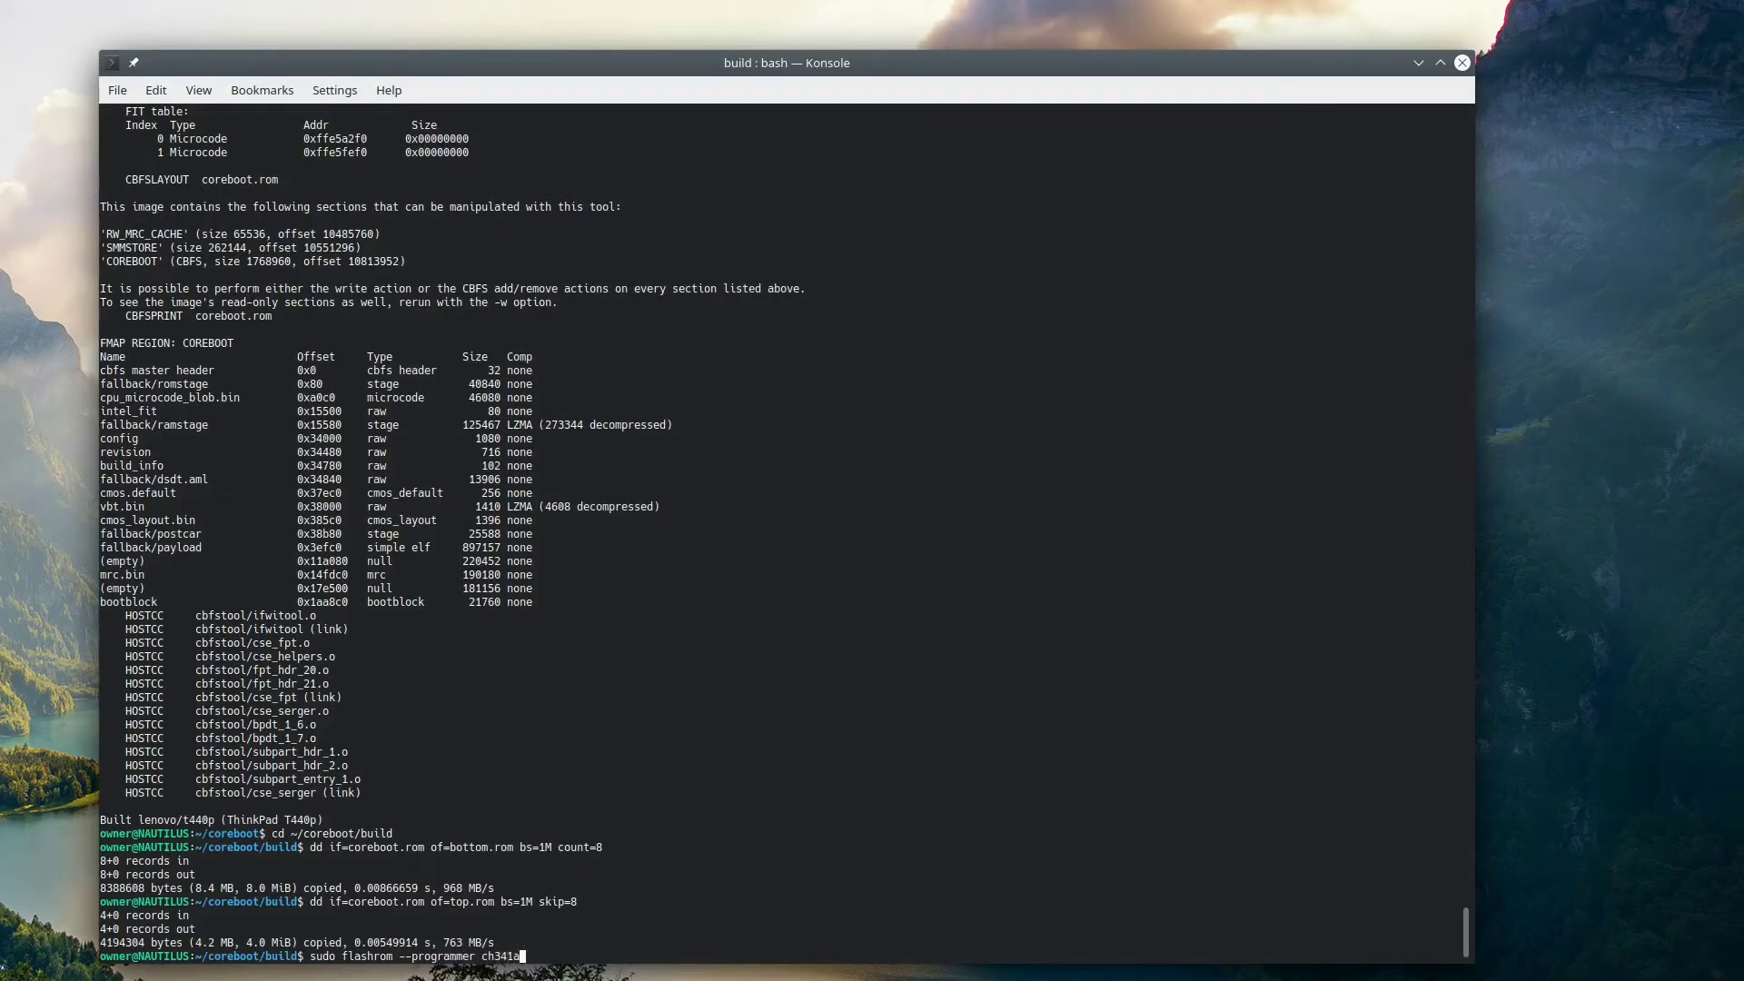
pyautogui.write('_spi')
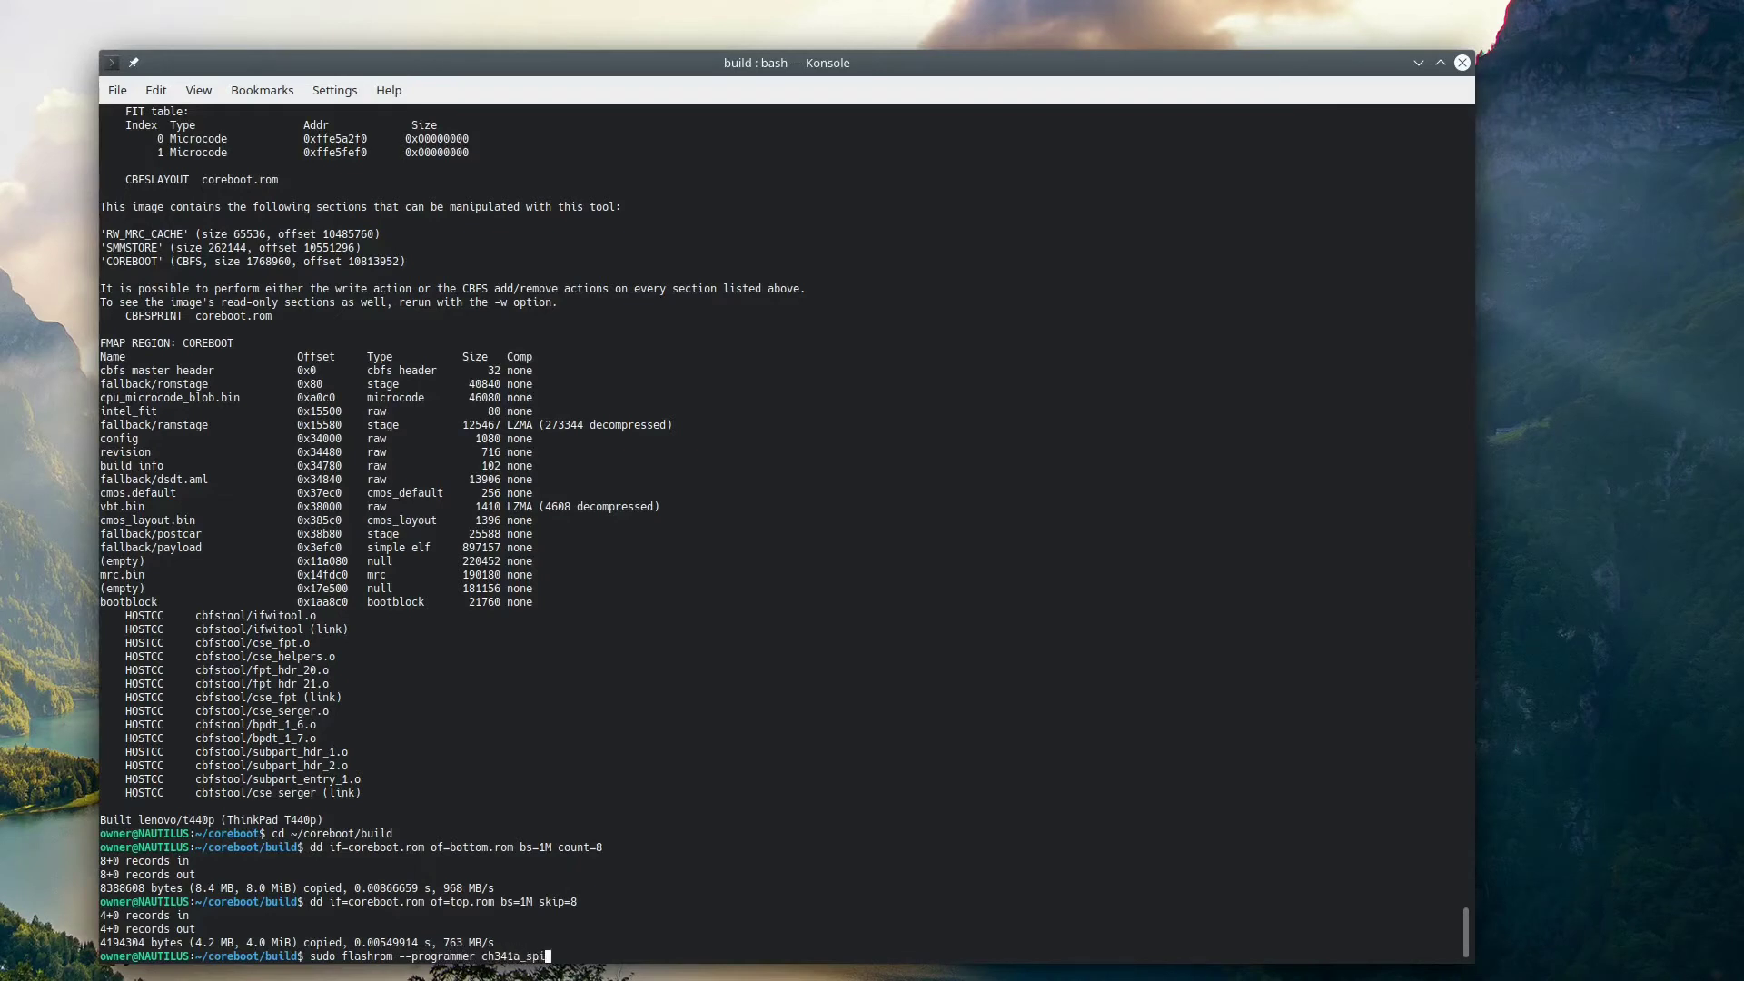
pyautogui.write('-w top')
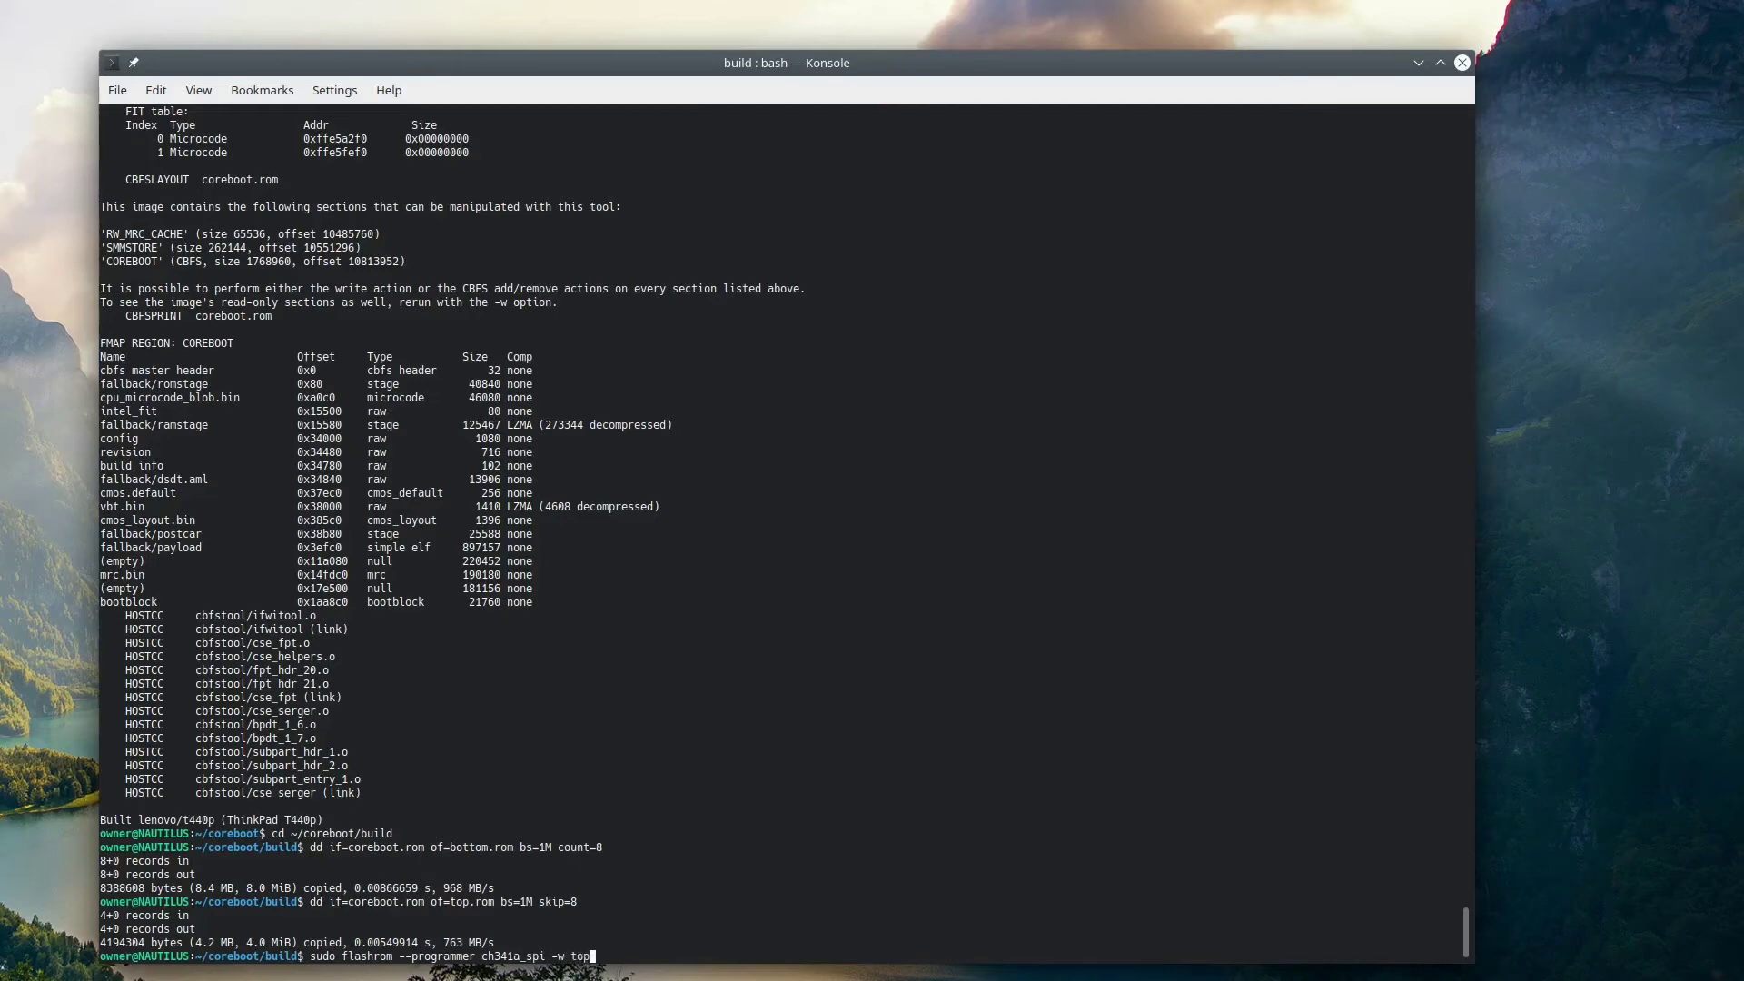